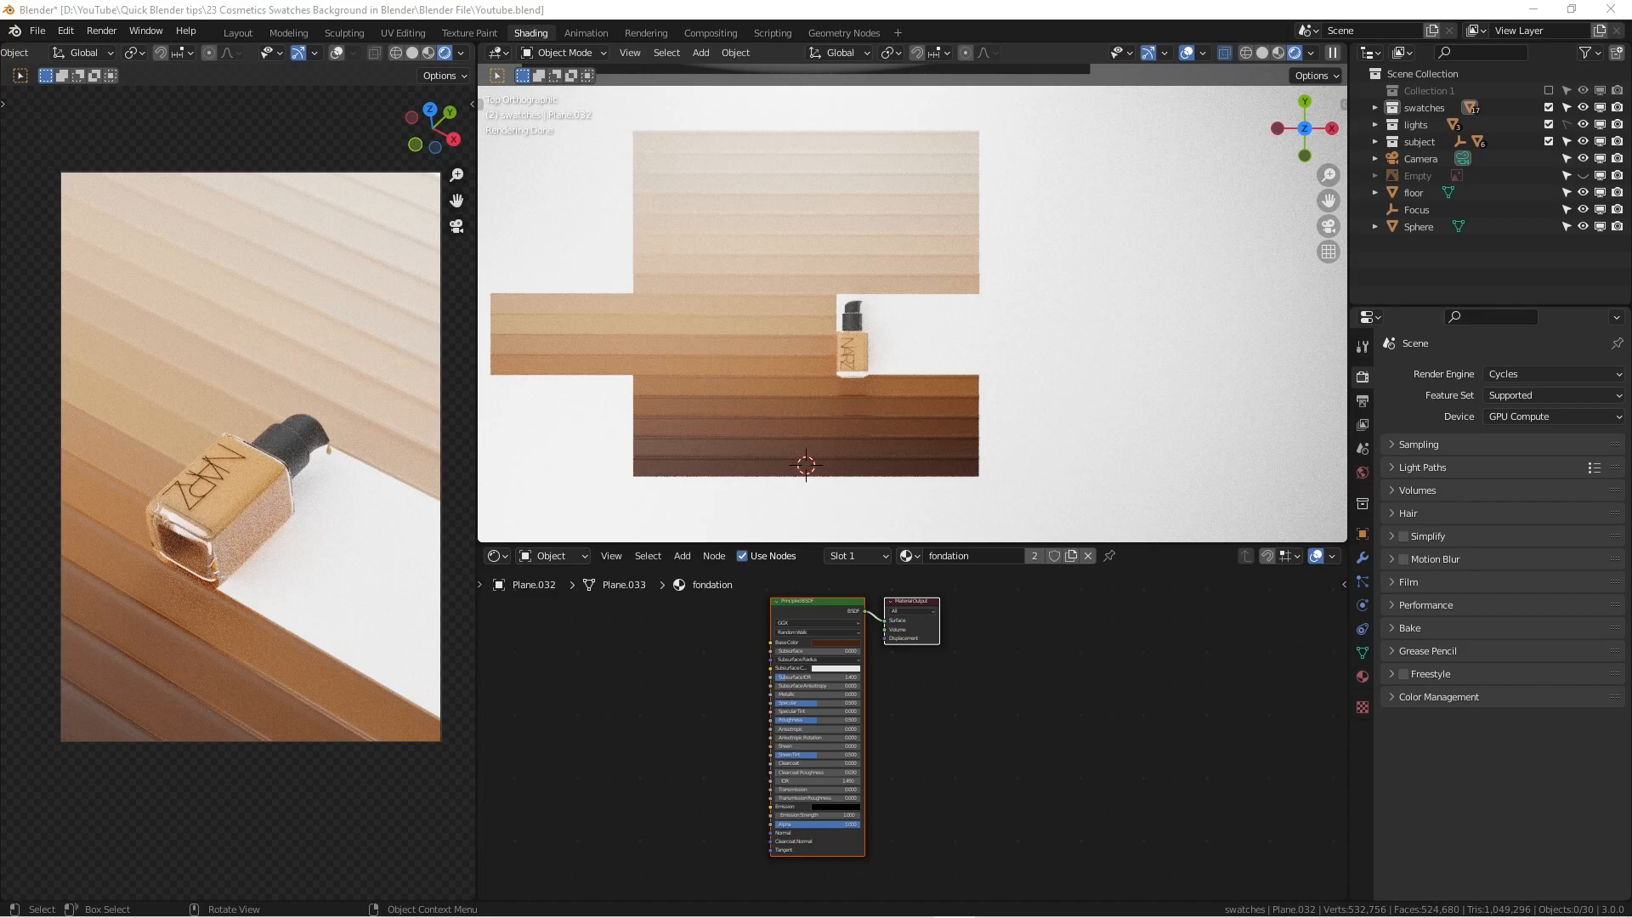
{"action": "mouse_move", "coordinate": [862, 238]}
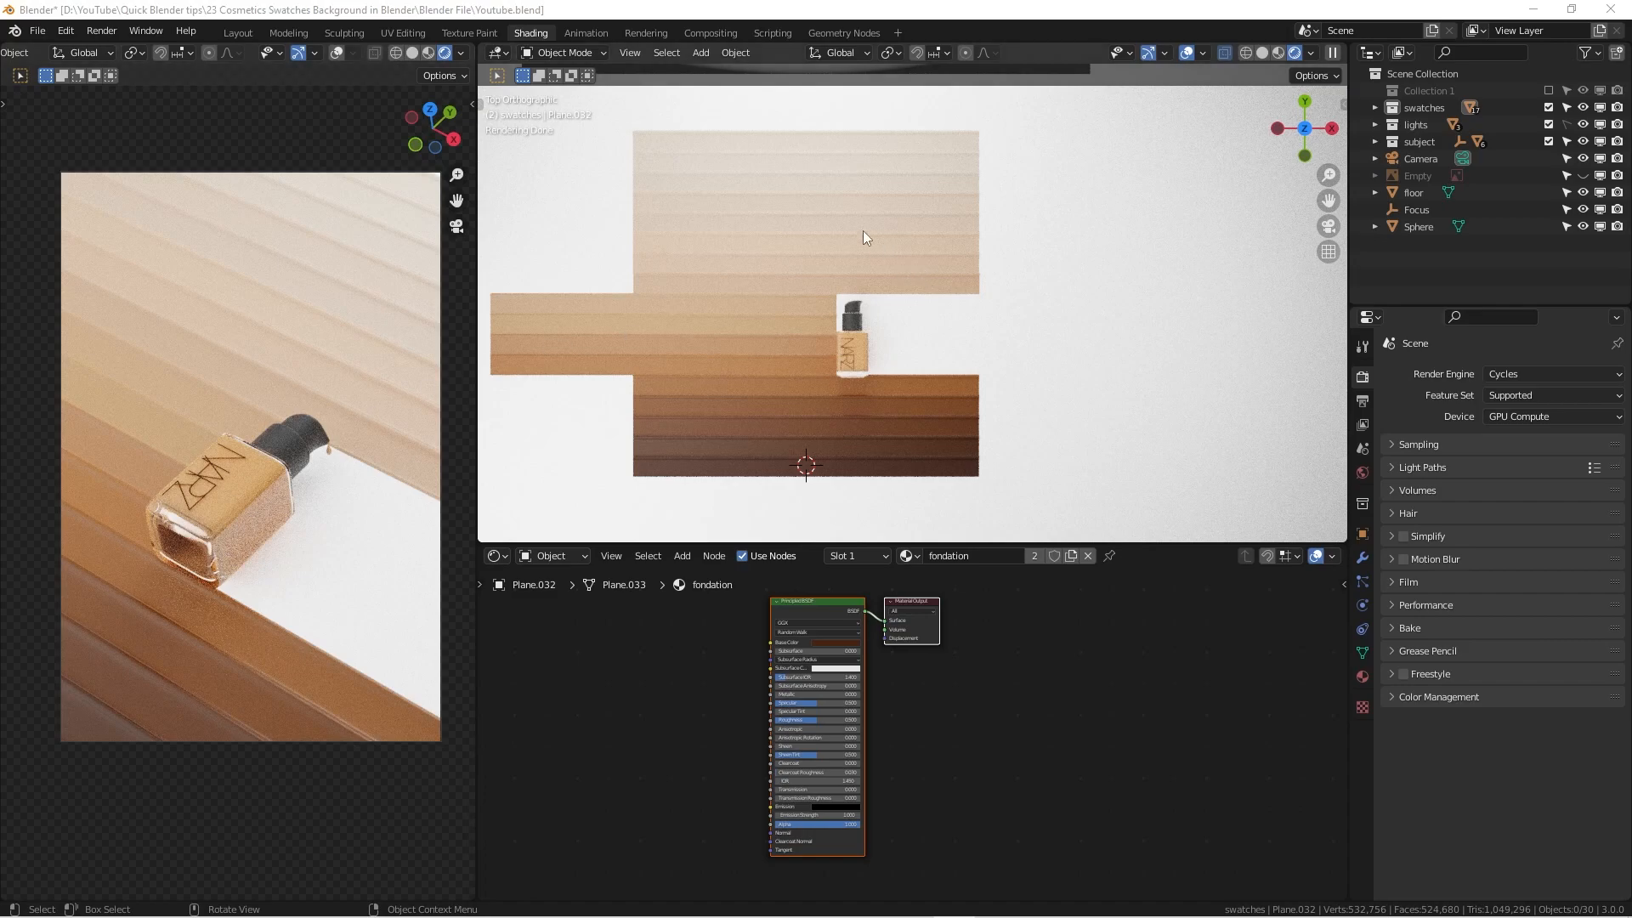
{"action": "mouse_move", "coordinate": [1026, 435]}
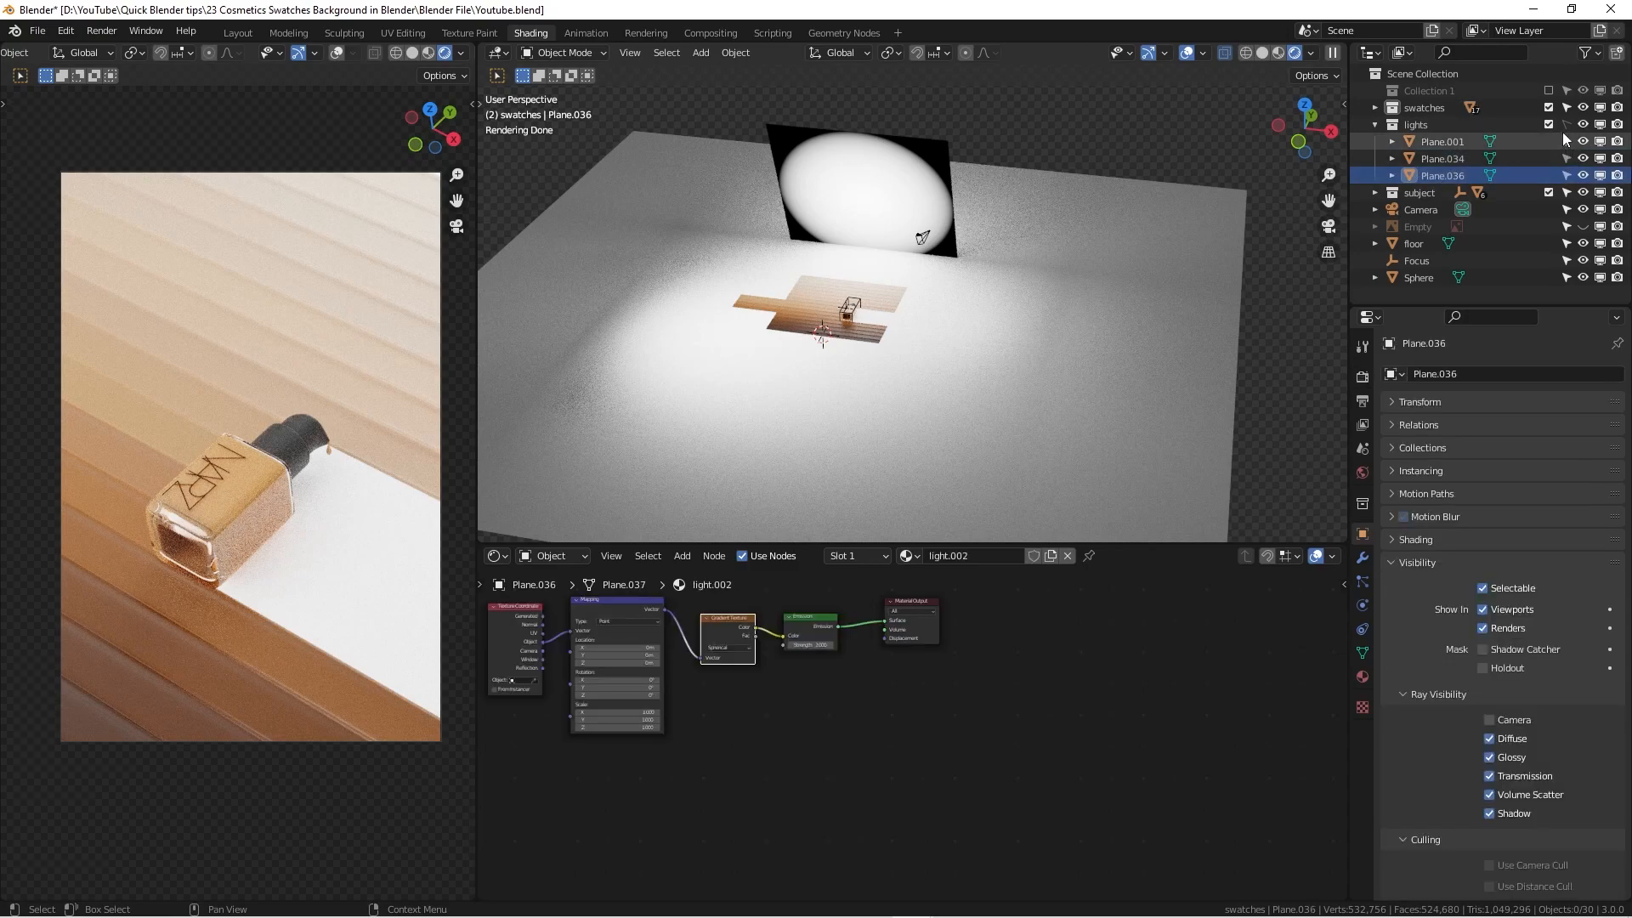
Step: Select the light planes Plane.001 and Plane.036 in the Outliner
{"action": "left_click", "coordinate": [1441, 141]}
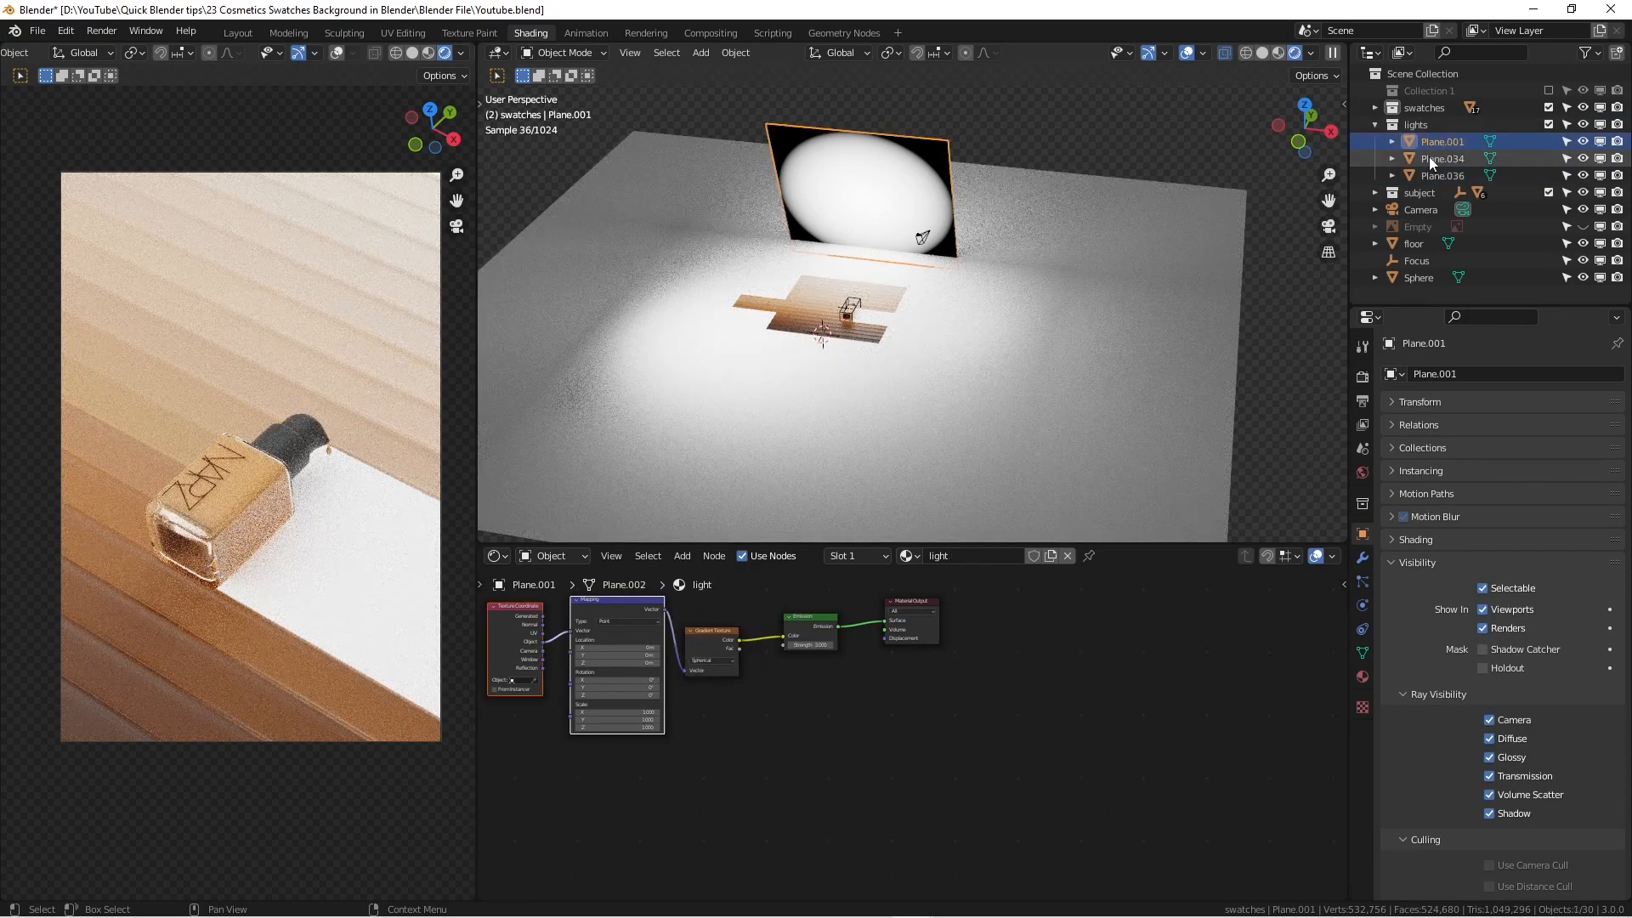
{"action": "left_click", "coordinate": [1441, 175]}
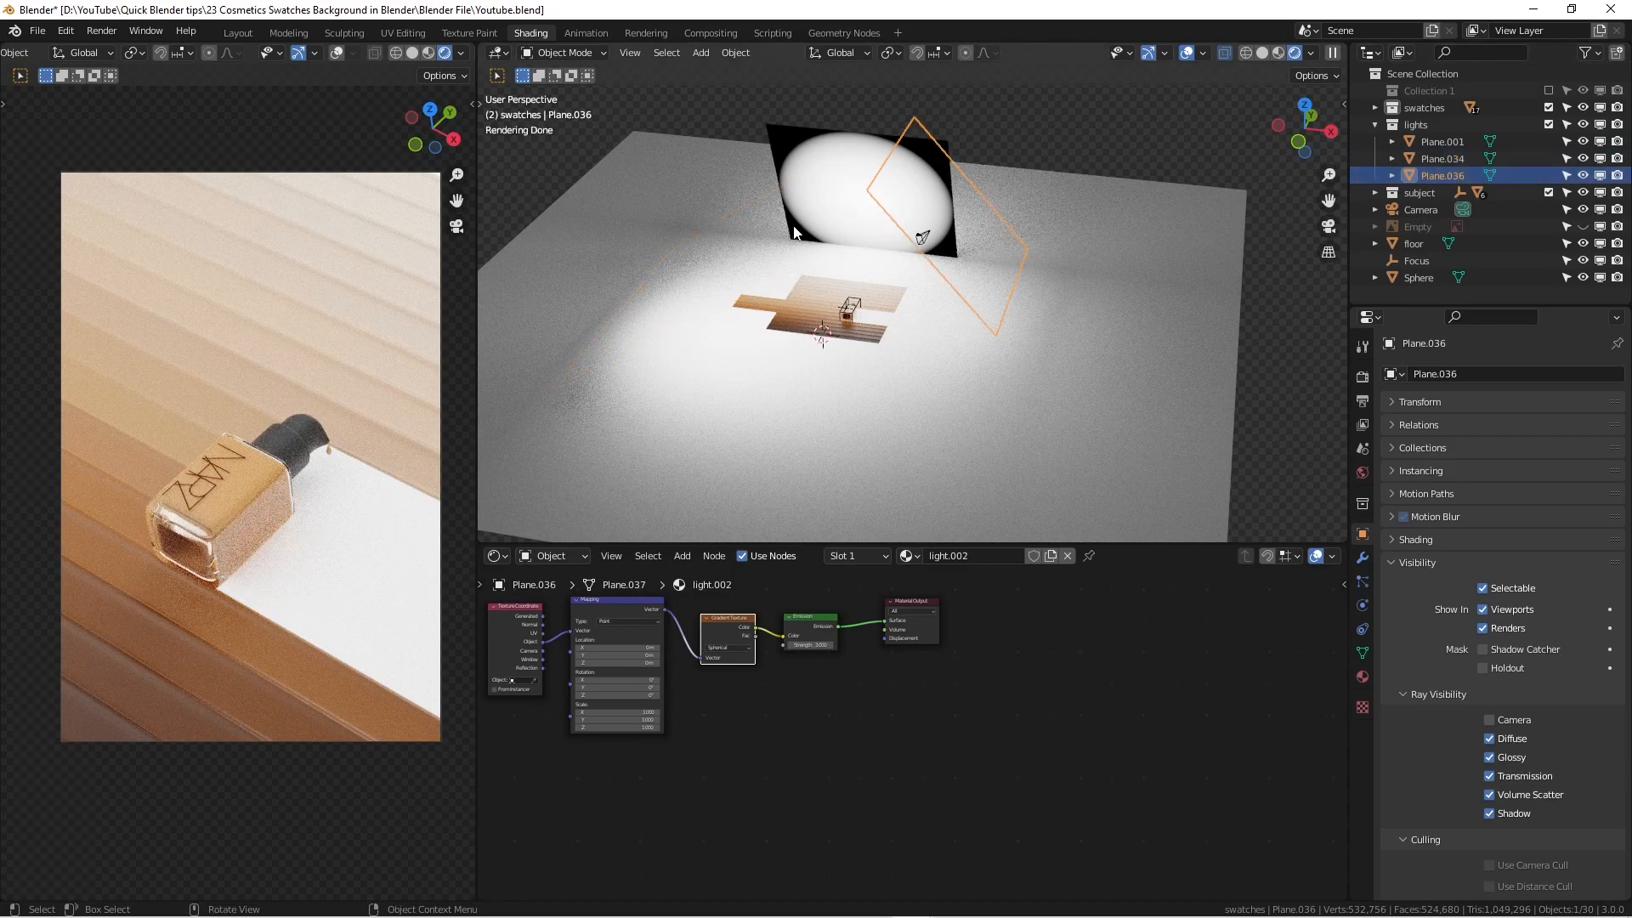
{"action": "mouse_move", "coordinate": [945, 297]}
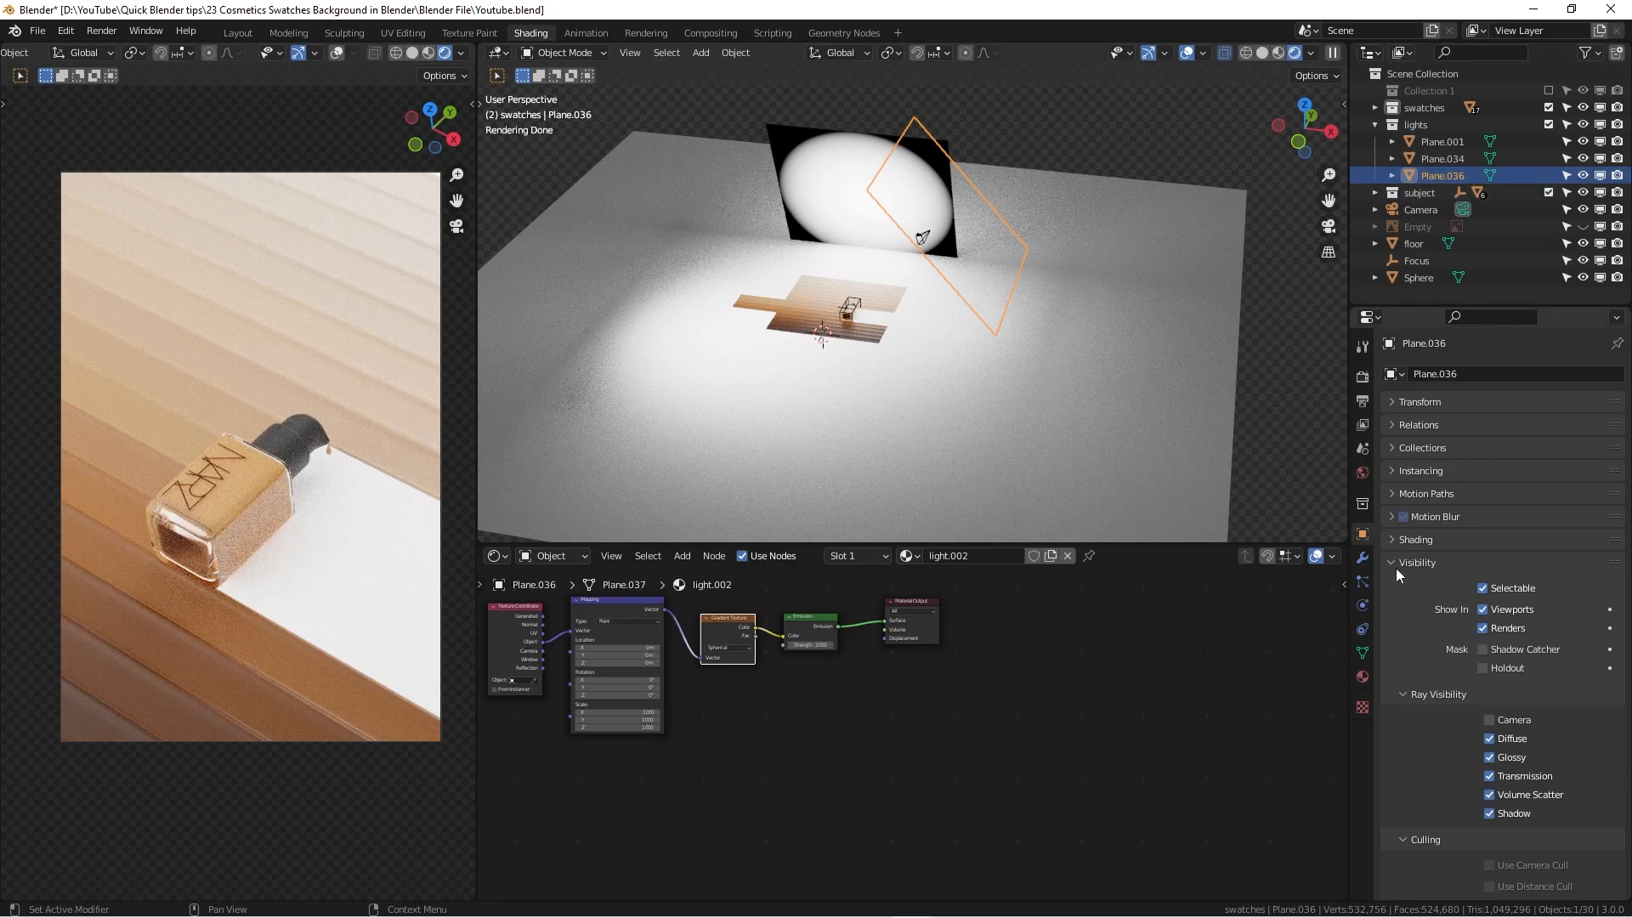
{"action": "mouse_move", "coordinate": [1390, 570]}
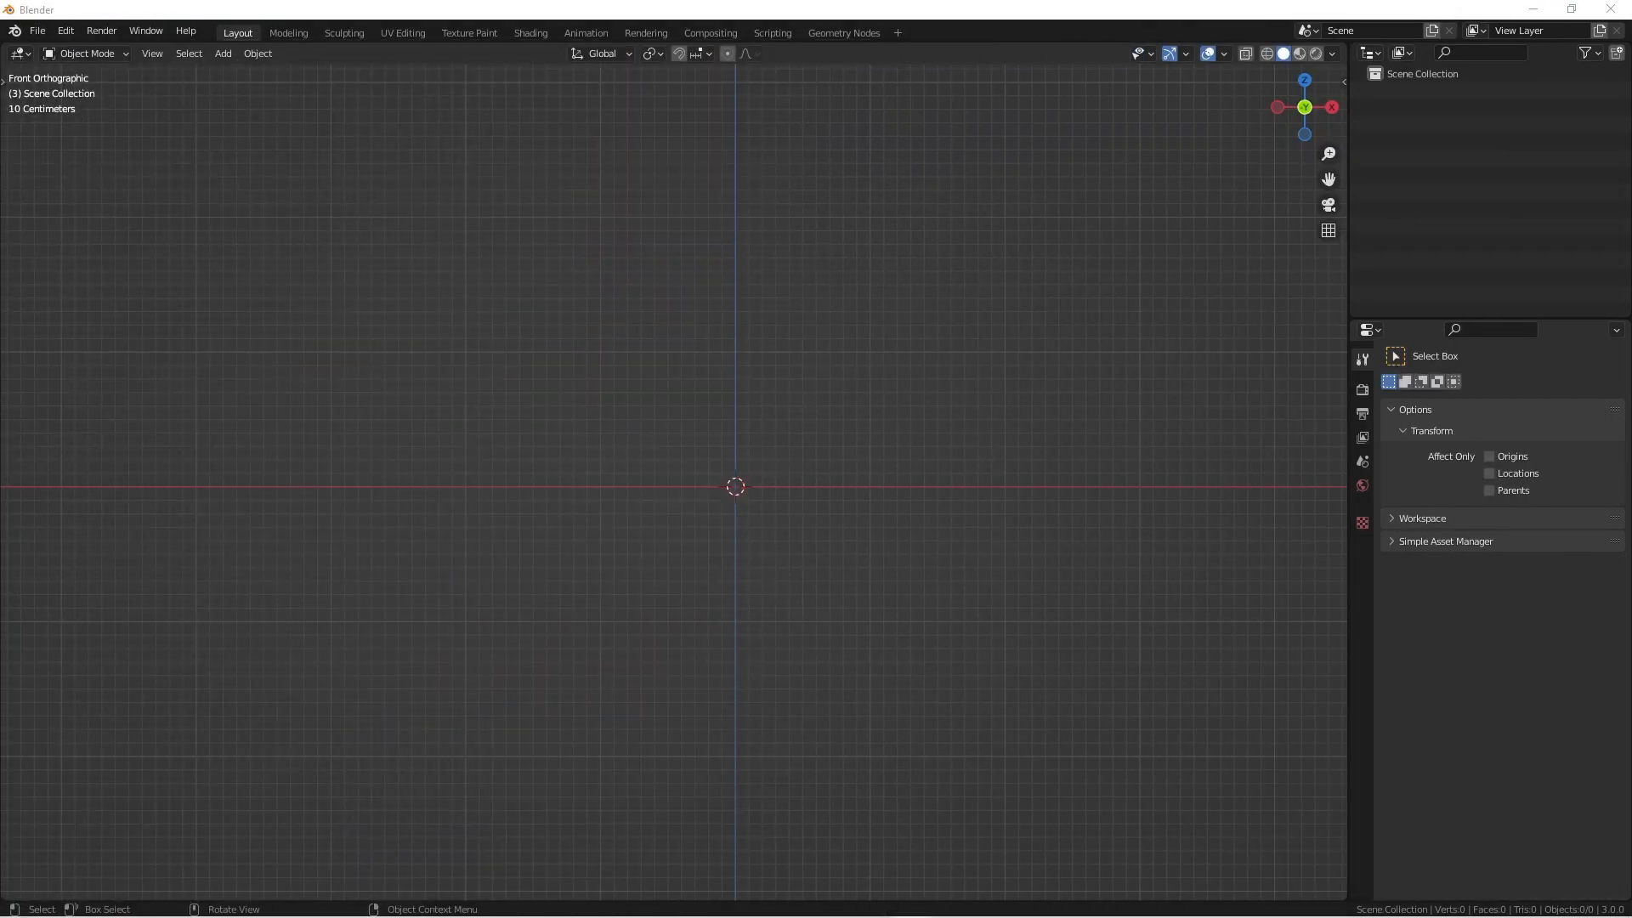
Step: Add a flat 2 m mesh plane at the world origin from the Add menu
{"action": "left_click", "coordinate": [1361, 462]}
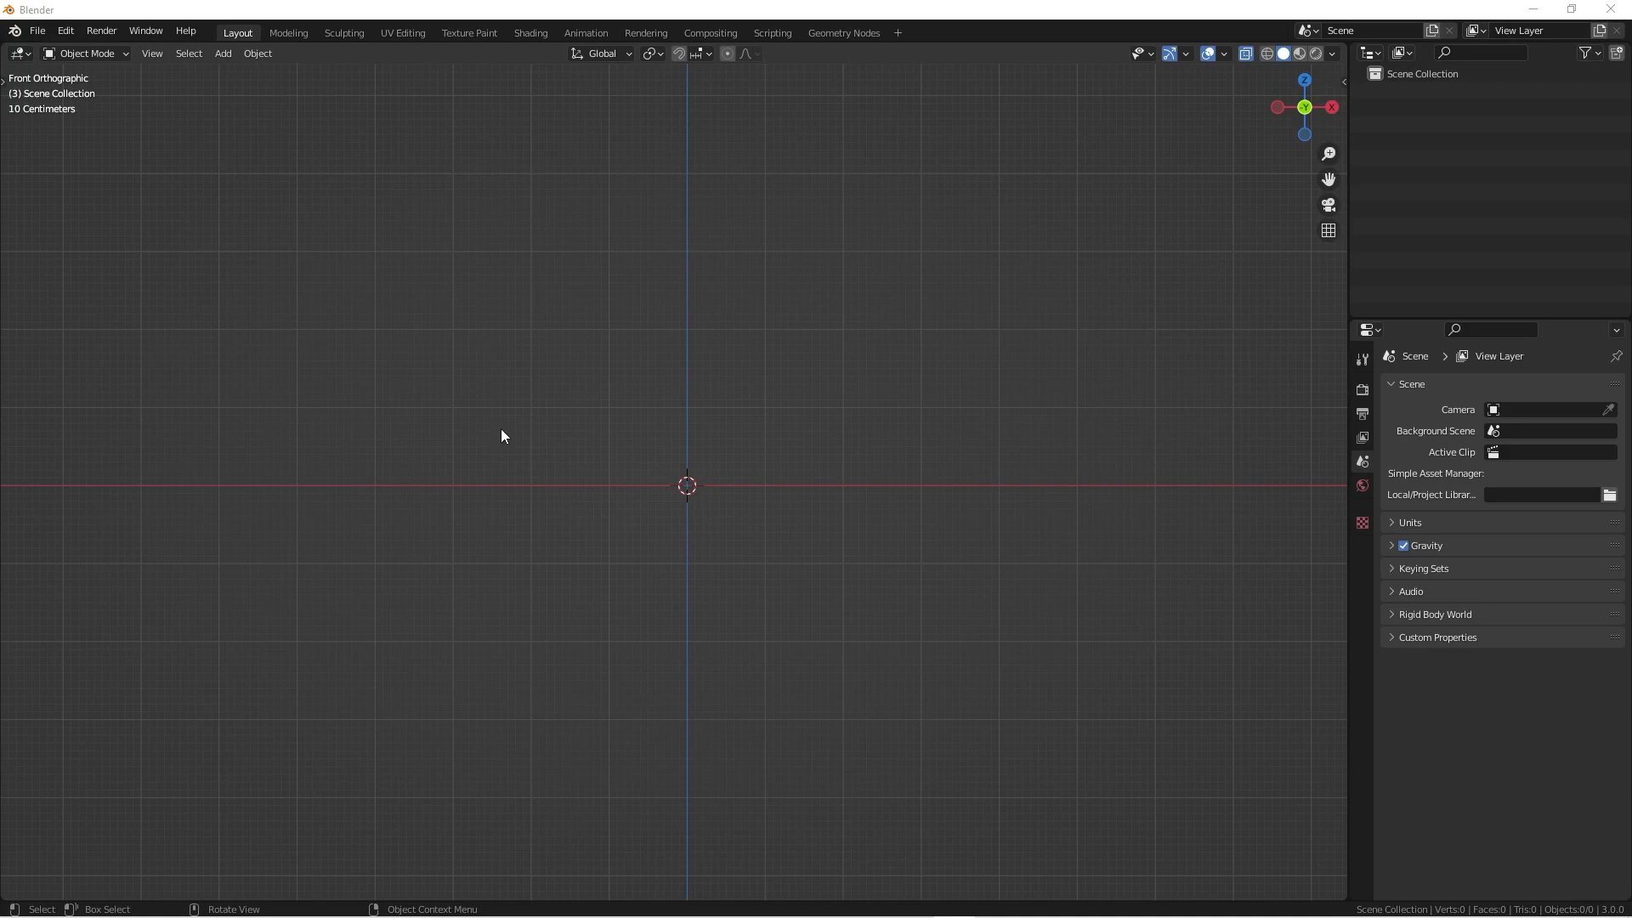
{"action": "mouse_move", "coordinate": [582, 447]}
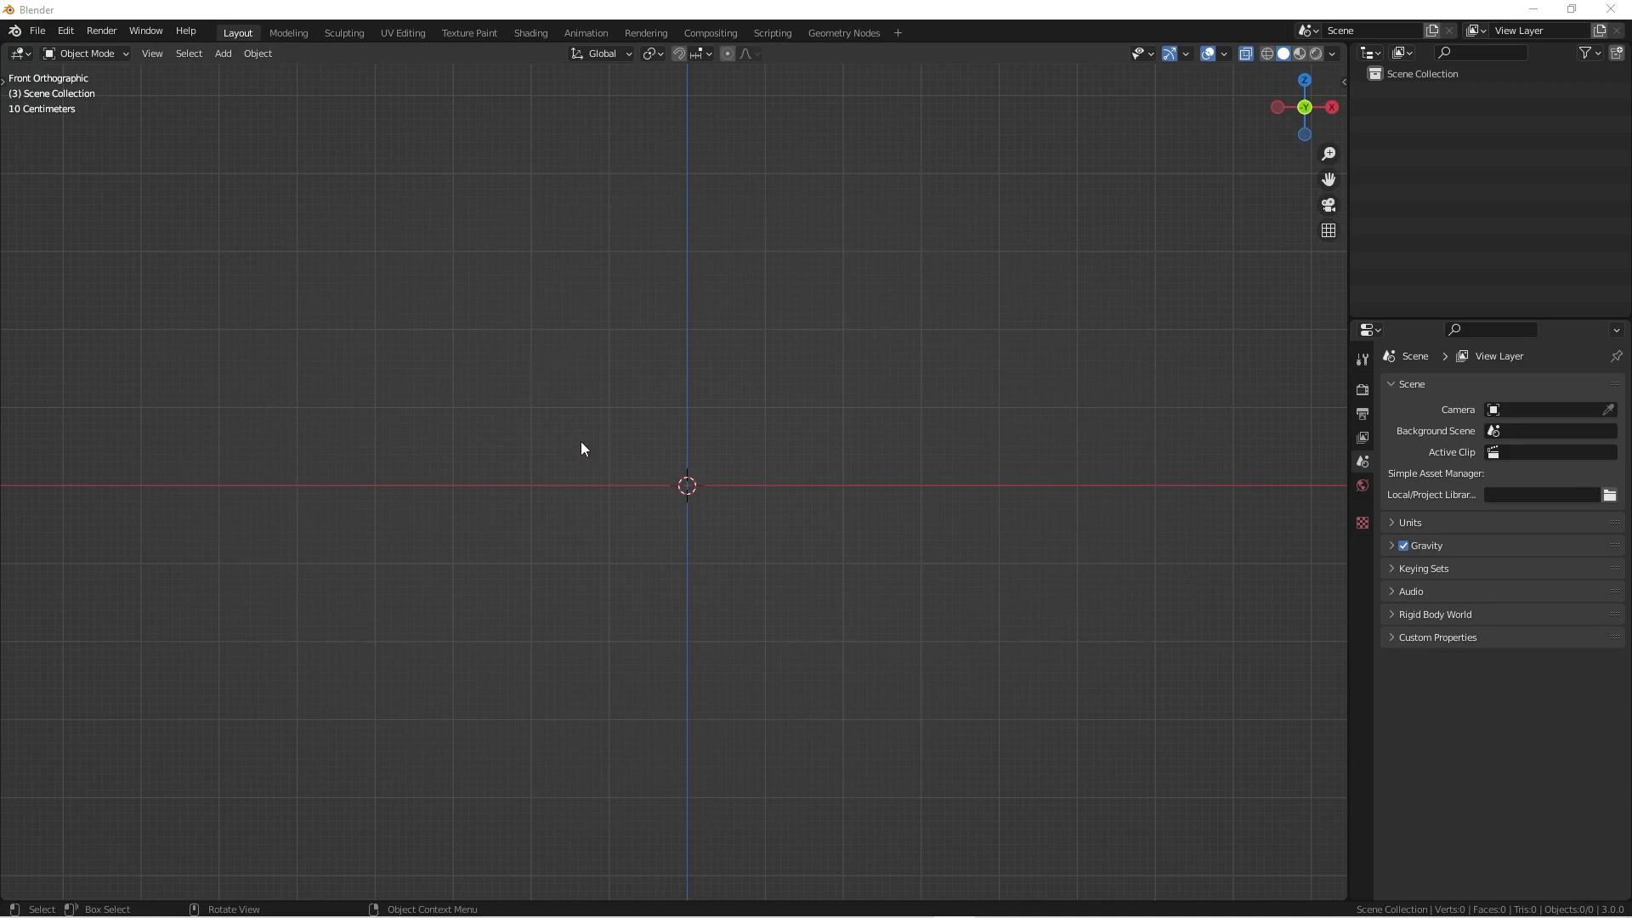
{"action": "mouse_move", "coordinate": [598, 398]}
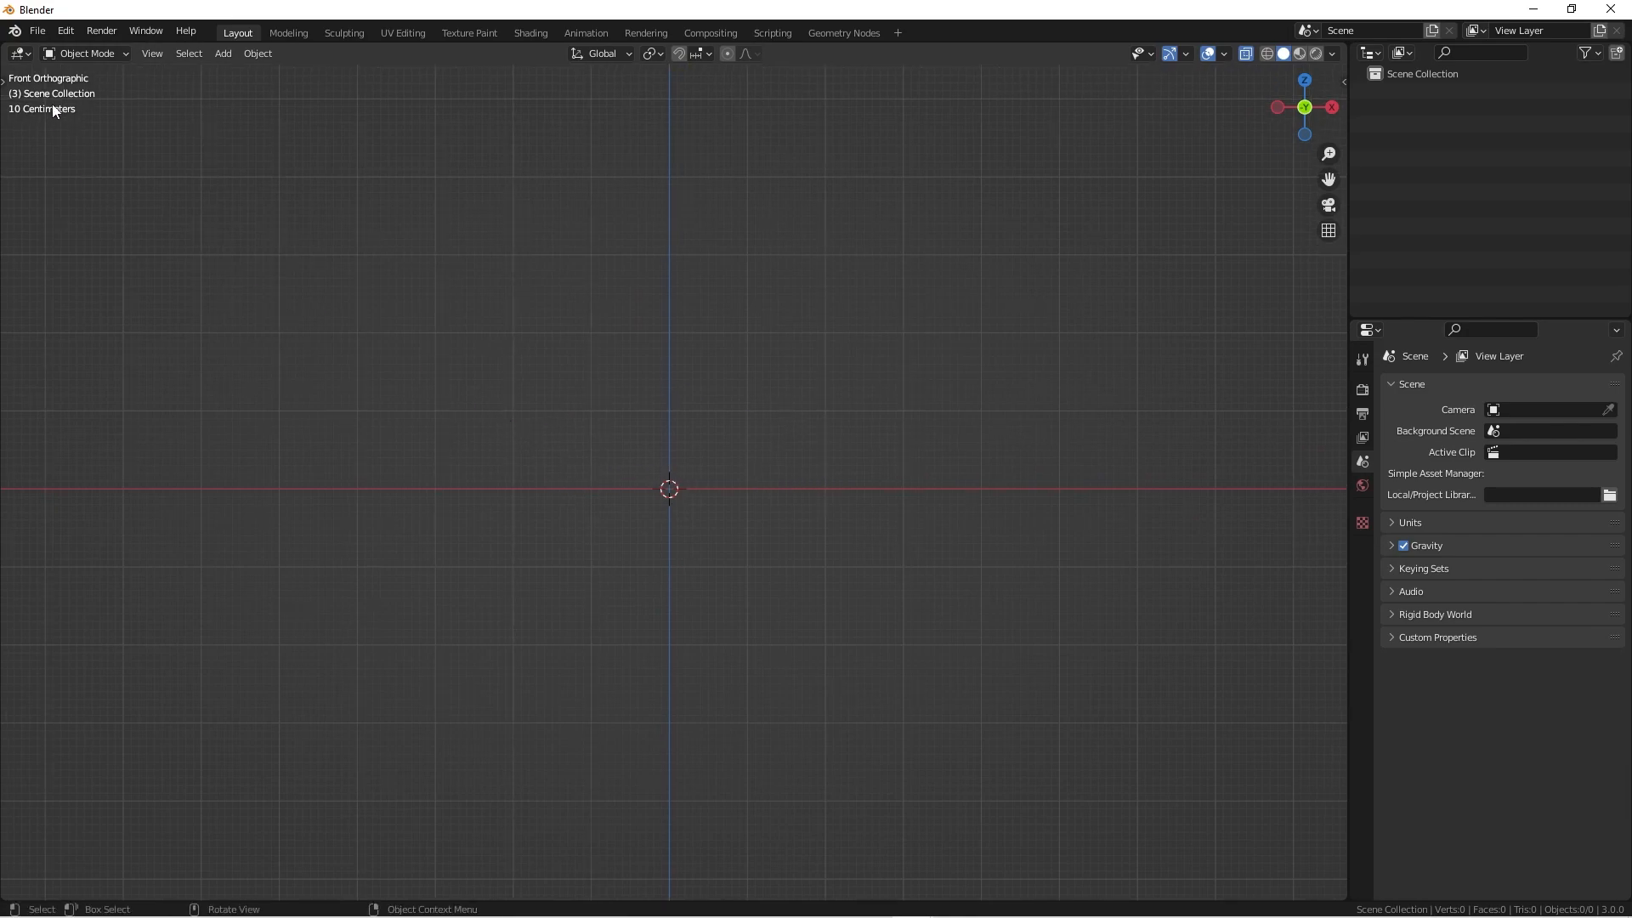
{"action": "mouse_move", "coordinate": [573, 336]}
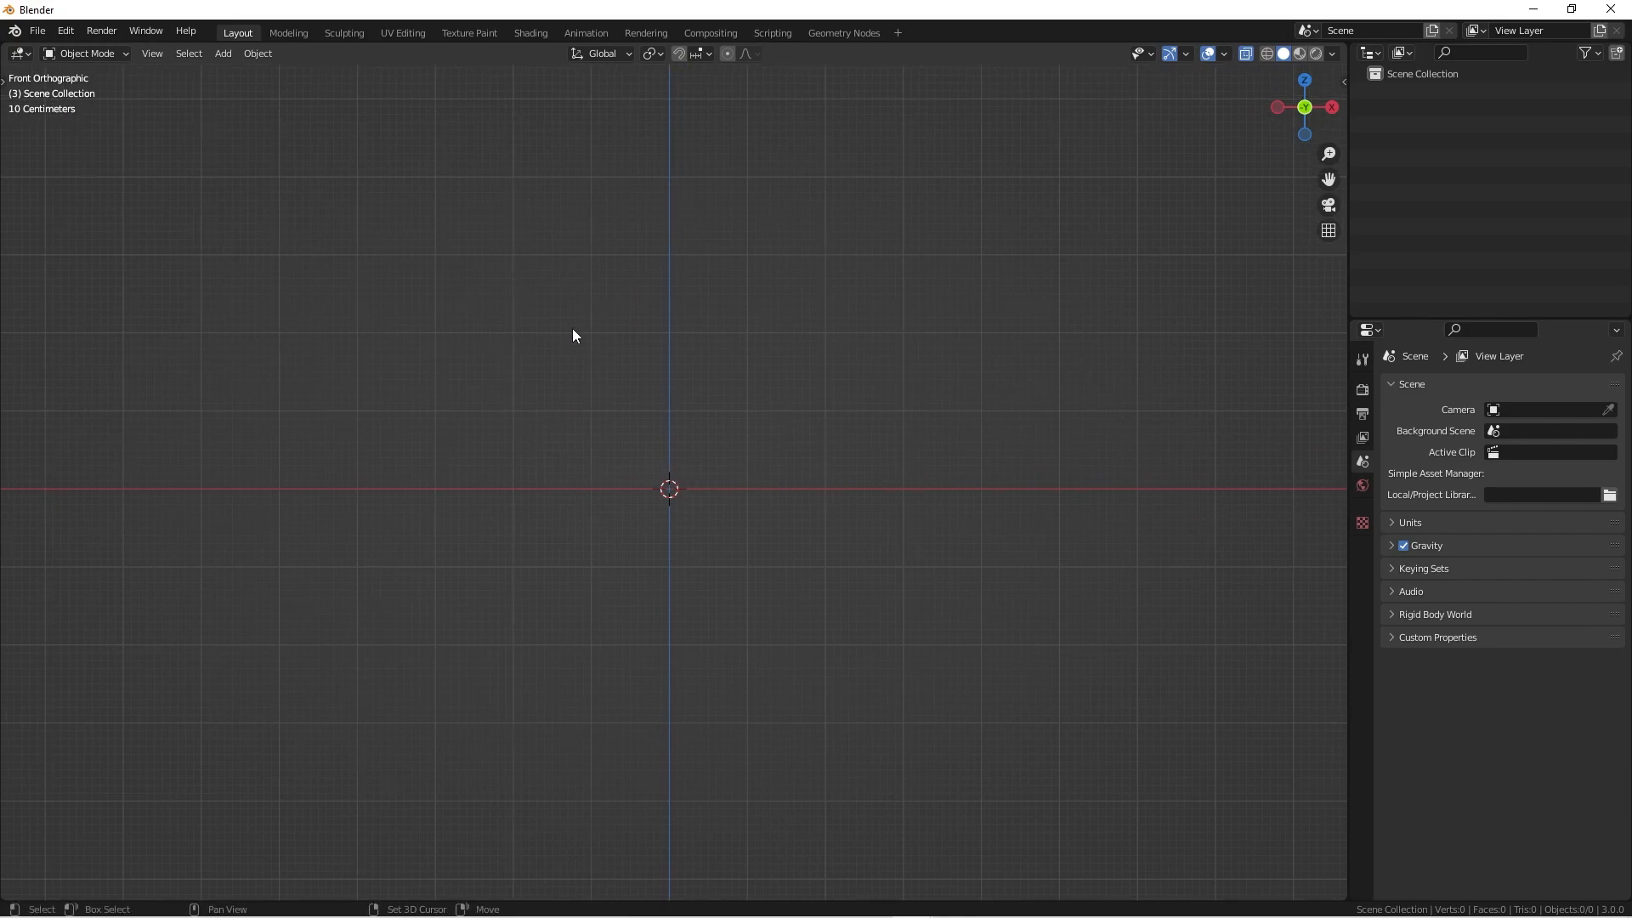
{"action": "left_click", "coordinate": [222, 53]}
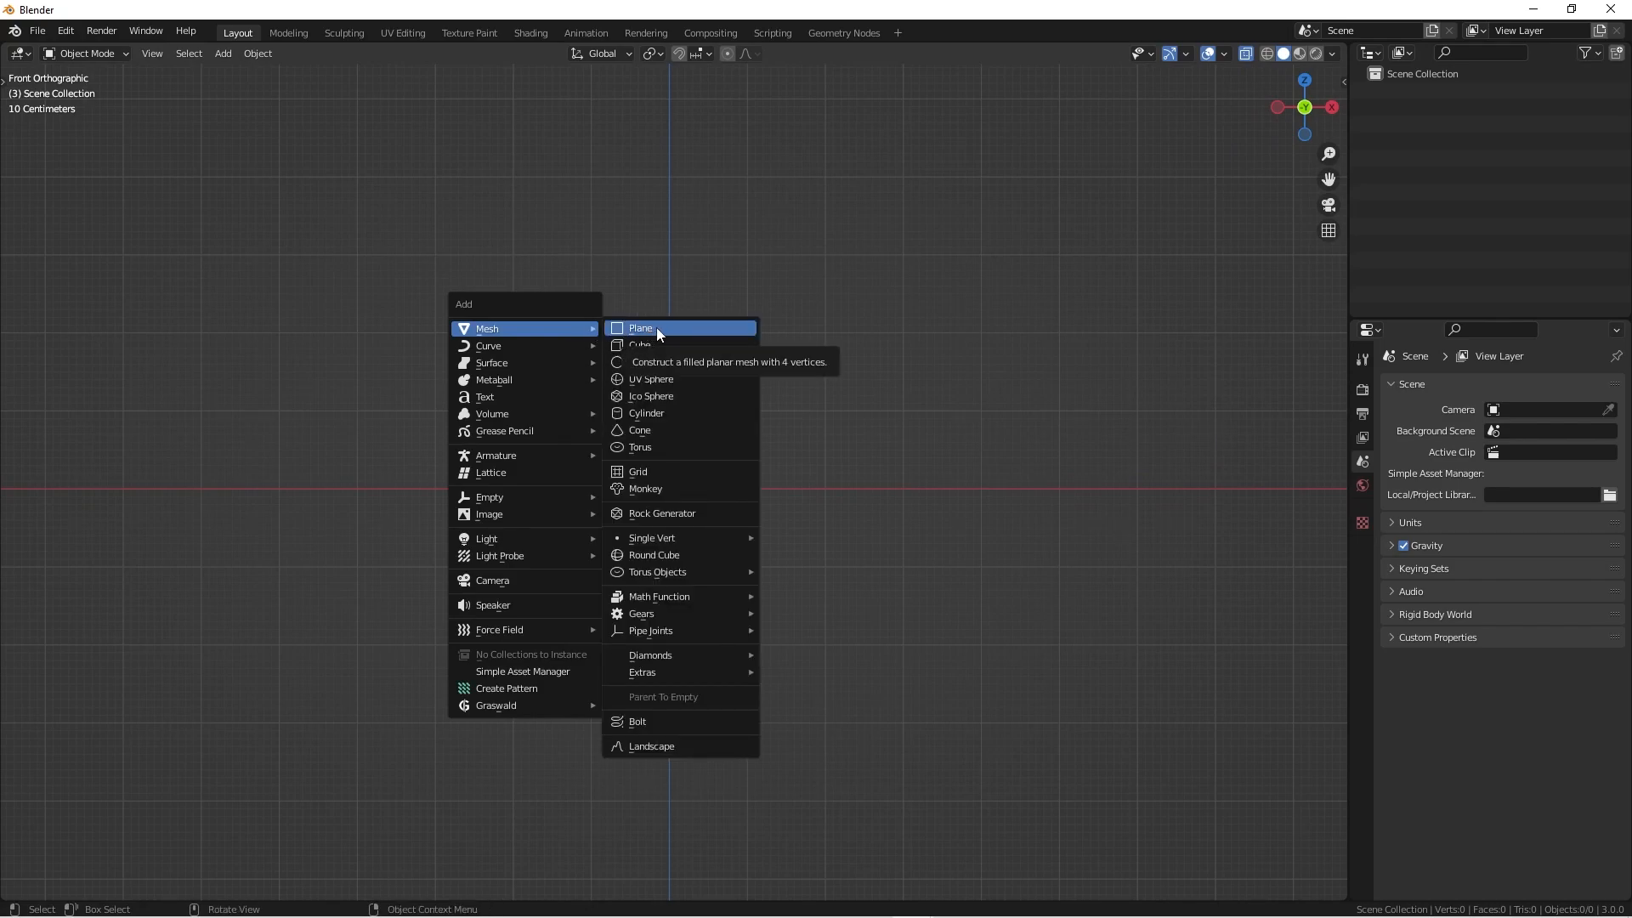
{"action": "left_click", "coordinate": [639, 328]}
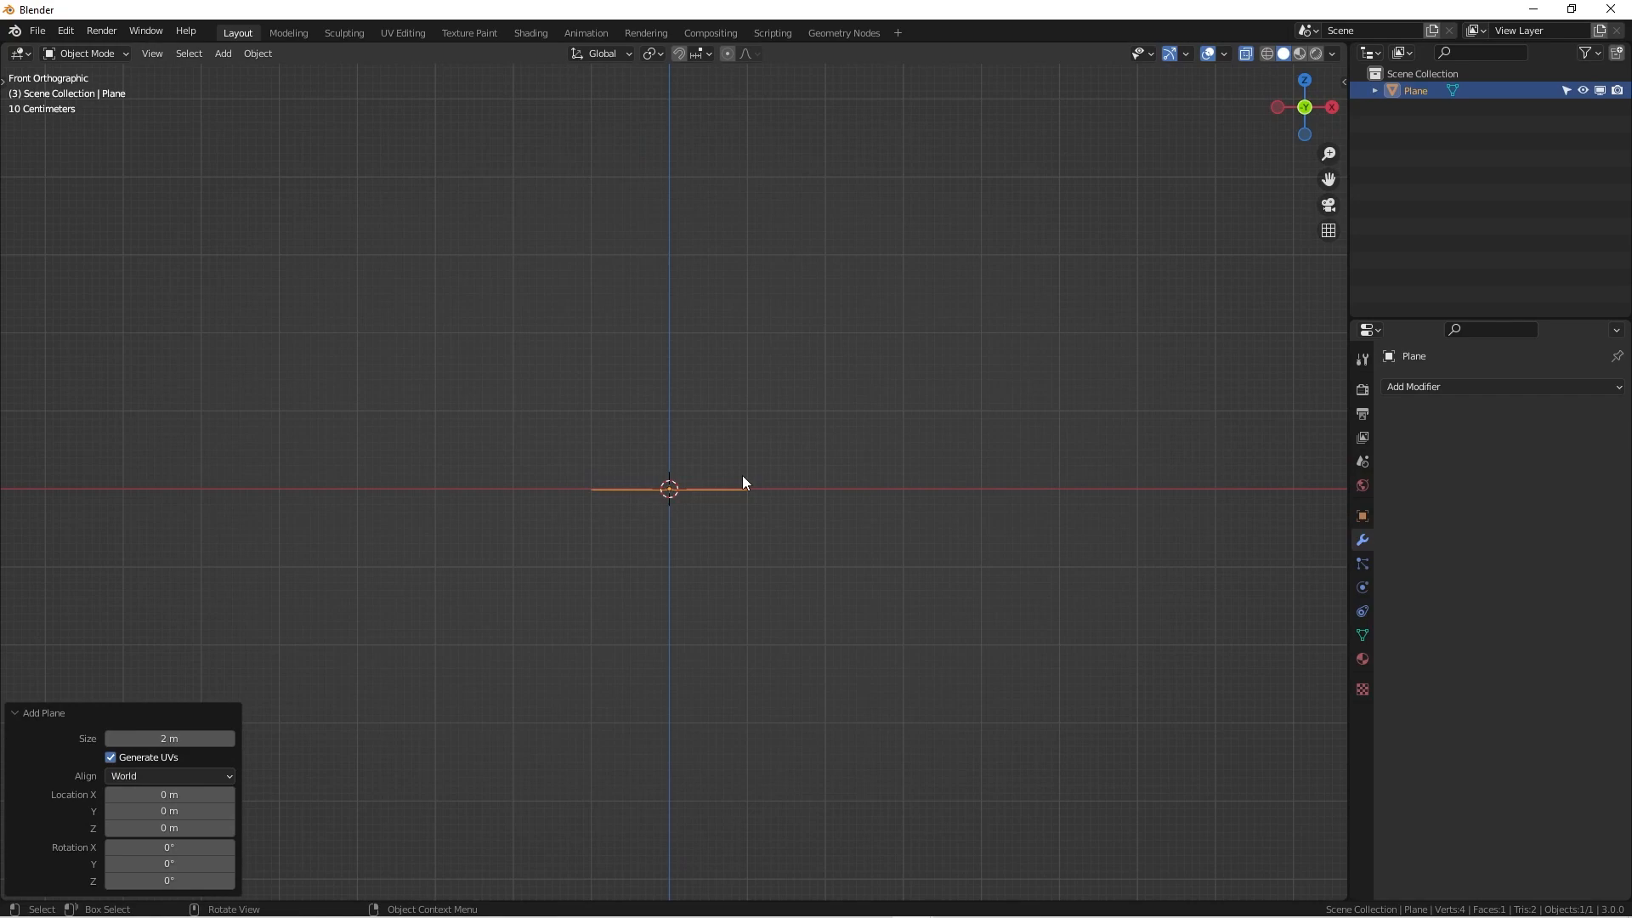
Step: Collapse the plane to a single vertex and extrude a seven-edge zigzag profile along X, checking it from front and top
{"action": "key", "text": "Tab"}
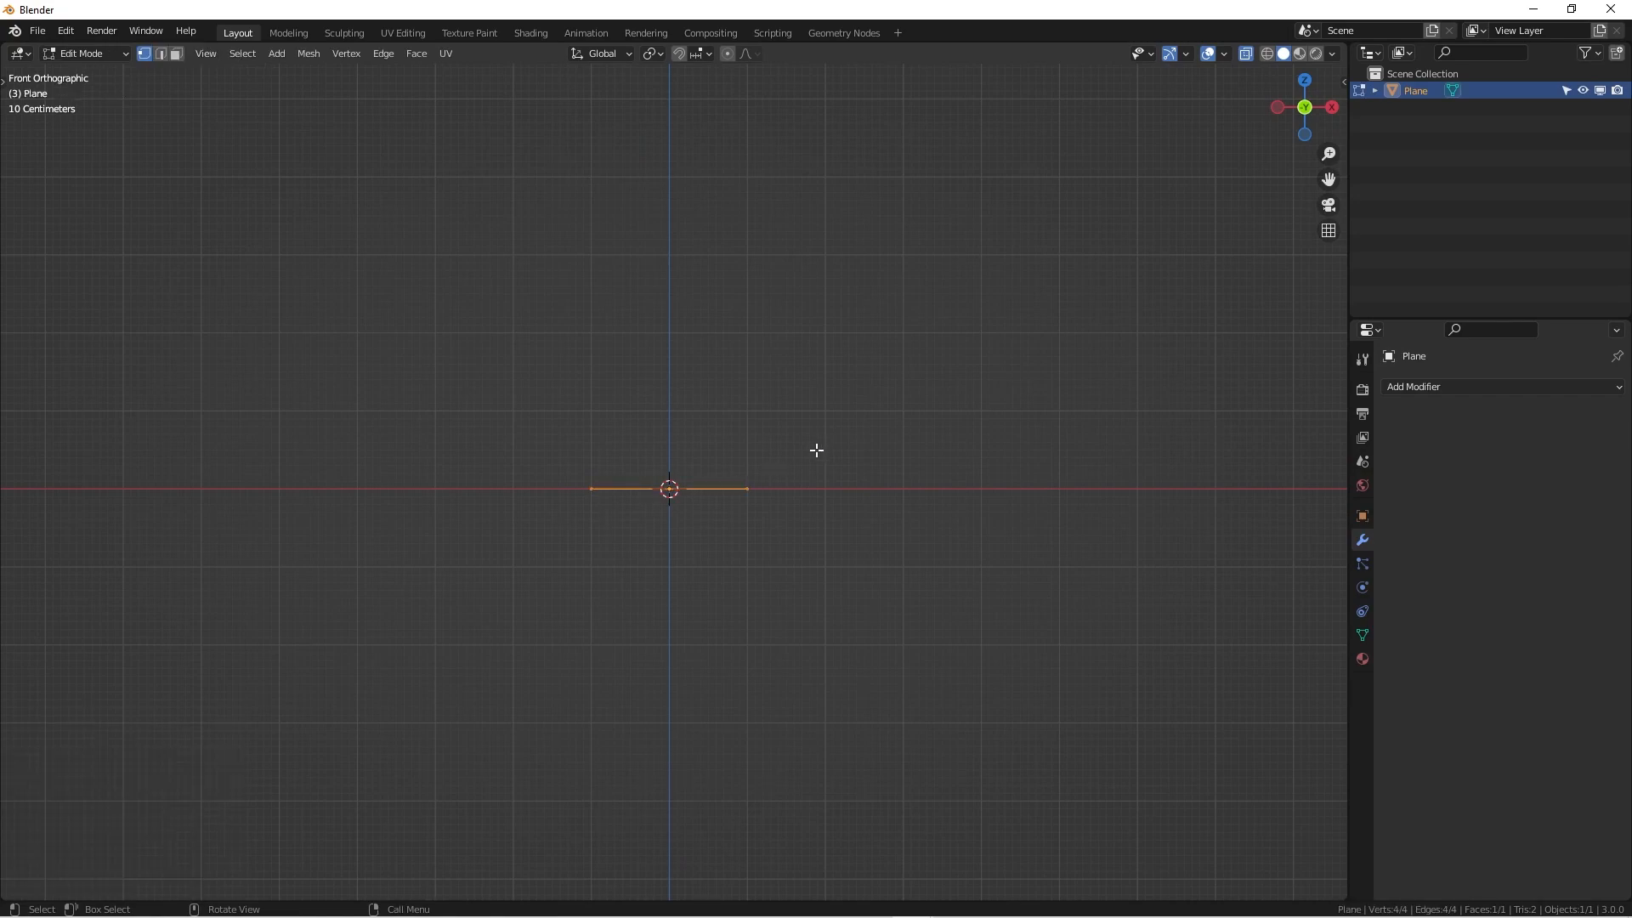
{"action": "left_click_drag", "start_coordinate": [816, 448], "coordinate": [749, 574]}
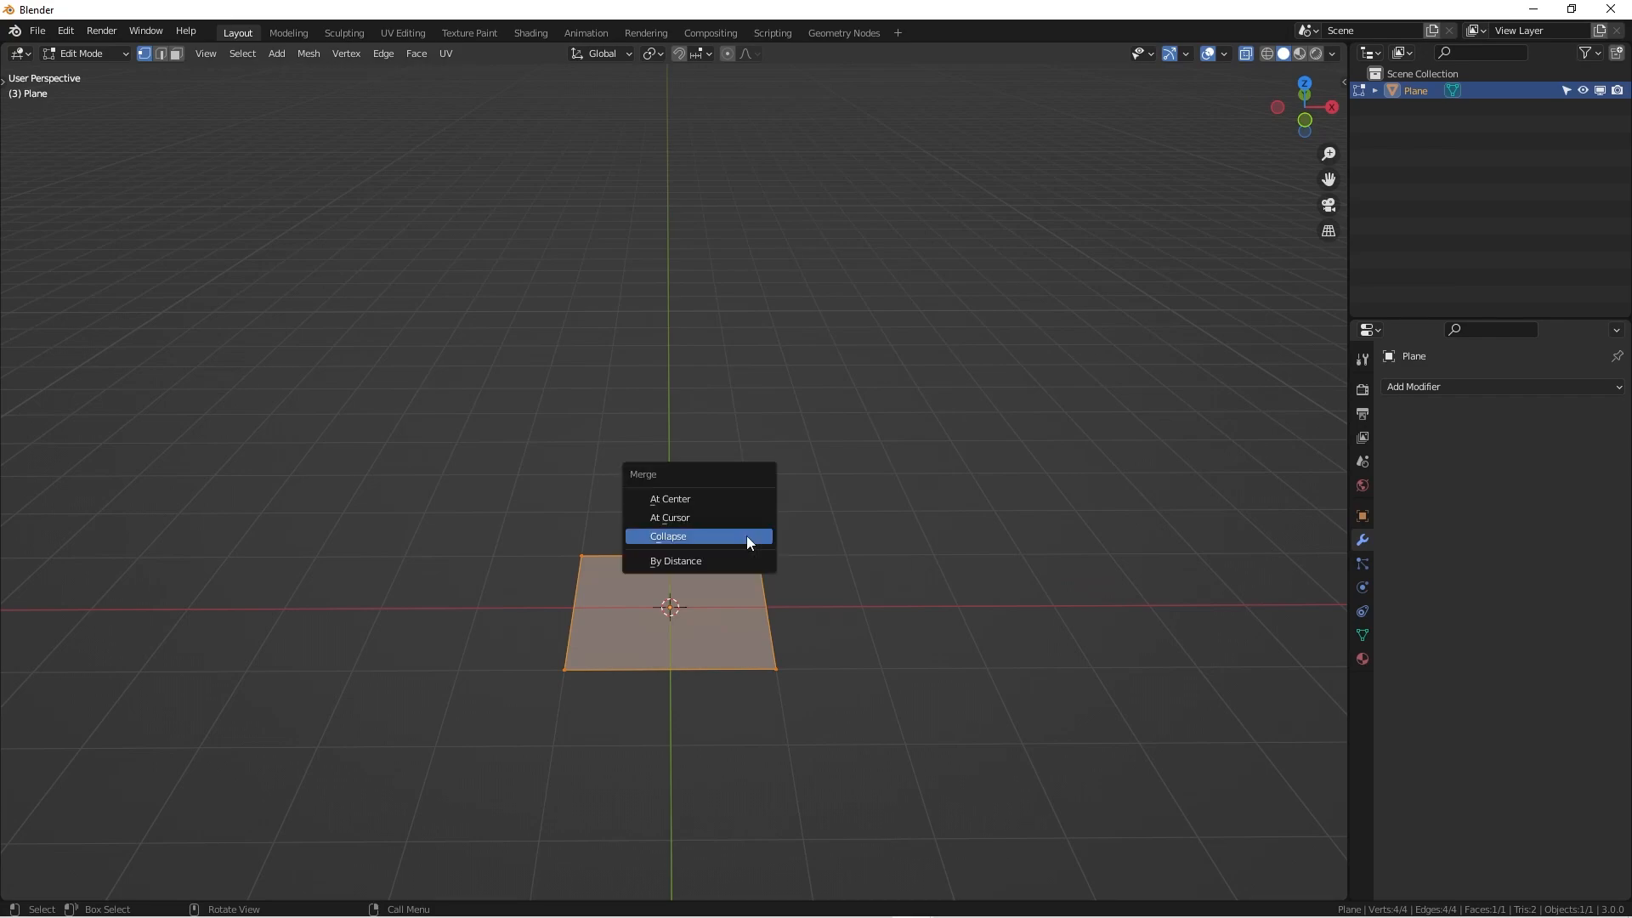
{"action": "left_click", "coordinate": [668, 535]}
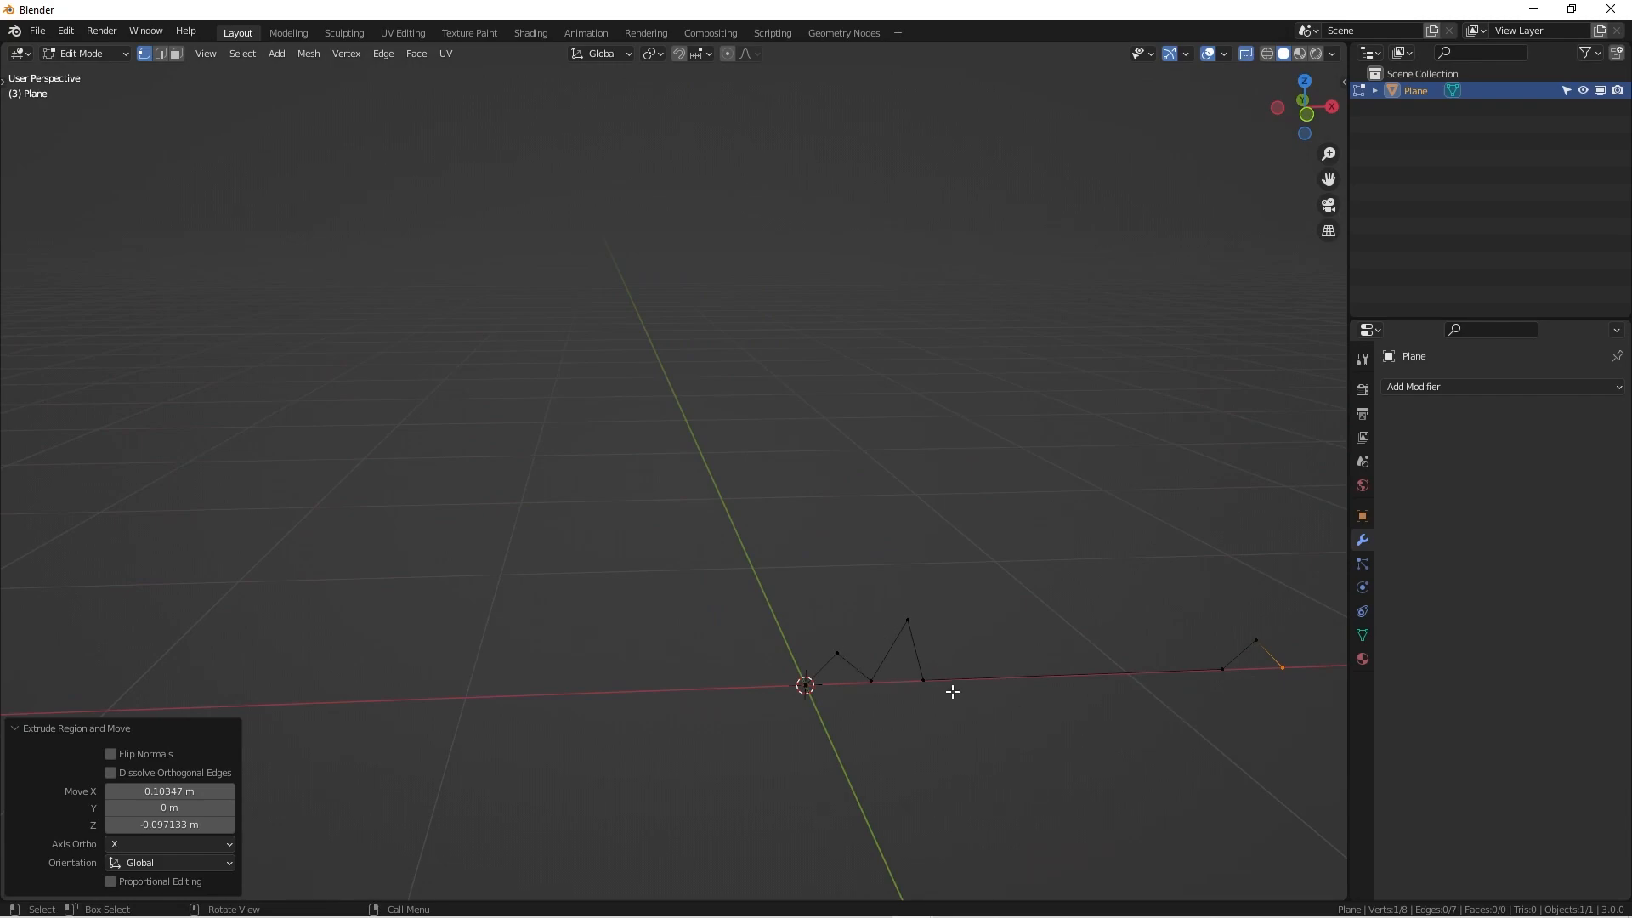
{"action": "mouse_move", "coordinate": [1183, 690]}
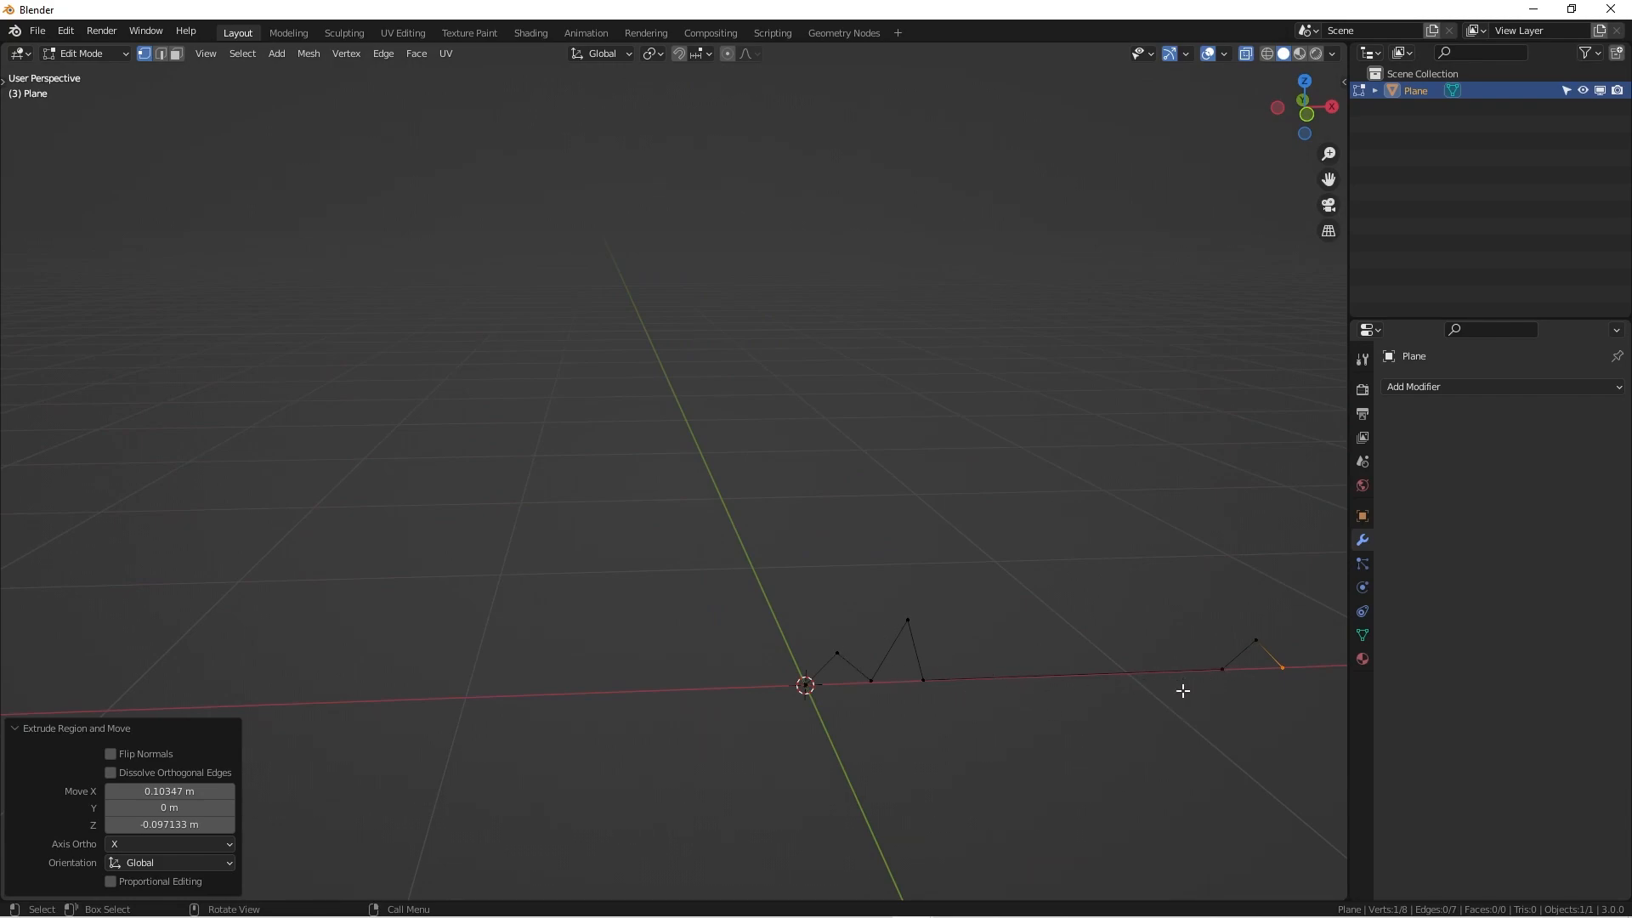
{"action": "mouse_move", "coordinate": [1047, 677]}
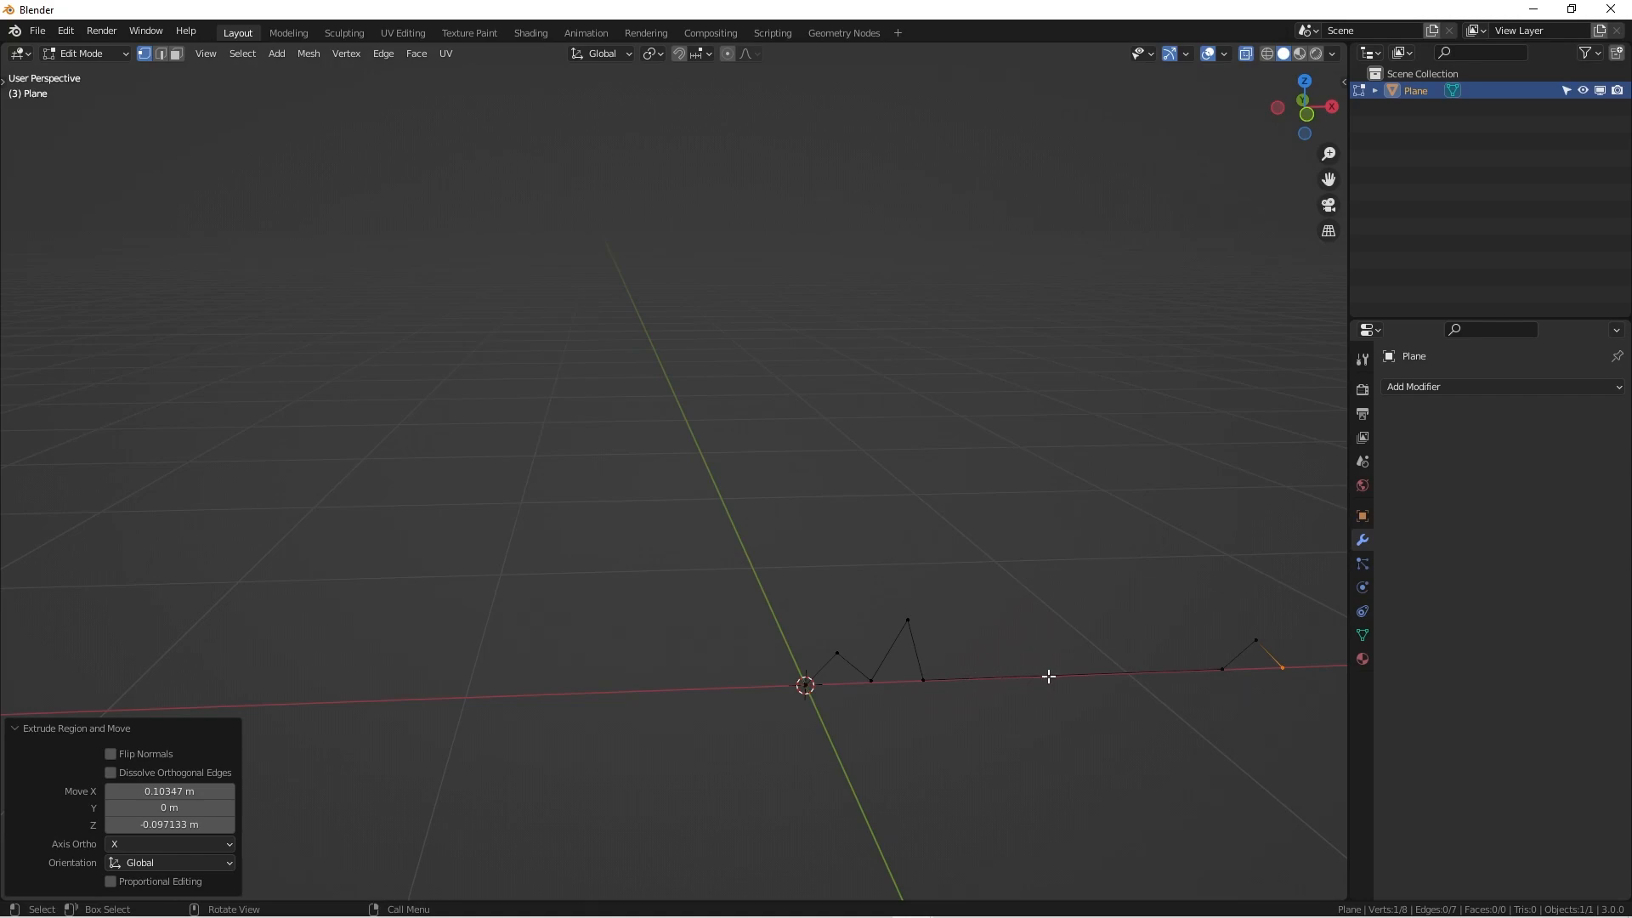
{"action": "mouse_move", "coordinate": [867, 650]}
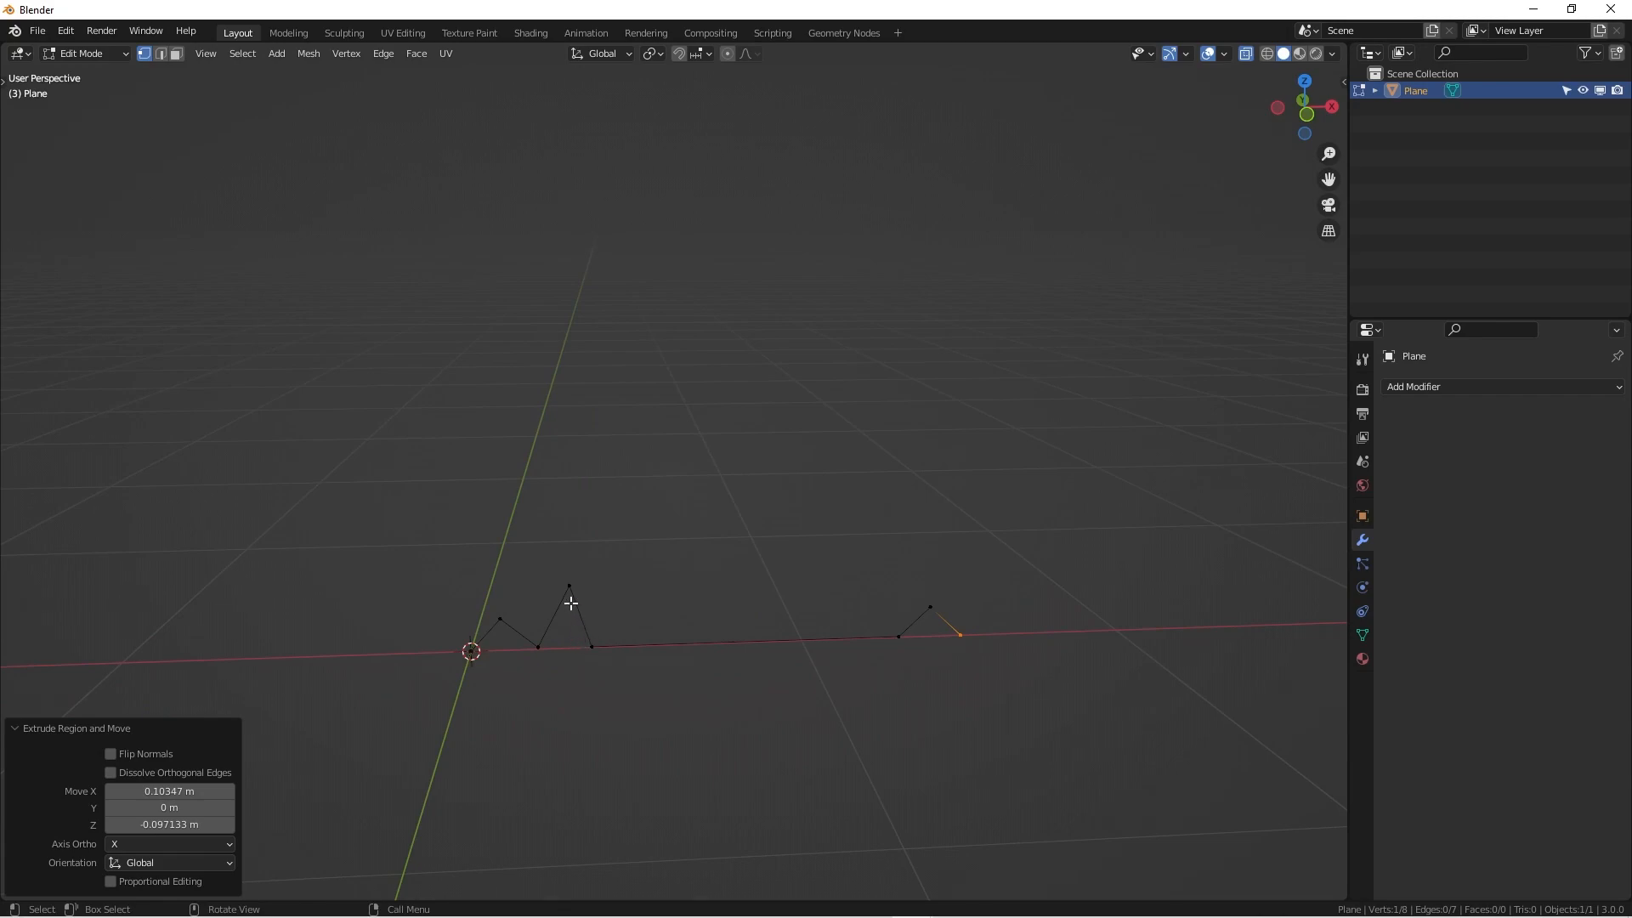
{"action": "mouse_move", "coordinate": [894, 649]}
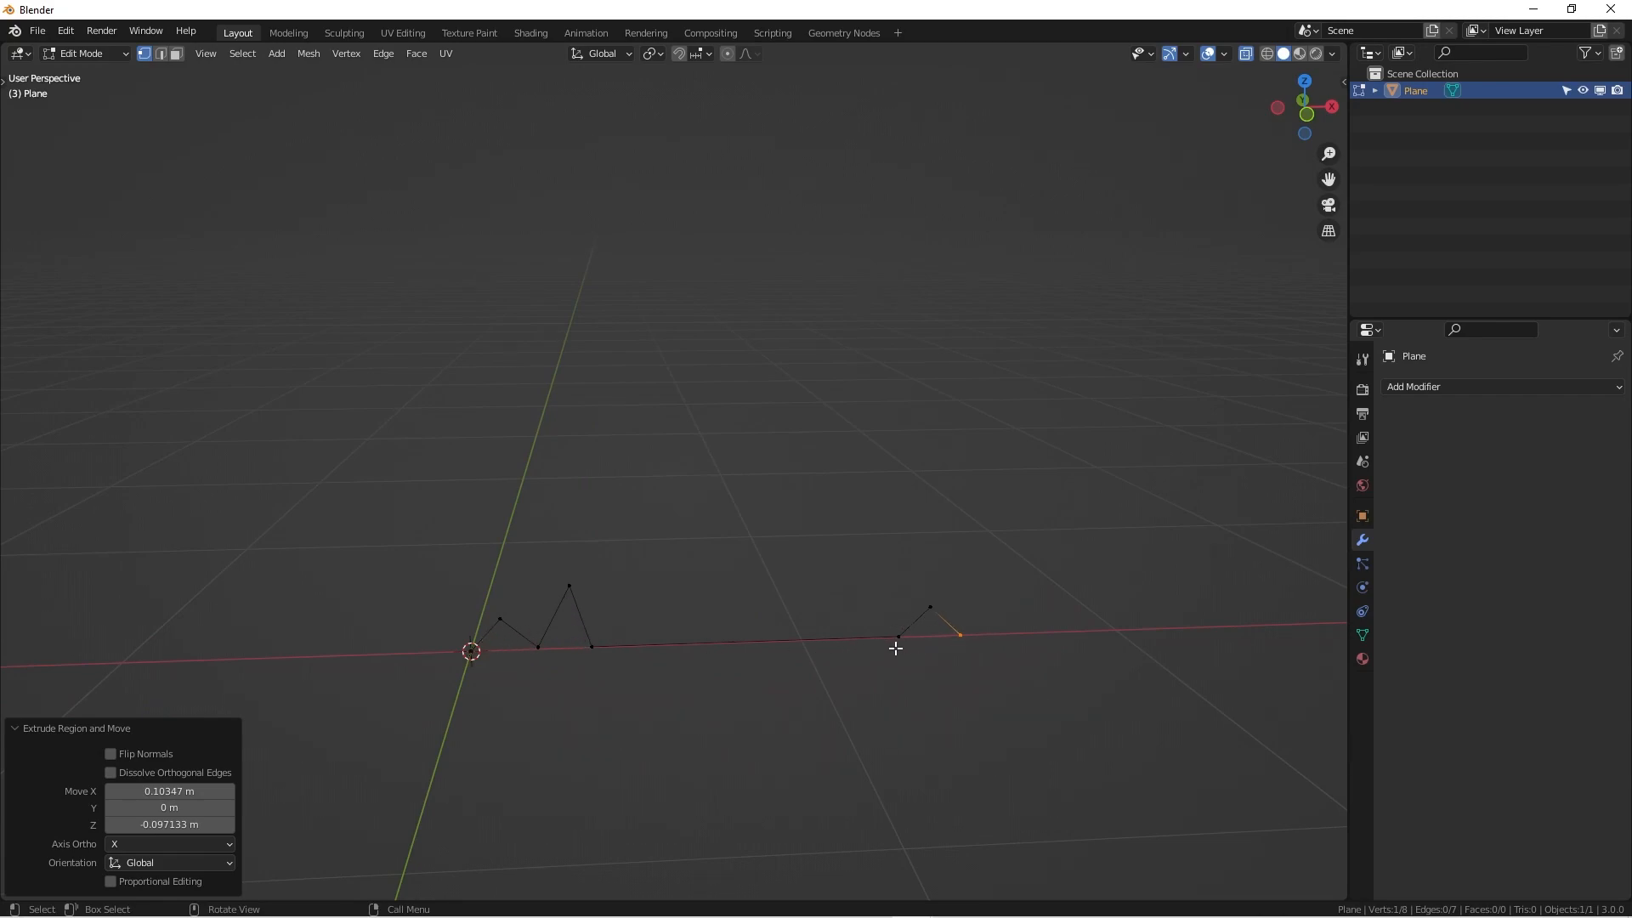
{"action": "key", "text": "KP_1"}
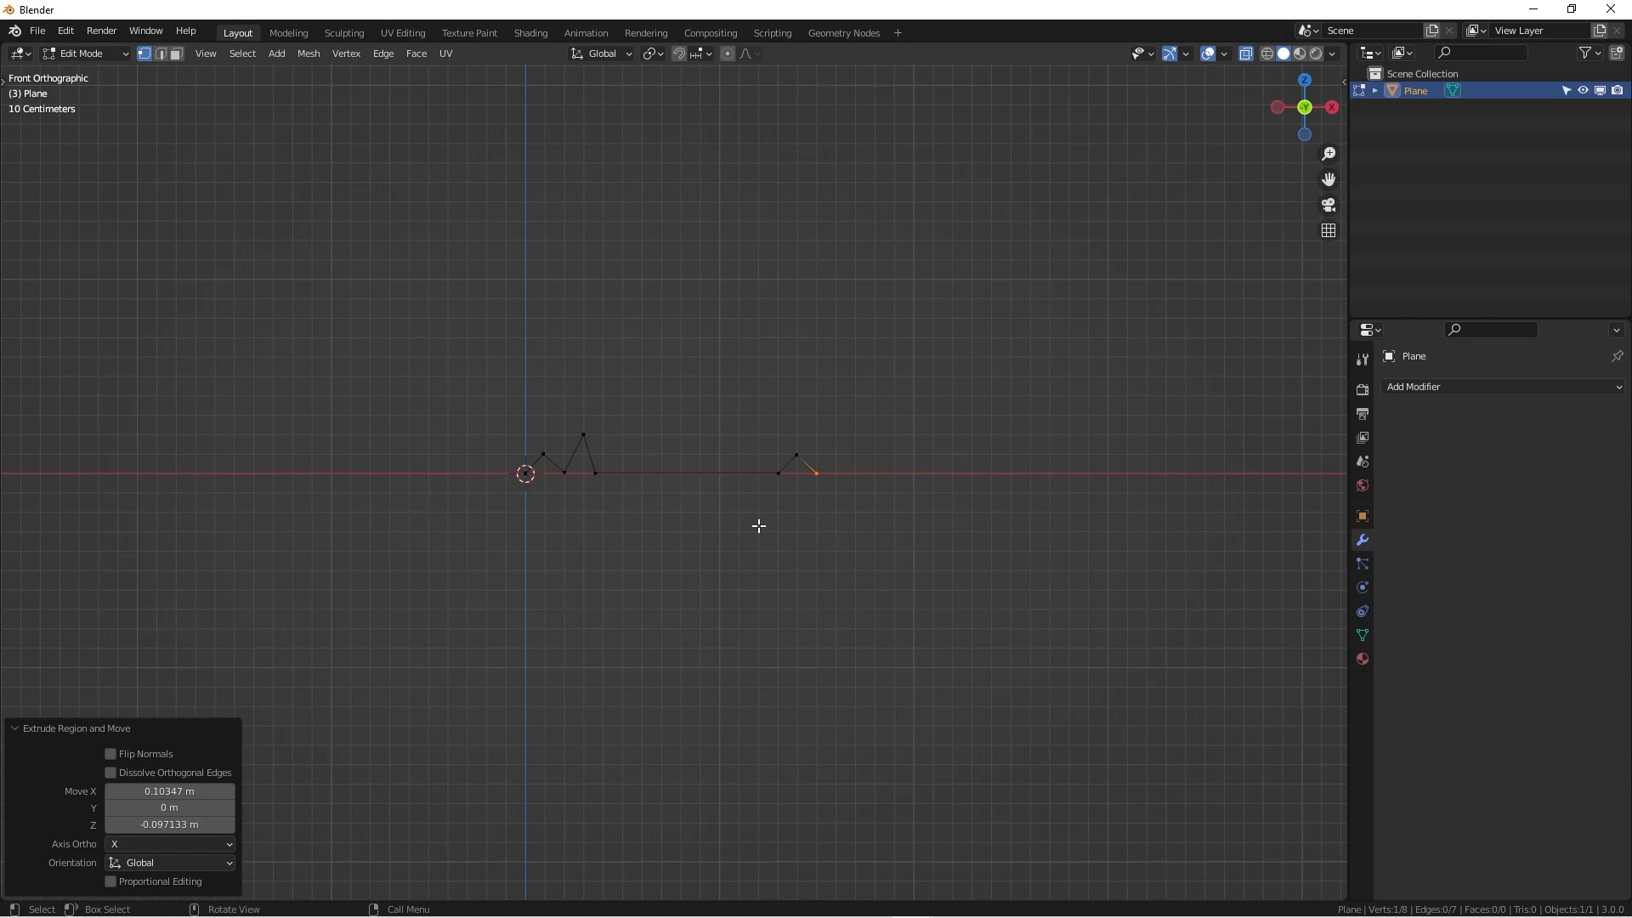
{"action": "key", "text": "KP_7"}
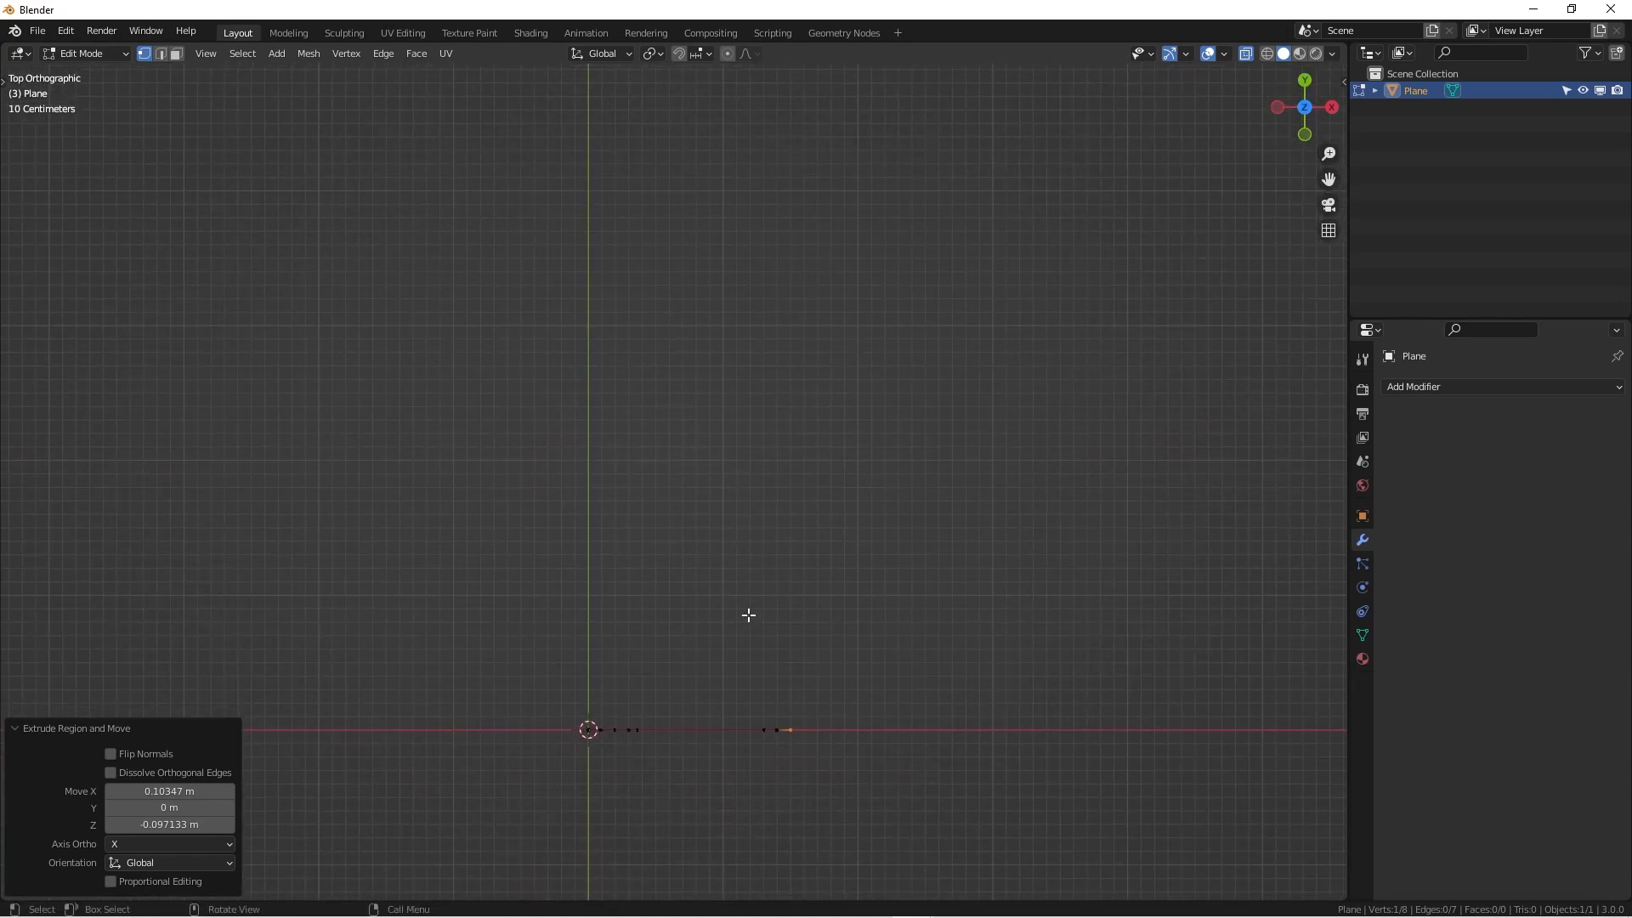
Step: Extrude the zigzag profile along Y into a ridged strip and return to Object Mode
{"action": "key", "text": "Tab"}
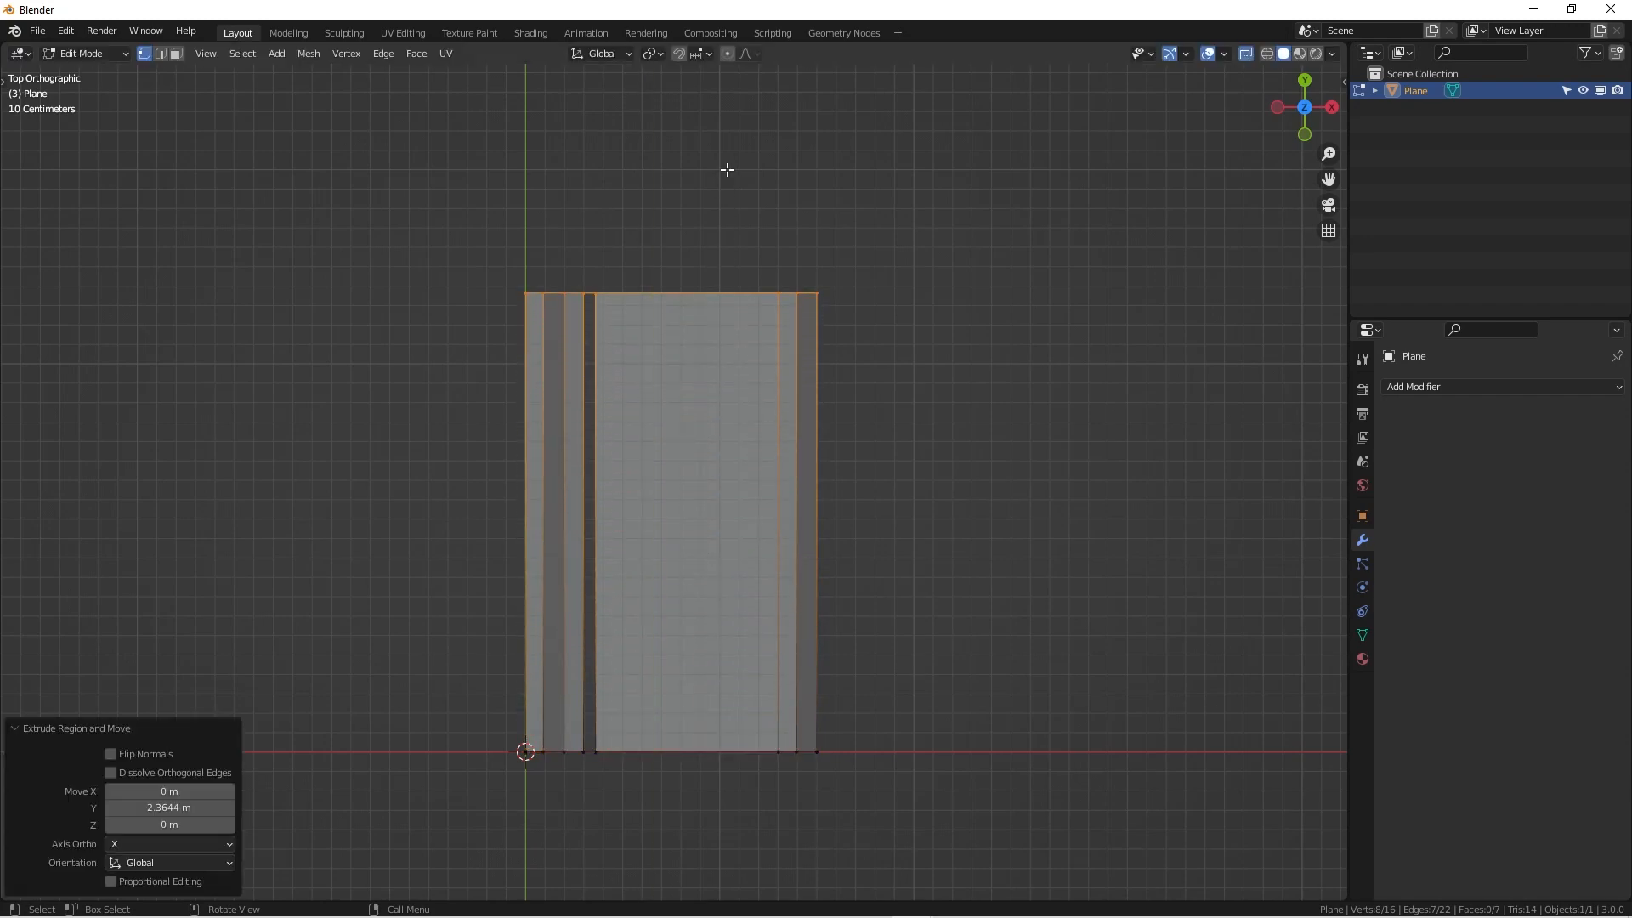
{"action": "left_click_drag", "start_coordinate": [729, 417], "coordinate": [646, 422]}
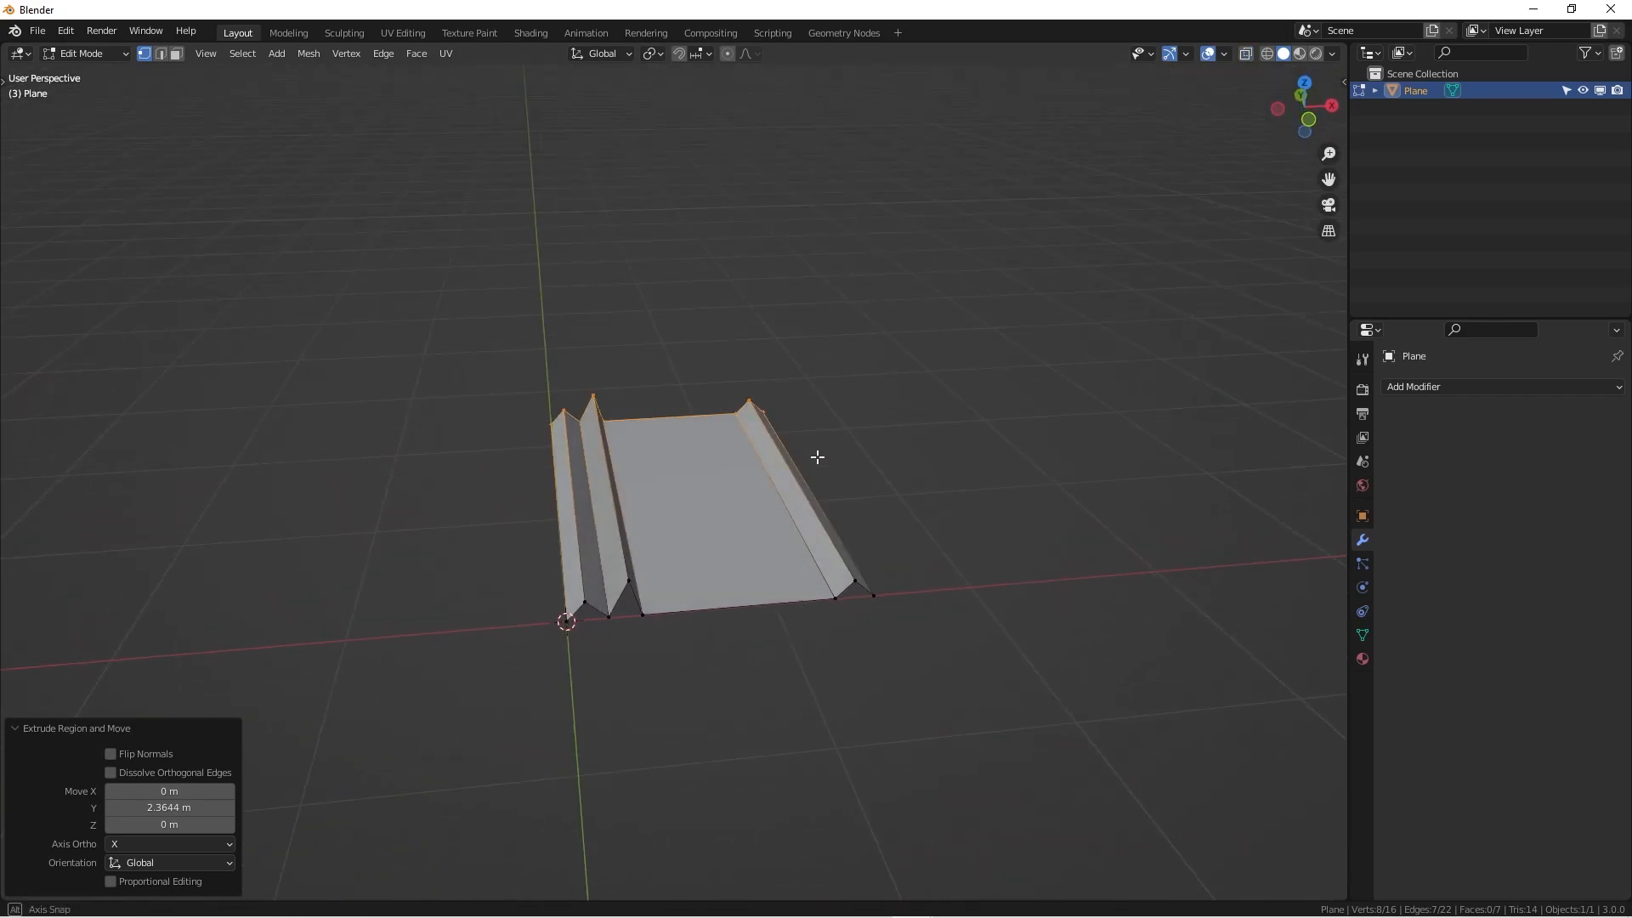
{"action": "left_click_drag", "start_coordinate": [817, 457], "coordinate": [656, 542]}
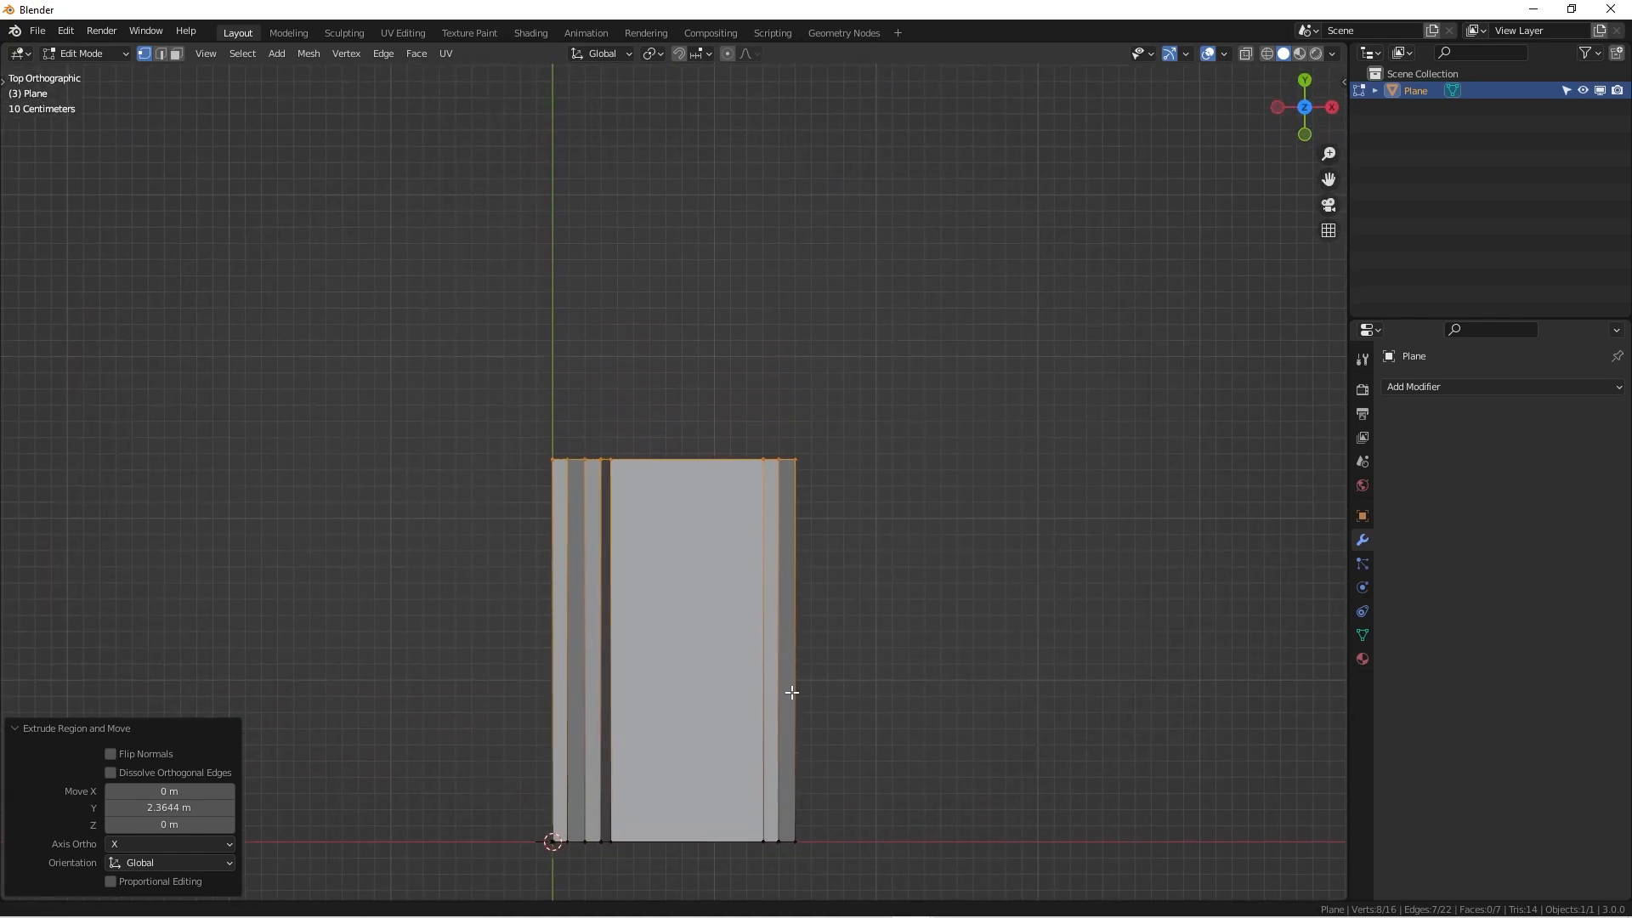
{"action": "scroll", "scroll_direction": "down", "scroll_amount": 3}
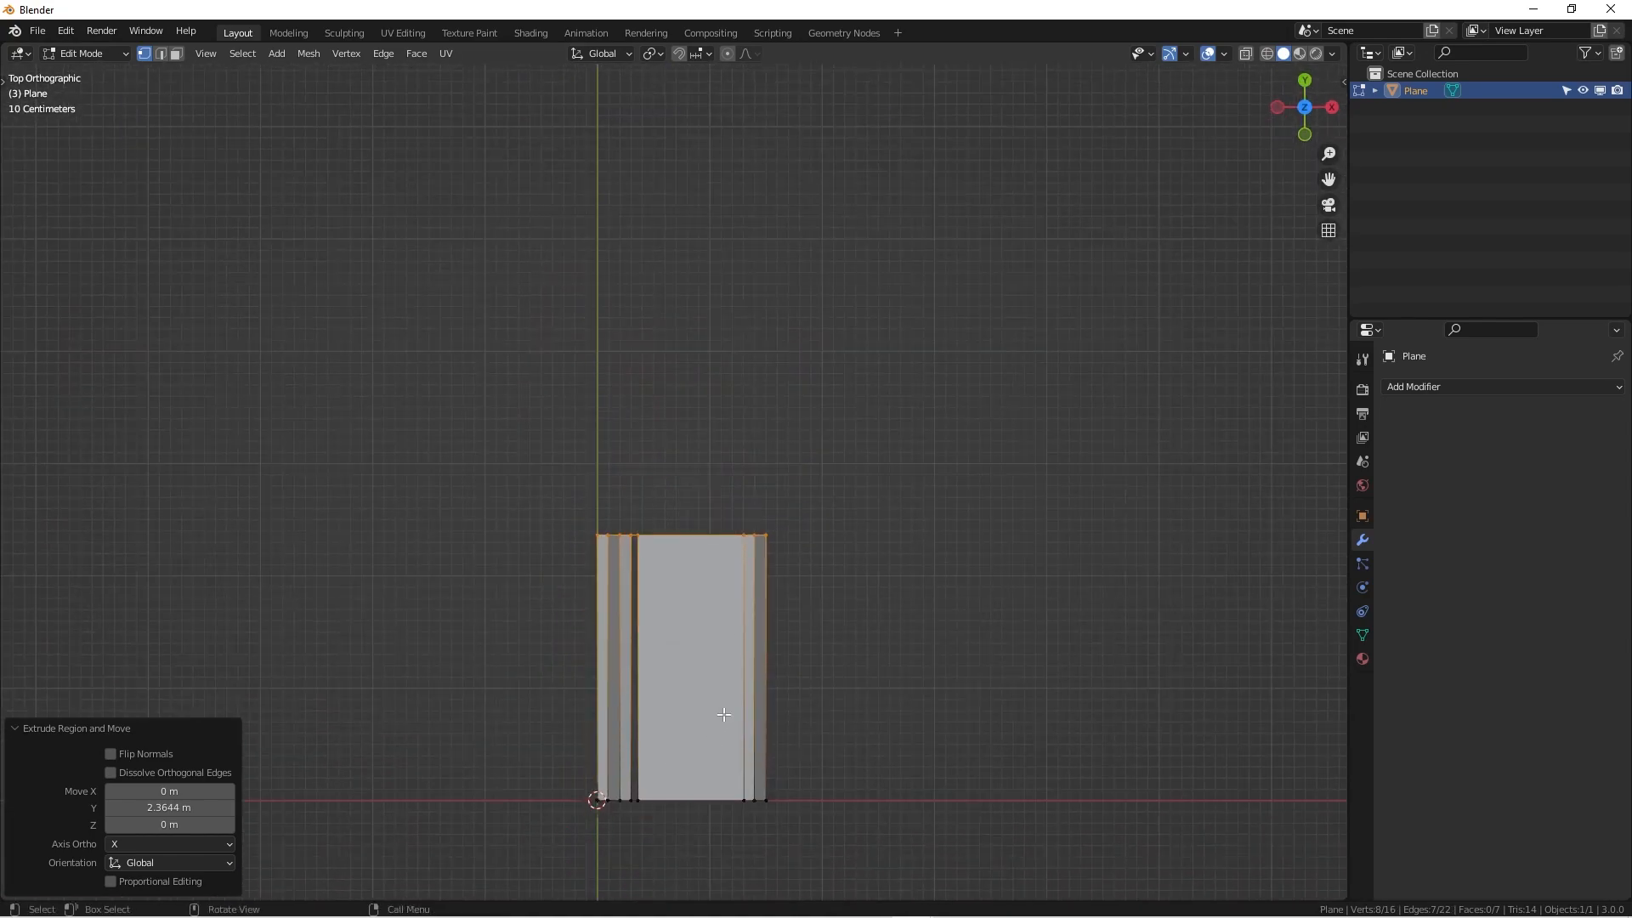
{"action": "key", "text": "g"}
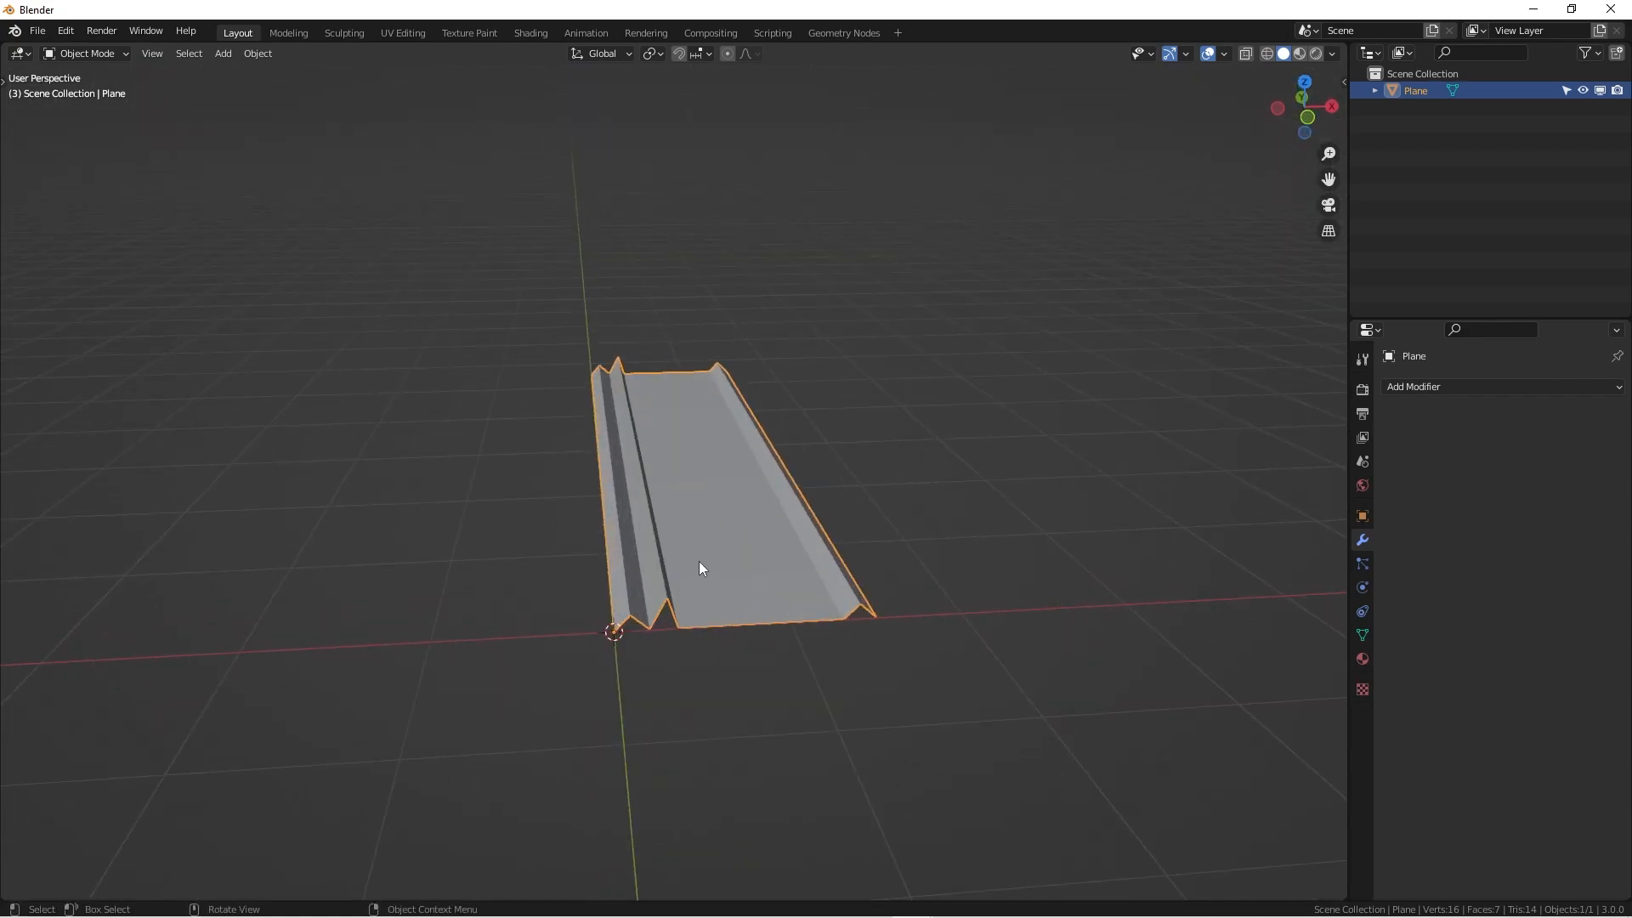
{"action": "mouse_move", "coordinate": [459, 449]}
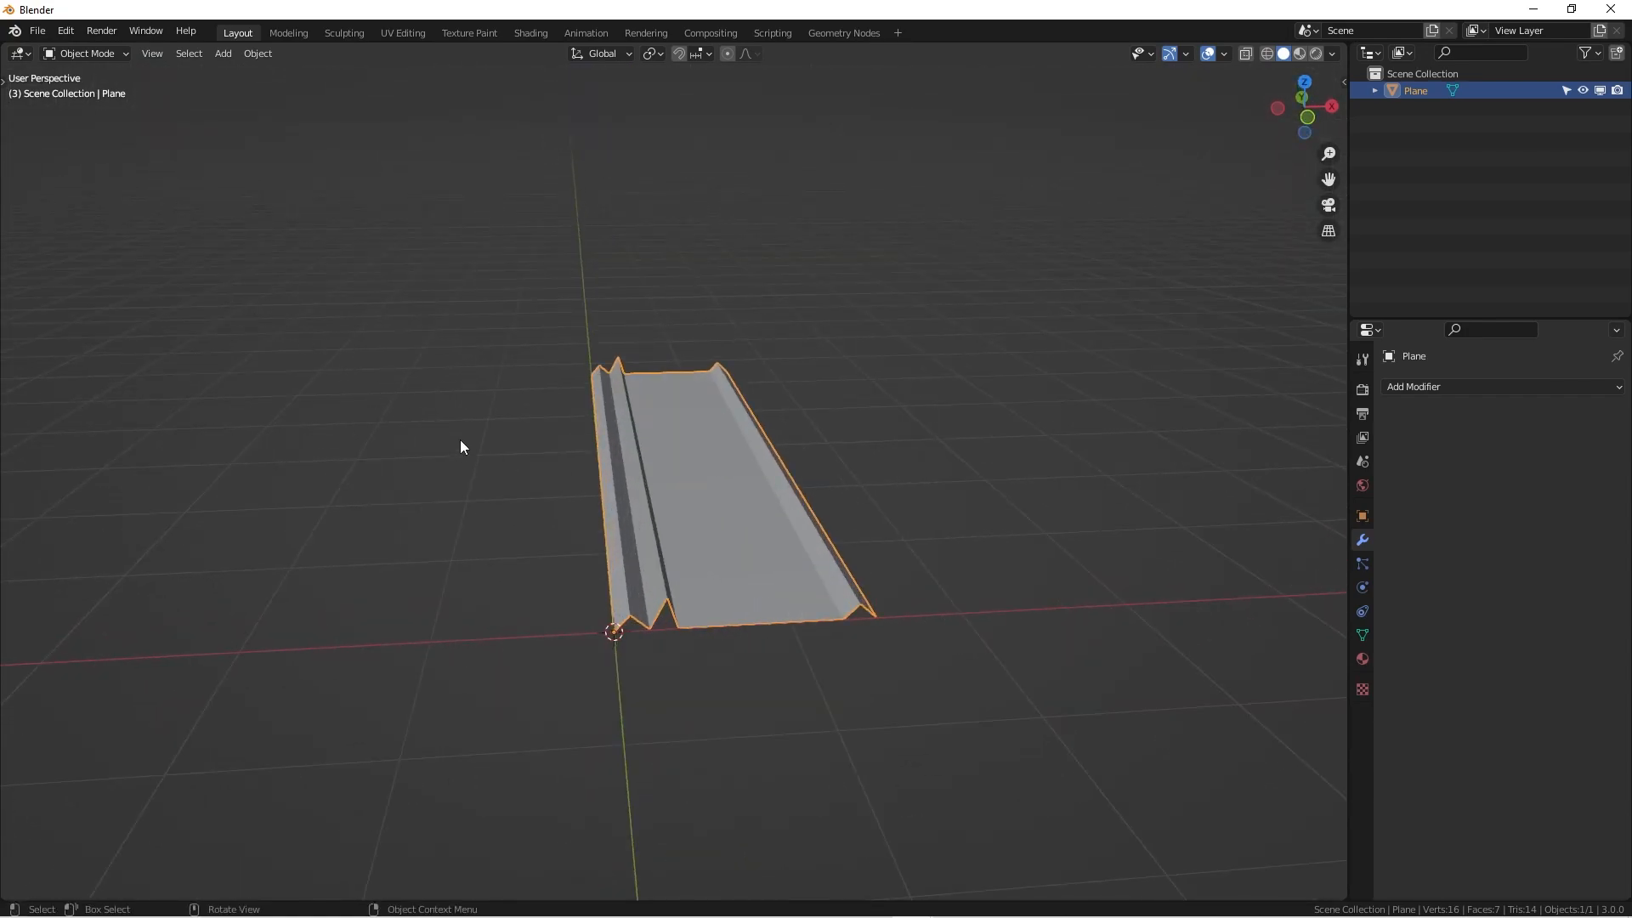
{"action": "mouse_move", "coordinate": [559, 435]}
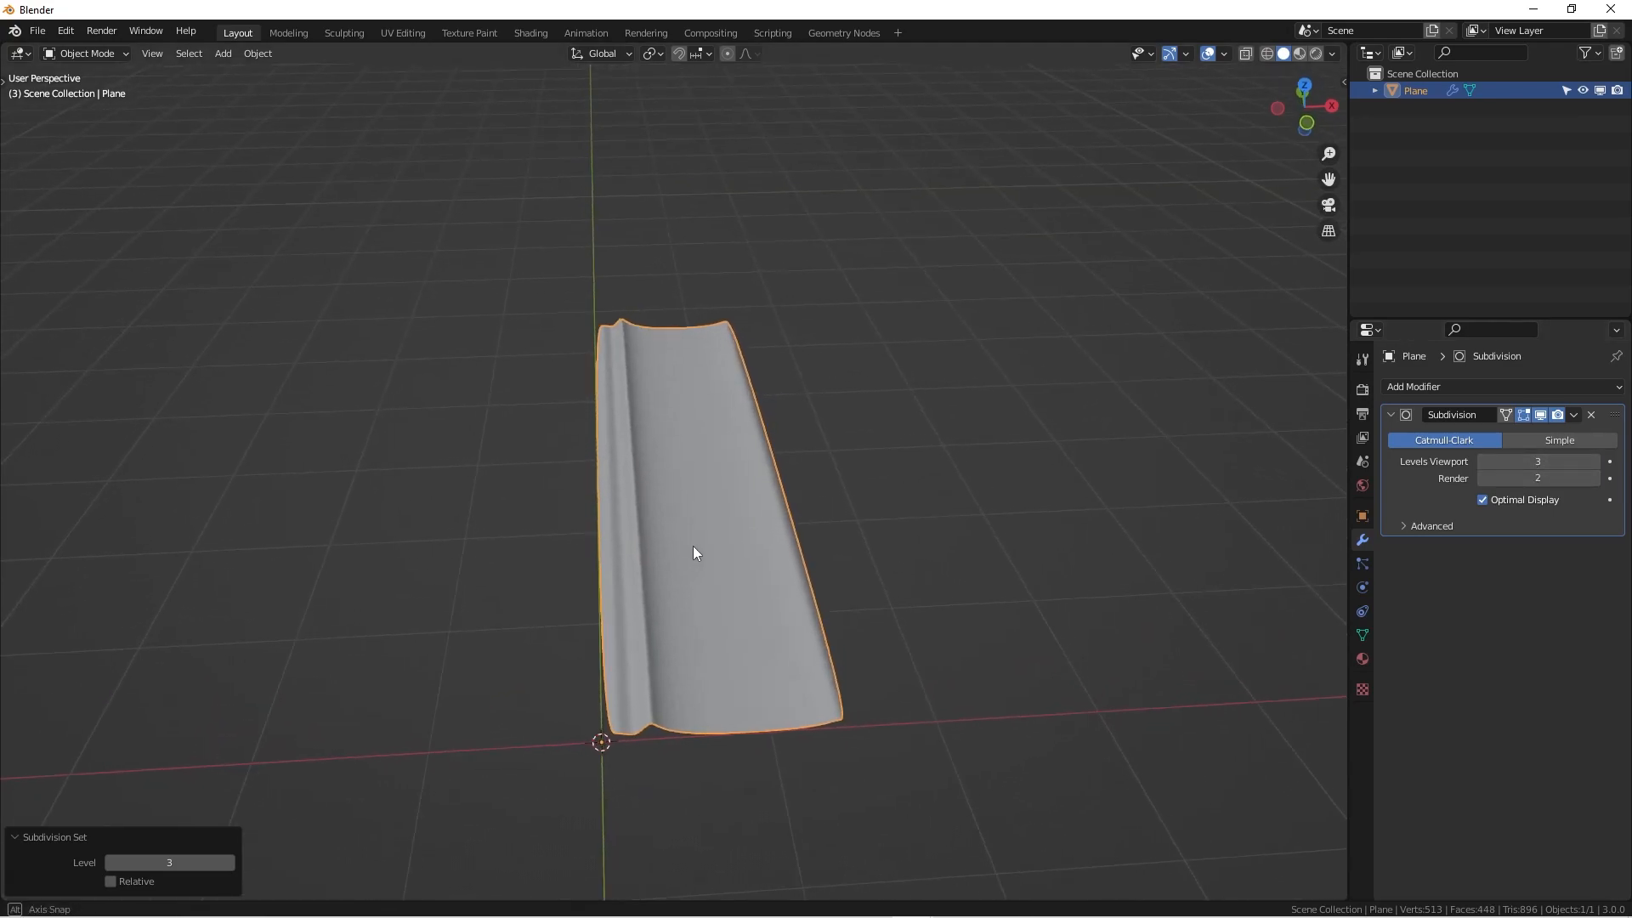
Step: Enter Edit Mode on the subdivided strip to preview a crosswise loop cut
{"action": "left_click_drag", "start_coordinate": [695, 553], "coordinate": [682, 532]}
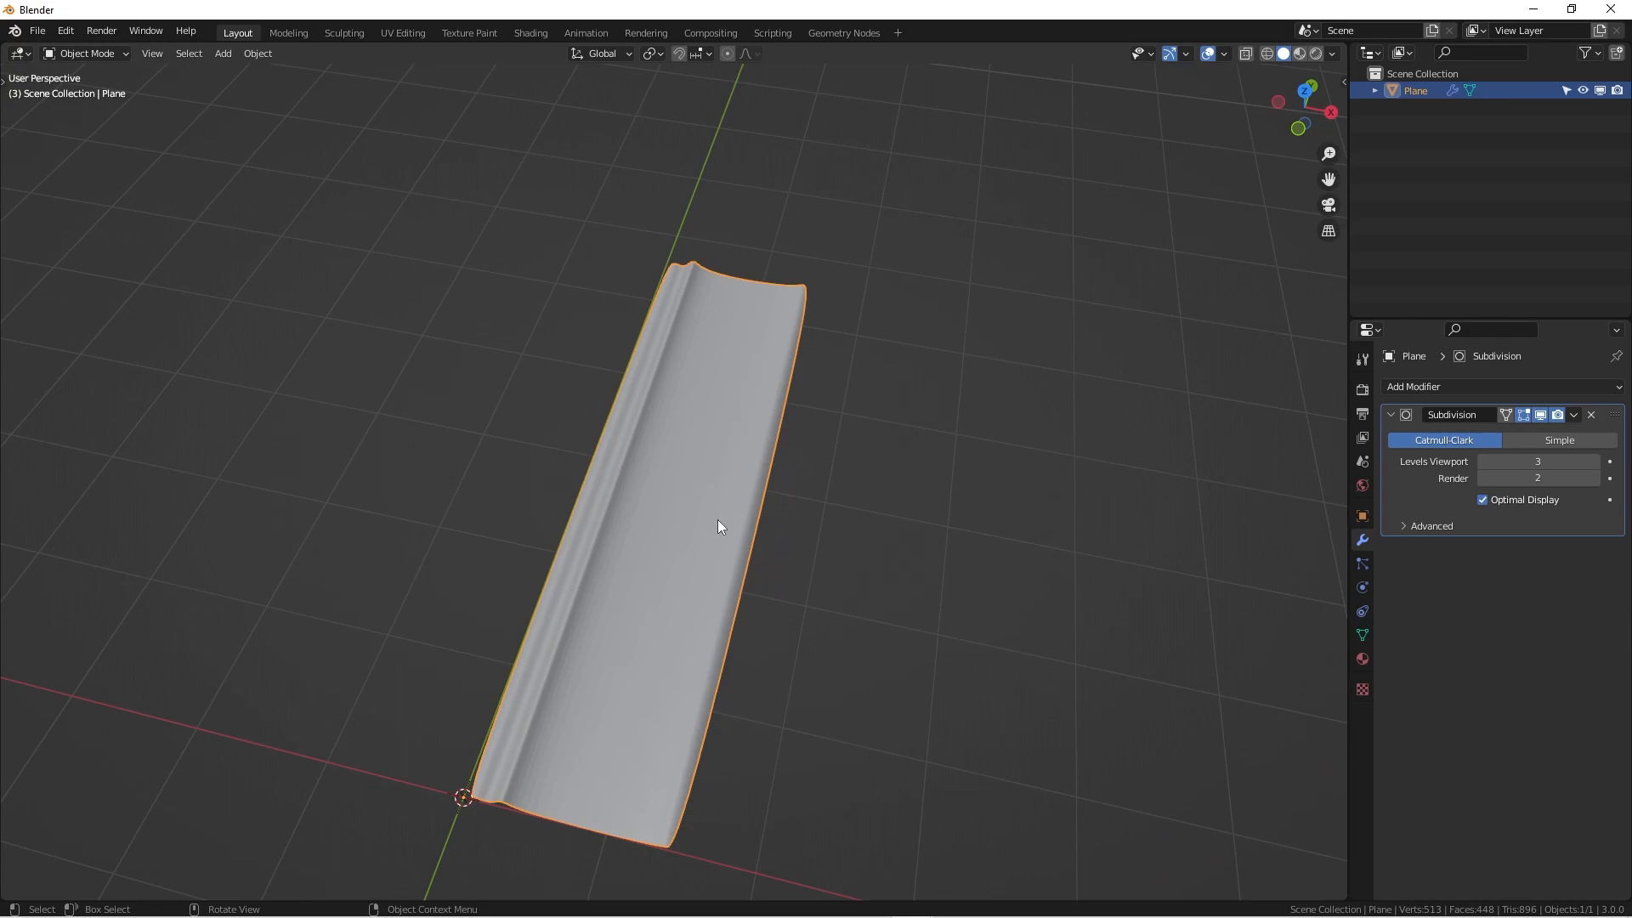
{"action": "key", "text": "Tab"}
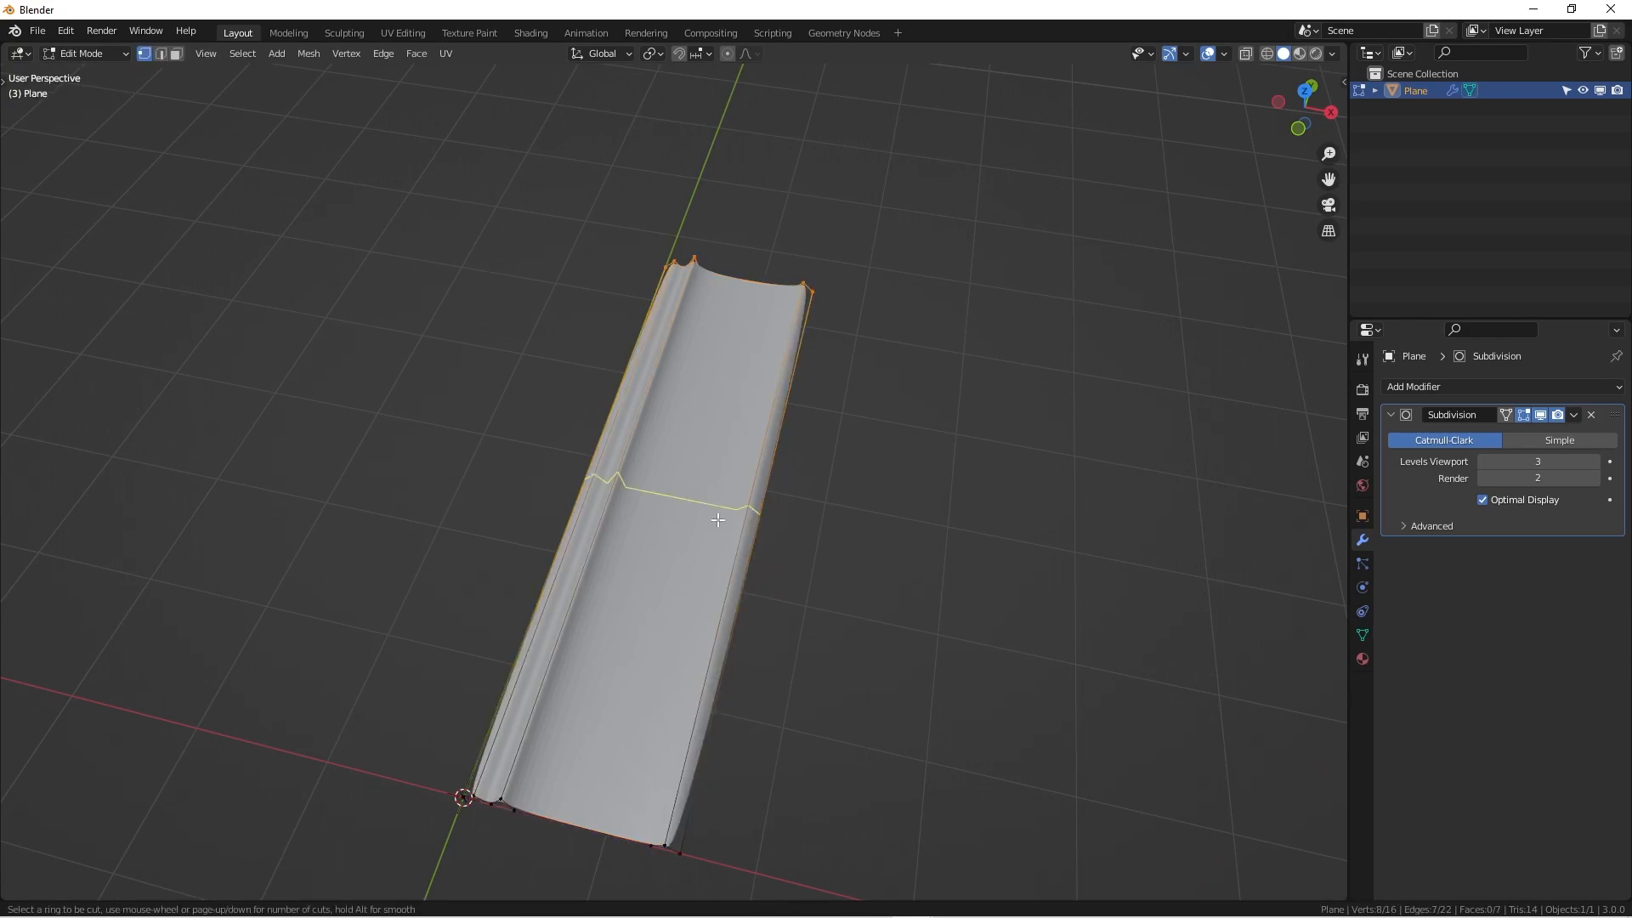
Step: Confirm the edge loop across the strip and bevel its boundary edges
{"action": "left_click", "coordinate": [717, 522]}
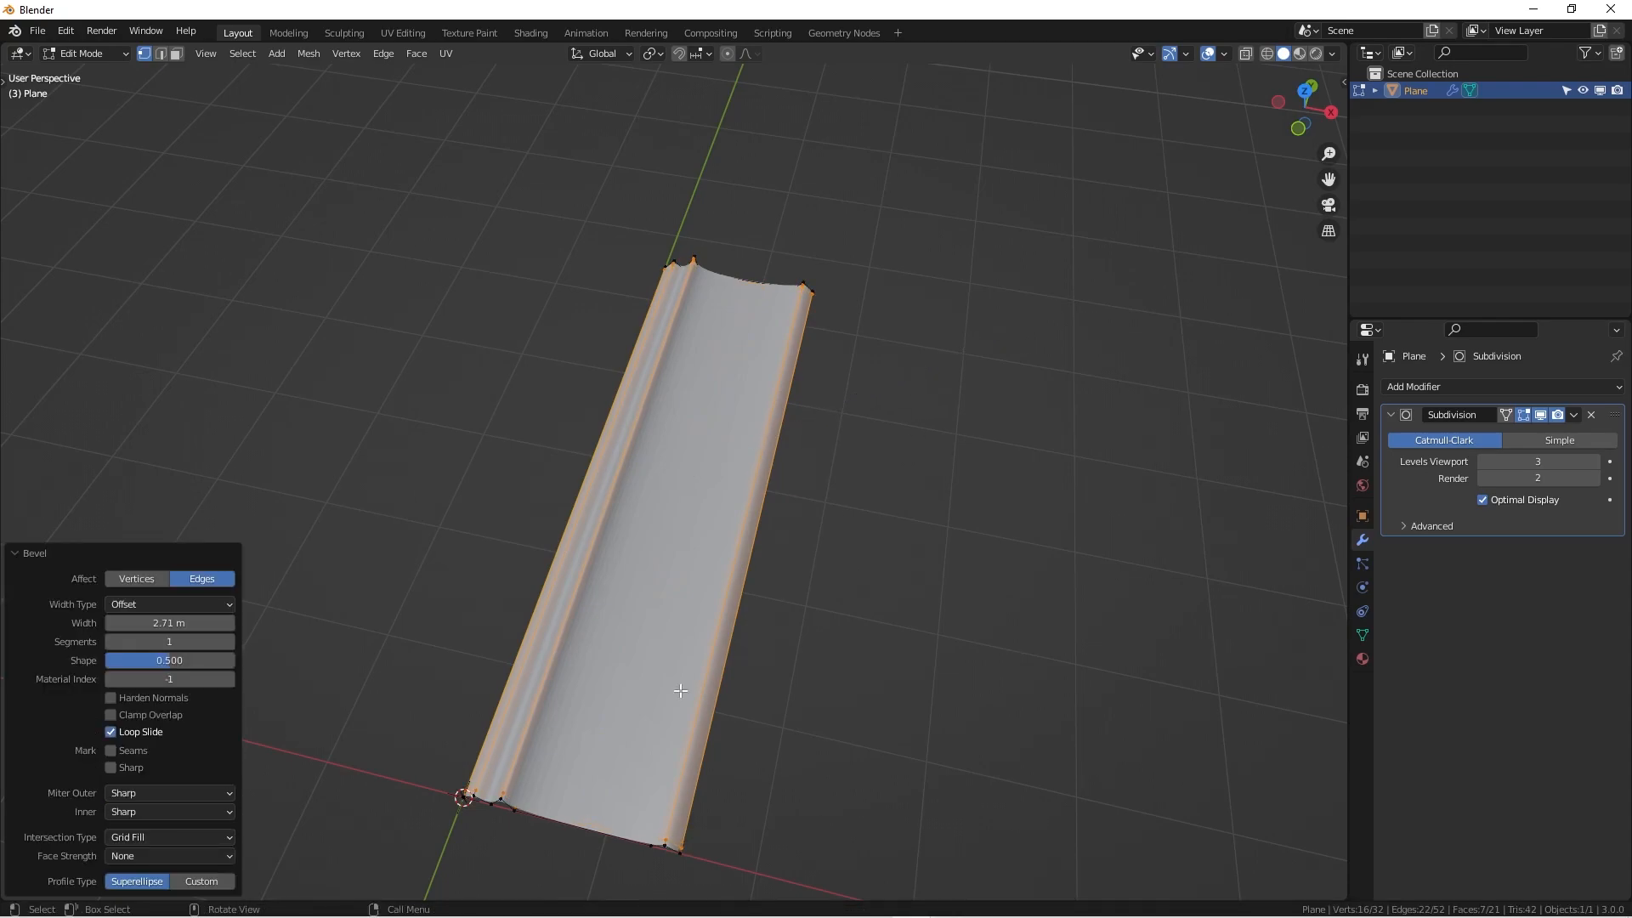
{"action": "left_click_drag", "start_coordinate": [676, 417], "coordinate": [730, 598]}
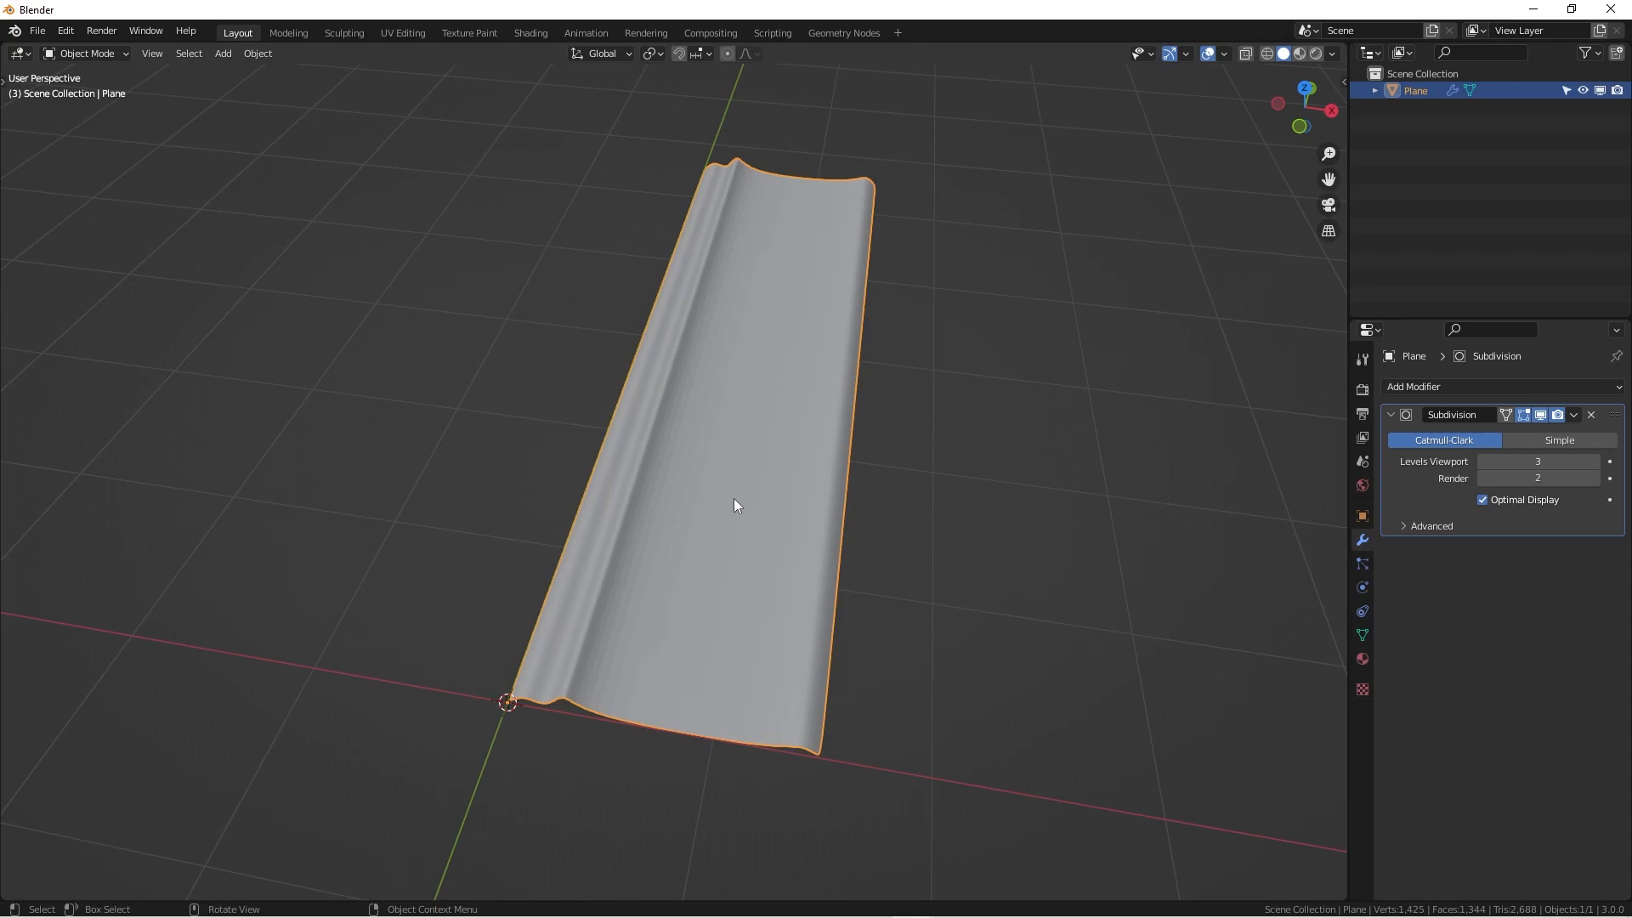
Step: Rotate the ridged strip 90° about Z so it runs along X
{"action": "right_click", "coordinate": [734, 506]}
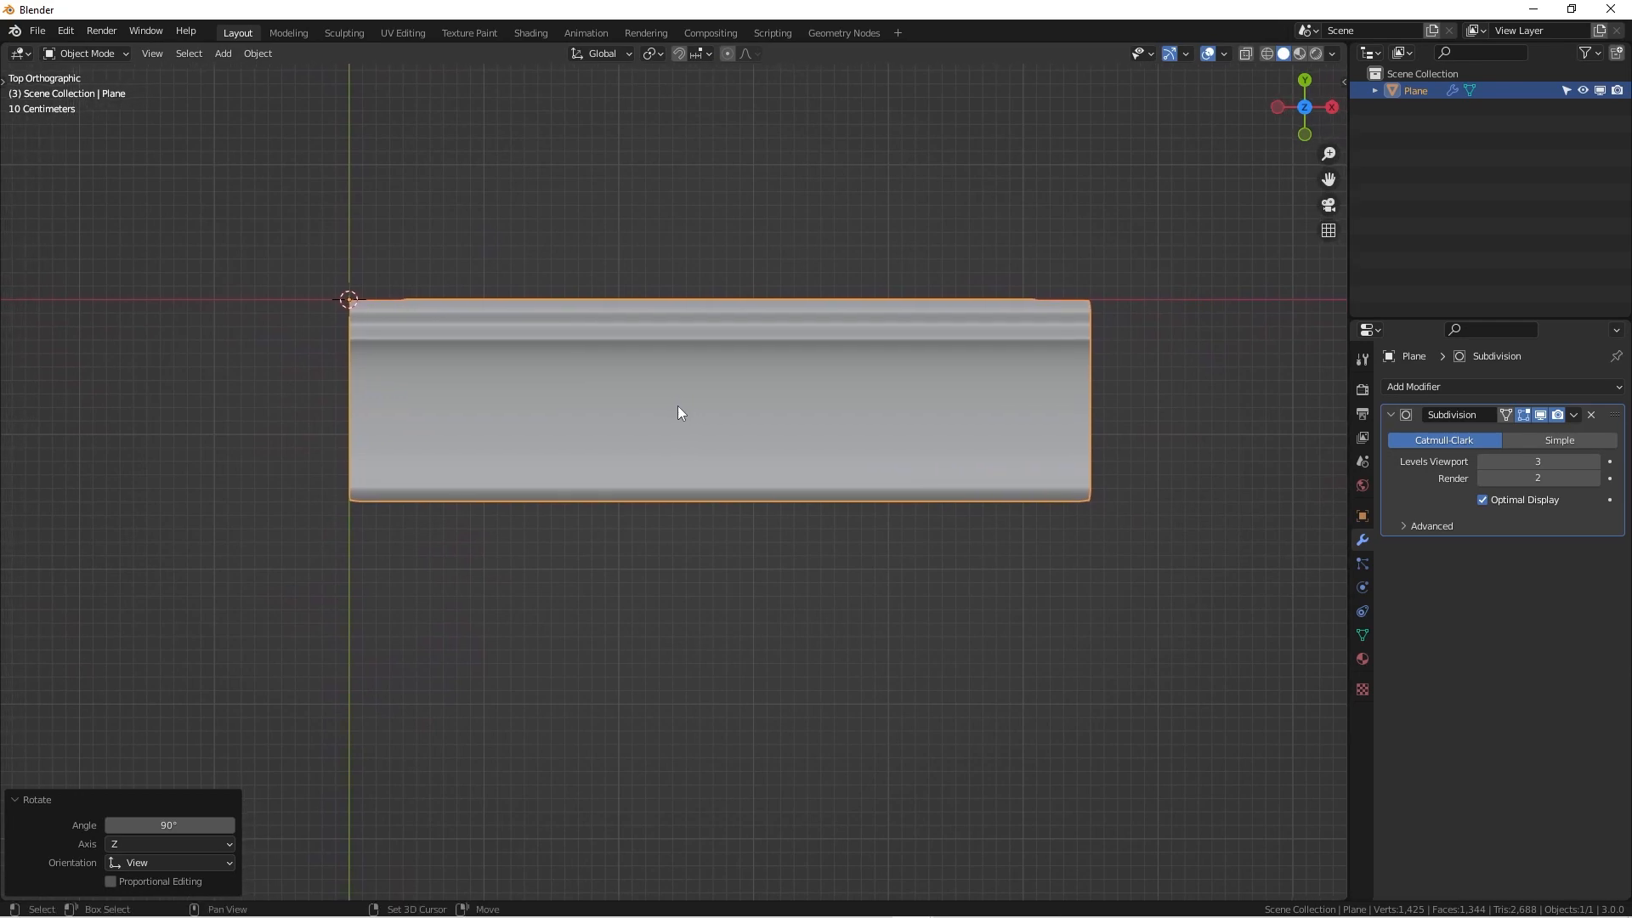
{"action": "mouse_move", "coordinate": [595, 481]}
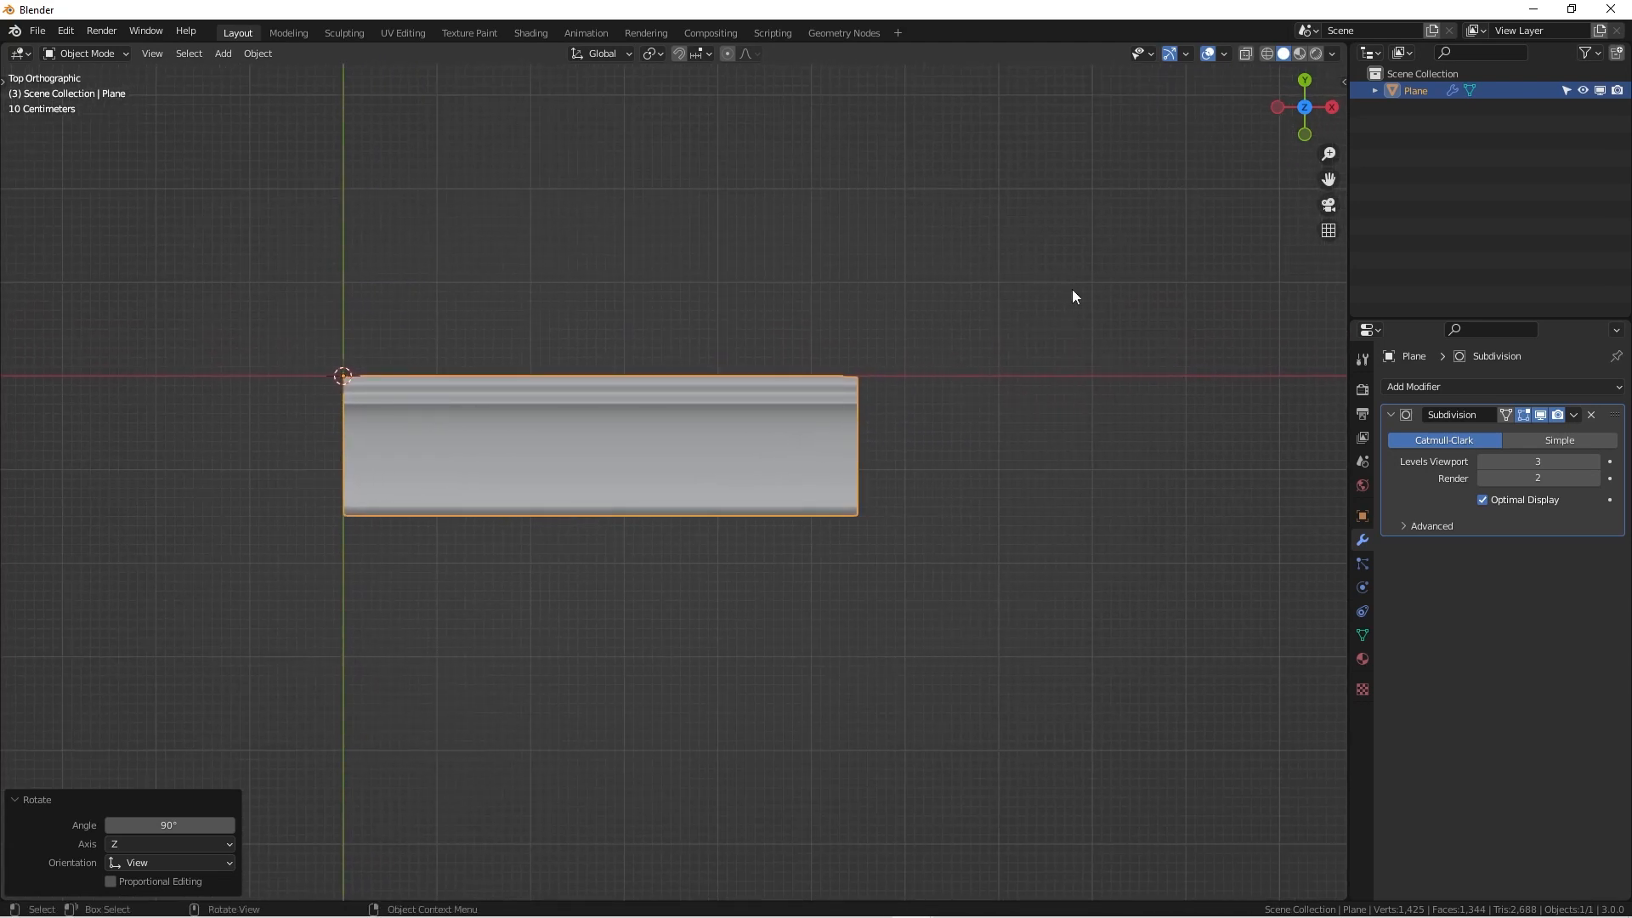
{"action": "mouse_move", "coordinate": [1187, 438]}
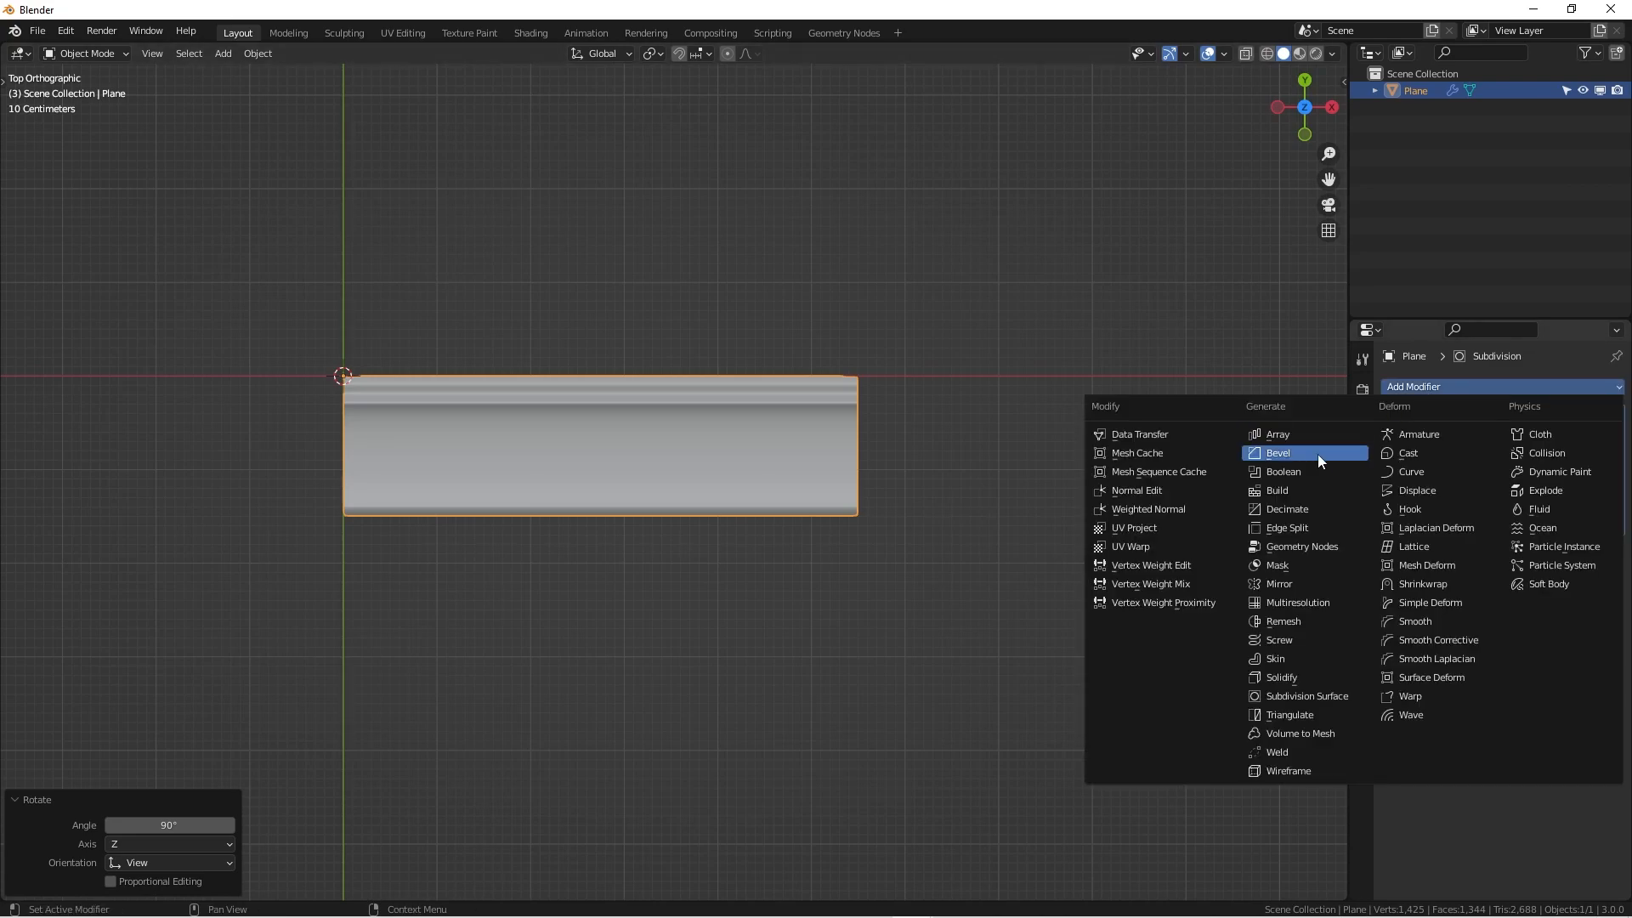
Step: Add an Array modifier with Count 6 and Relative Offset Factor X of 0.950 so copies overlap
{"action": "left_click", "coordinate": [1279, 436]}
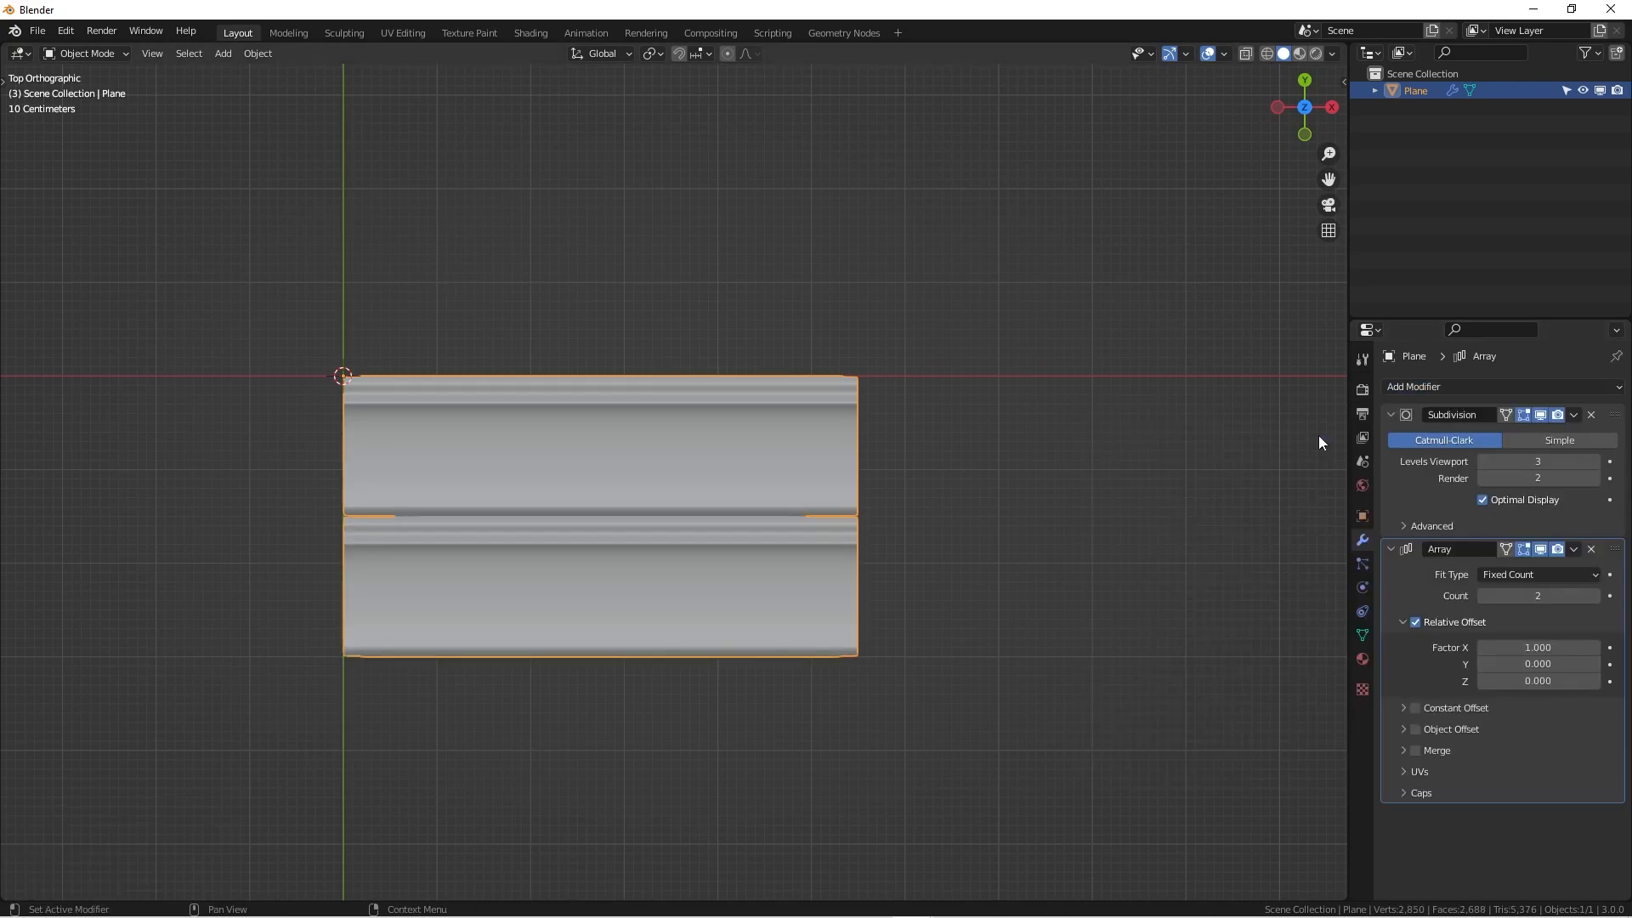
{"action": "mouse_move", "coordinate": [1438, 614]}
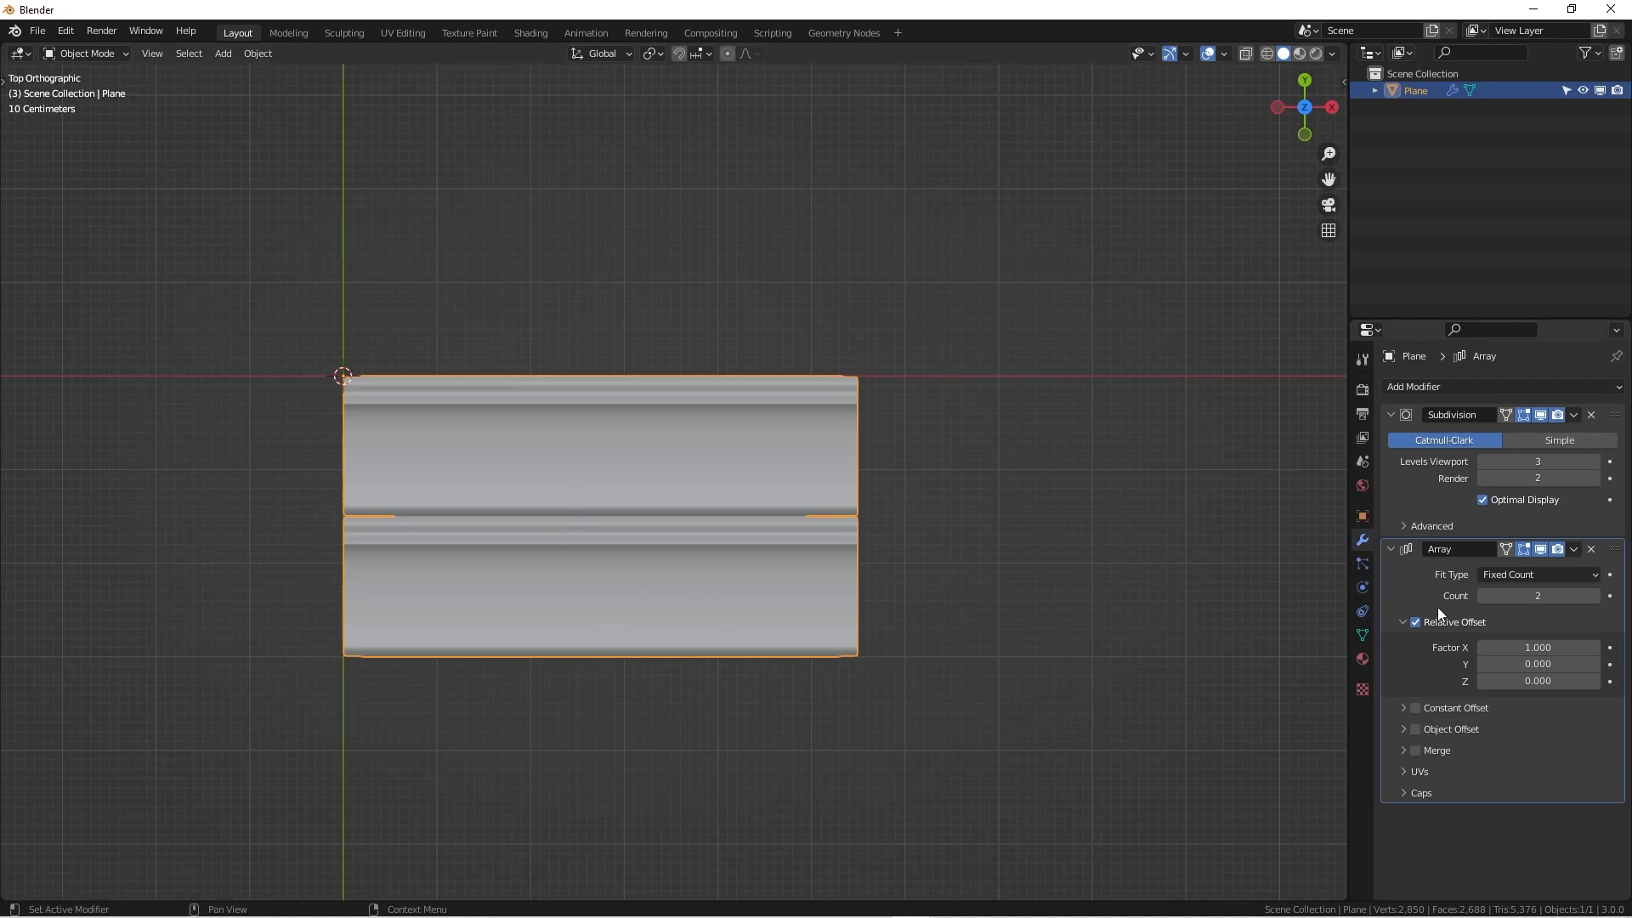
{"action": "mouse_move", "coordinate": [687, 415]}
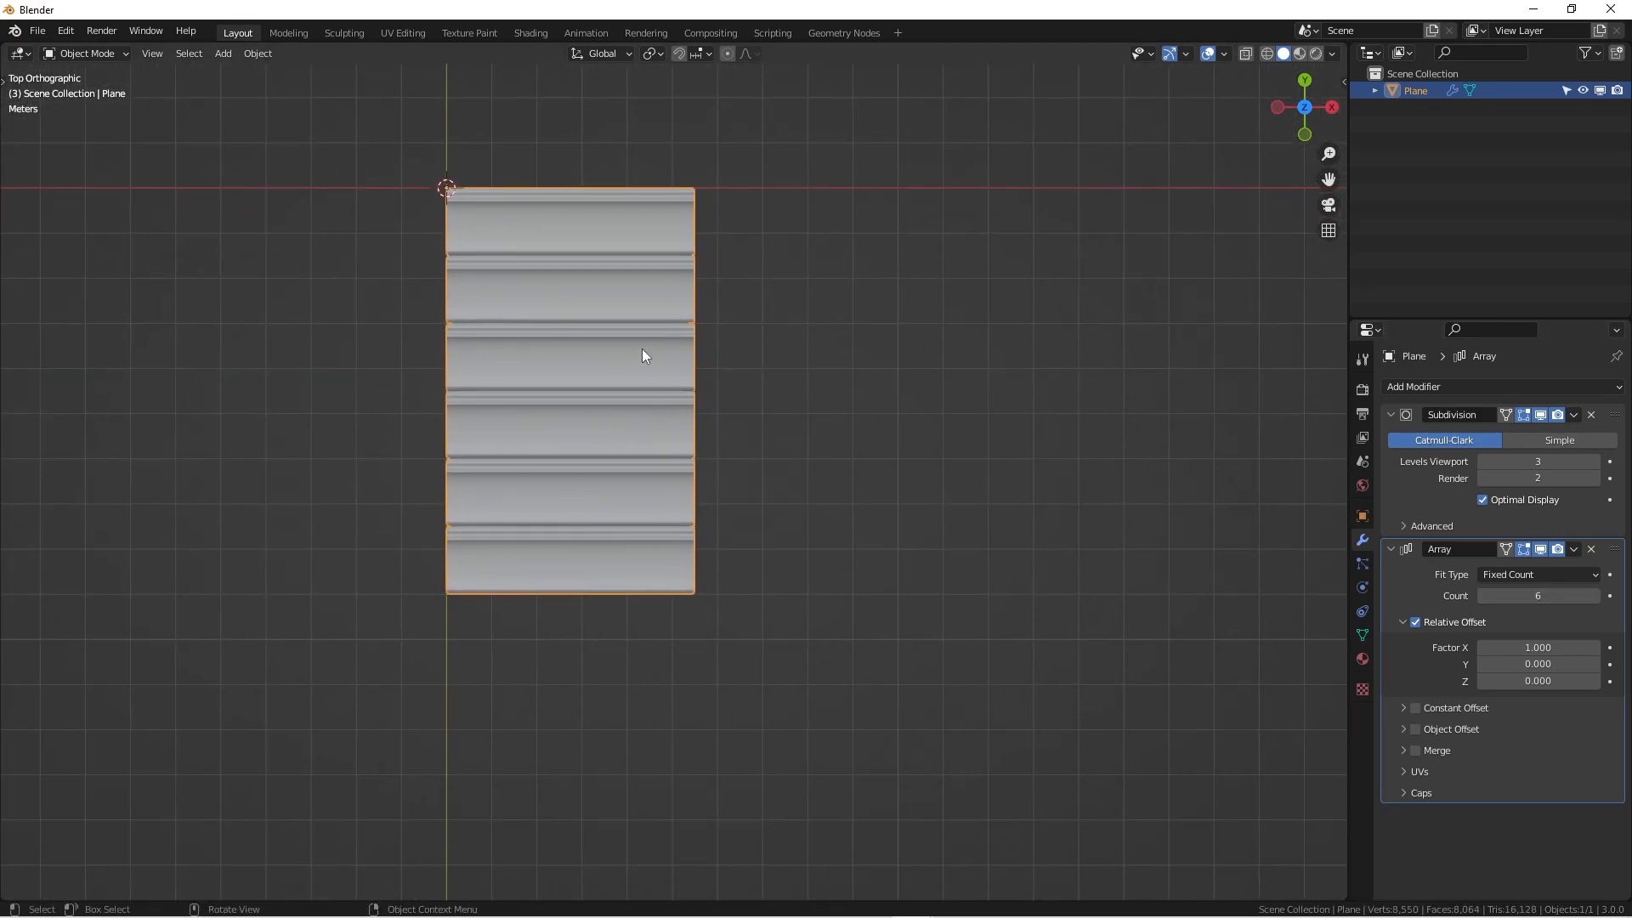
{"action": "left_click_drag", "start_coordinate": [643, 356], "coordinate": [898, 455]}
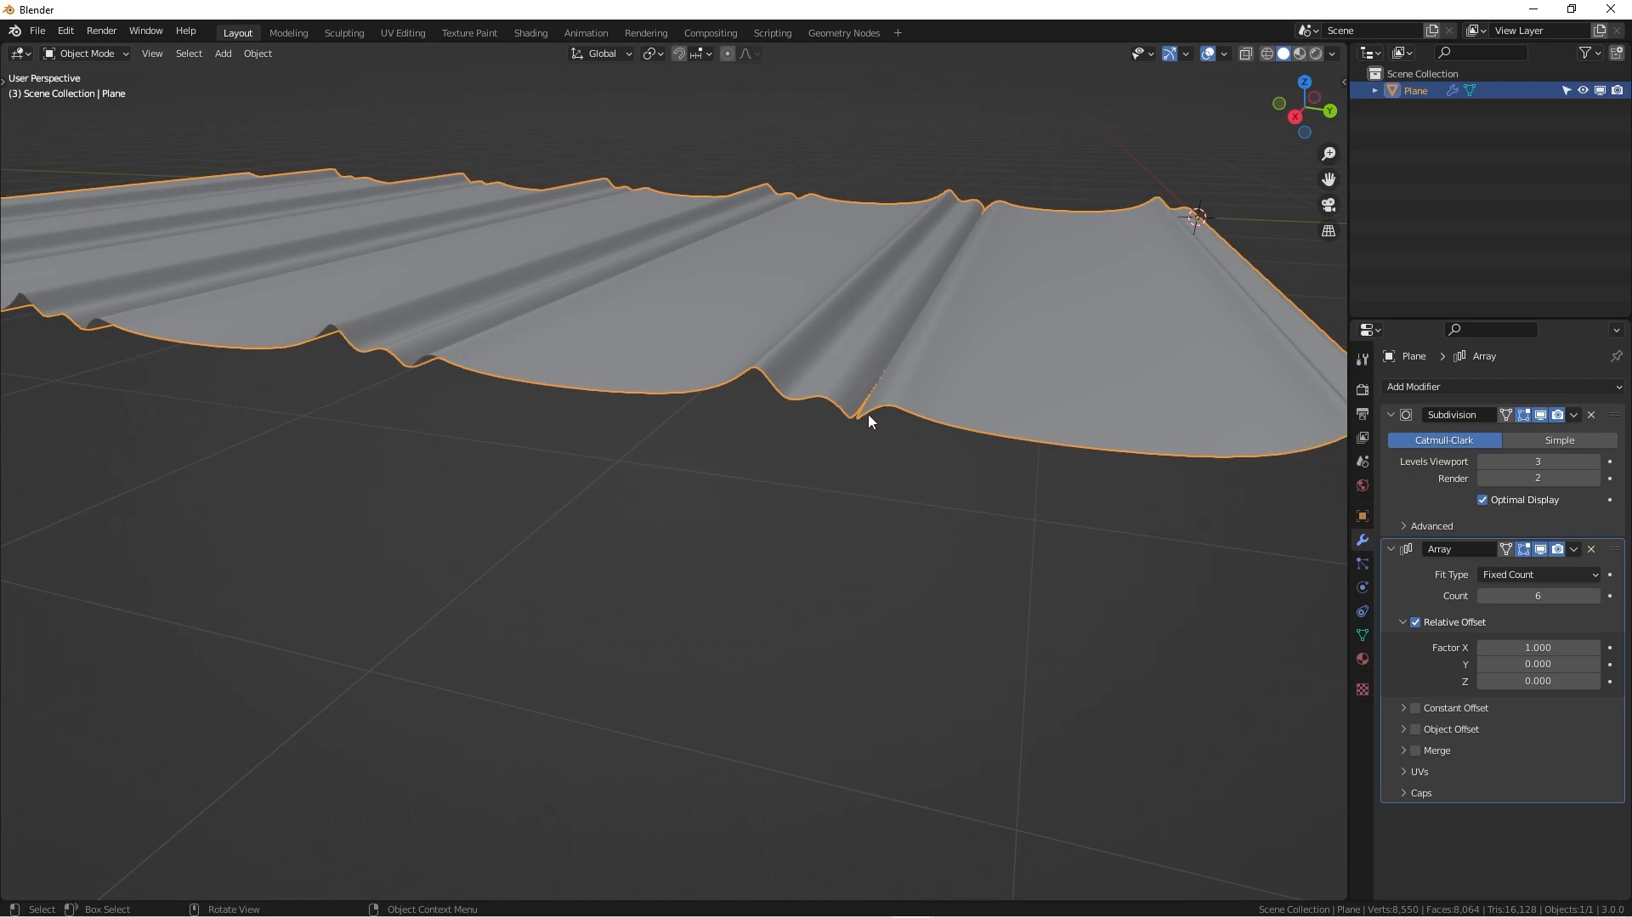
{"action": "mouse_move", "coordinate": [898, 449]}
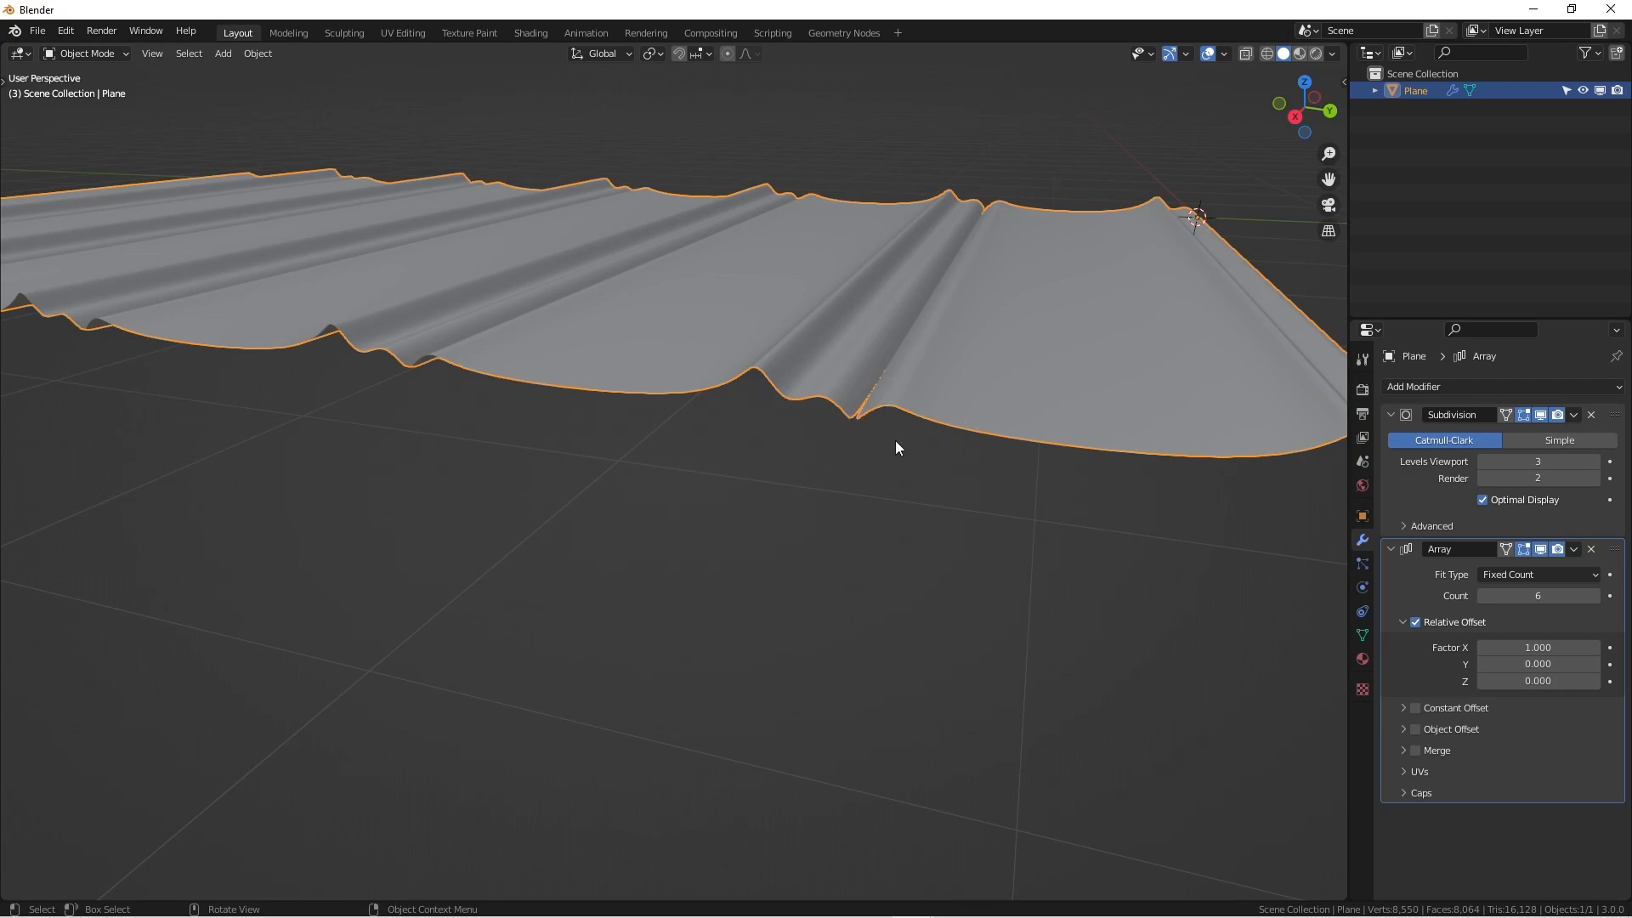
{"action": "mouse_move", "coordinate": [906, 428]}
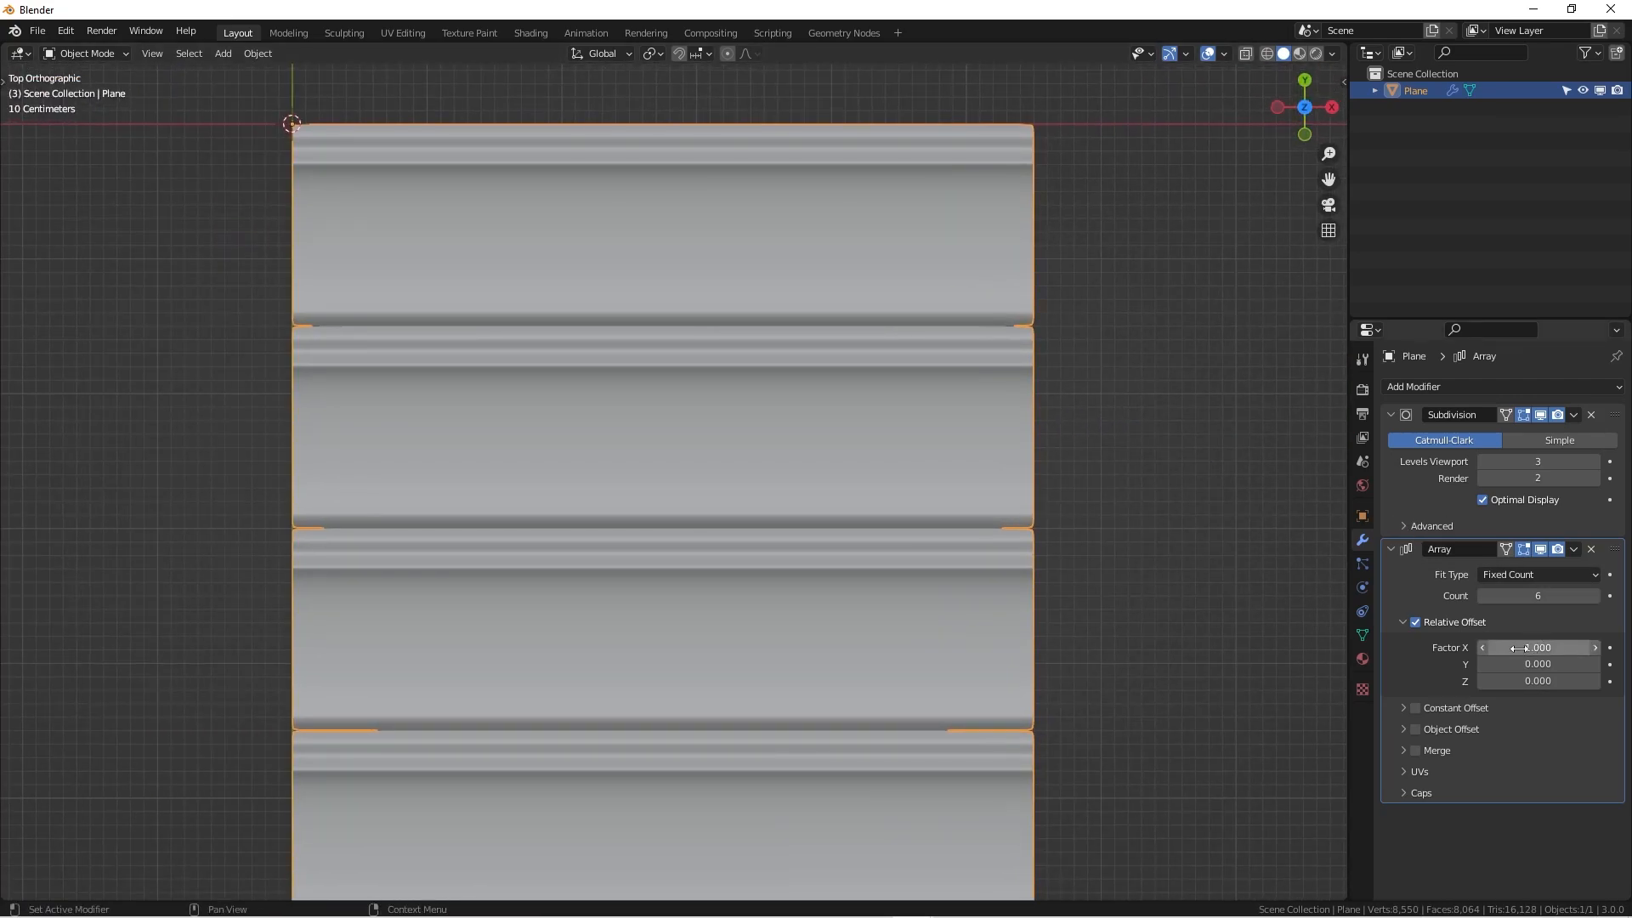
{"action": "left_click_drag", "start_coordinate": [1519, 647], "coordinate": [1536, 648]}
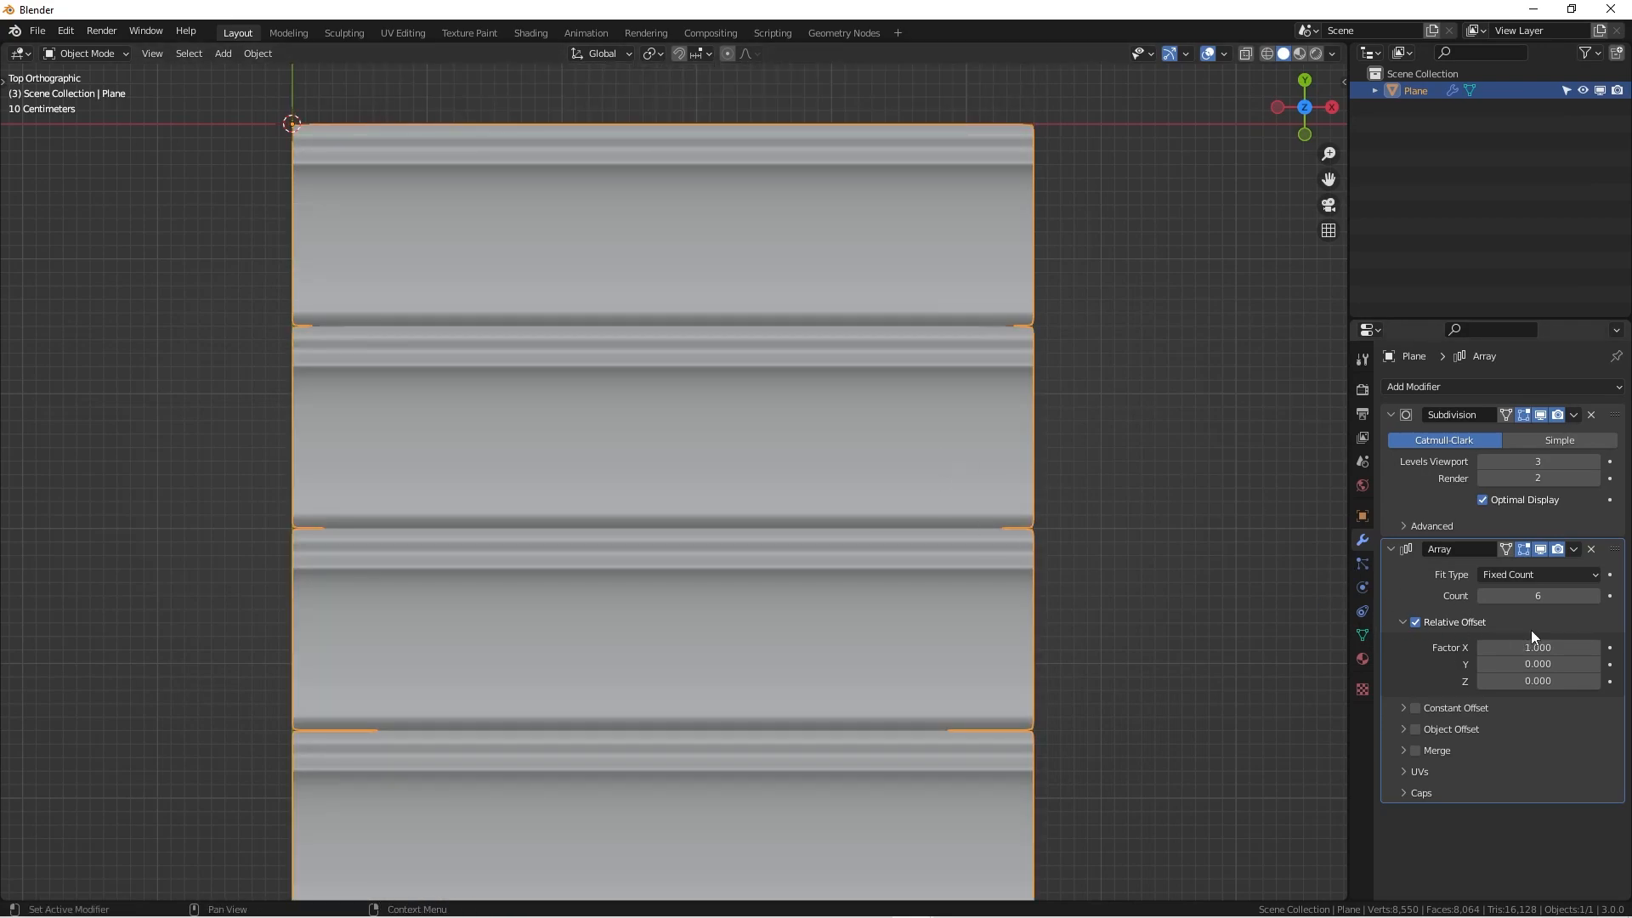
{"action": "mouse_move", "coordinate": [1537, 647]}
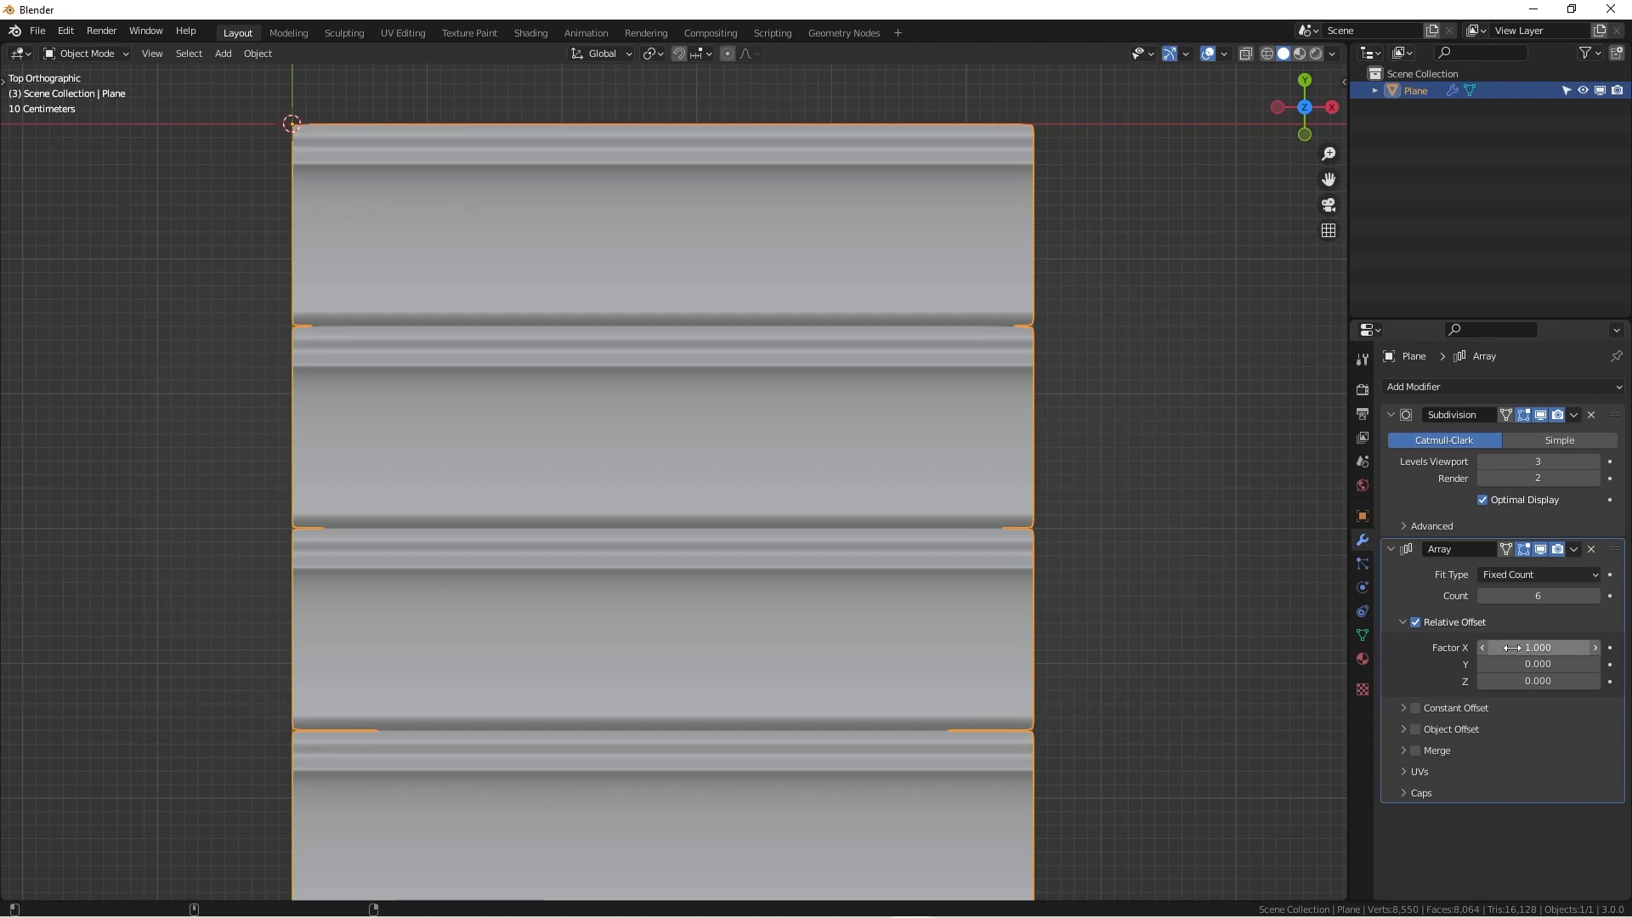
{"action": "left_click_drag", "start_coordinate": [1536, 647], "coordinate": [1489, 648]}
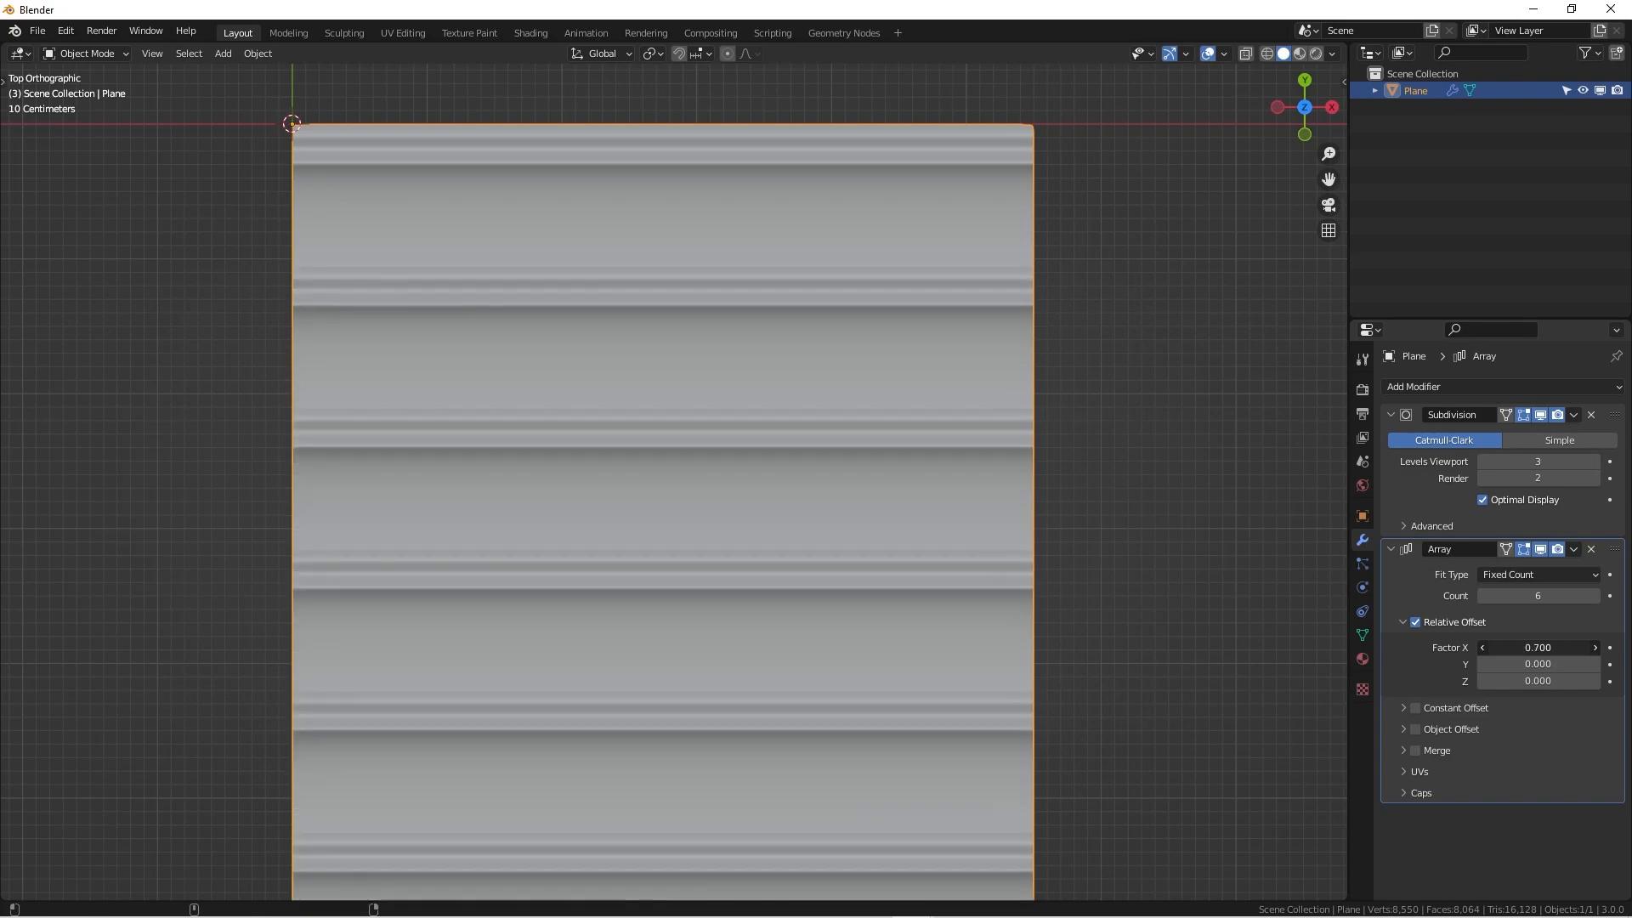
{"action": "left_click_drag", "start_coordinate": [677, 417], "coordinate": [984, 472]}
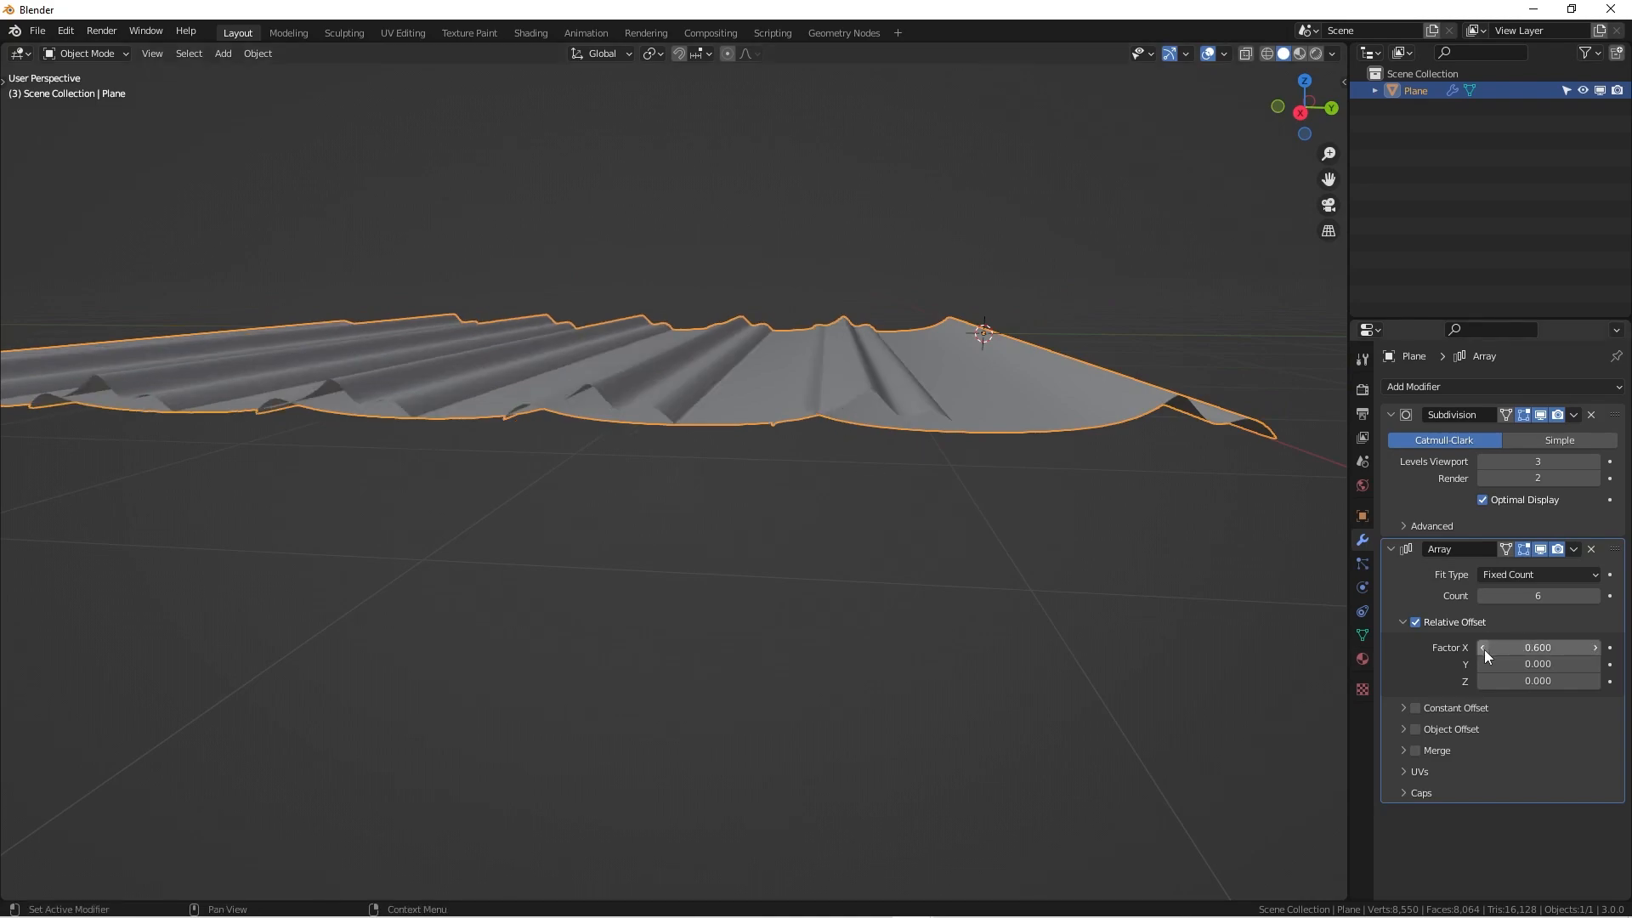
{"action": "left_click", "coordinate": [1595, 647]}
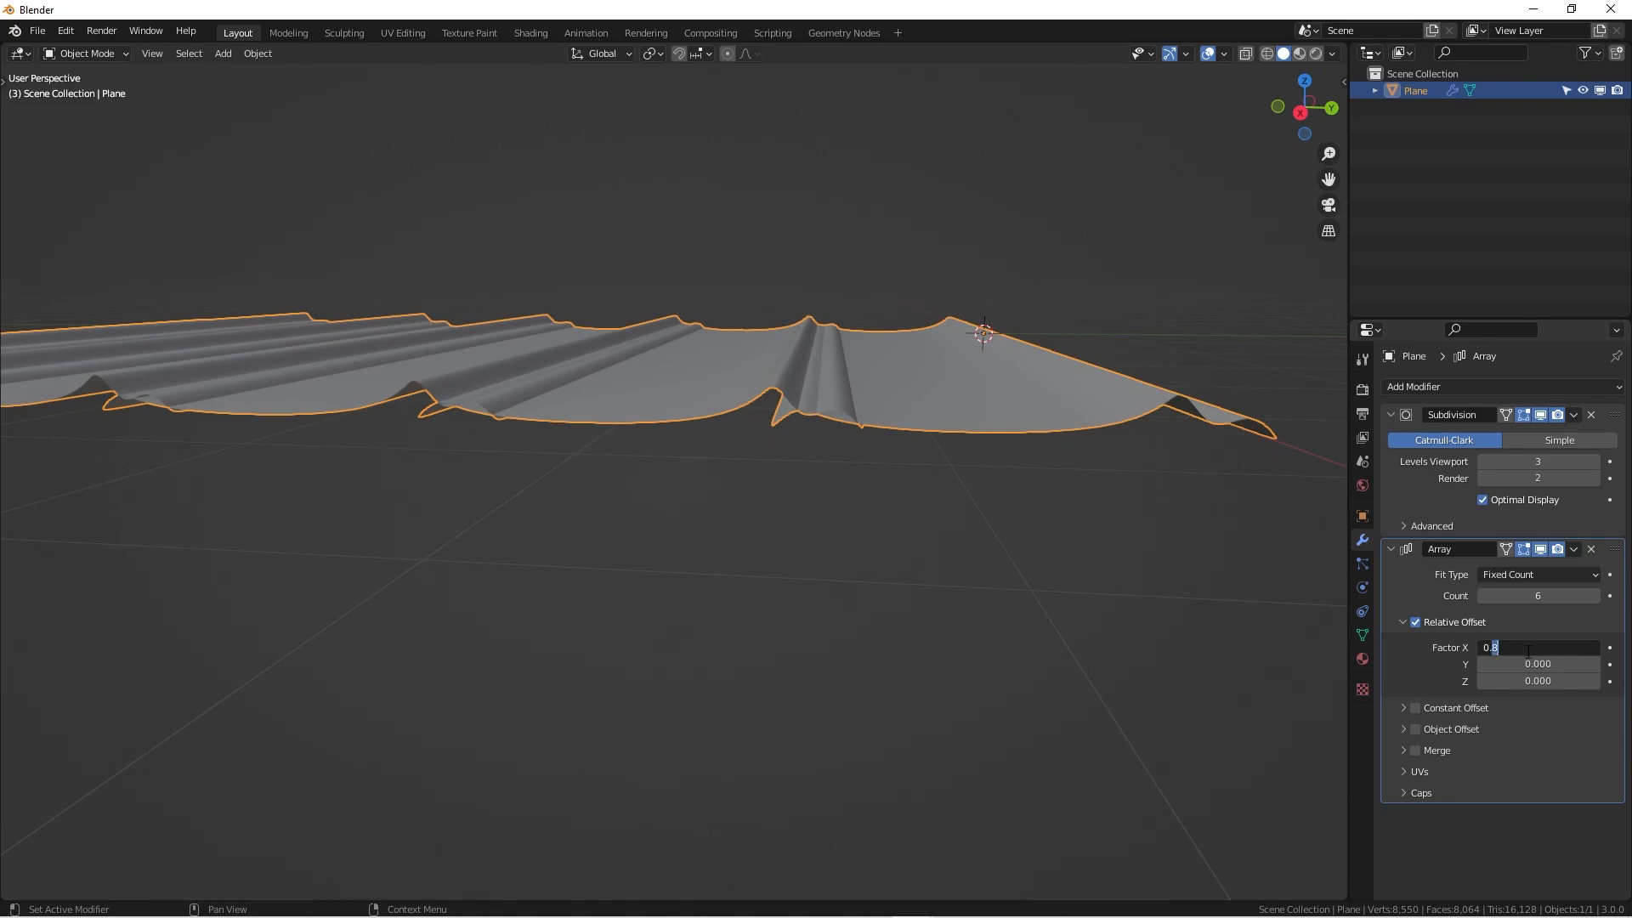
{"action": "type", "text": "0.950"}
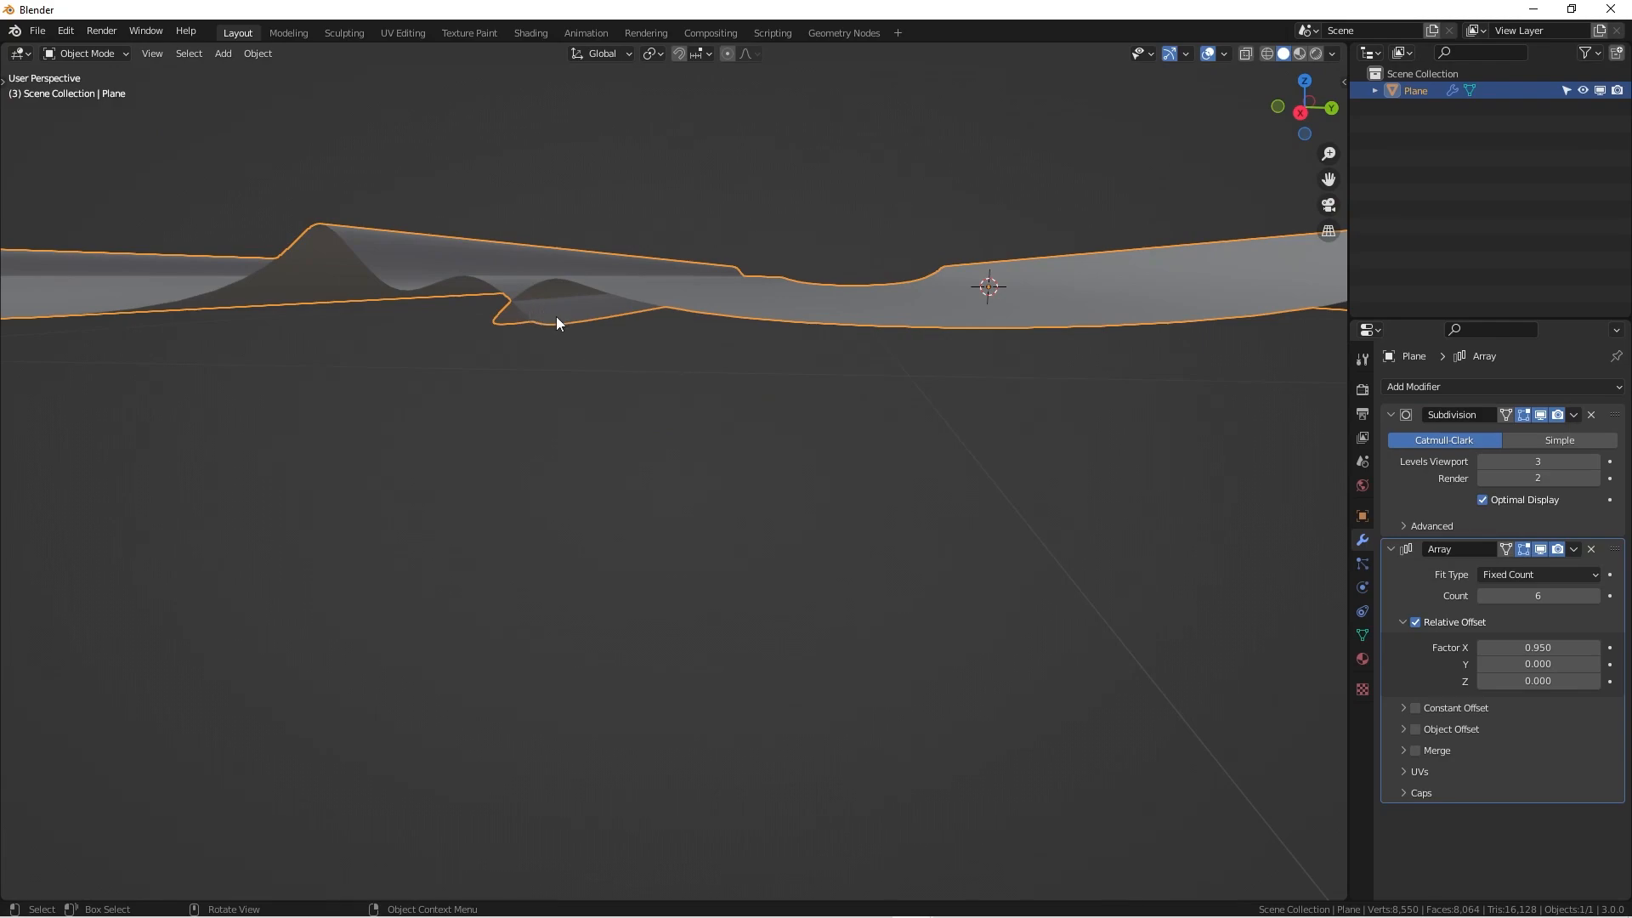
Step: Stretch the strip's end vertices out along X and raise the Array Count to 12
{"action": "key", "text": "KP_7"}
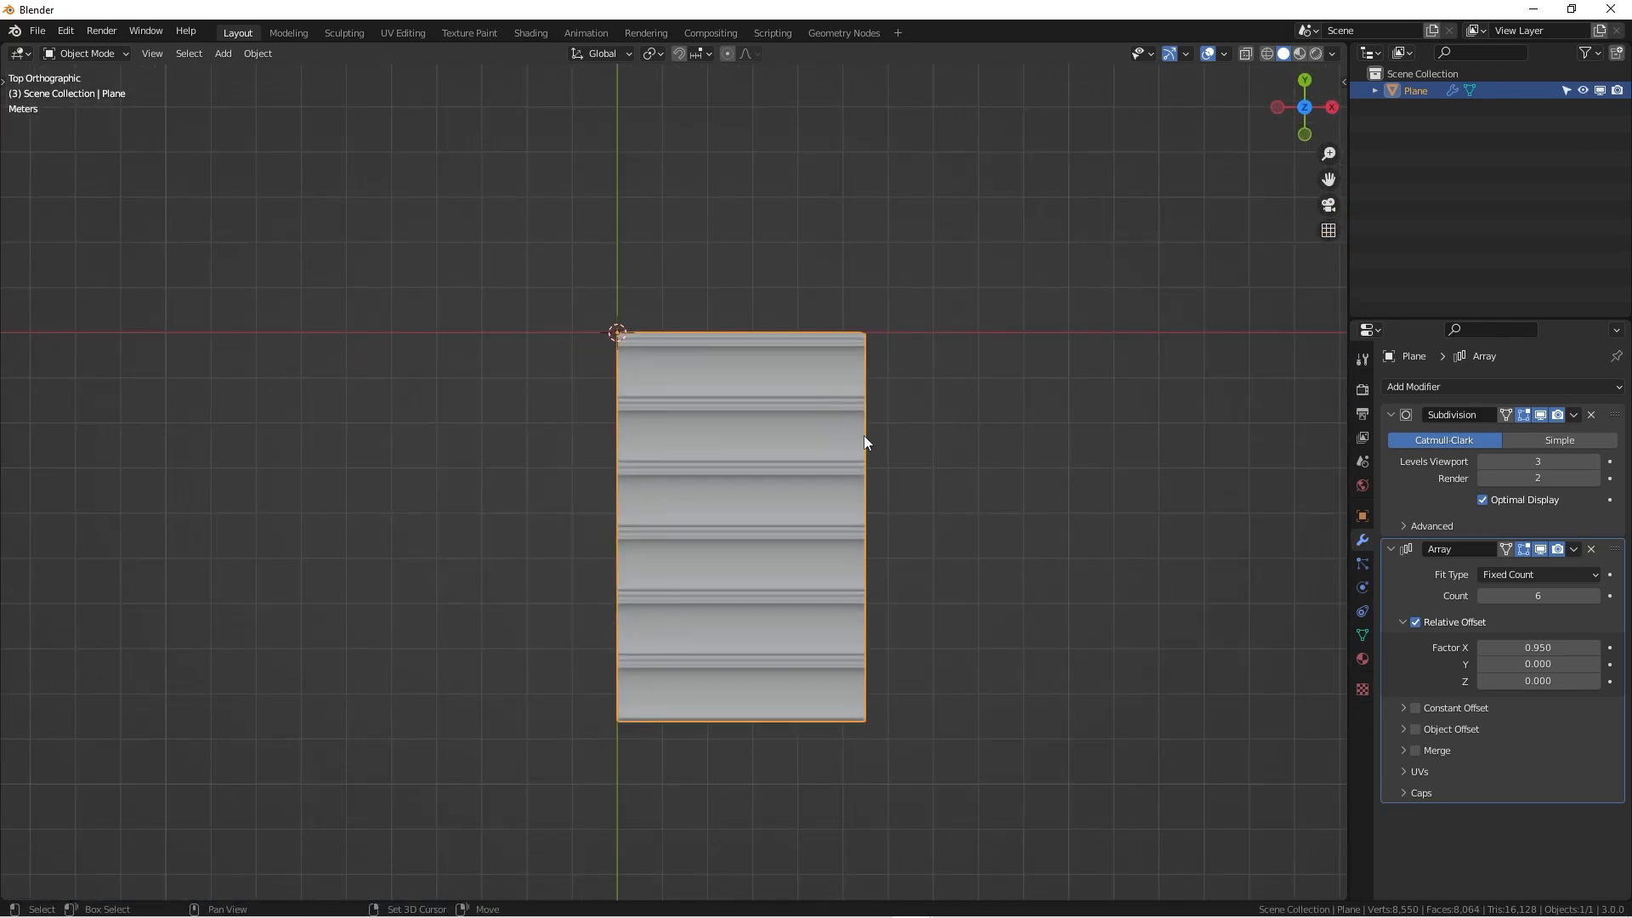
{"action": "key", "text": "Tab"}
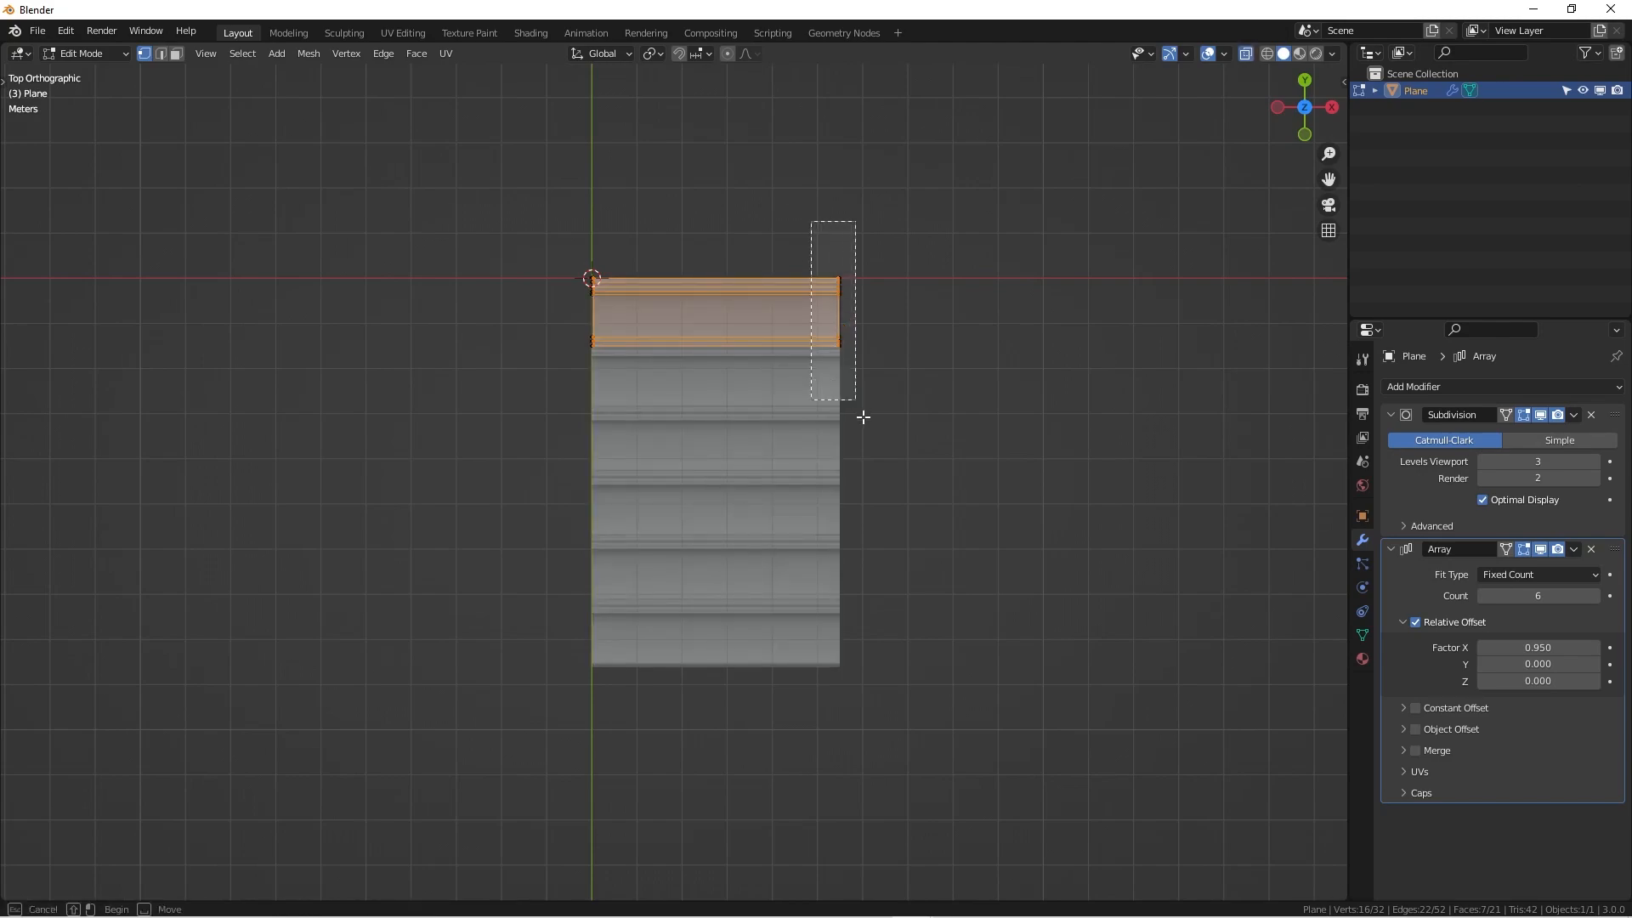
{"action": "left_click", "coordinate": [876, 437]}
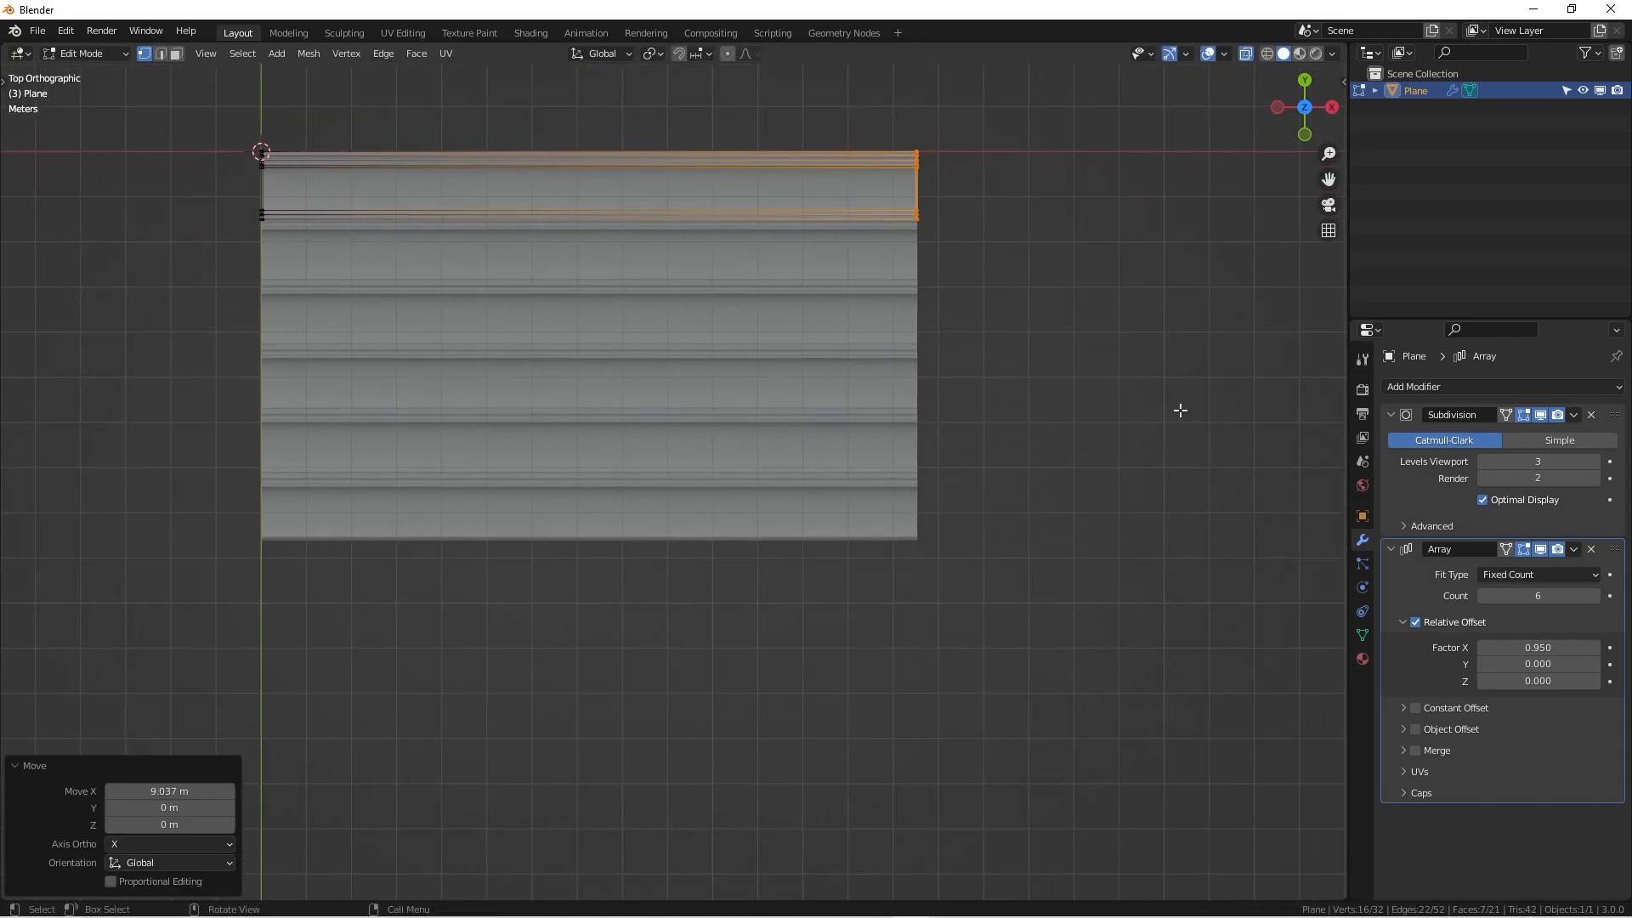
{"action": "mouse_move", "coordinate": [1055, 452]}
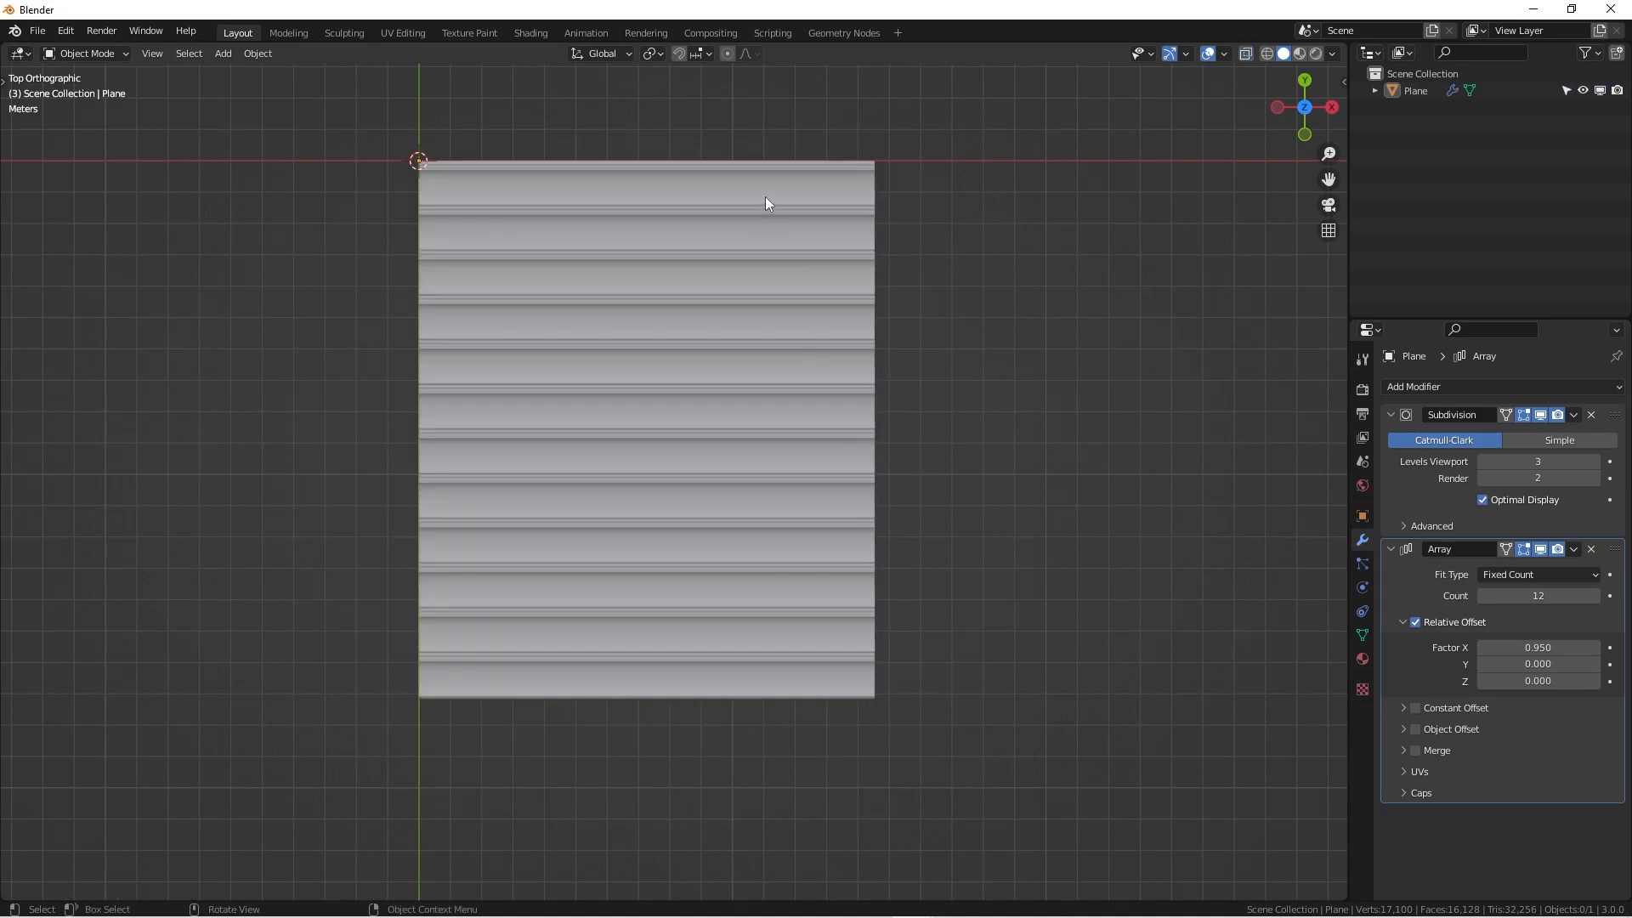
{"action": "left_click", "coordinate": [767, 200]}
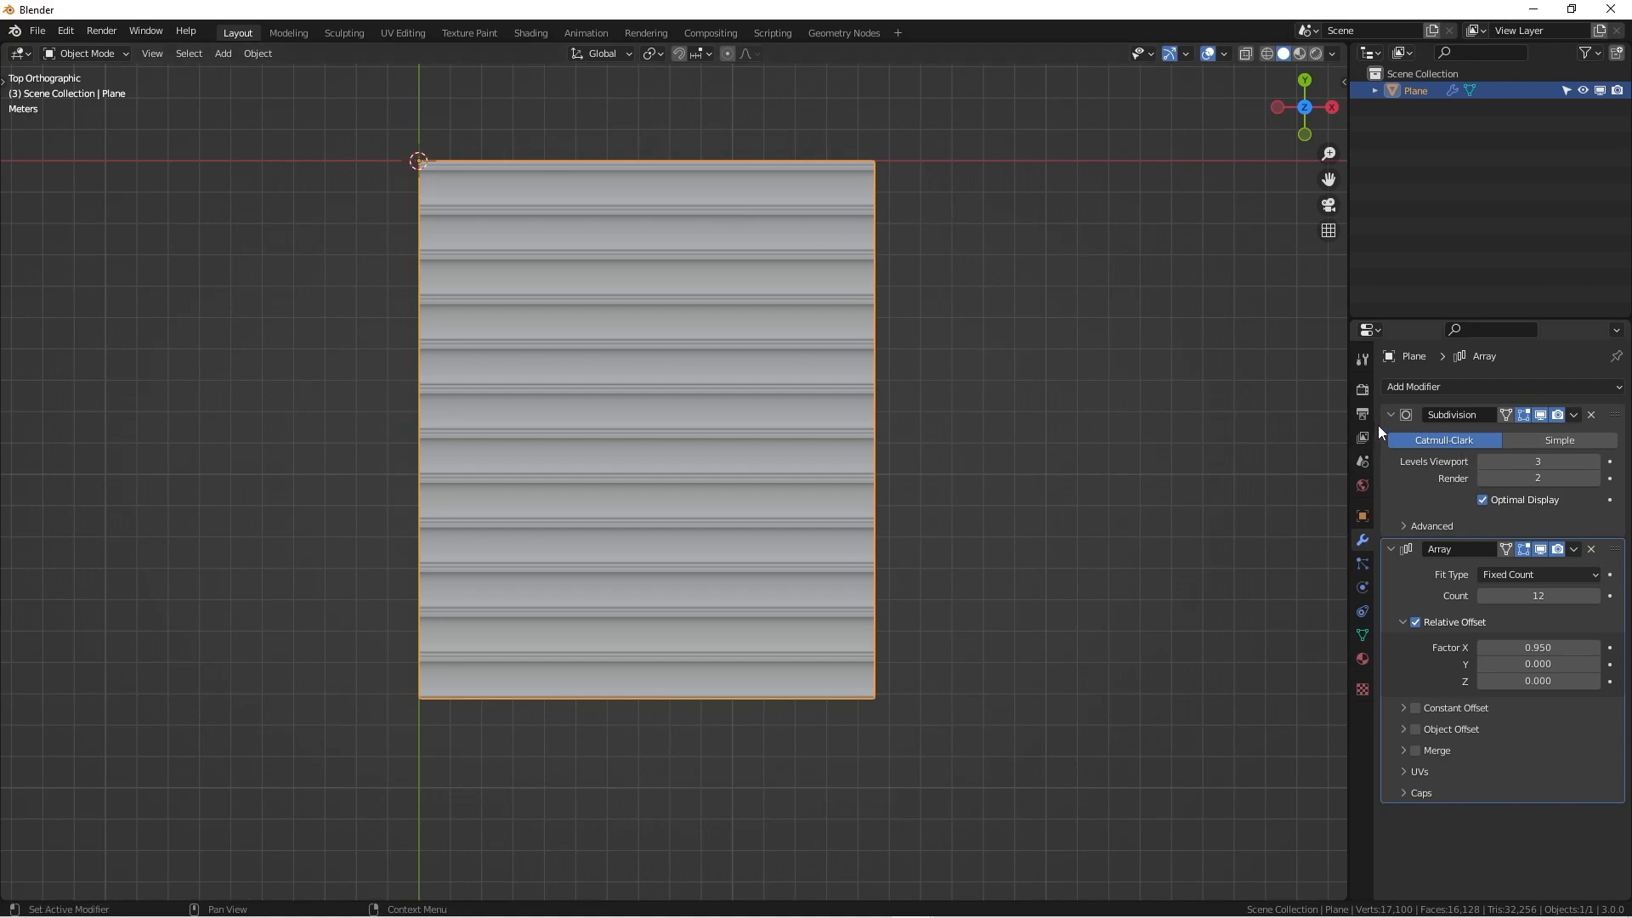
Step: Duplicate the ribbed sheet as a hidden backup and apply the Array modifier on the original
{"action": "left_click", "coordinate": [1390, 415]}
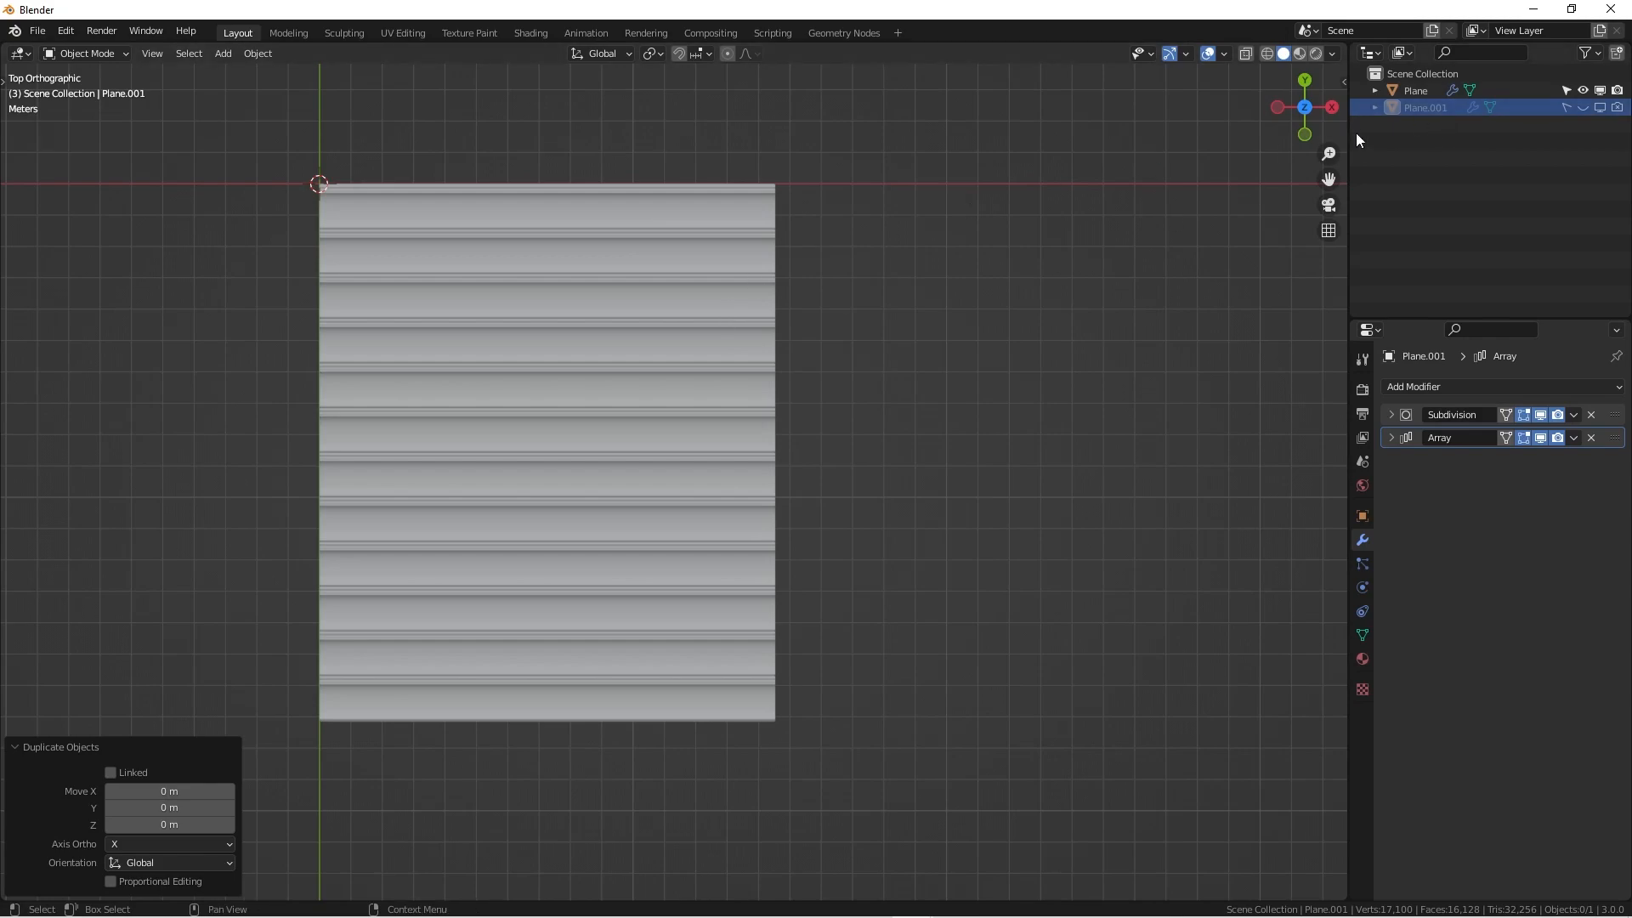
{"action": "left_click", "coordinate": [1414, 90]}
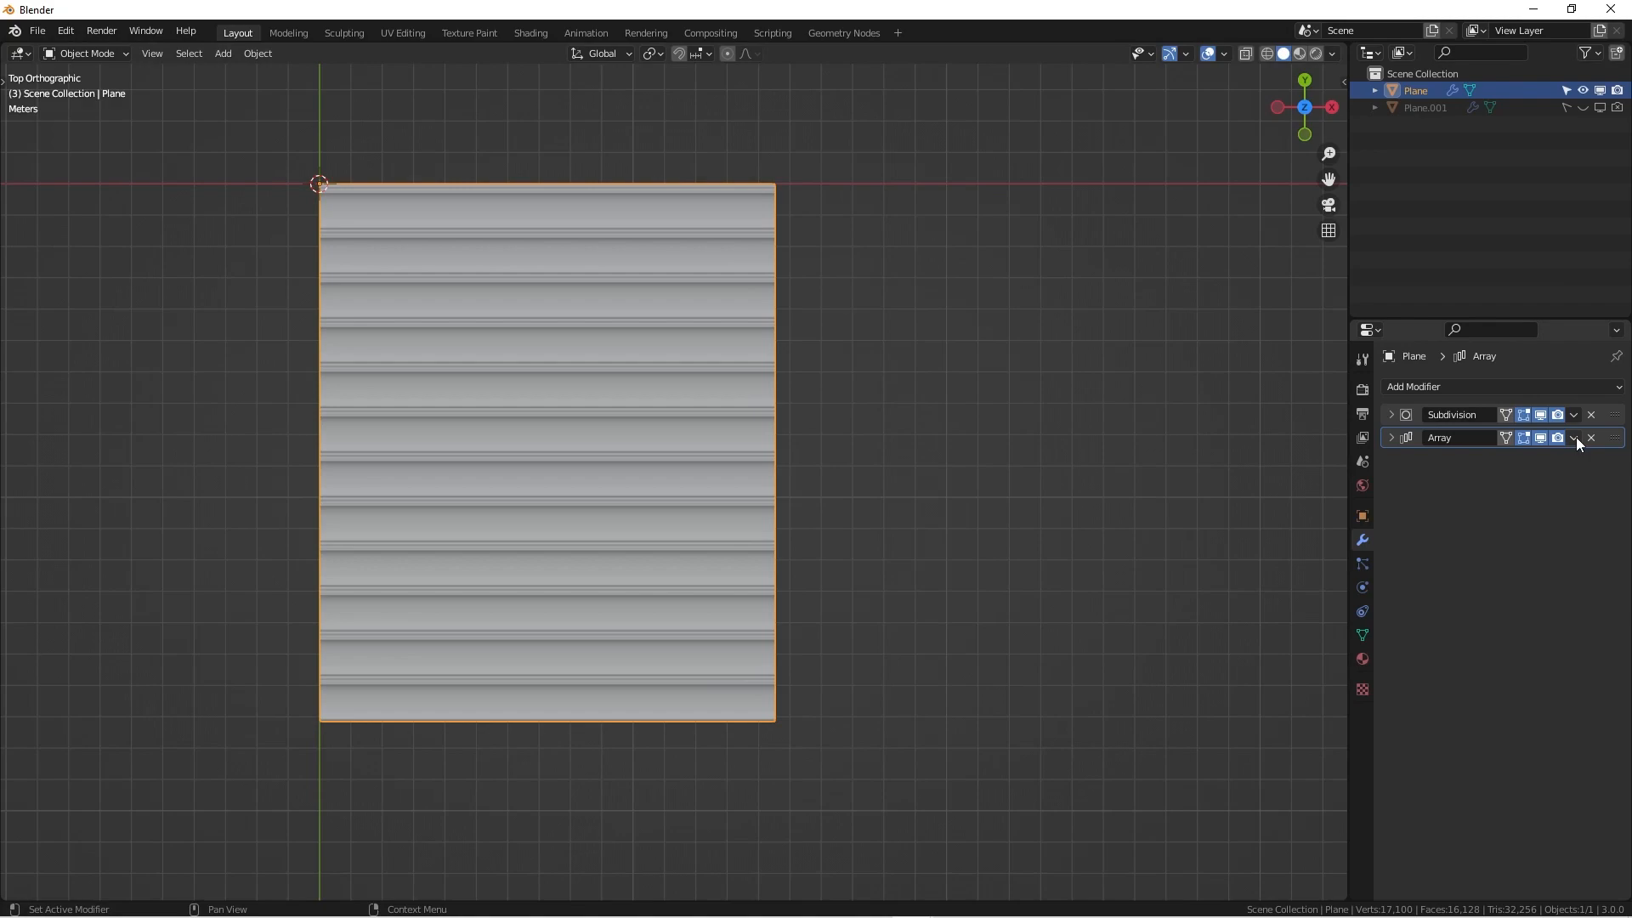
{"action": "left_click", "coordinate": [1572, 439]}
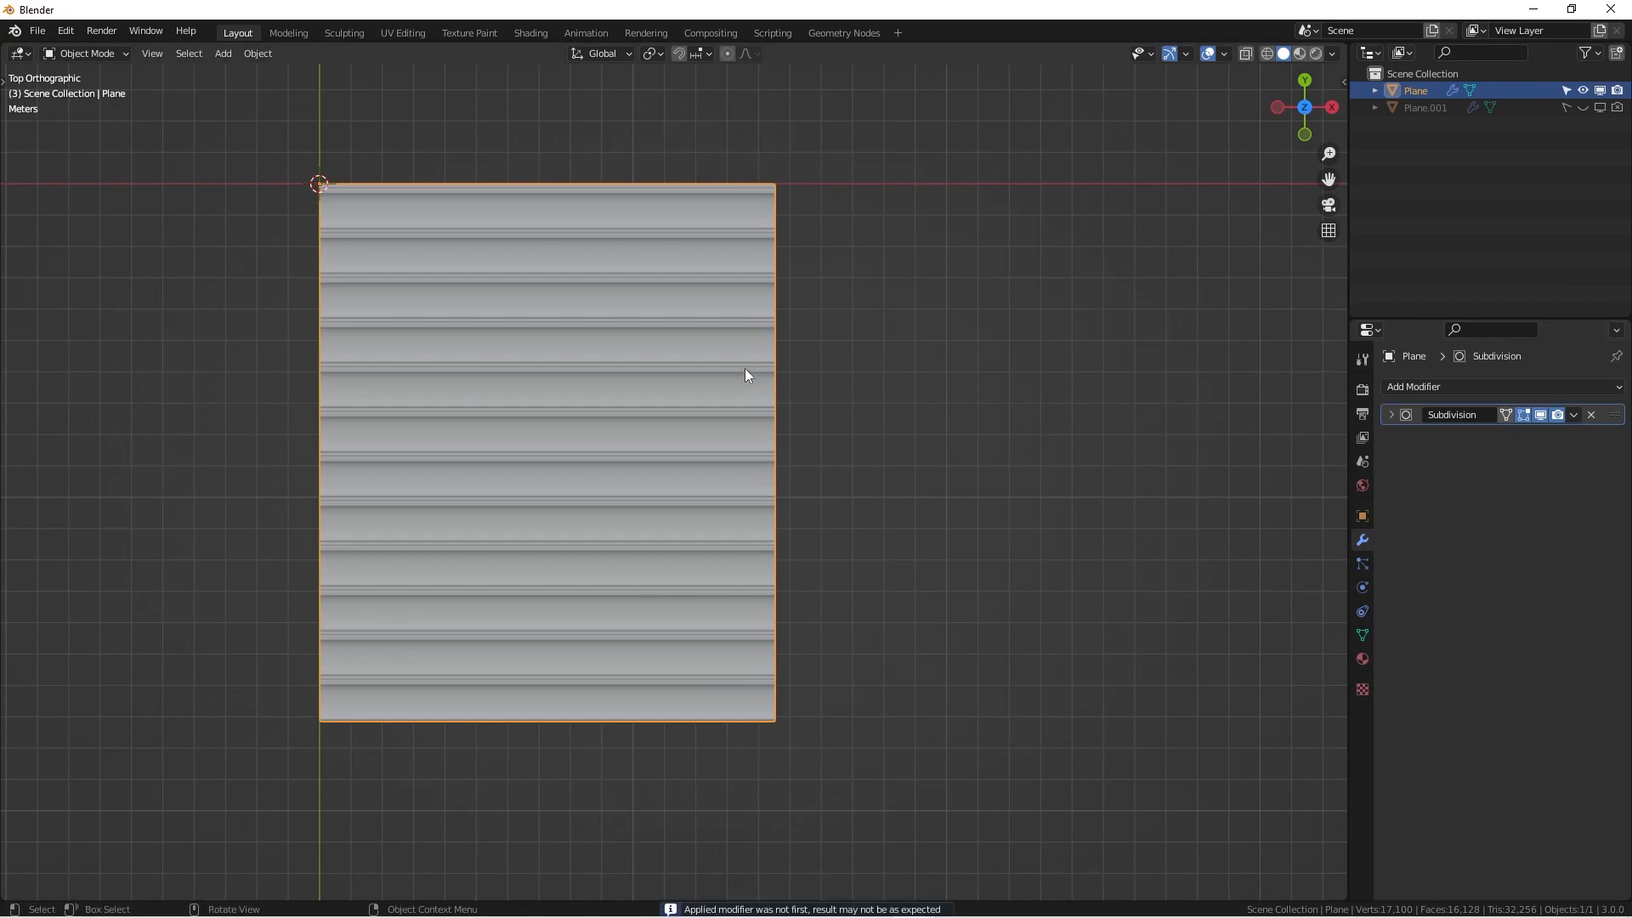
{"action": "mouse_move", "coordinate": [727, 289]}
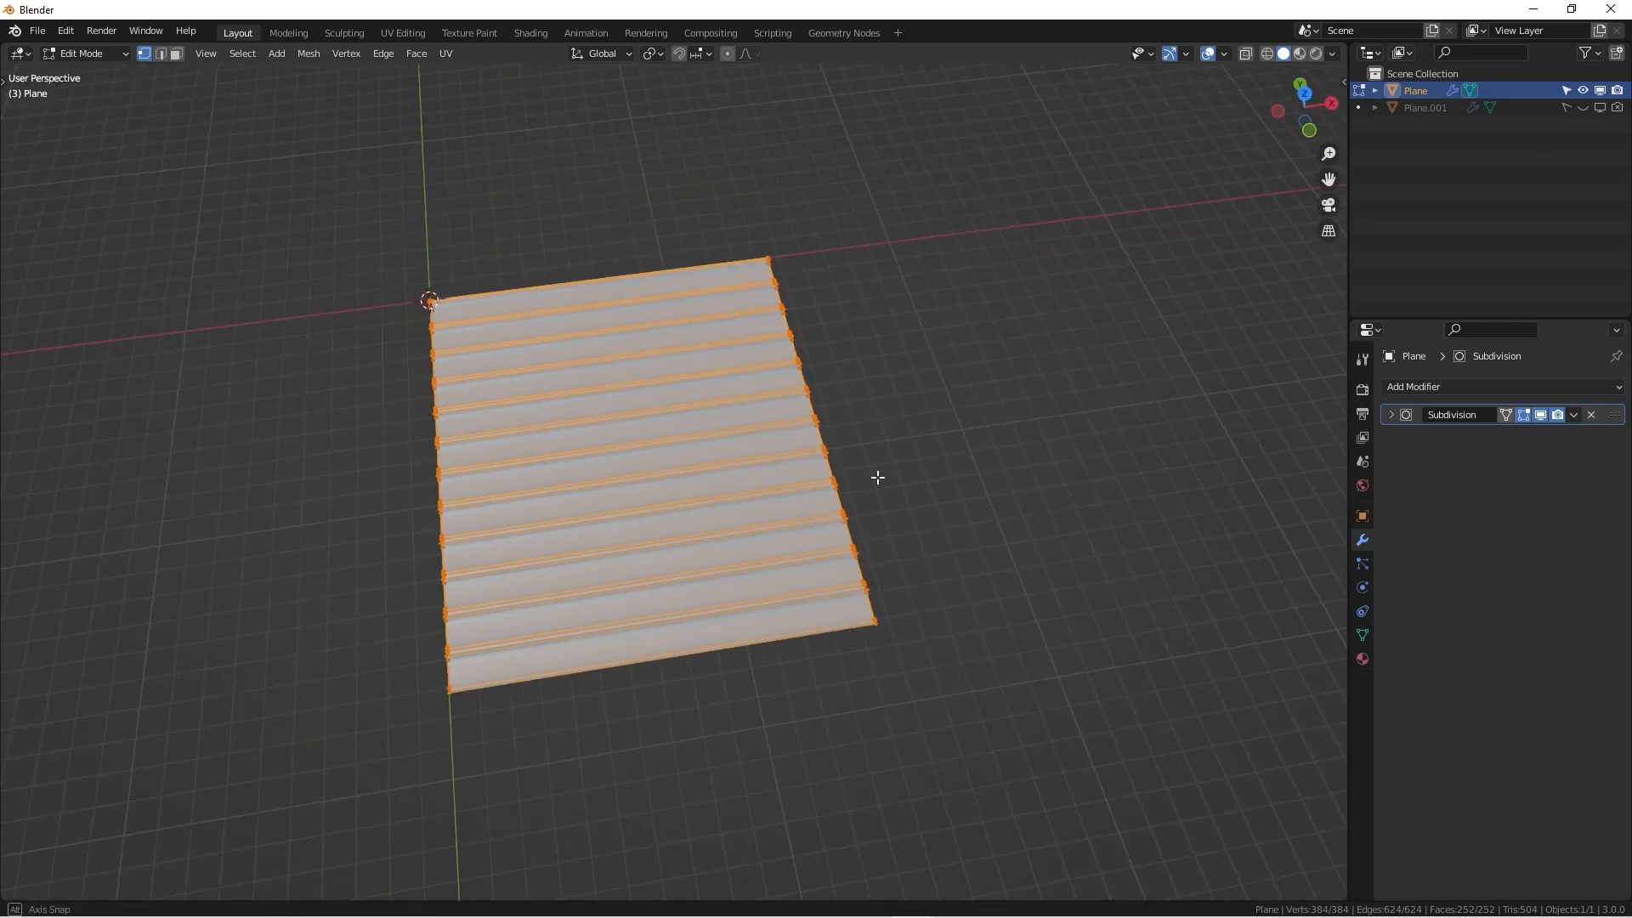
Step: Separate the ridged plane by loose parts so each ridge becomes its own strip object
{"action": "left_click_drag", "start_coordinate": [877, 478], "coordinate": [805, 498]}
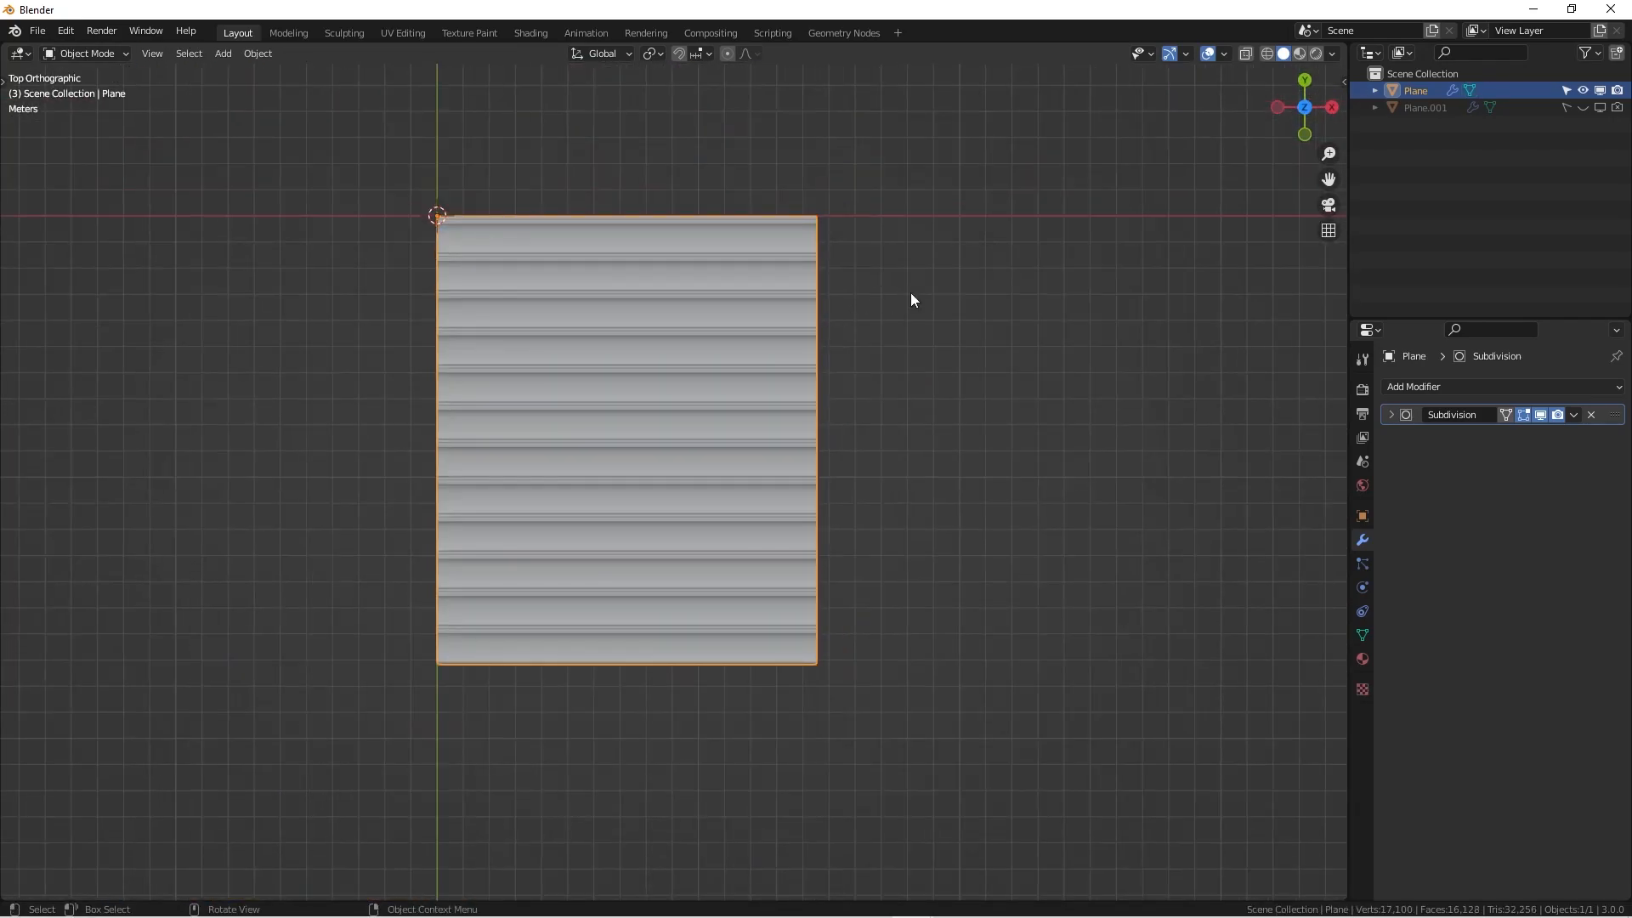
{"action": "mouse_move", "coordinate": [649, 244]}
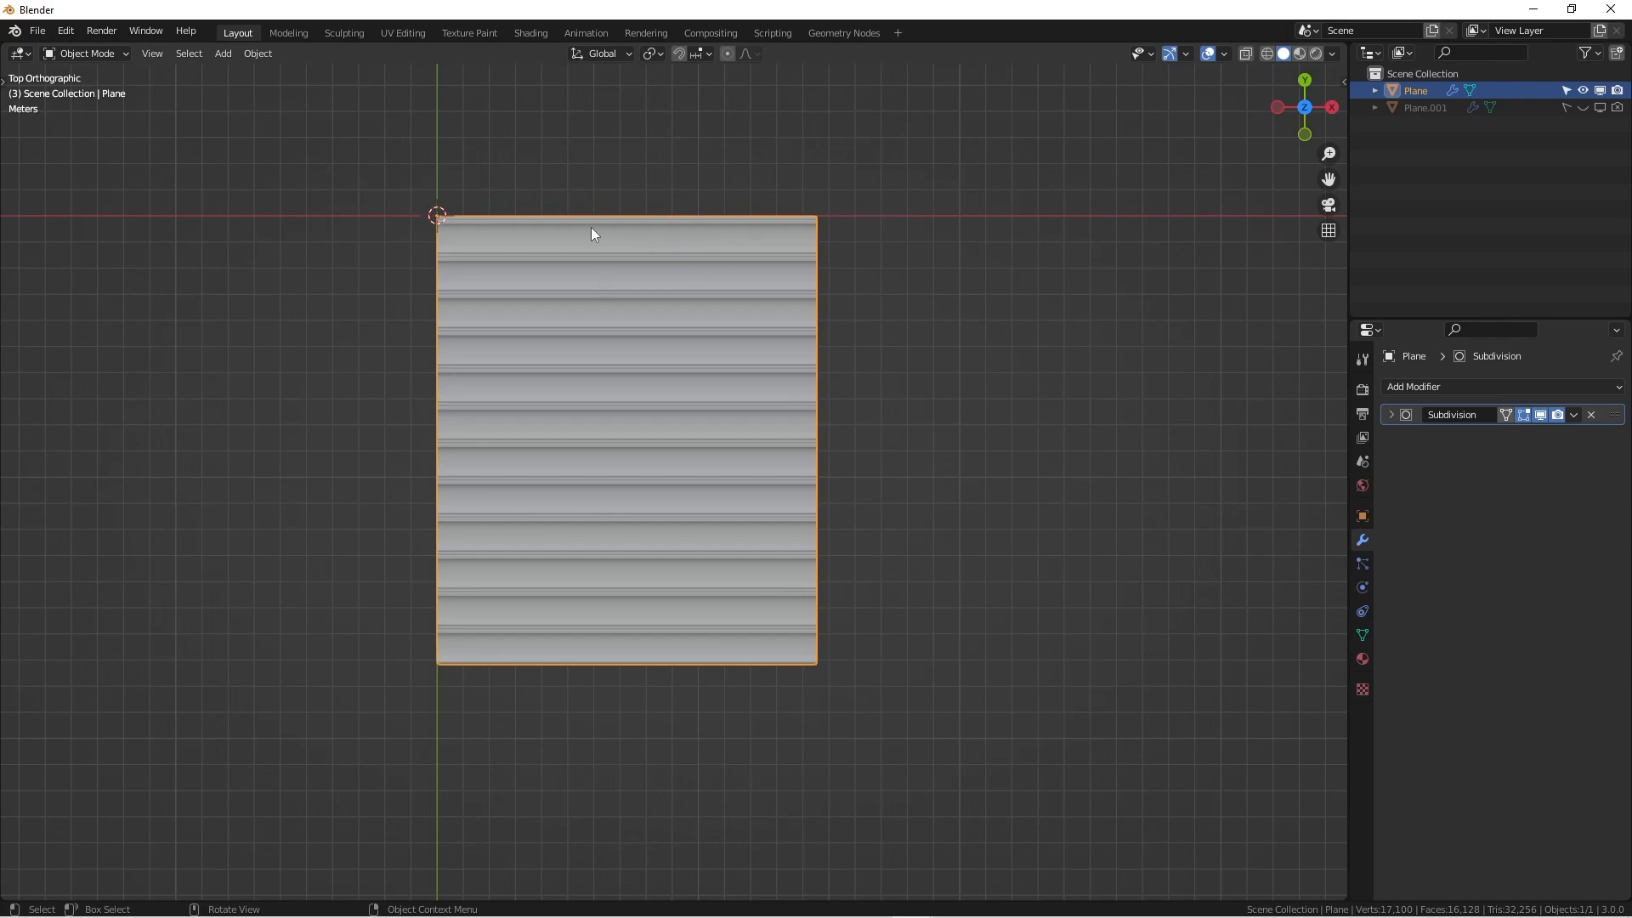
{"action": "mouse_move", "coordinate": [817, 490]}
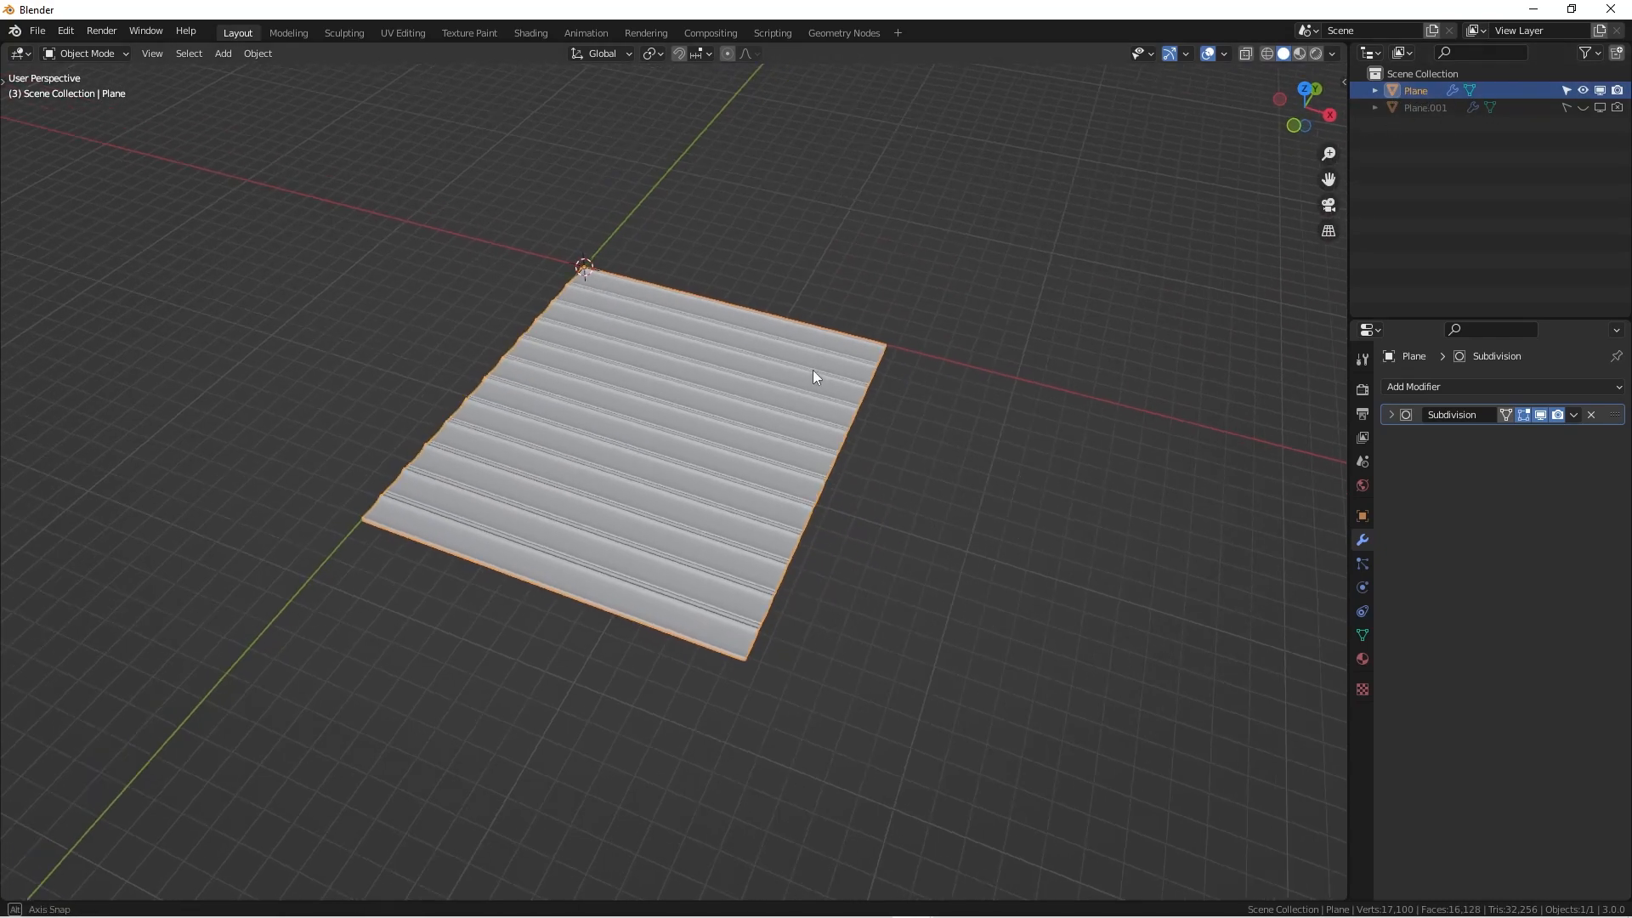
{"action": "left_click_drag", "start_coordinate": [812, 374], "coordinate": [791, 386]}
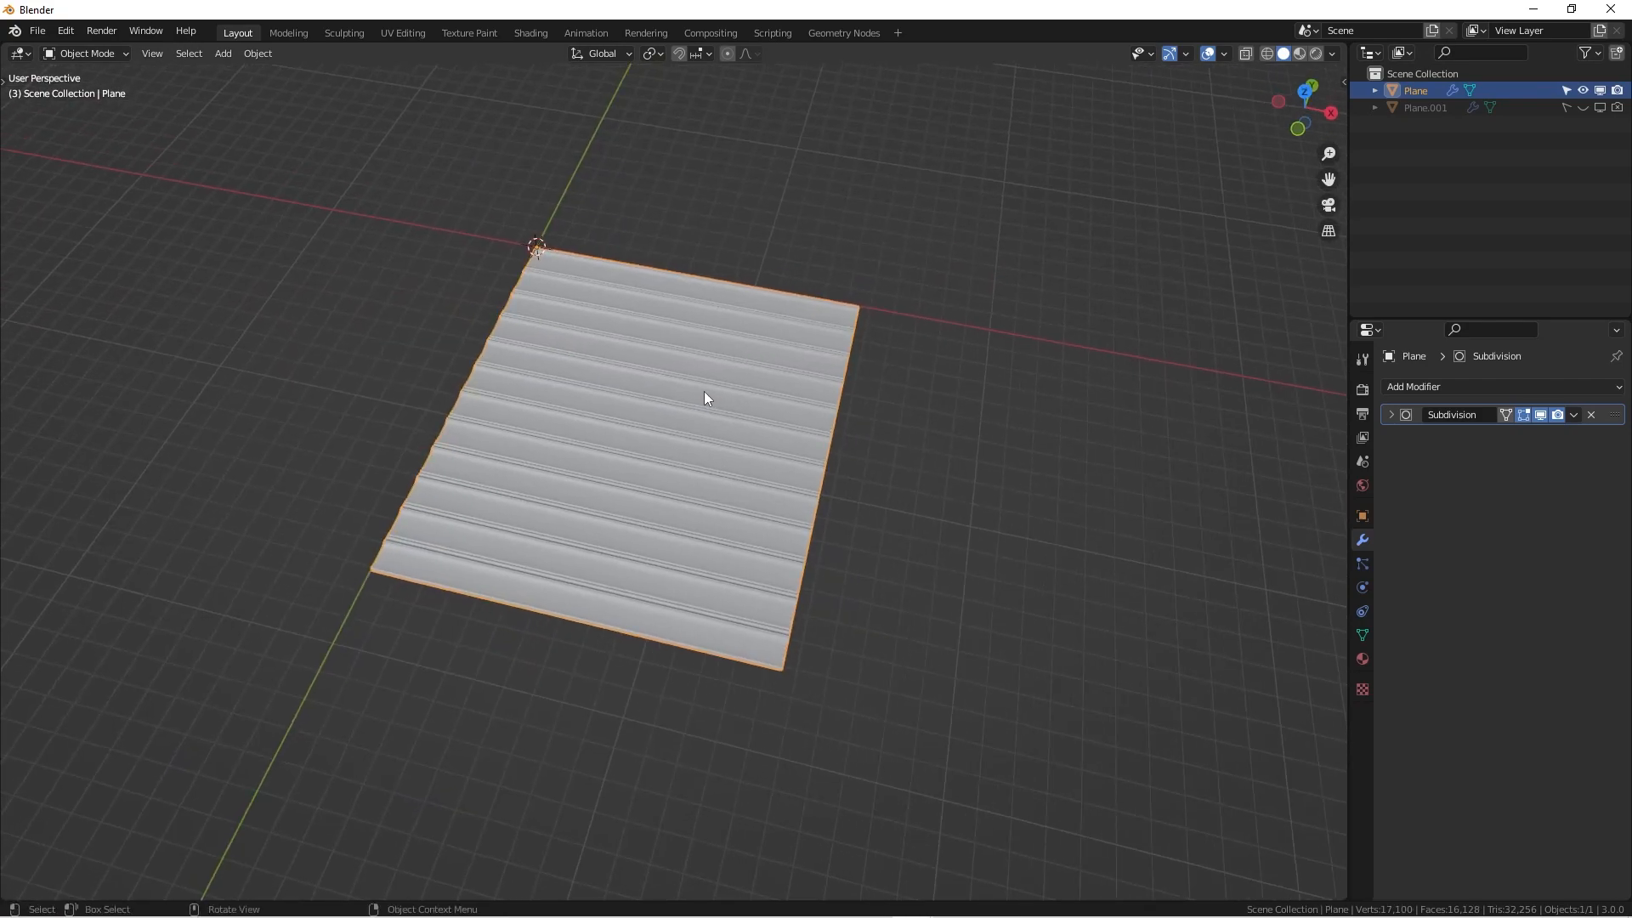
{"action": "key", "text": "Tab"}
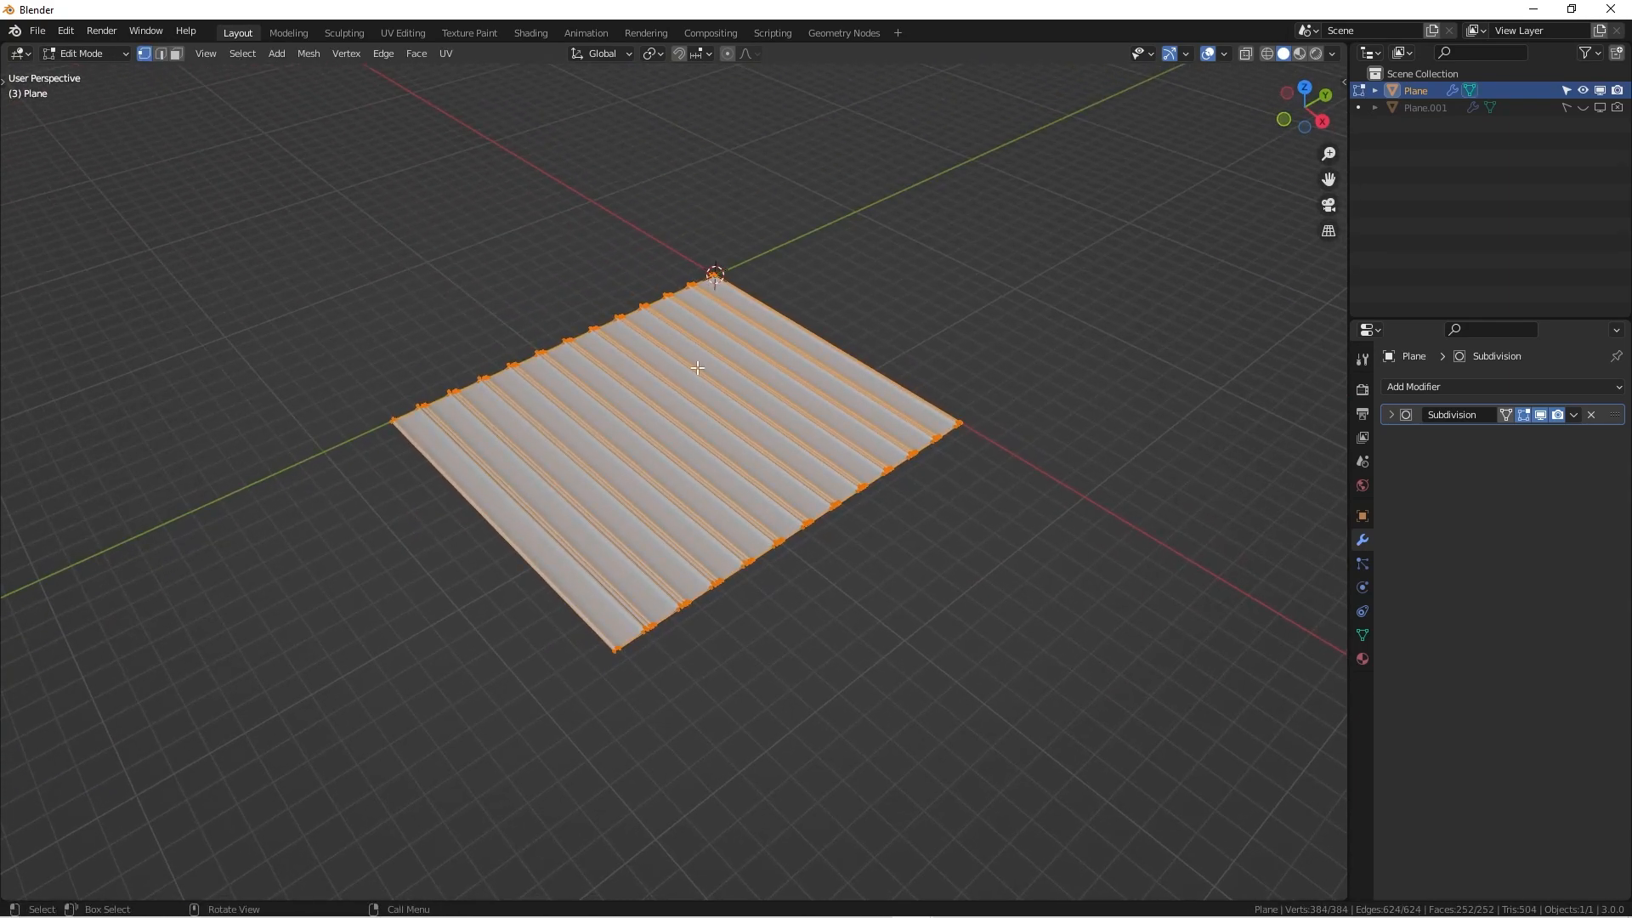
{"action": "mouse_move", "coordinate": [981, 223]}
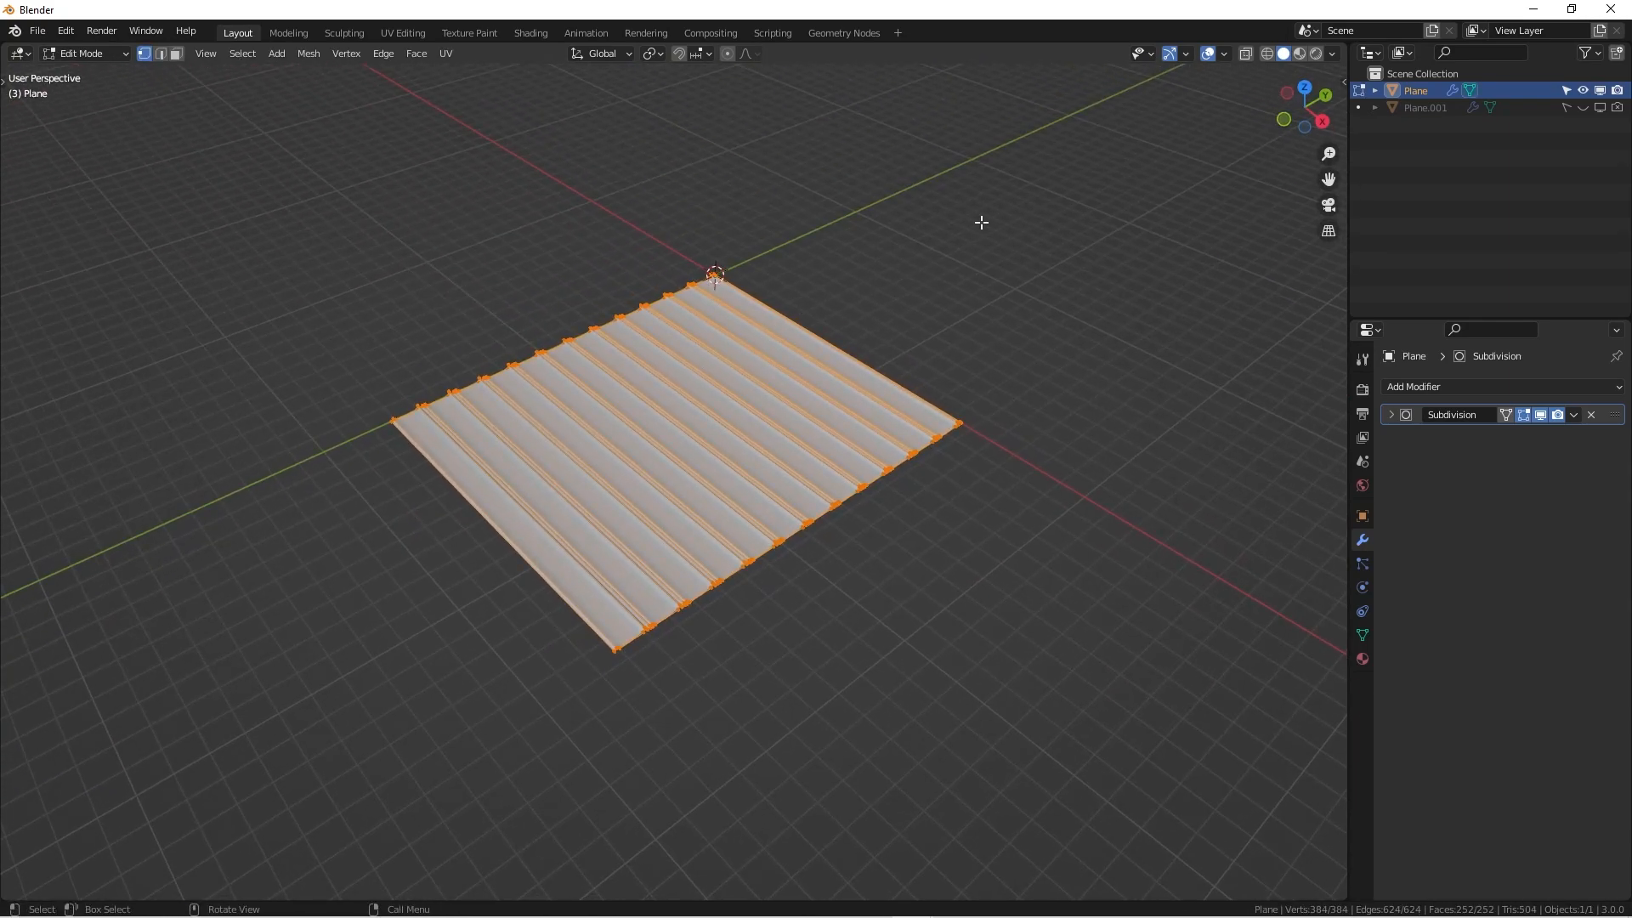
{"action": "key", "text": "P"}
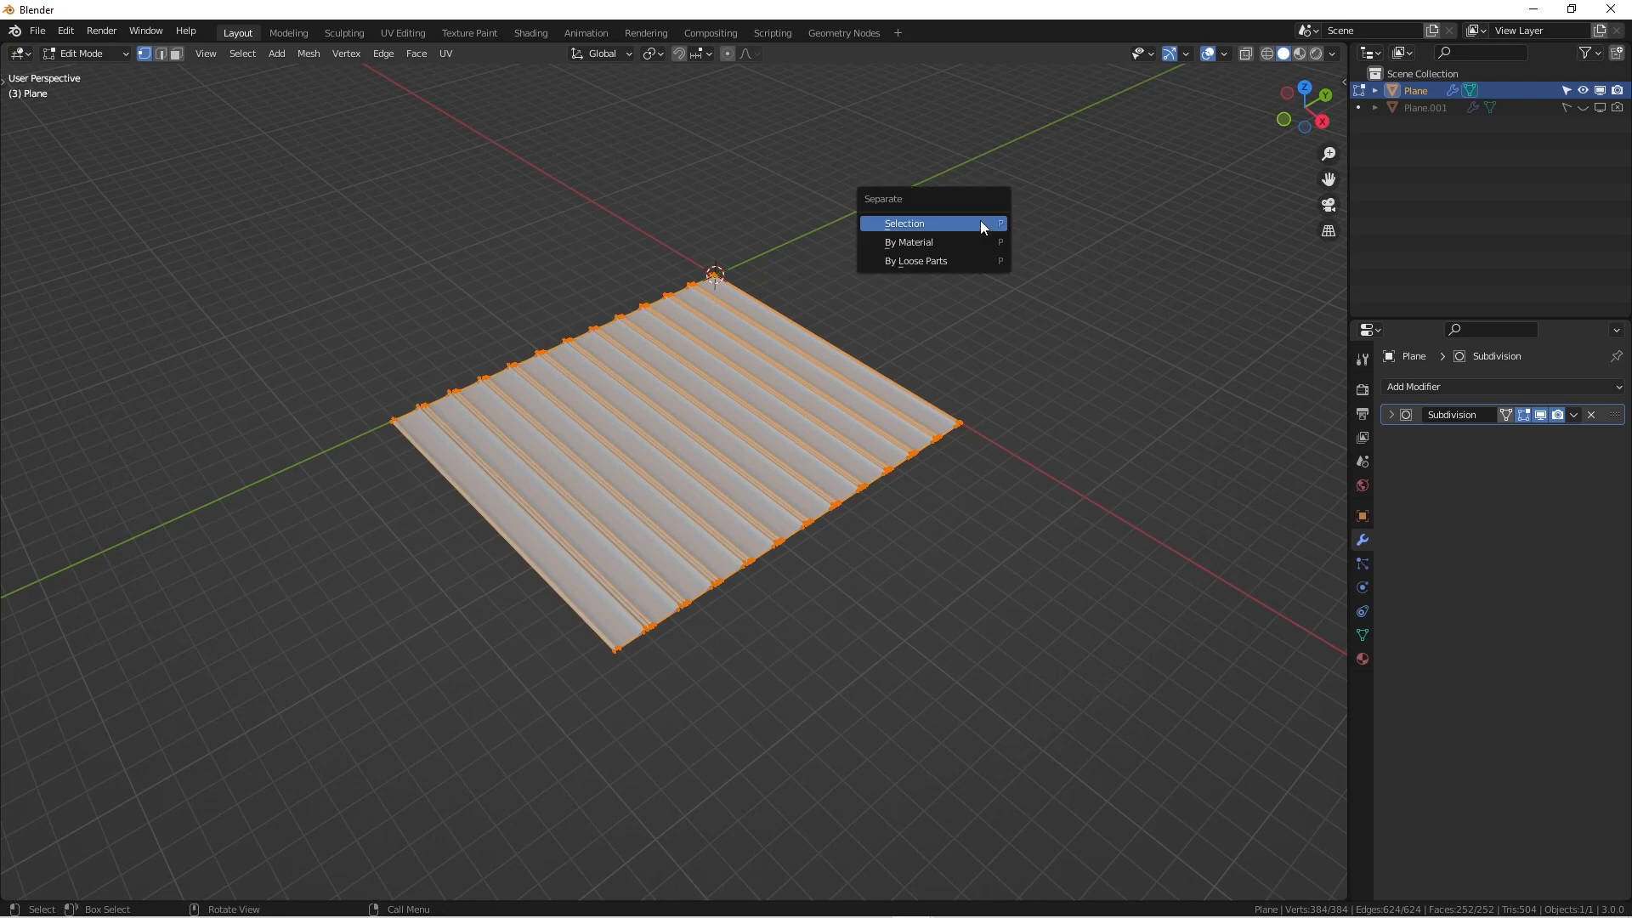
{"action": "mouse_move", "coordinate": [897, 206]}
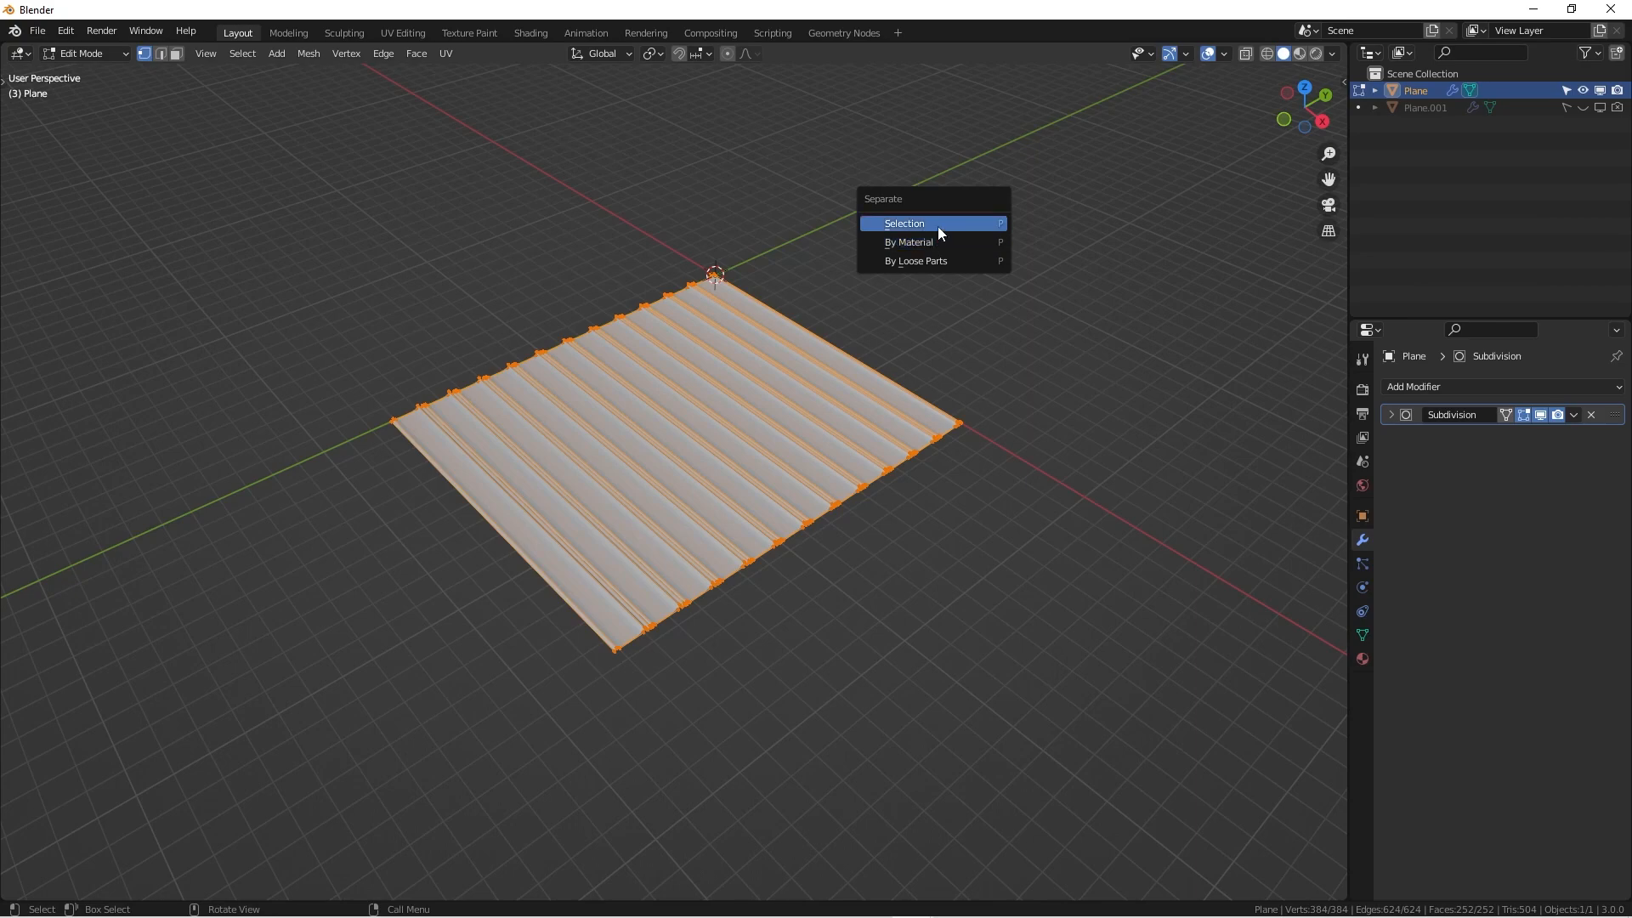
{"action": "mouse_move", "coordinate": [940, 245]}
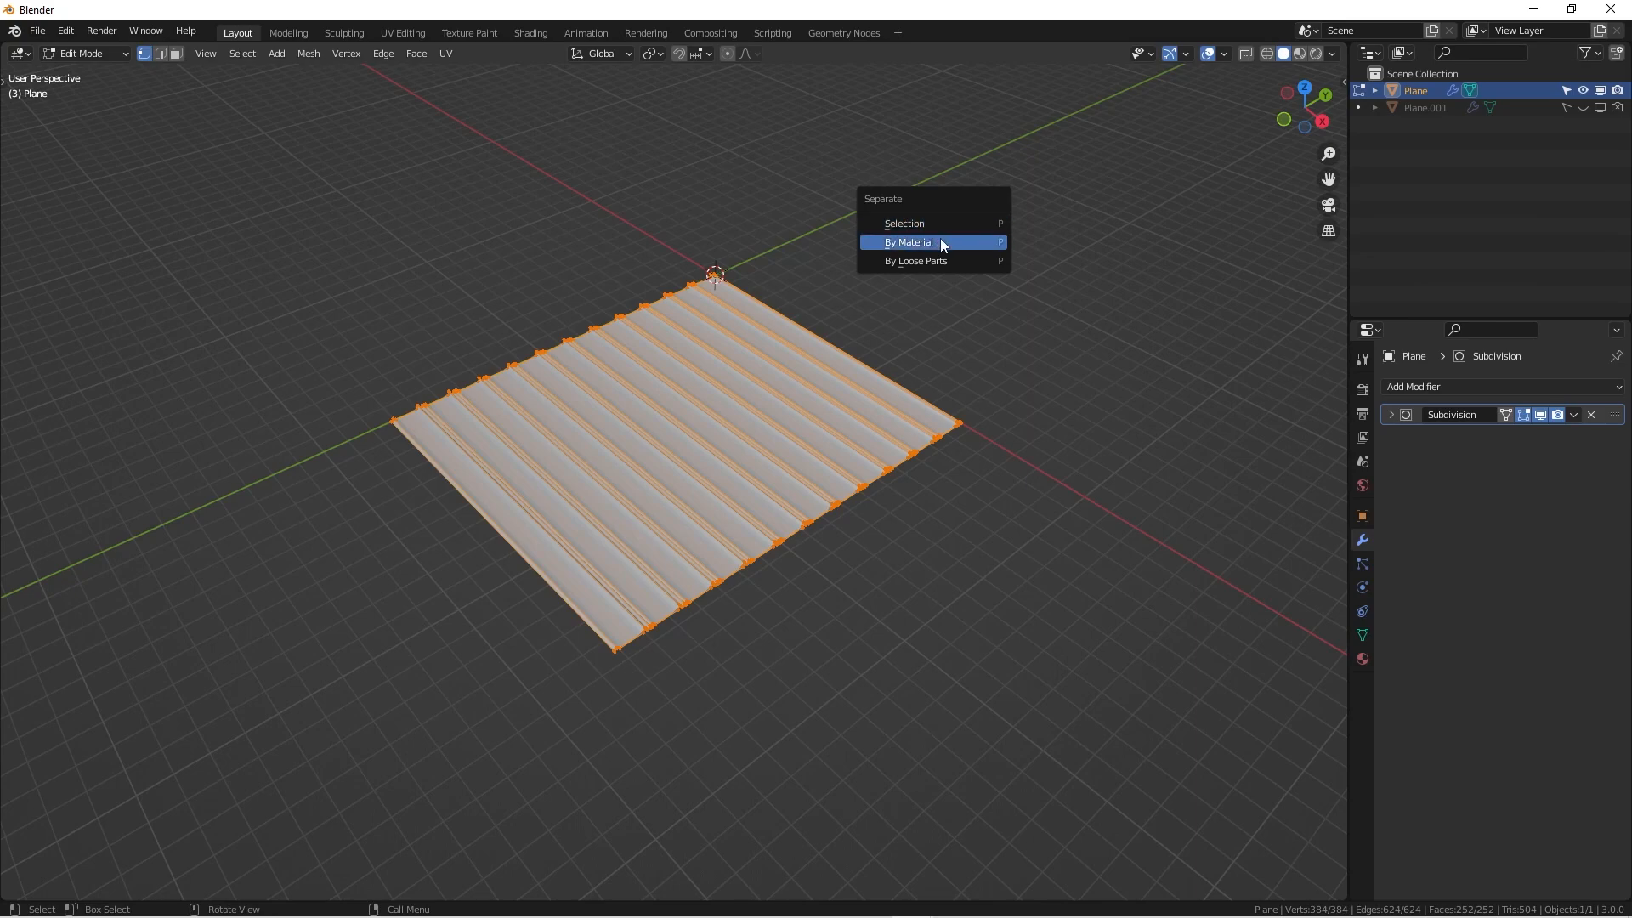
{"action": "mouse_move", "coordinate": [936, 271]}
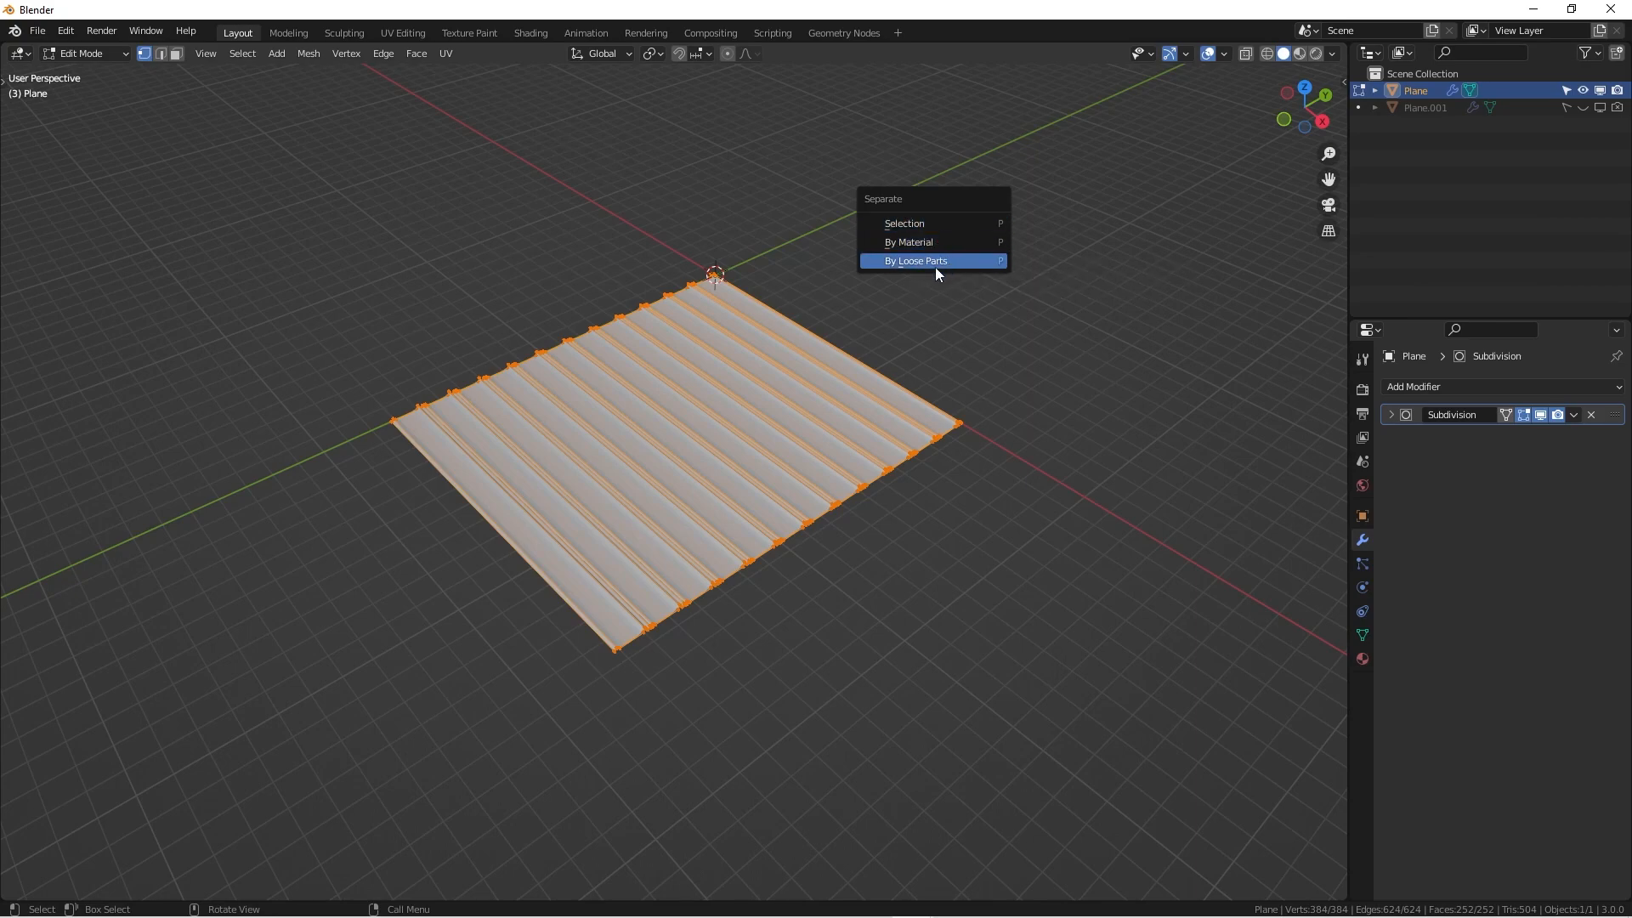
{"action": "mouse_move", "coordinate": [938, 272]}
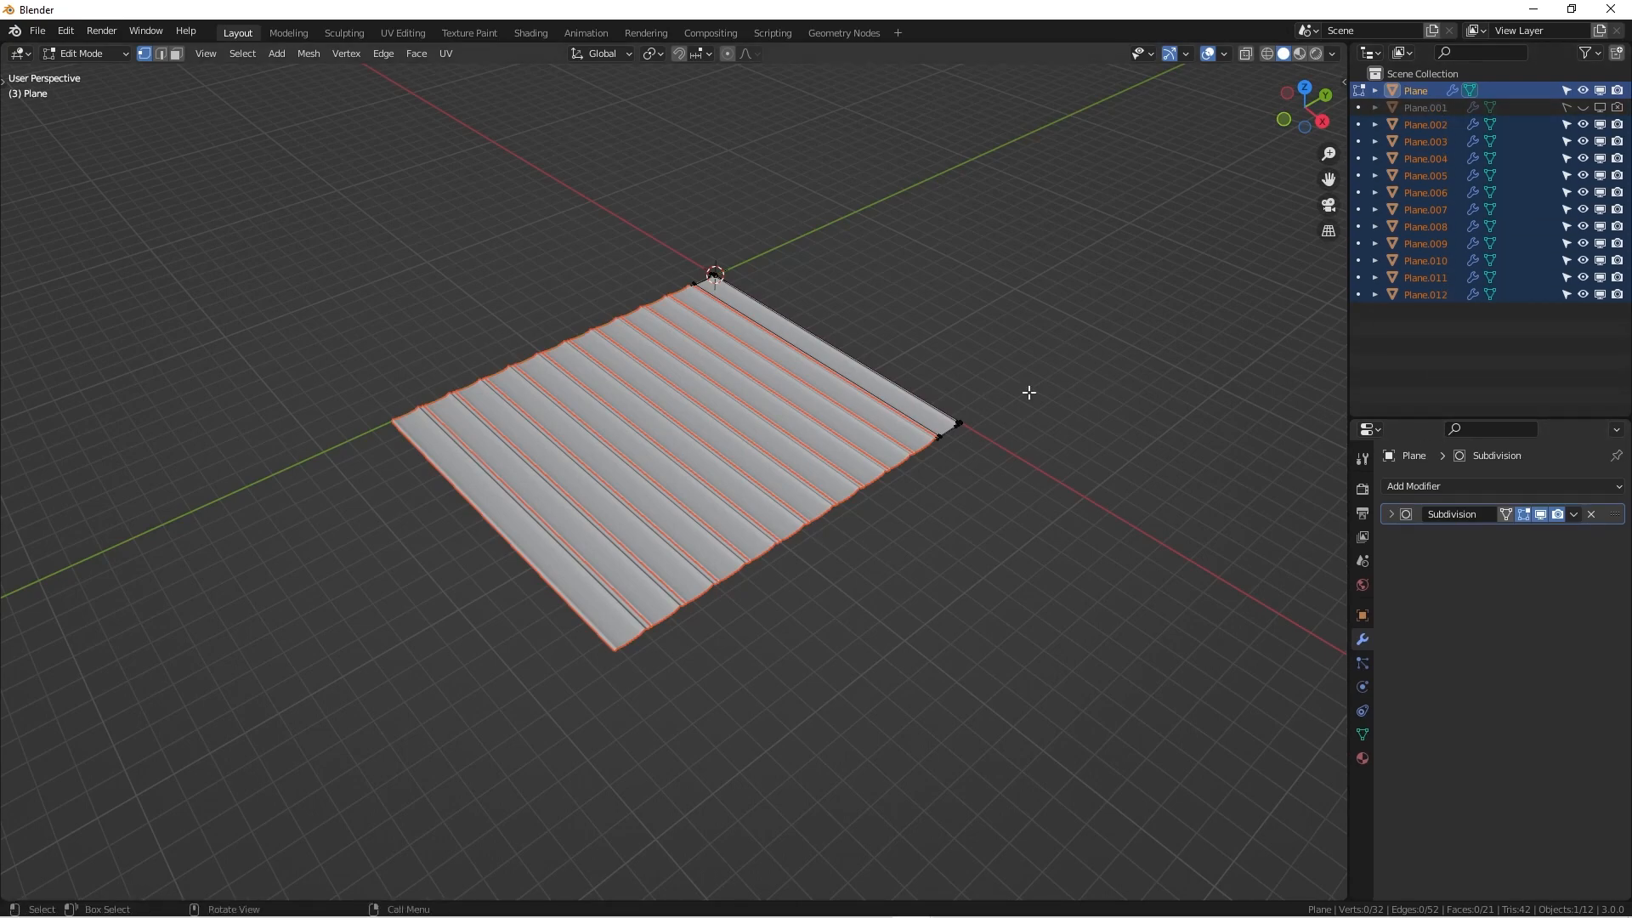
{"action": "mouse_move", "coordinate": [1006, 445]}
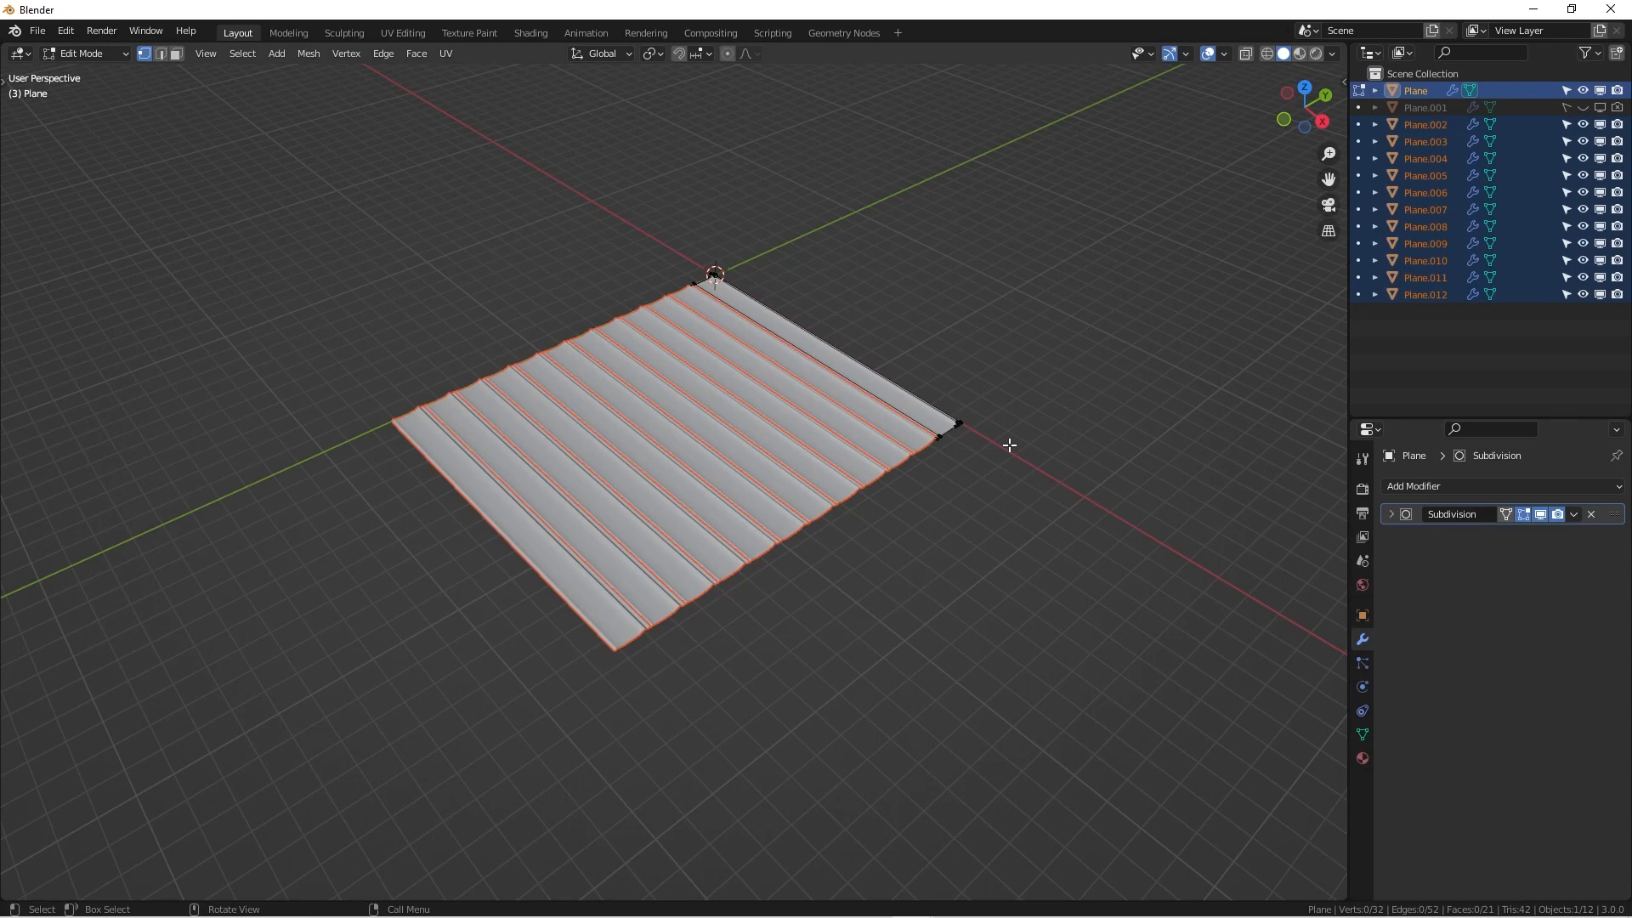
Step: Move all the separated strips into a new collection named 'swatches'
{"action": "key", "text": "Tab"}
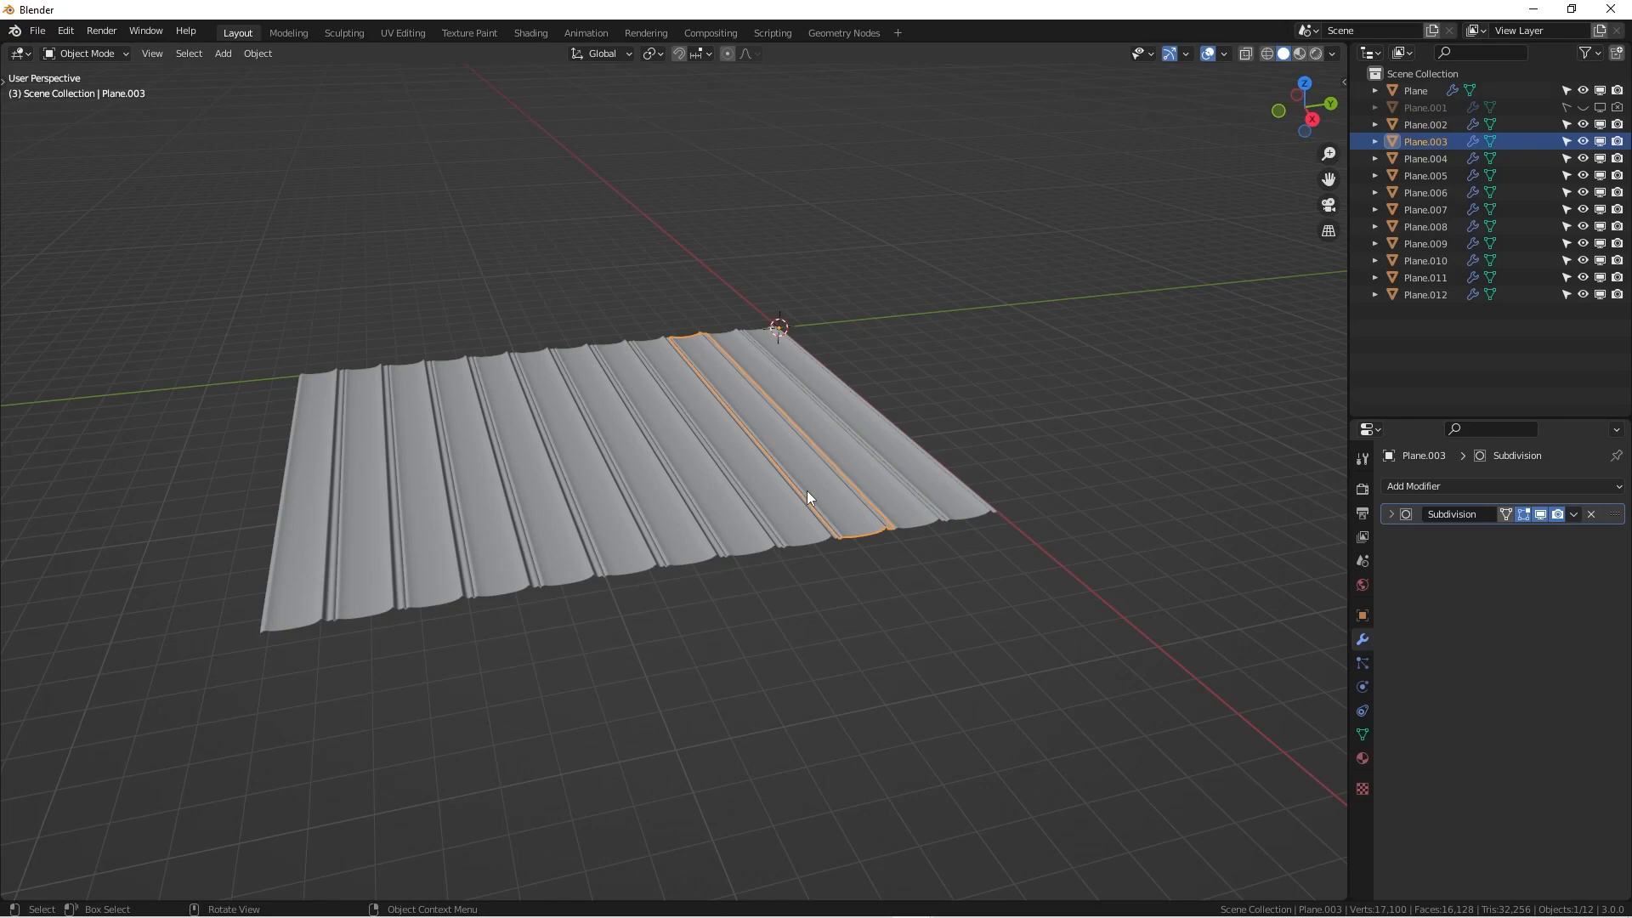
{"action": "key", "text": "KP_7"}
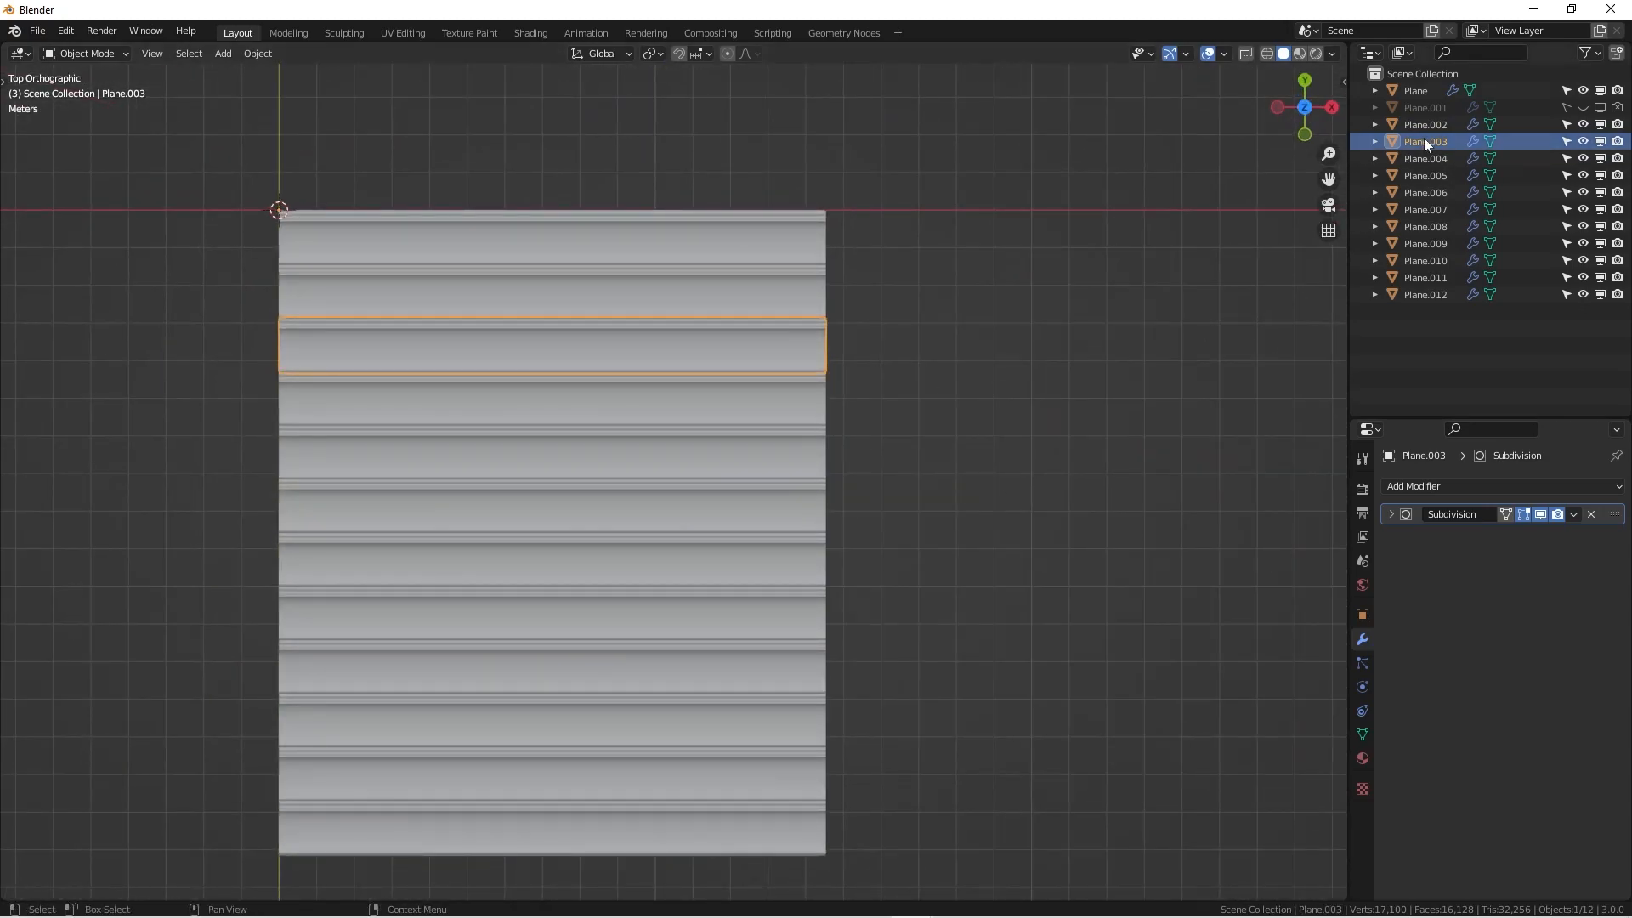
{"action": "left_click", "coordinate": [1414, 90]}
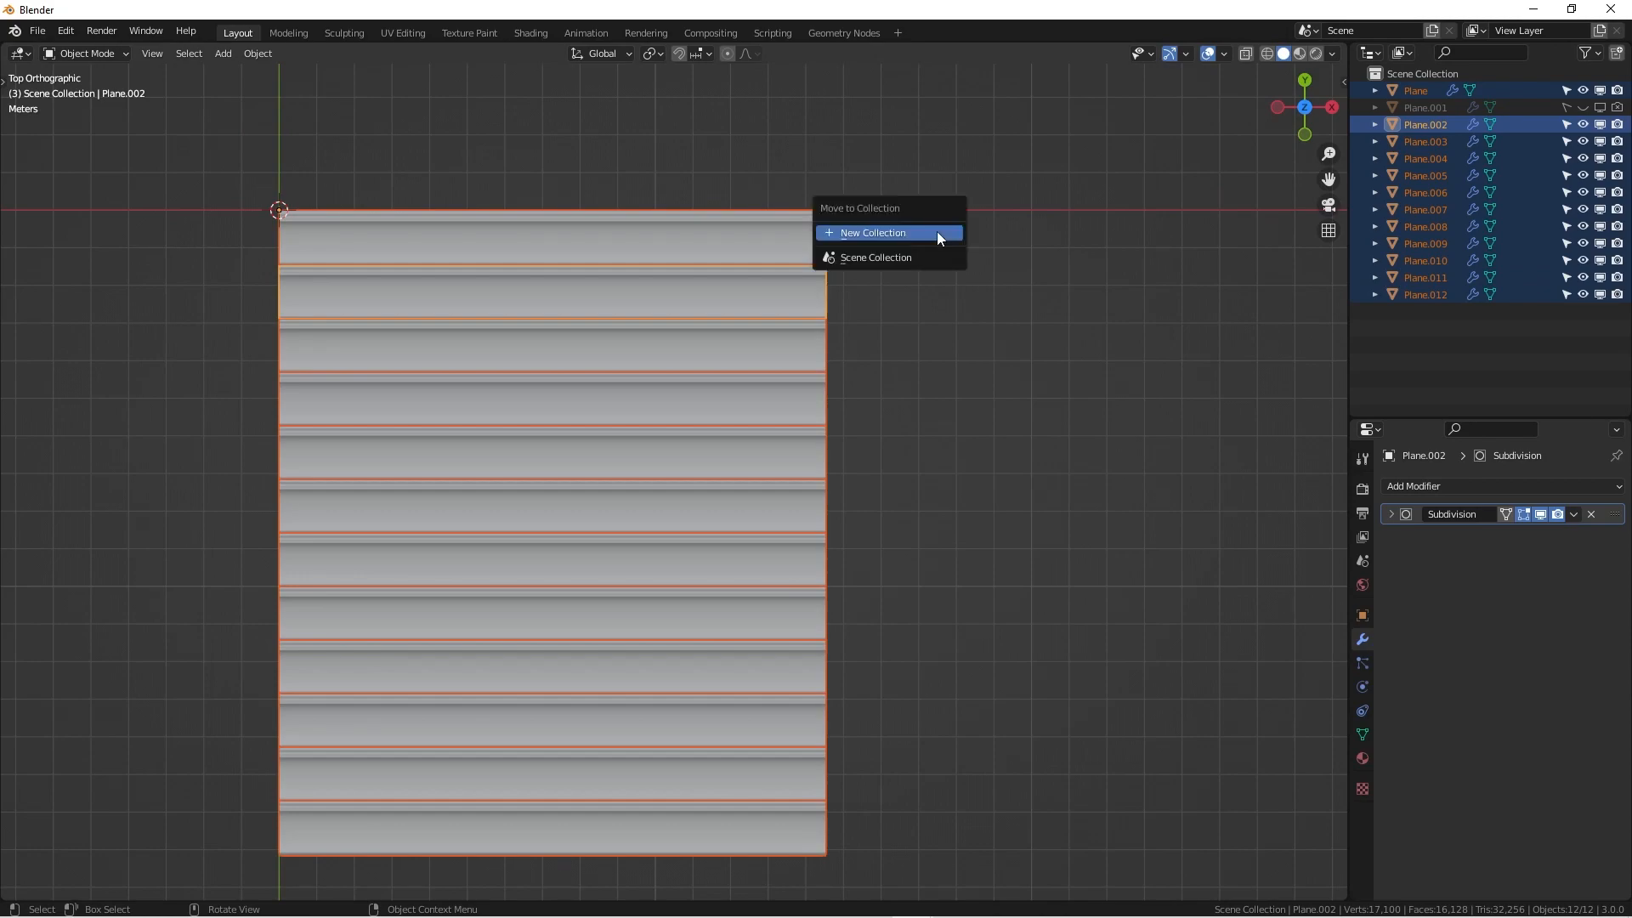
{"action": "left_click", "coordinate": [873, 231]}
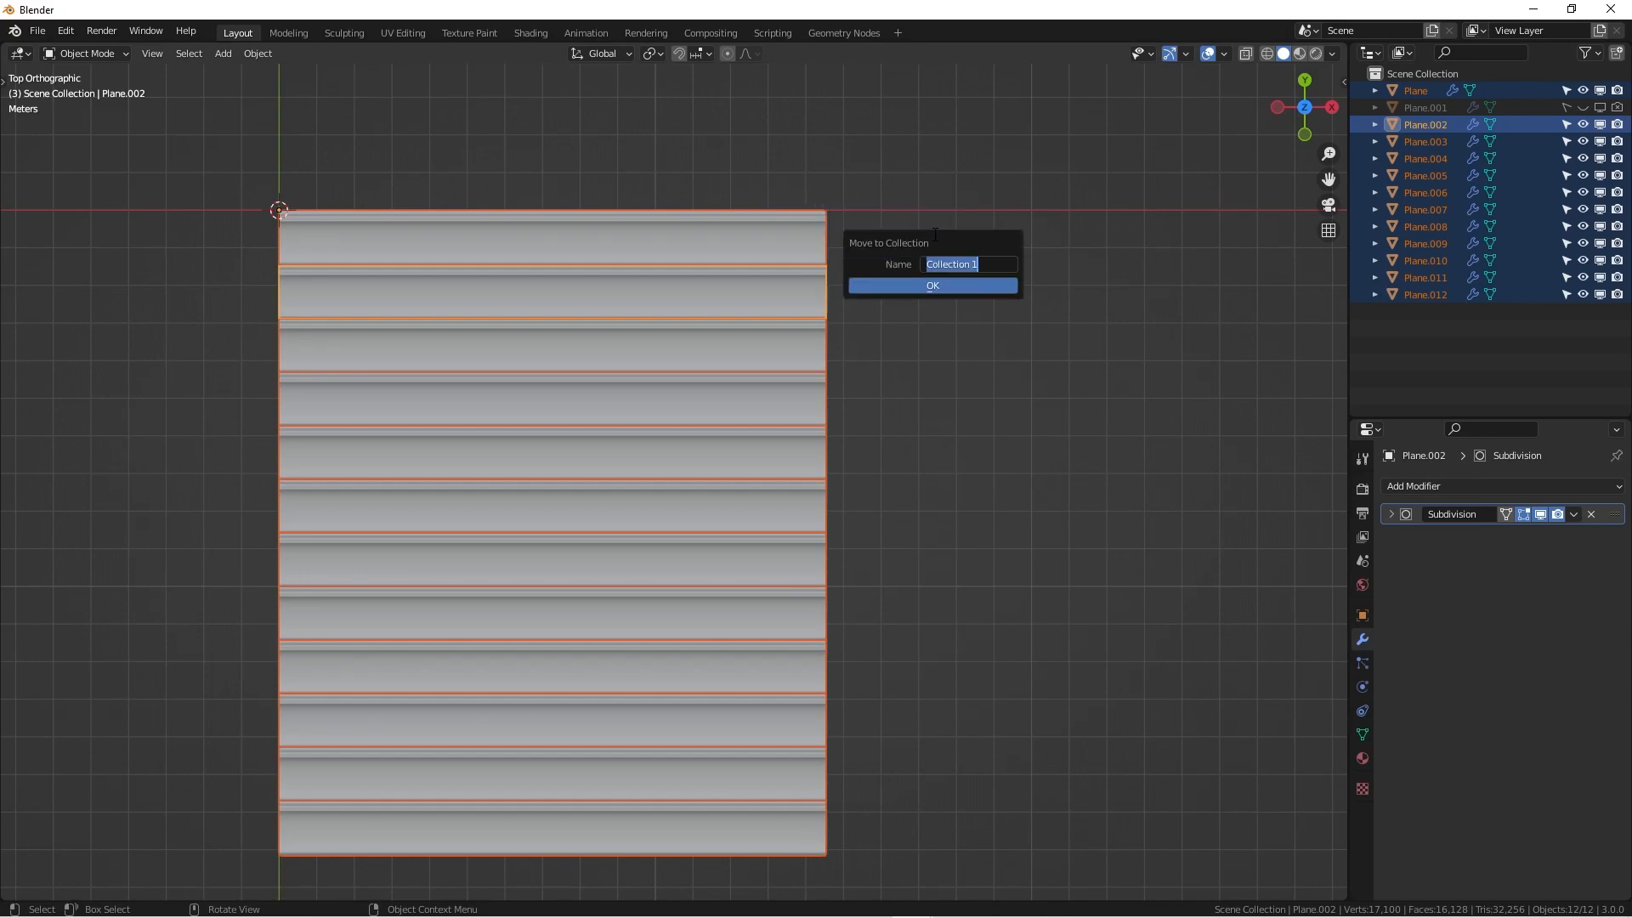
{"action": "type", "text": "swat"}
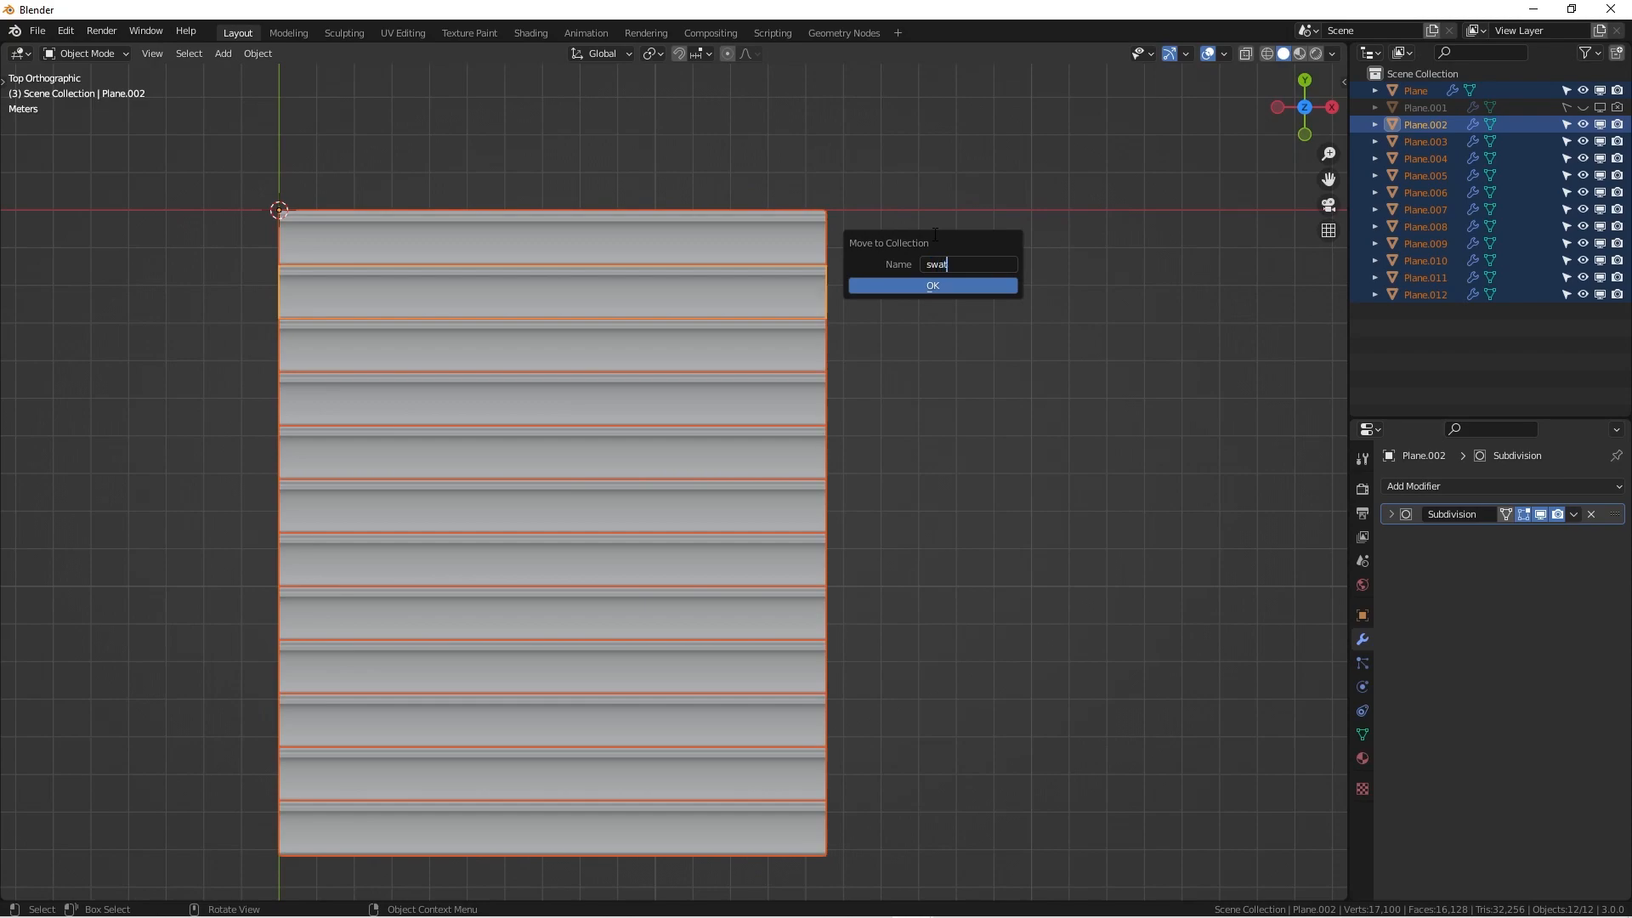
{"action": "type", "text": "ches"}
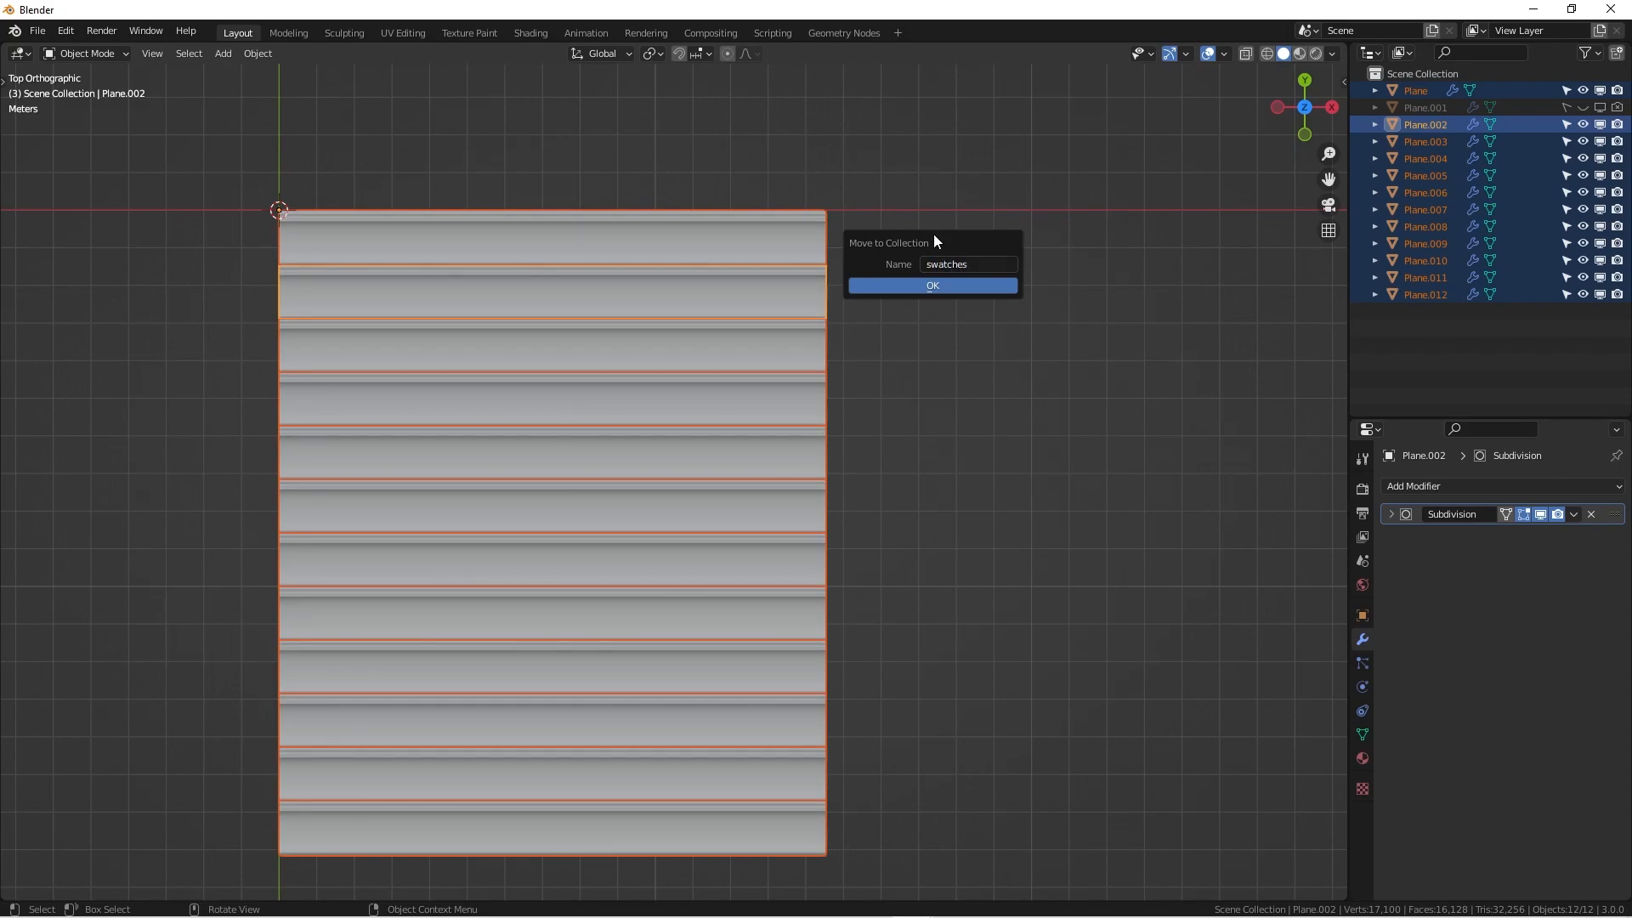
{"action": "left_click", "coordinate": [931, 286]}
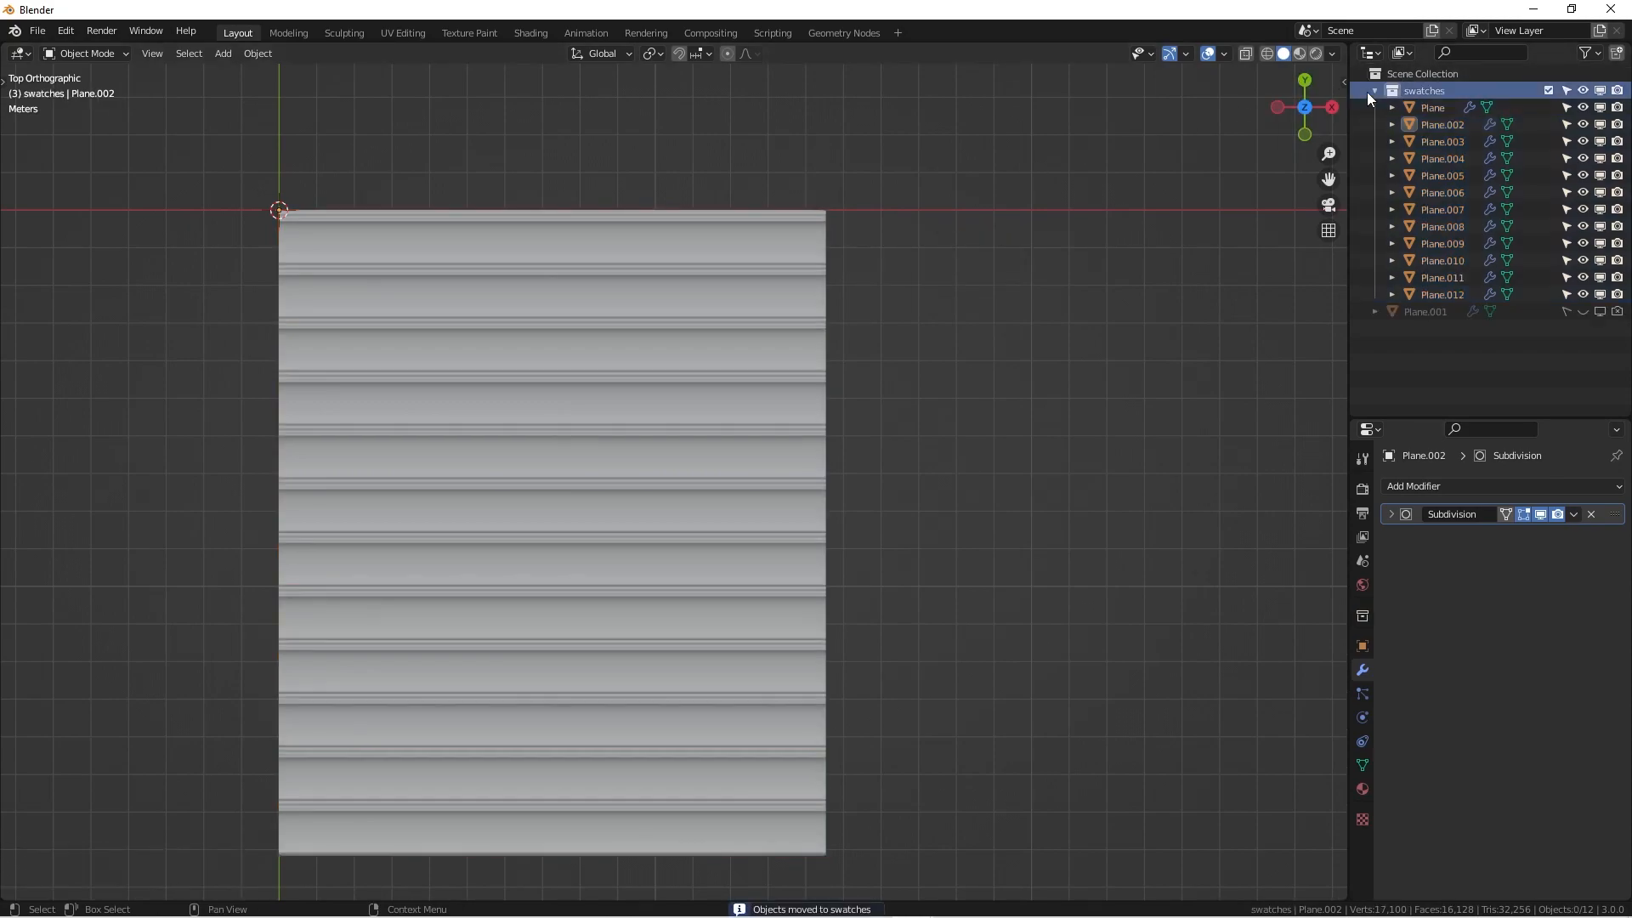
Step: Switch to the Shading workspace and bring up the Add menu
{"action": "left_click", "coordinate": [1375, 90]}
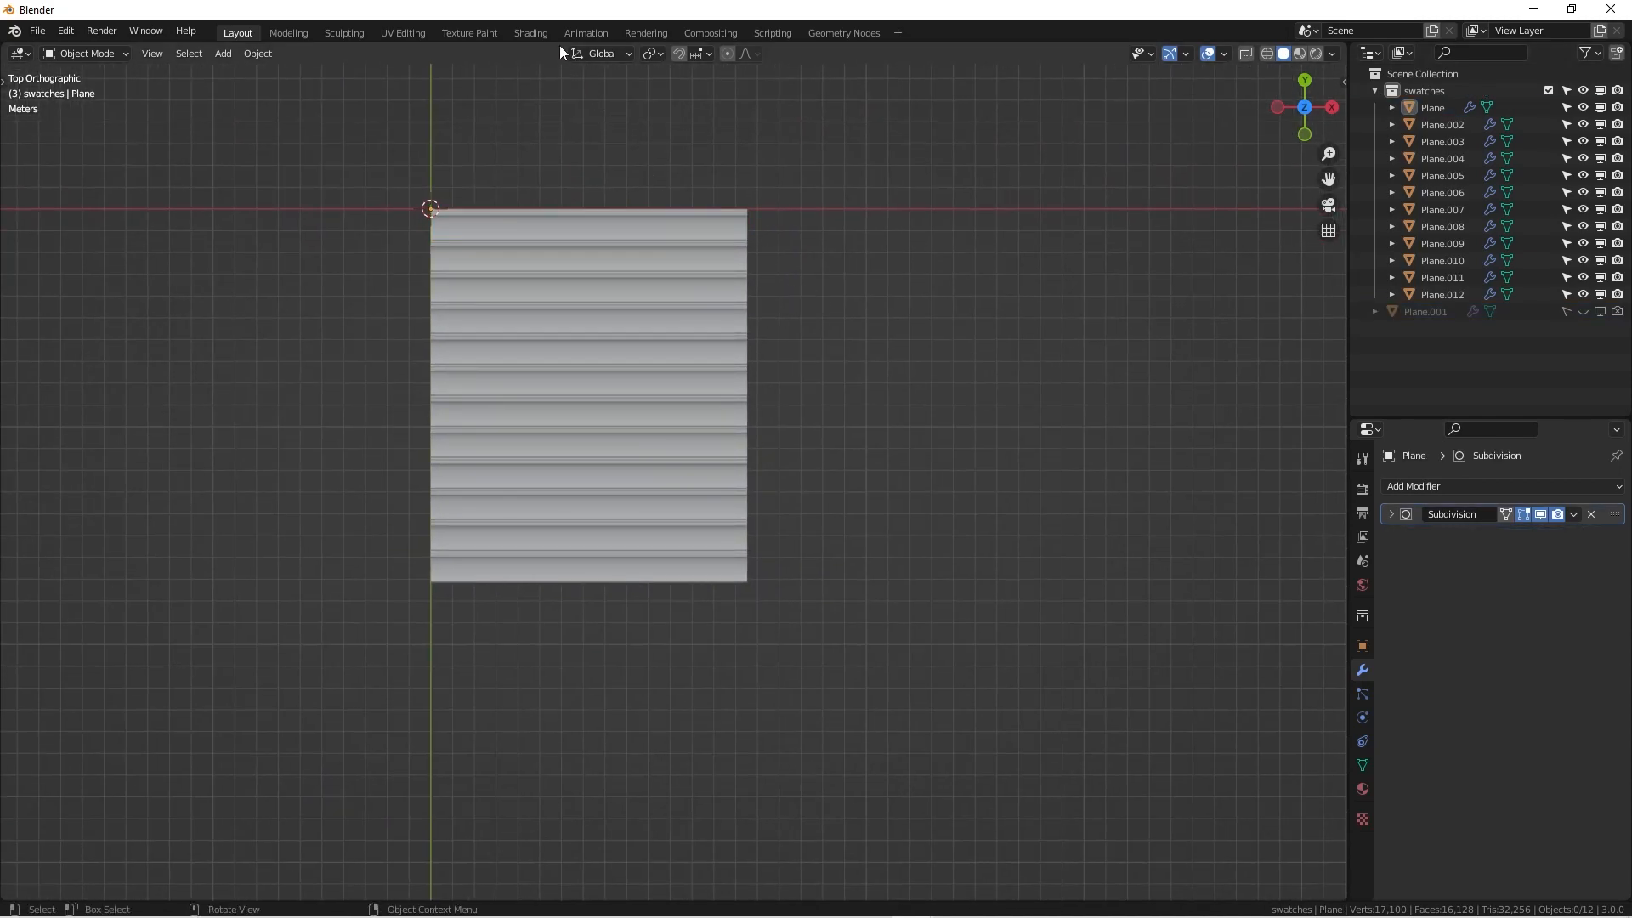
{"action": "left_click", "coordinate": [530, 32]}
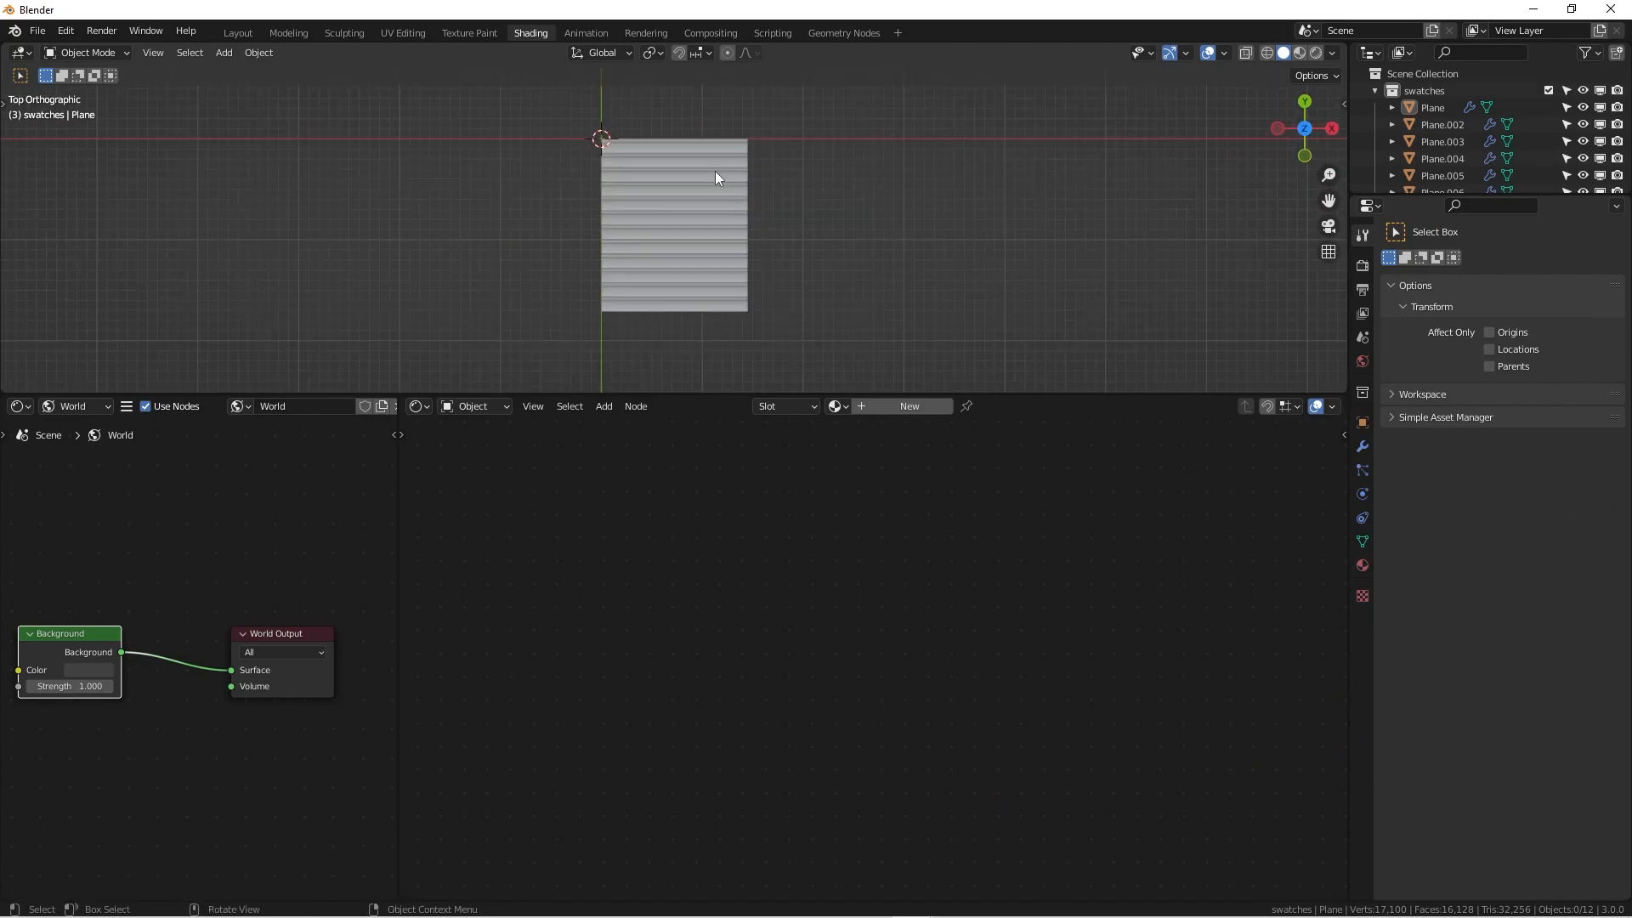
{"action": "left_click", "coordinate": [224, 53]}
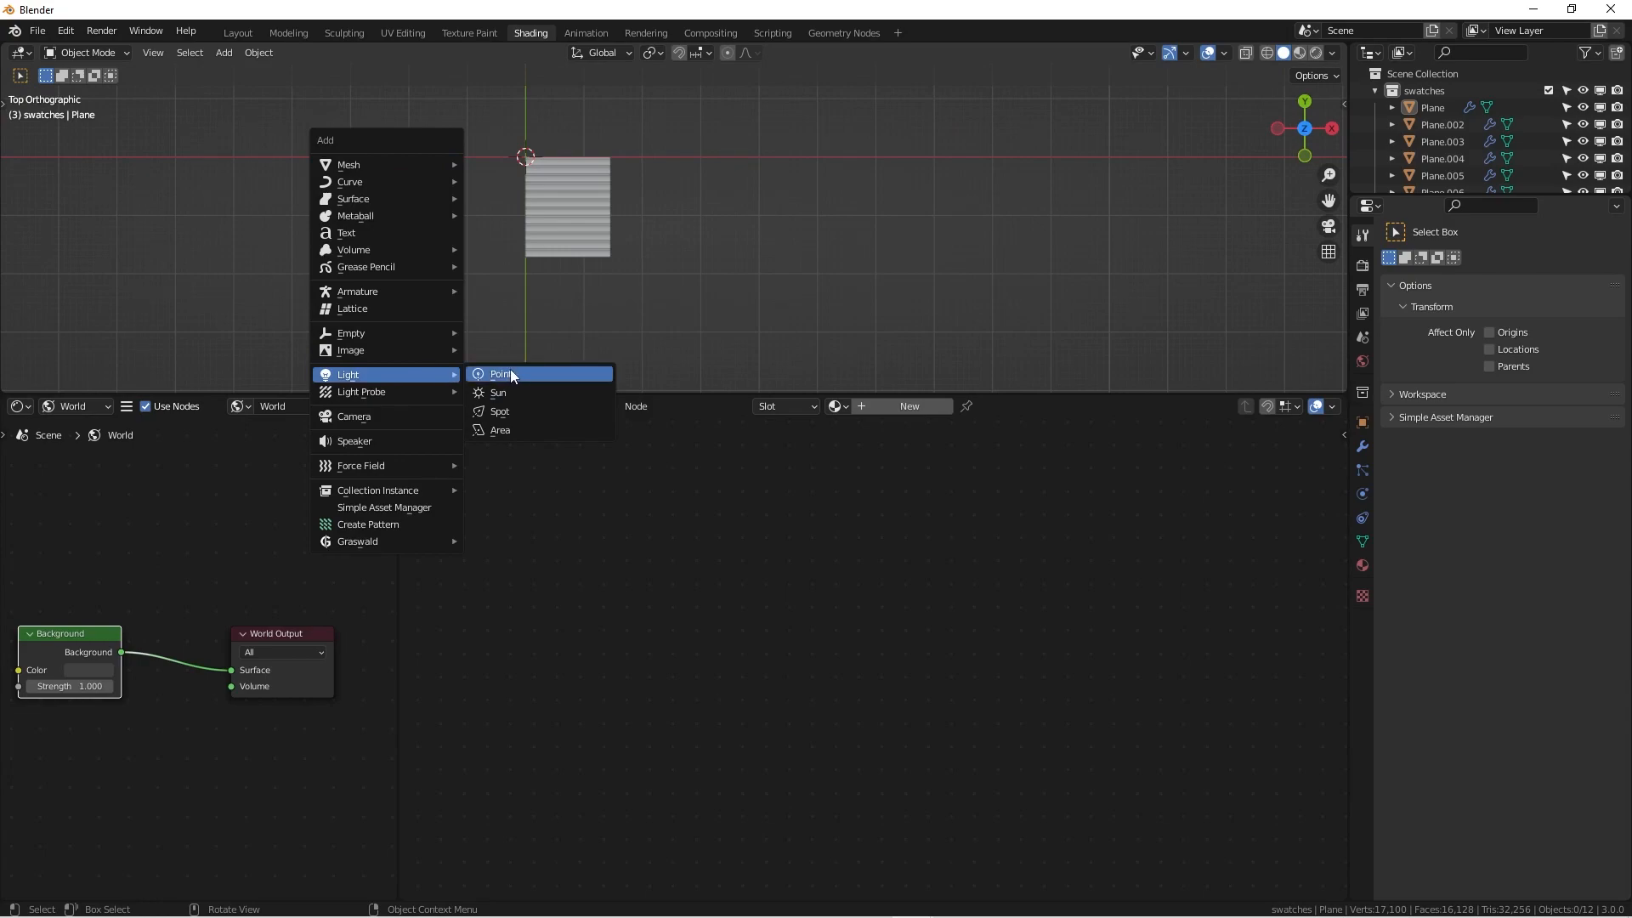
Step: Add an area light and set its power to 5000 W
{"action": "left_click", "coordinate": [500, 430]}
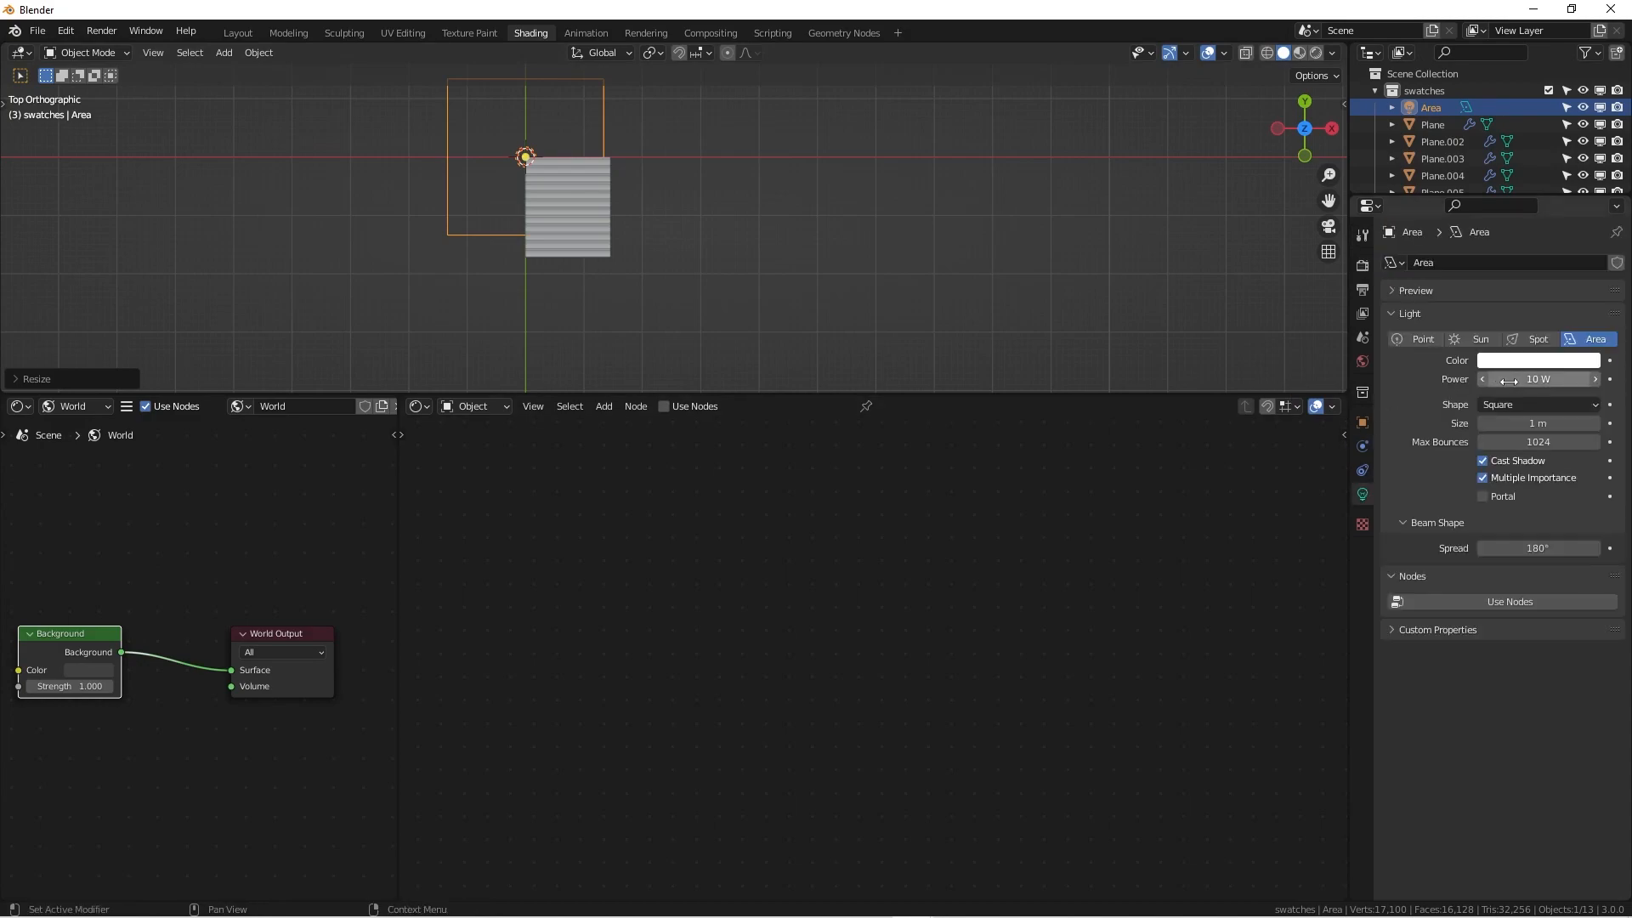
{"action": "double_click", "coordinate": [1536, 377]}
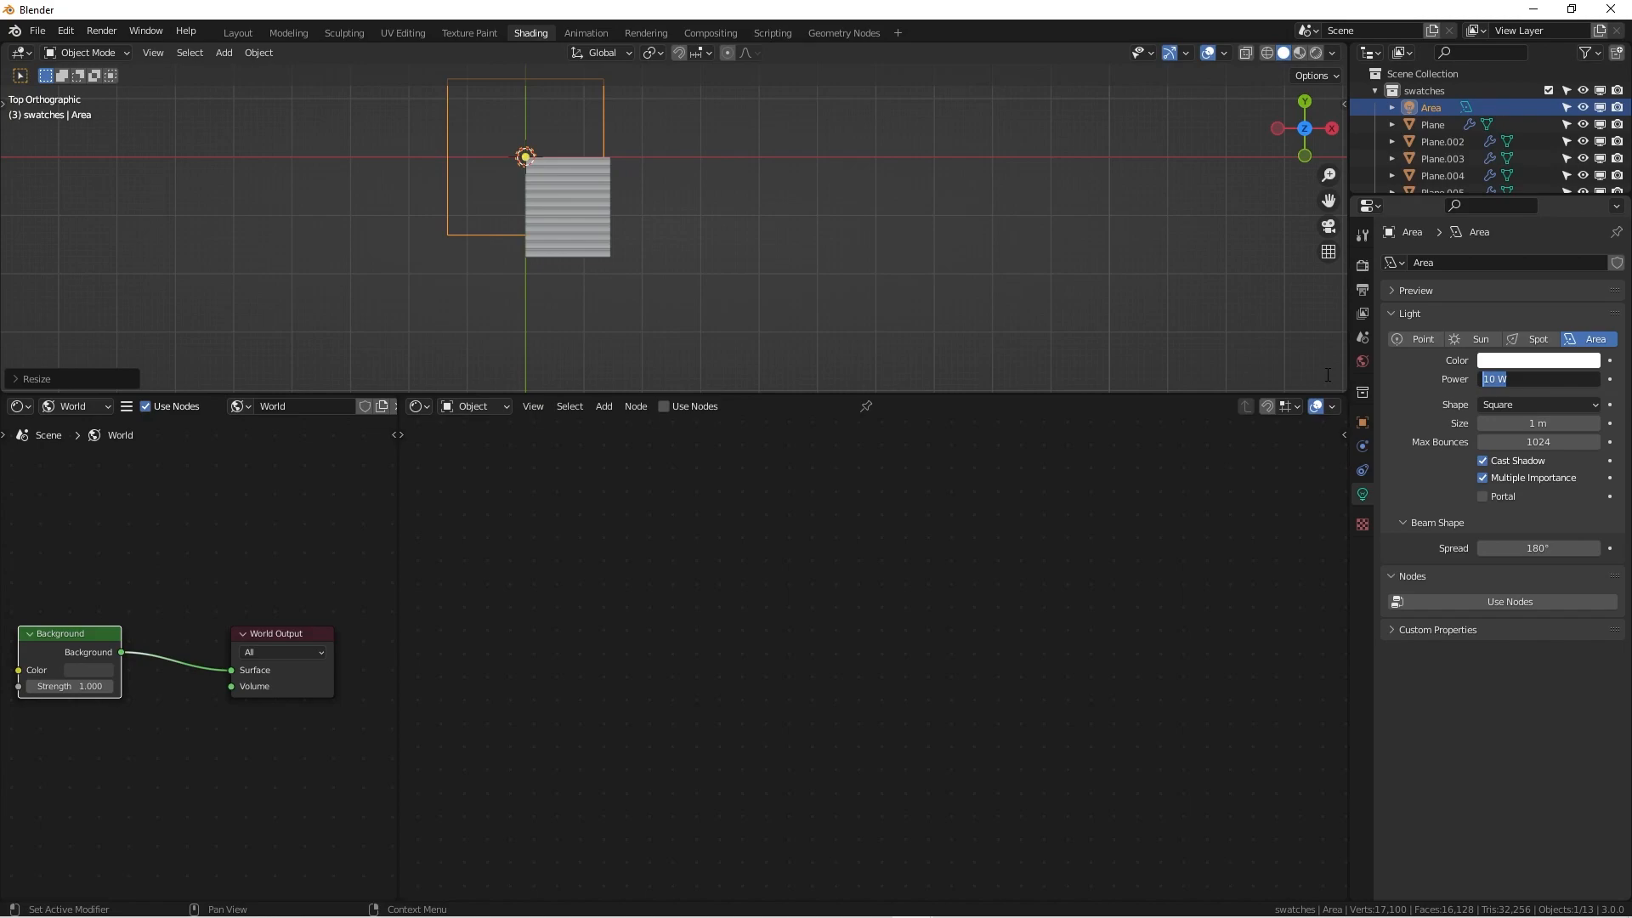
{"action": "type", "text": "5000"}
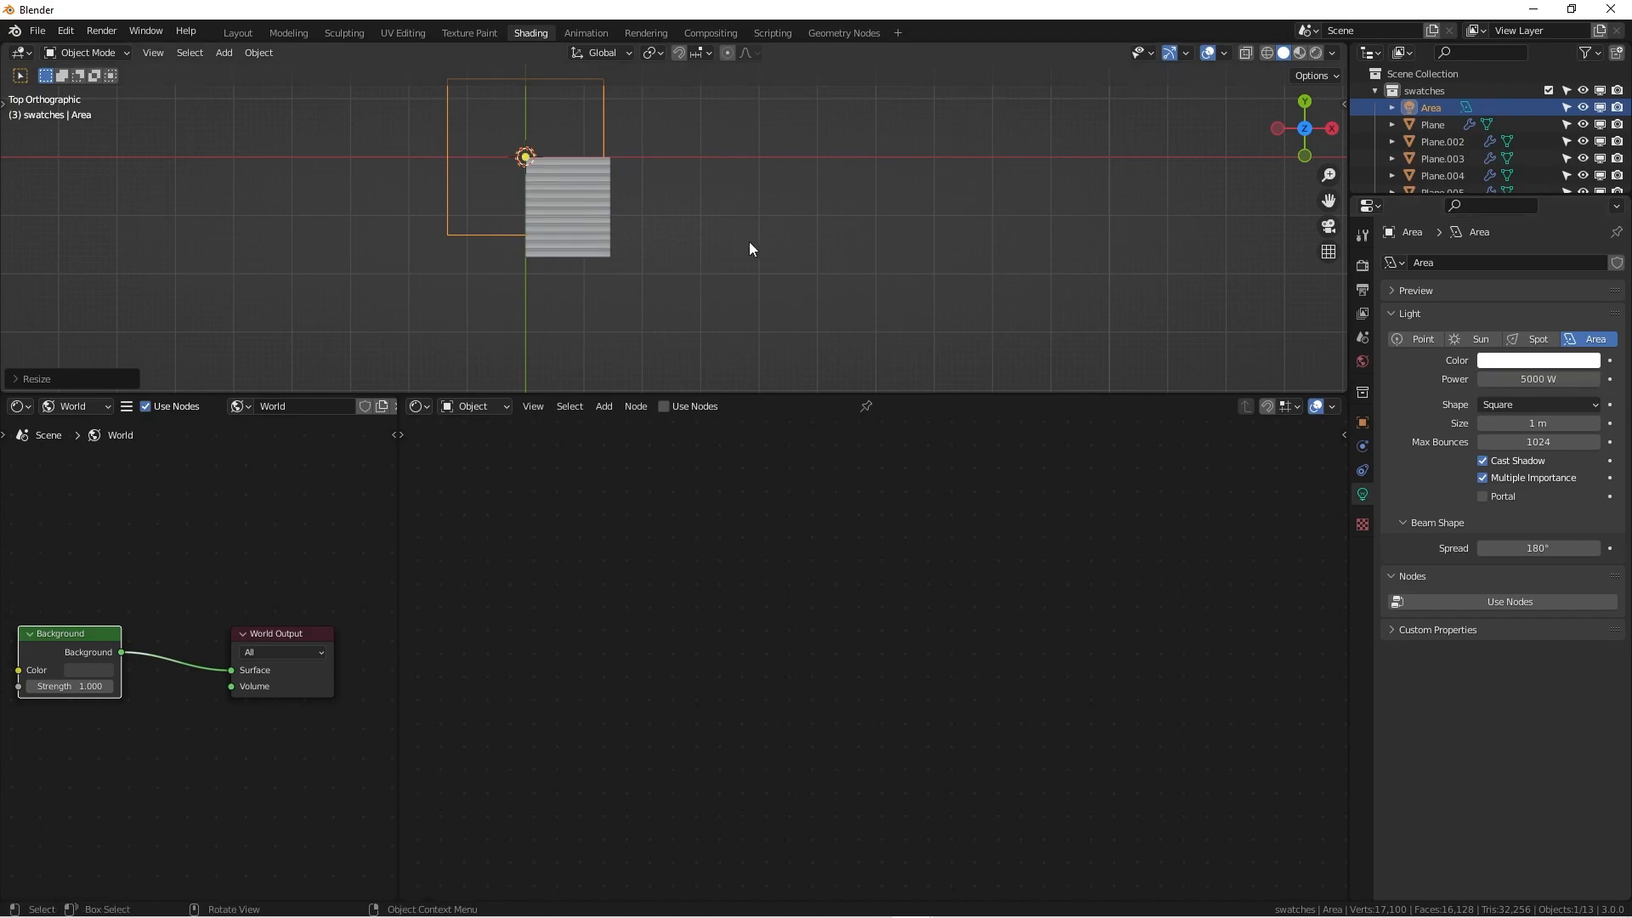
{"action": "key", "text": "KP_1"}
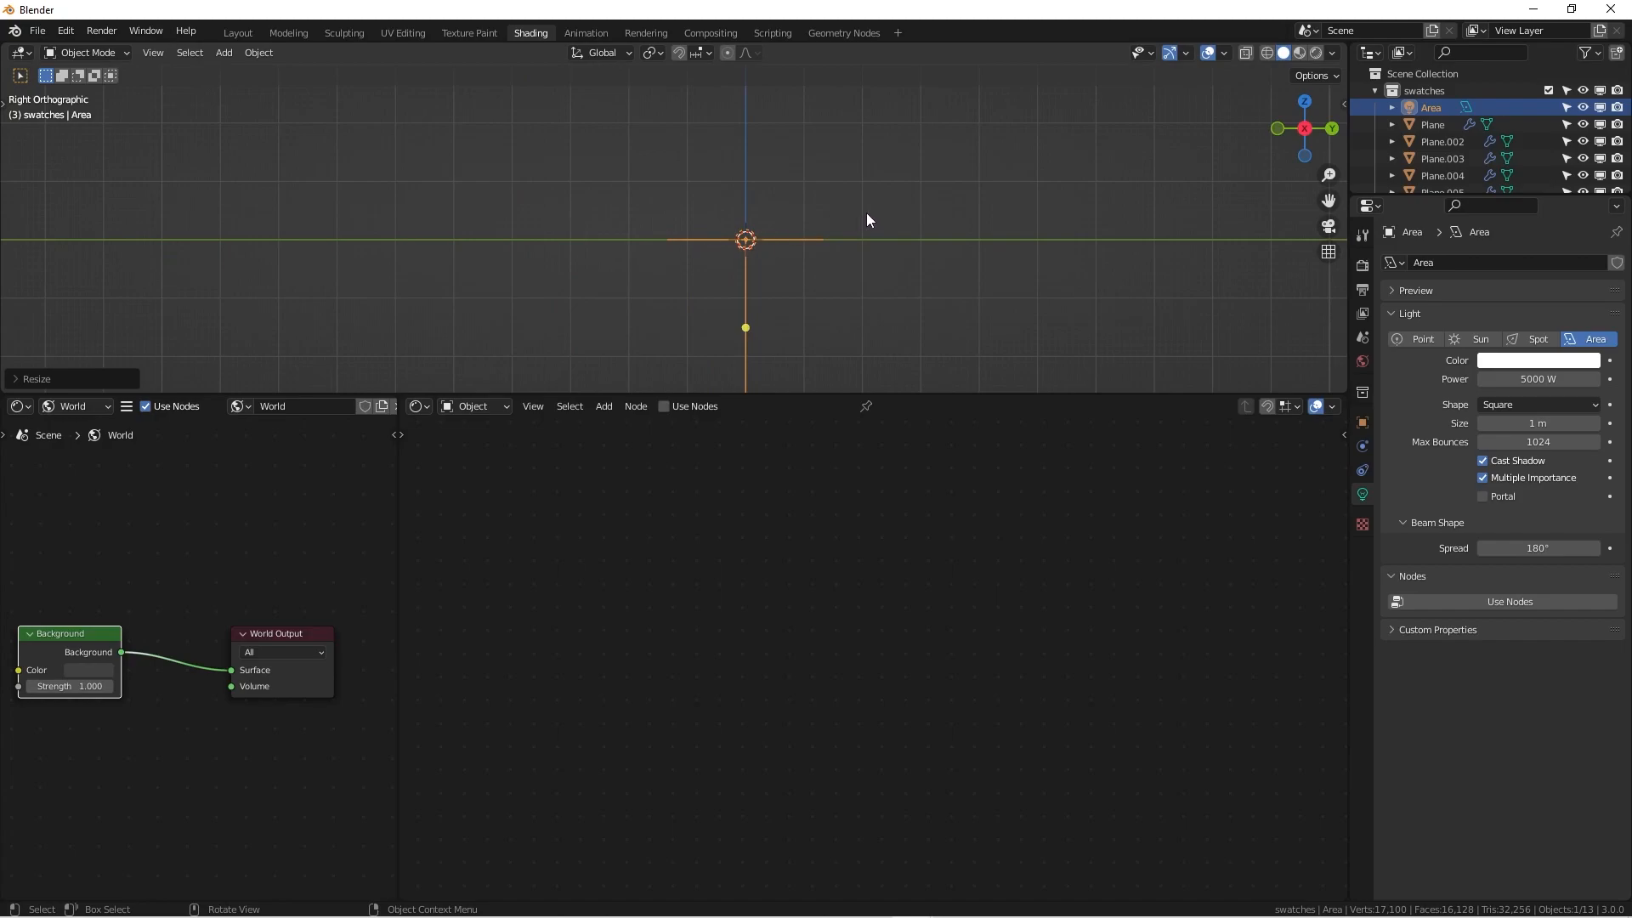
{"action": "key", "text": "r"}
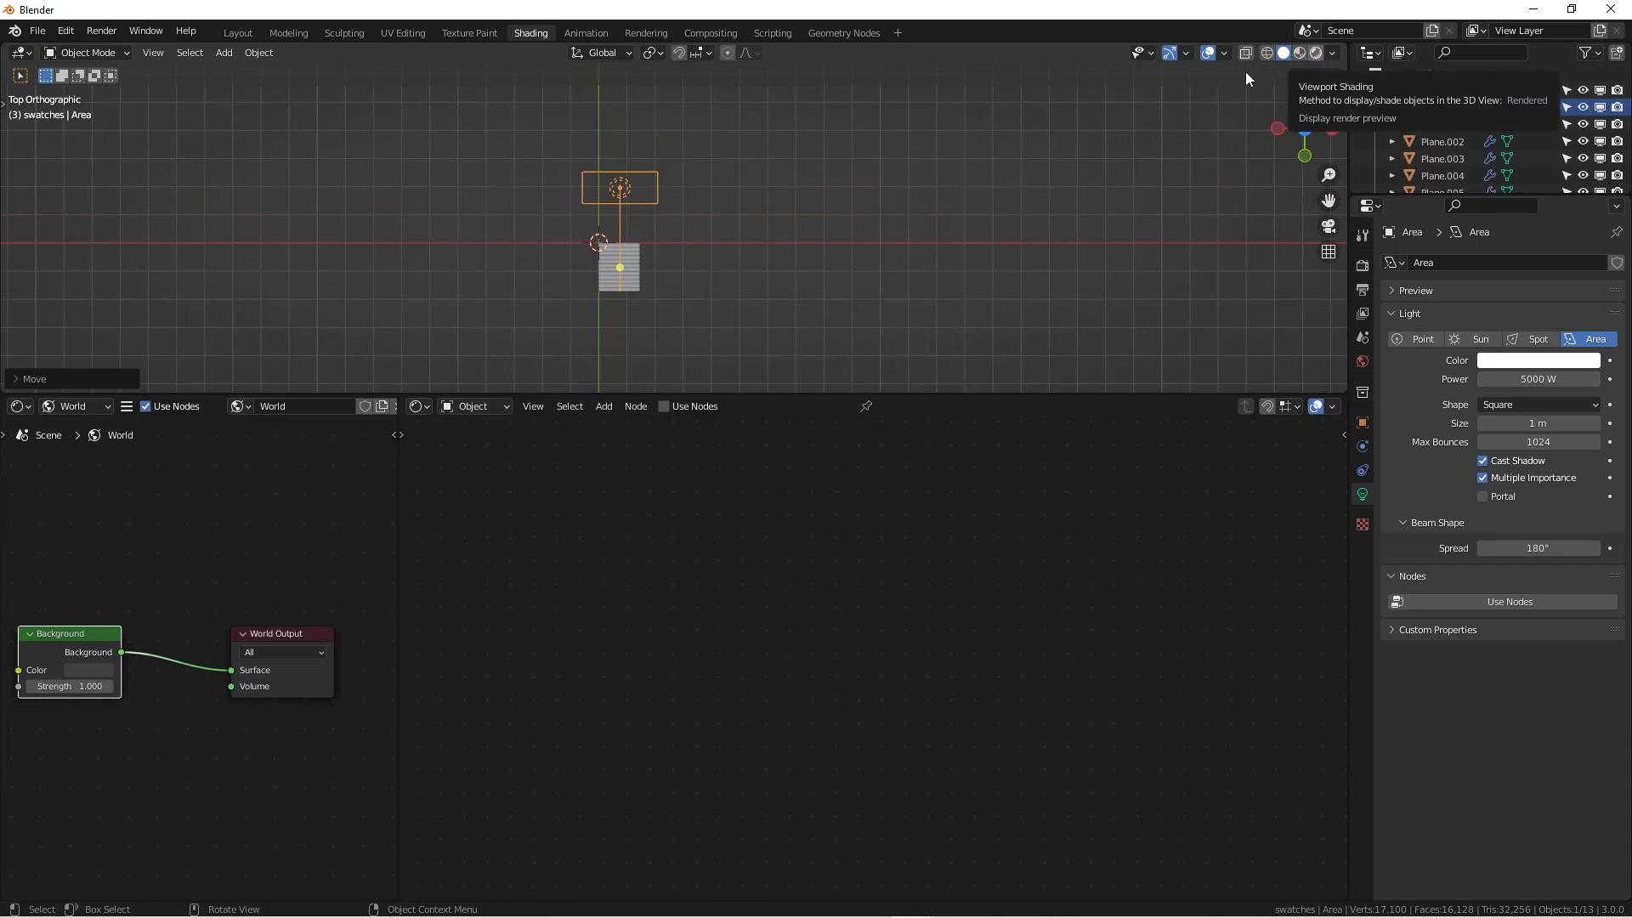
Step: Switch the viewport to rendered shading and revisit the area light's power value
{"action": "left_click", "coordinate": [1296, 53]}
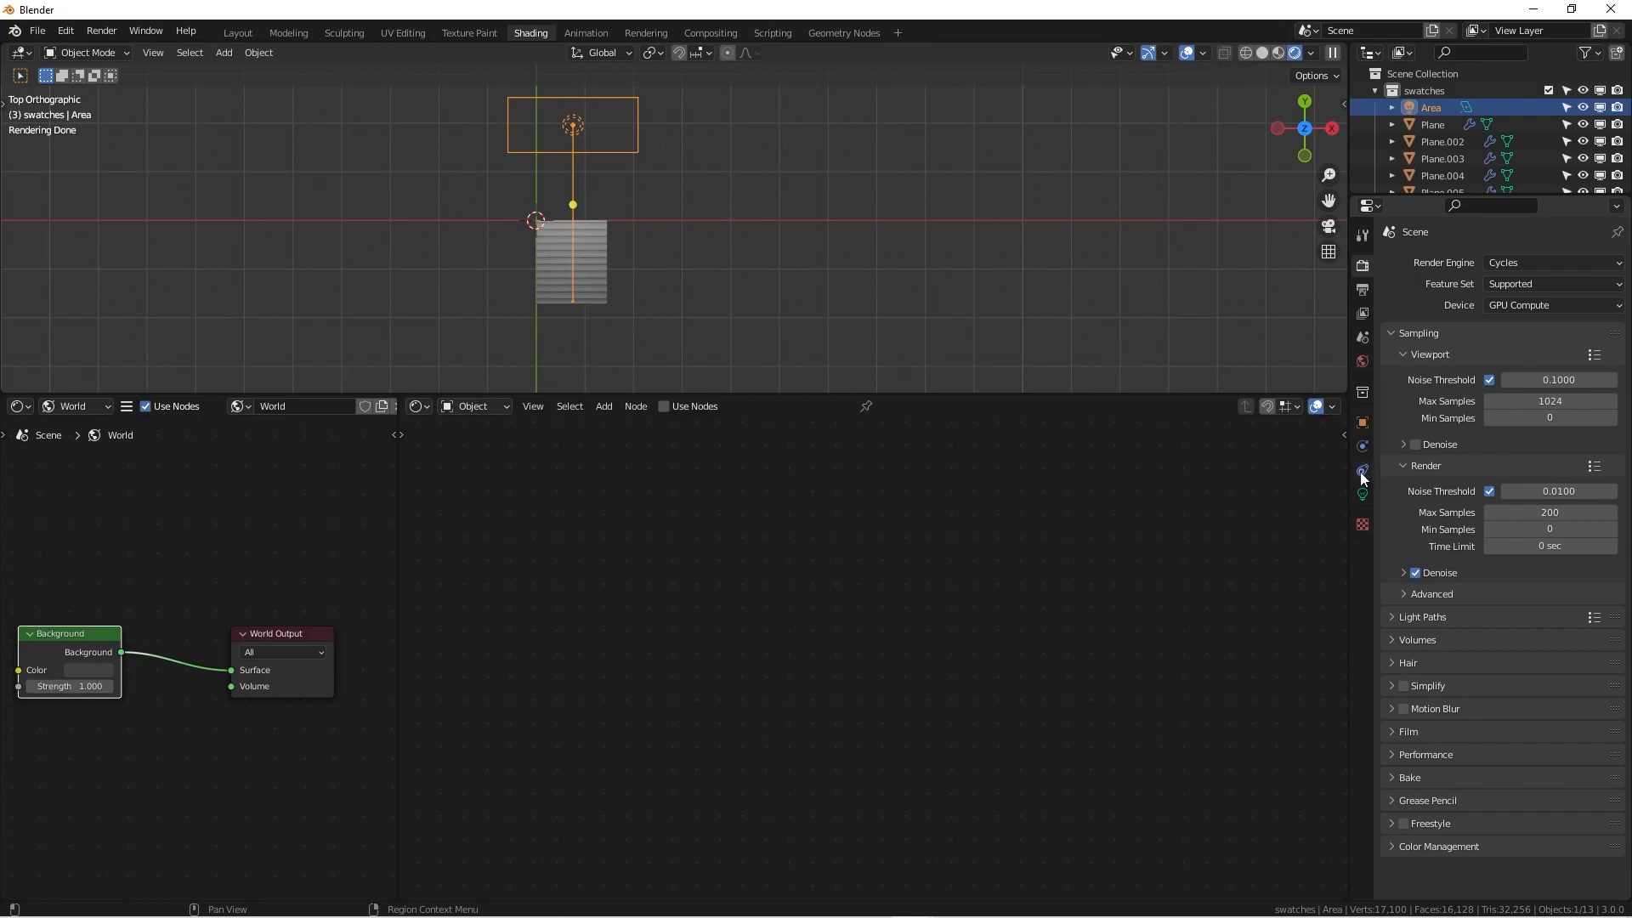
{"action": "left_click", "coordinate": [1361, 493]}
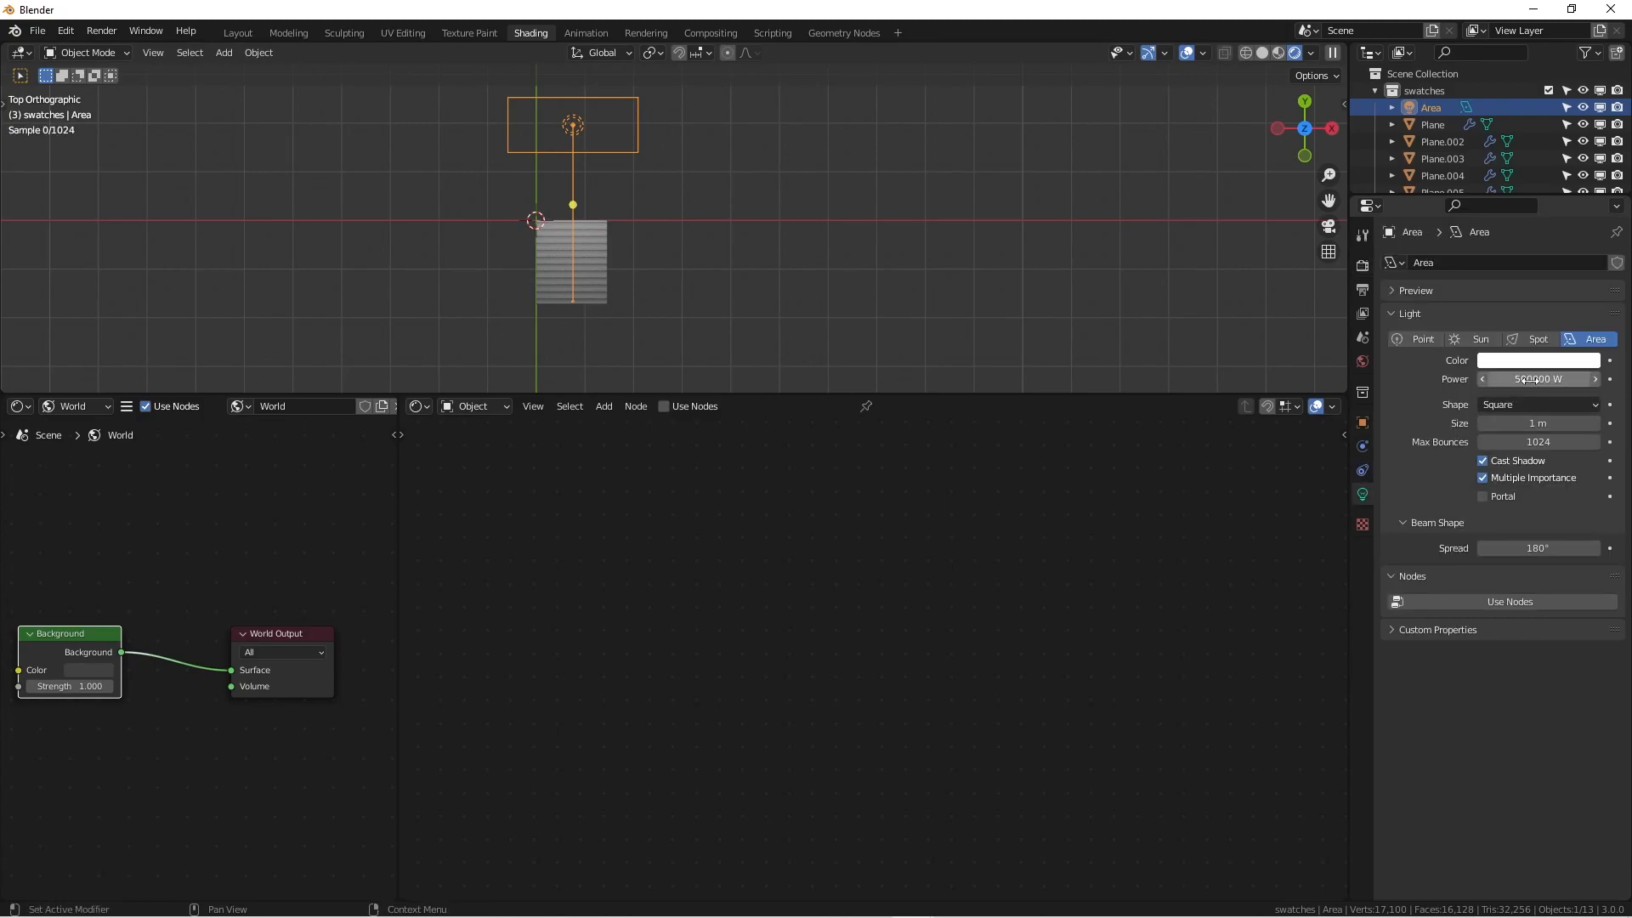
{"action": "double_click", "coordinate": [1537, 379]}
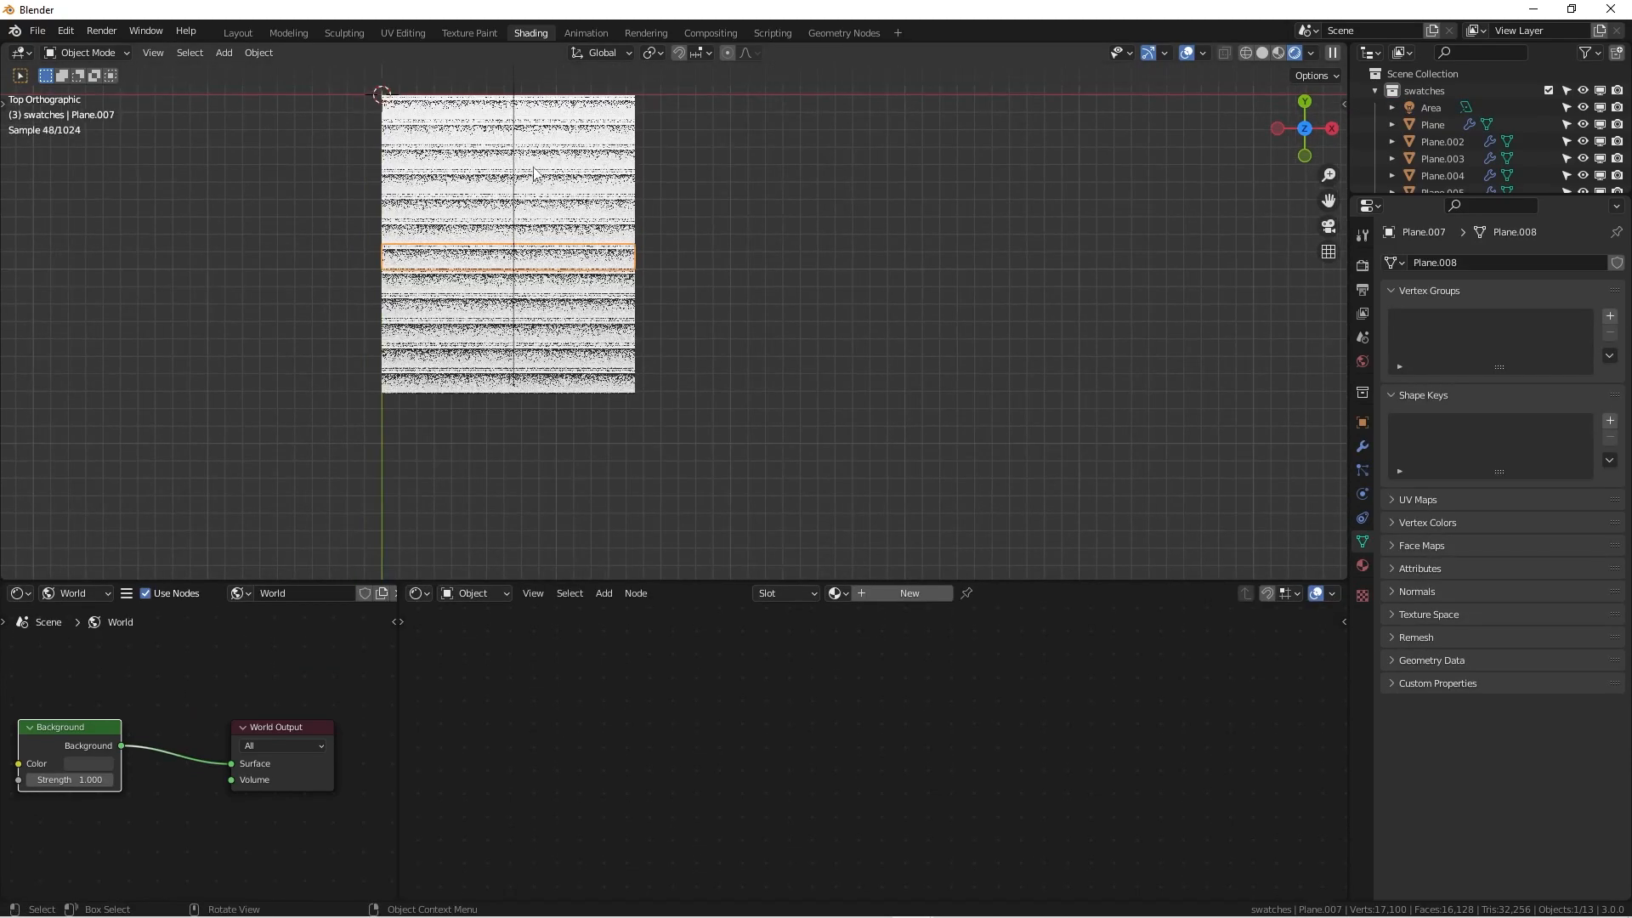
Step: Select the reference image empty to scale it up beside the strips
{"action": "left_click", "coordinate": [1431, 124]}
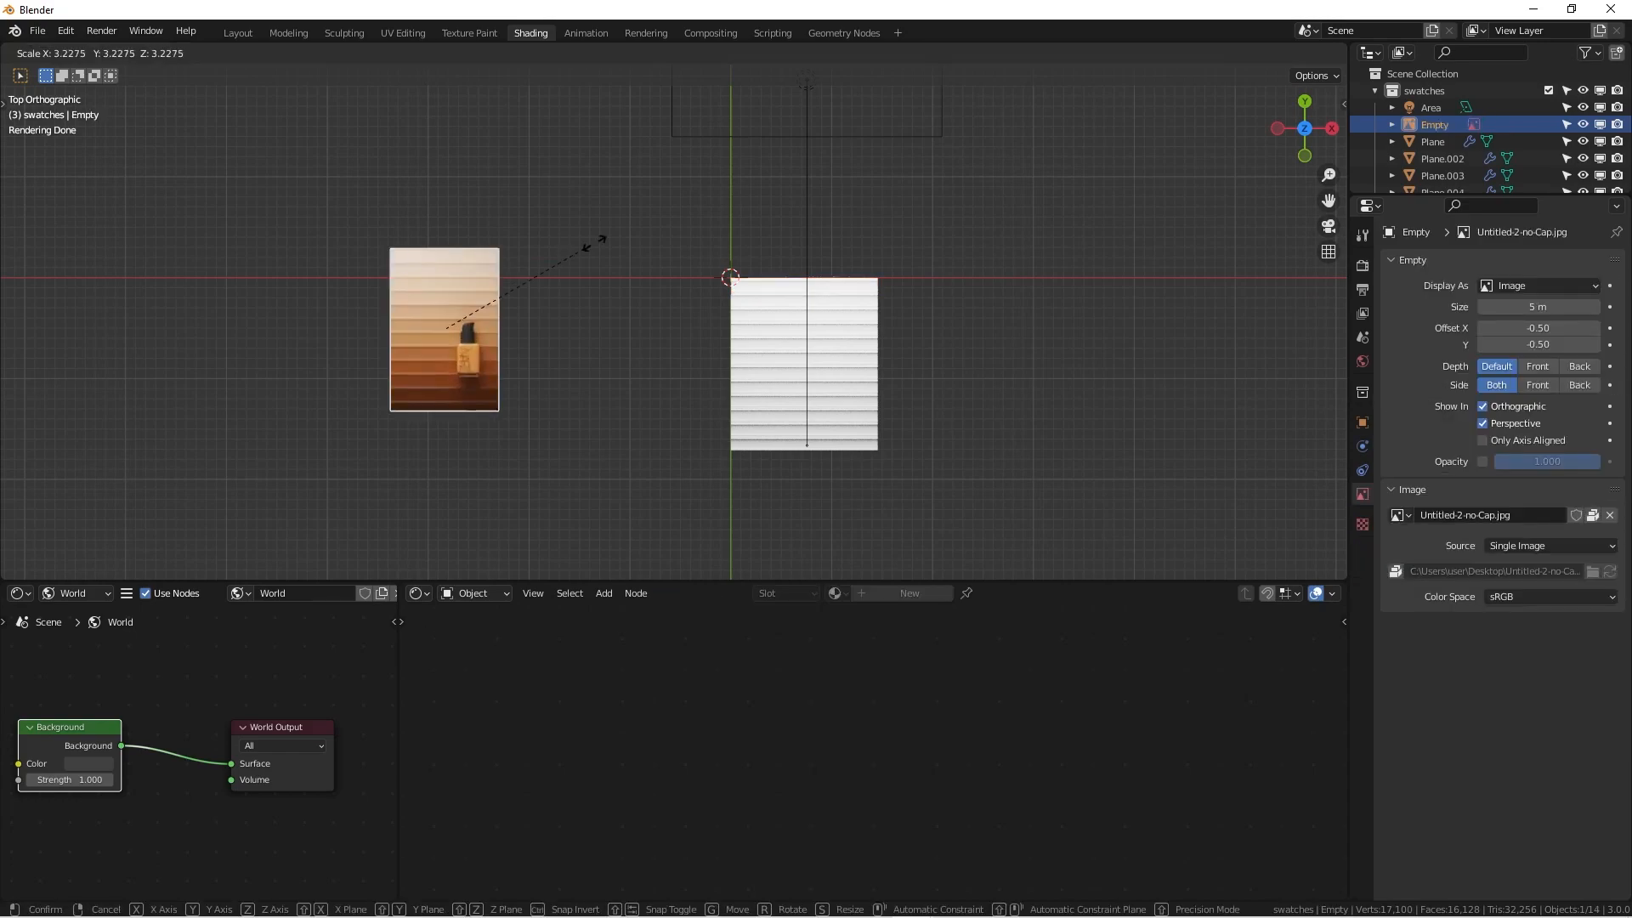
Step: Confirm the enlarged reference photo and change the area light's power to 10000 W
{"action": "left_click", "coordinate": [506, 153]}
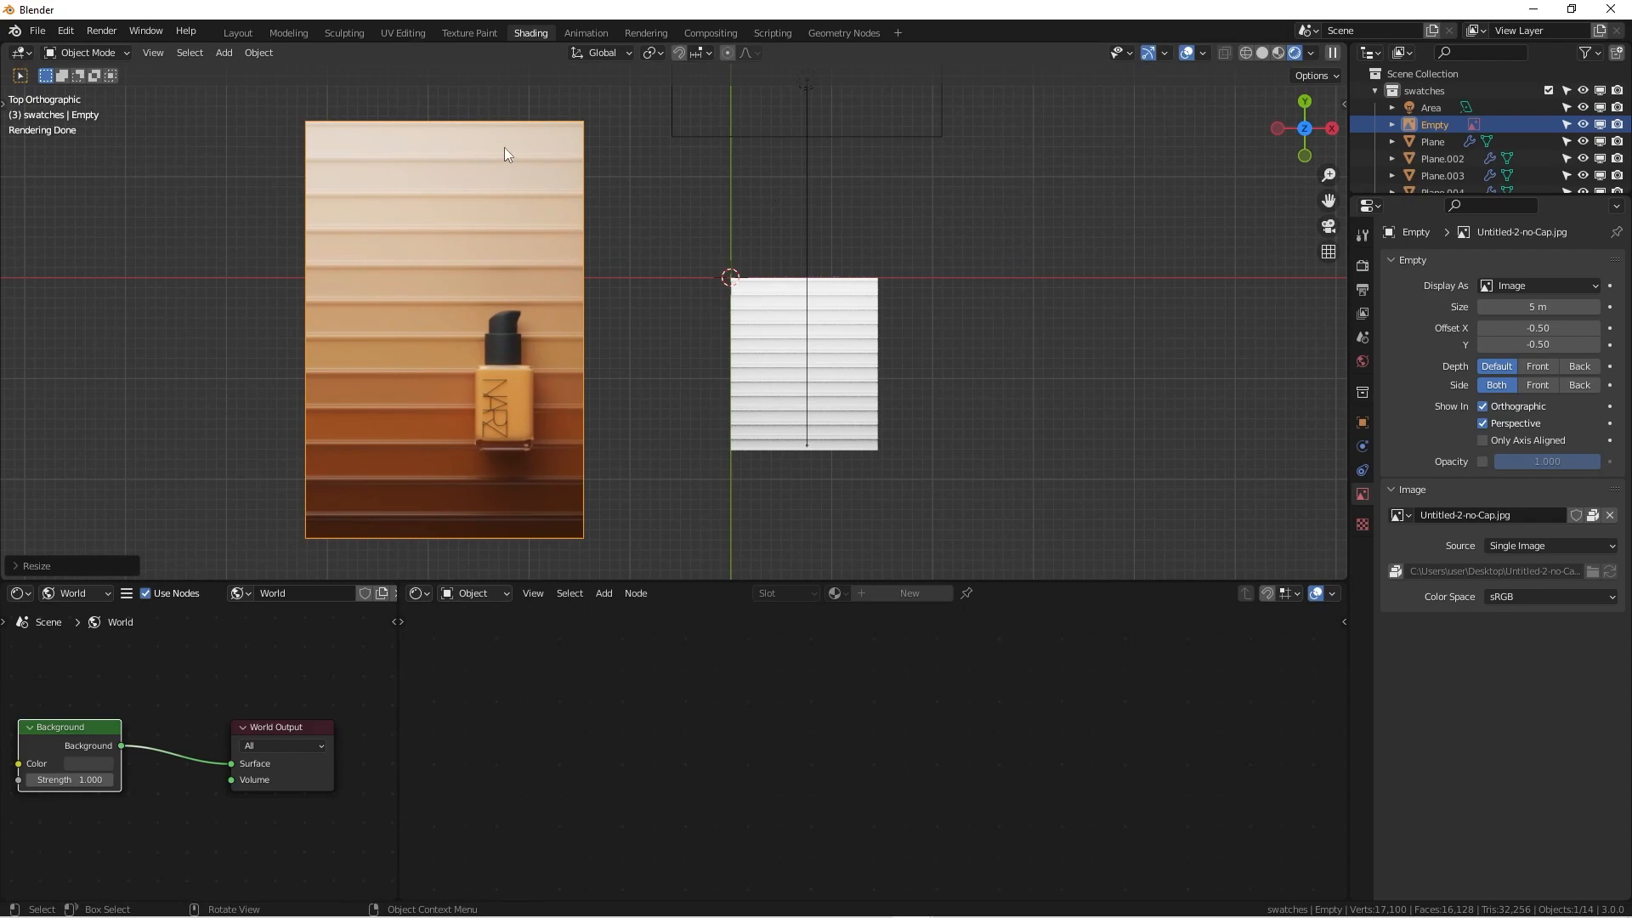
{"action": "mouse_move", "coordinate": [884, 517]}
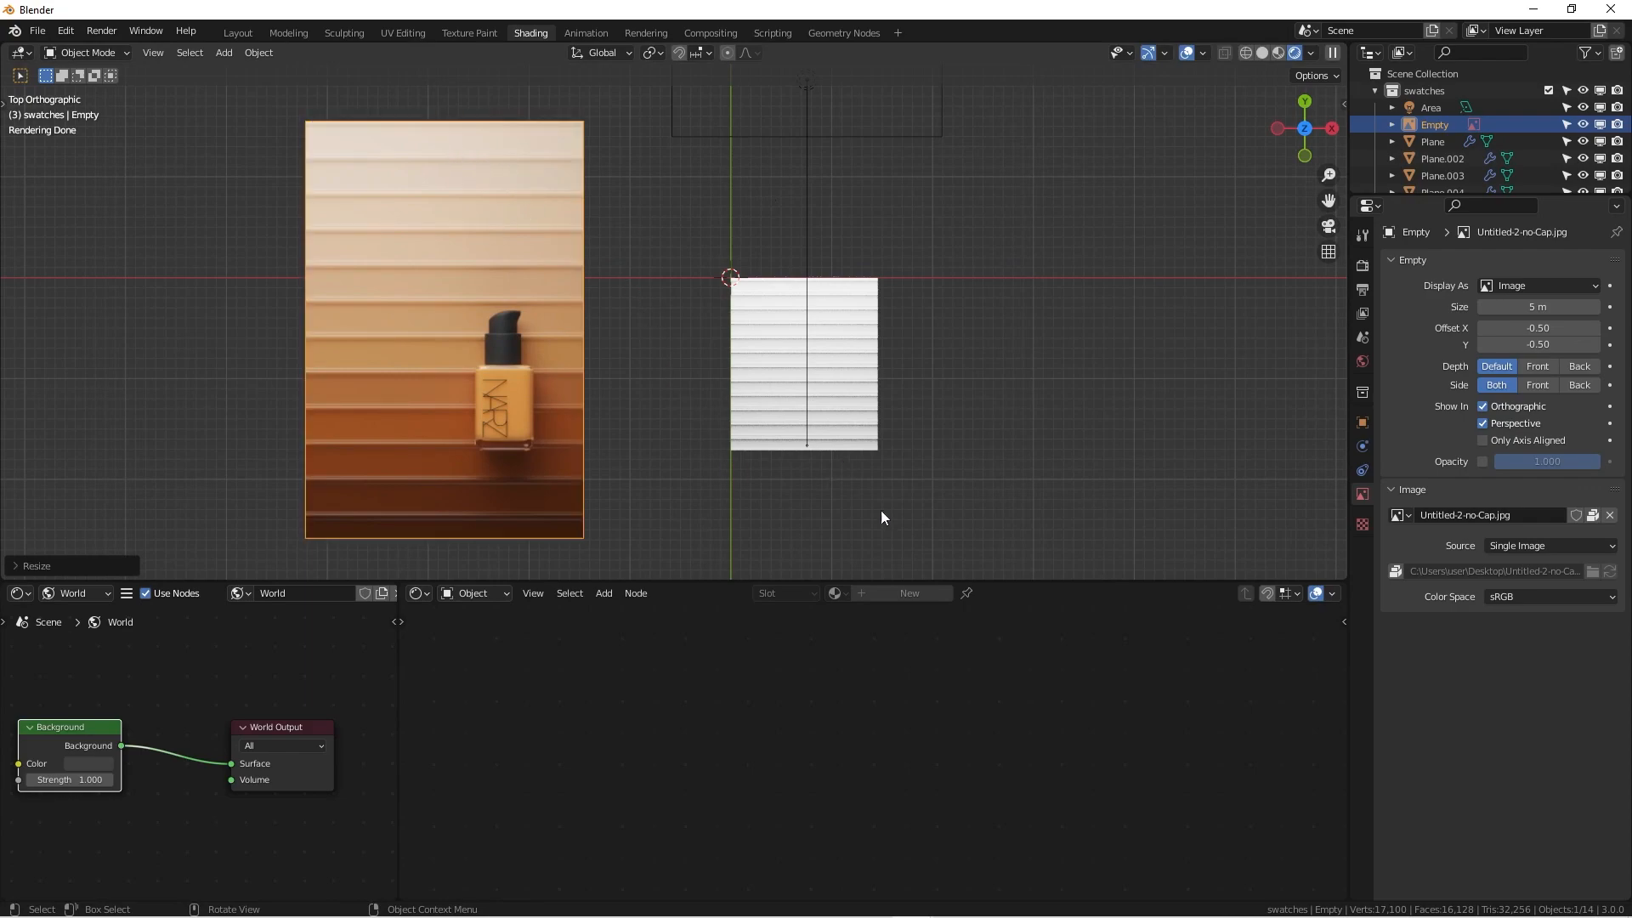
{"action": "left_click", "coordinate": [1431, 141]}
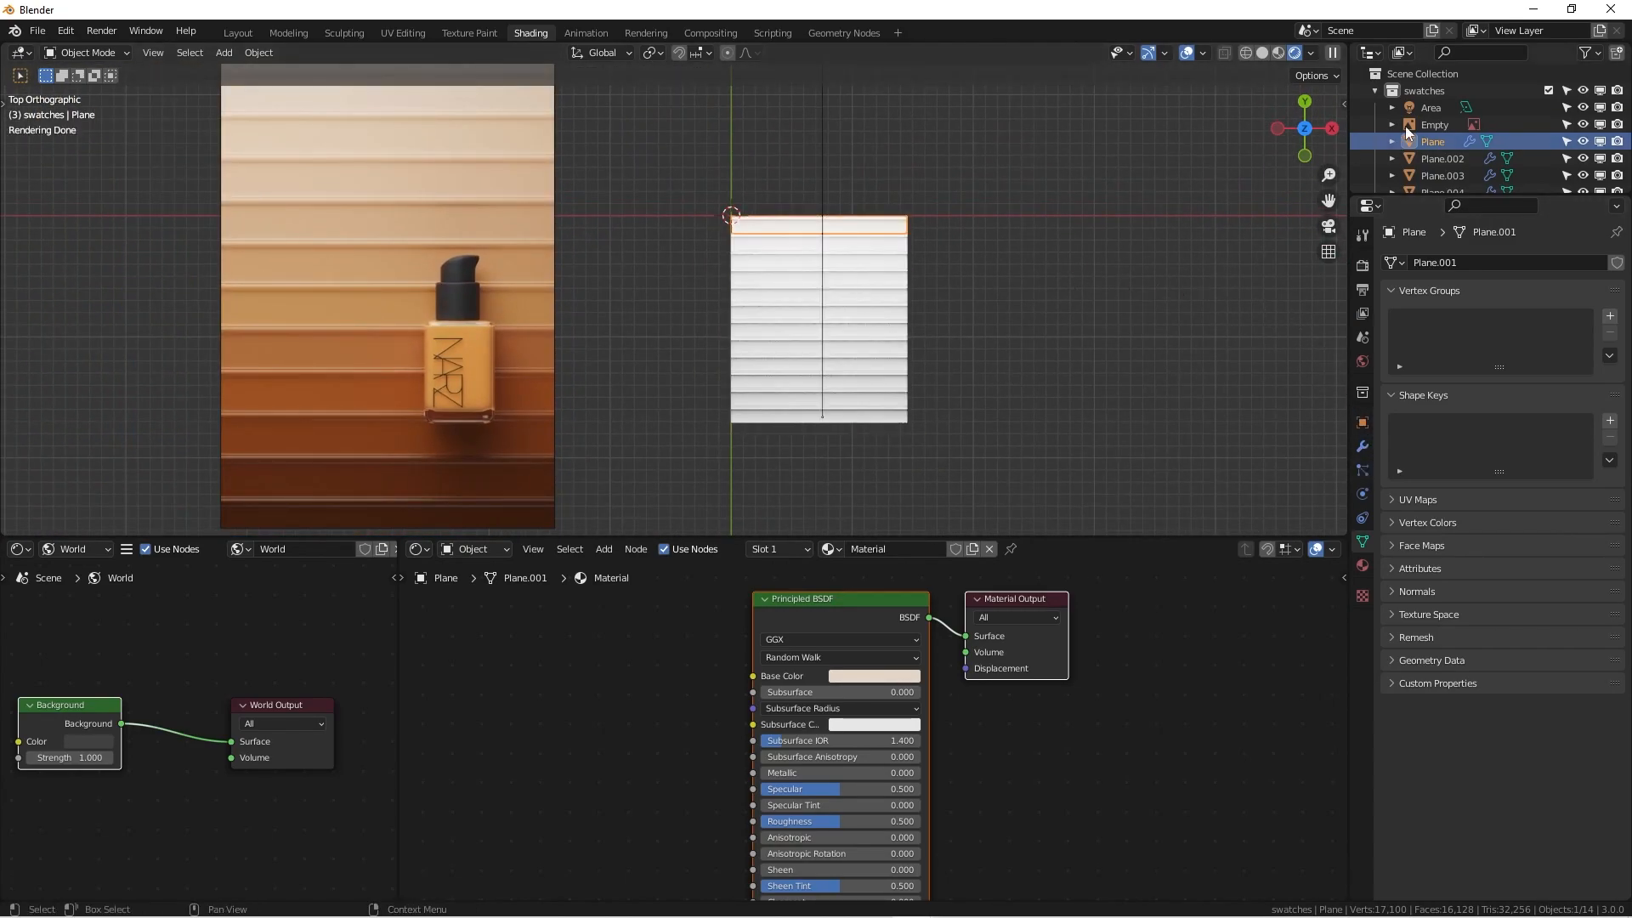
{"action": "left_click", "coordinate": [1429, 107]}
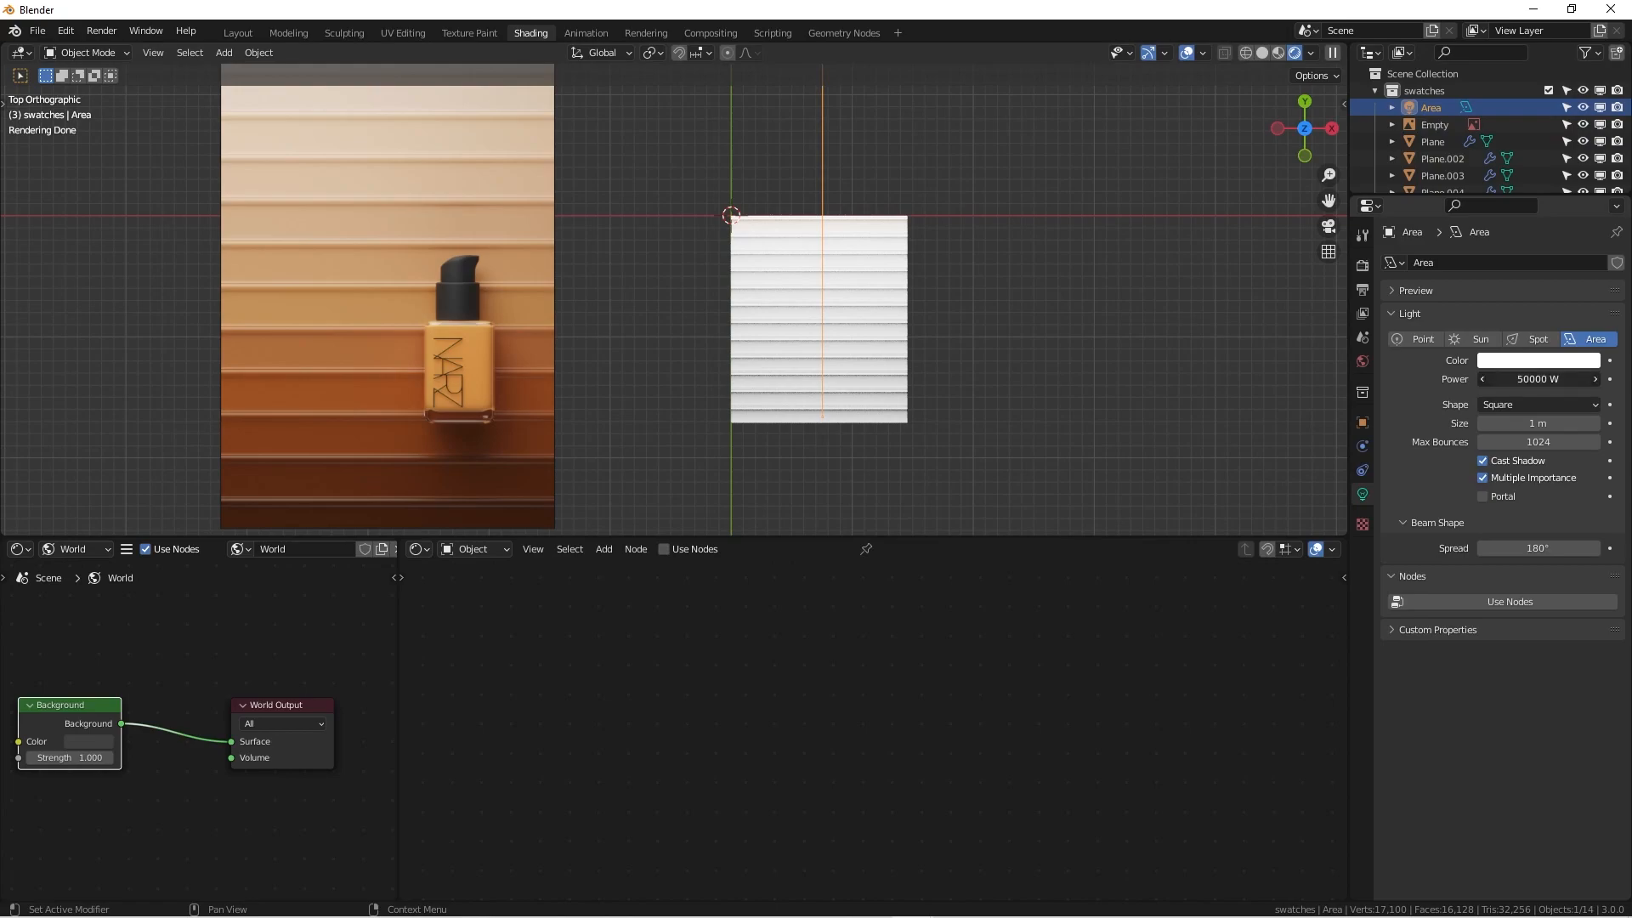
{"action": "left_click", "coordinate": [1538, 379]}
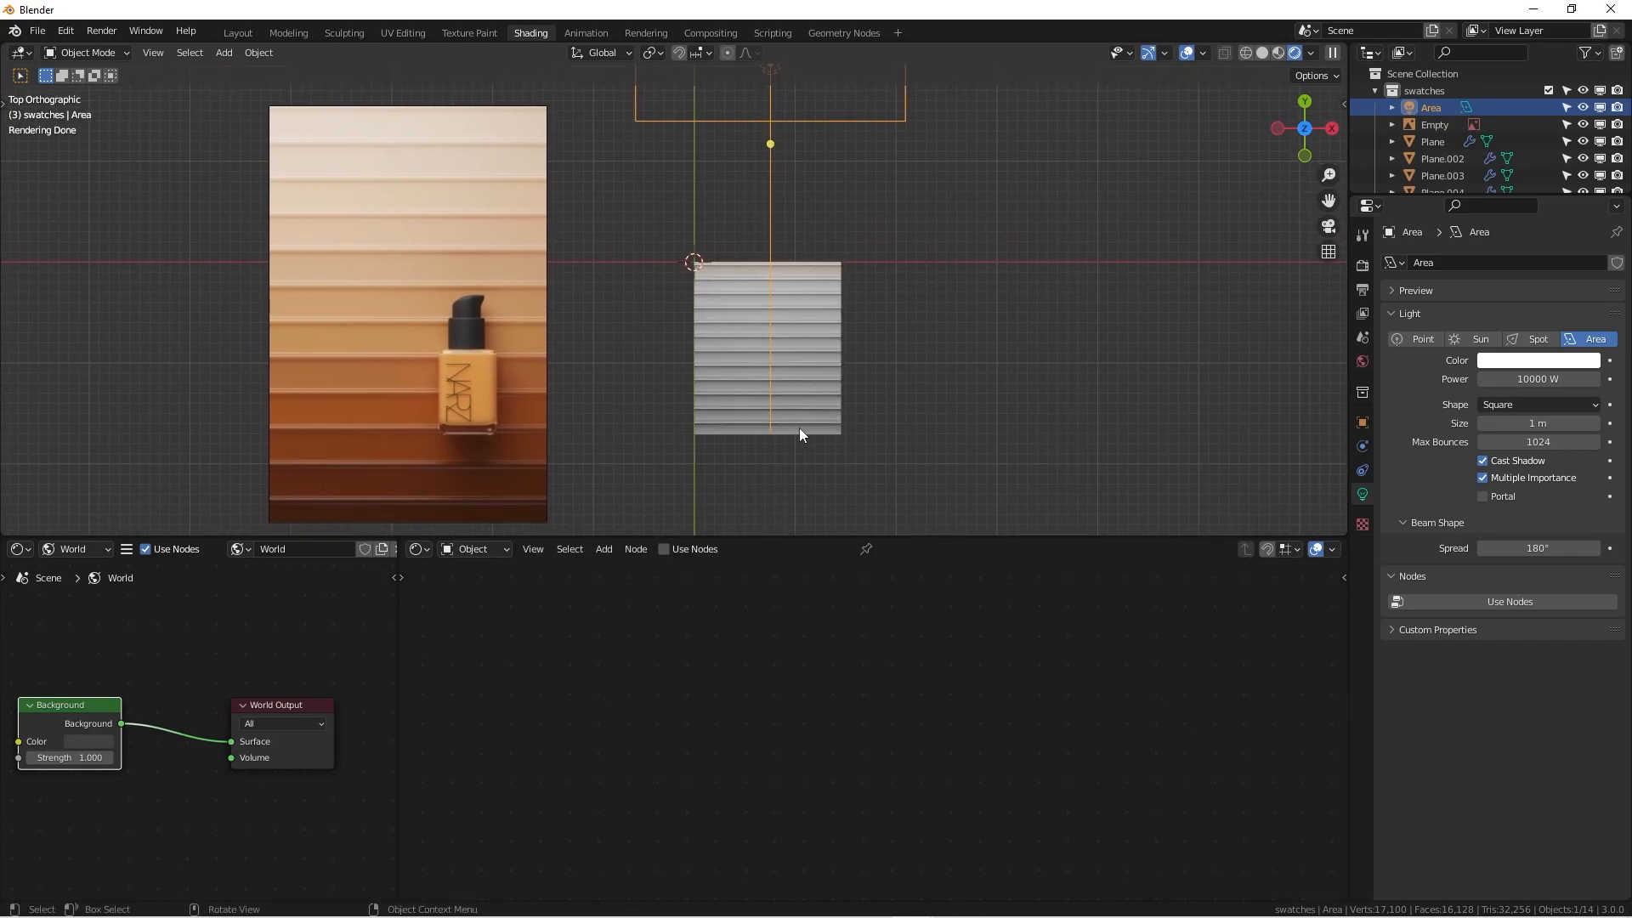
Step: Set the Principled BSDF roughness of the two bottom strips' materials to 0.3
{"action": "left_click", "coordinate": [766, 438]}
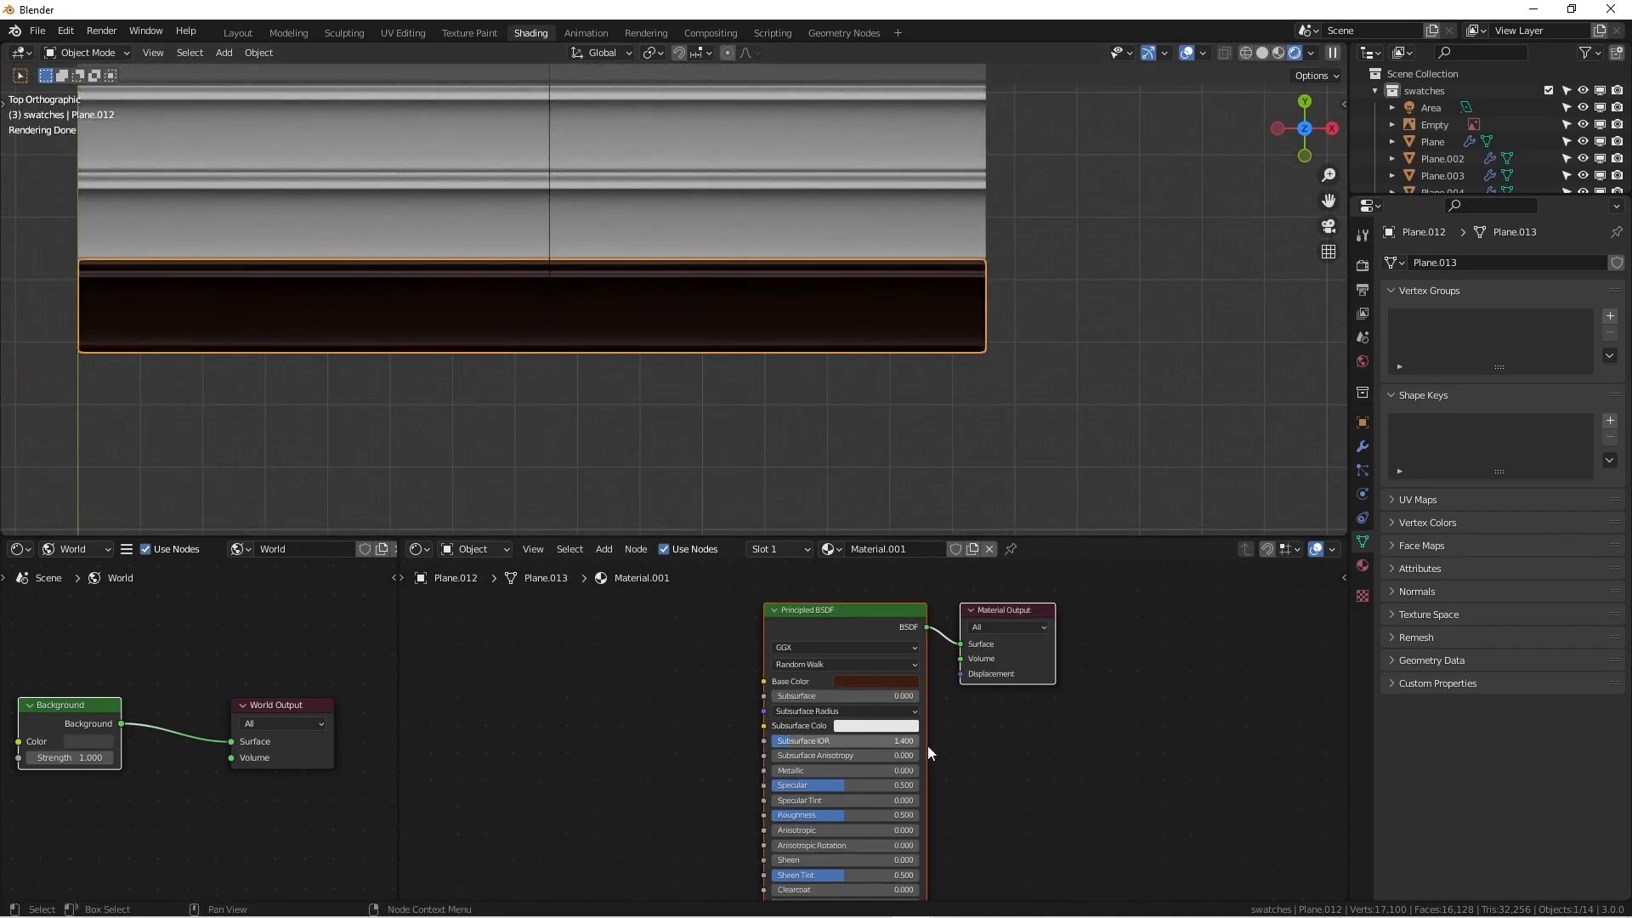
{"action": "scroll", "scroll_direction": "down", "scroll_amount": 3}
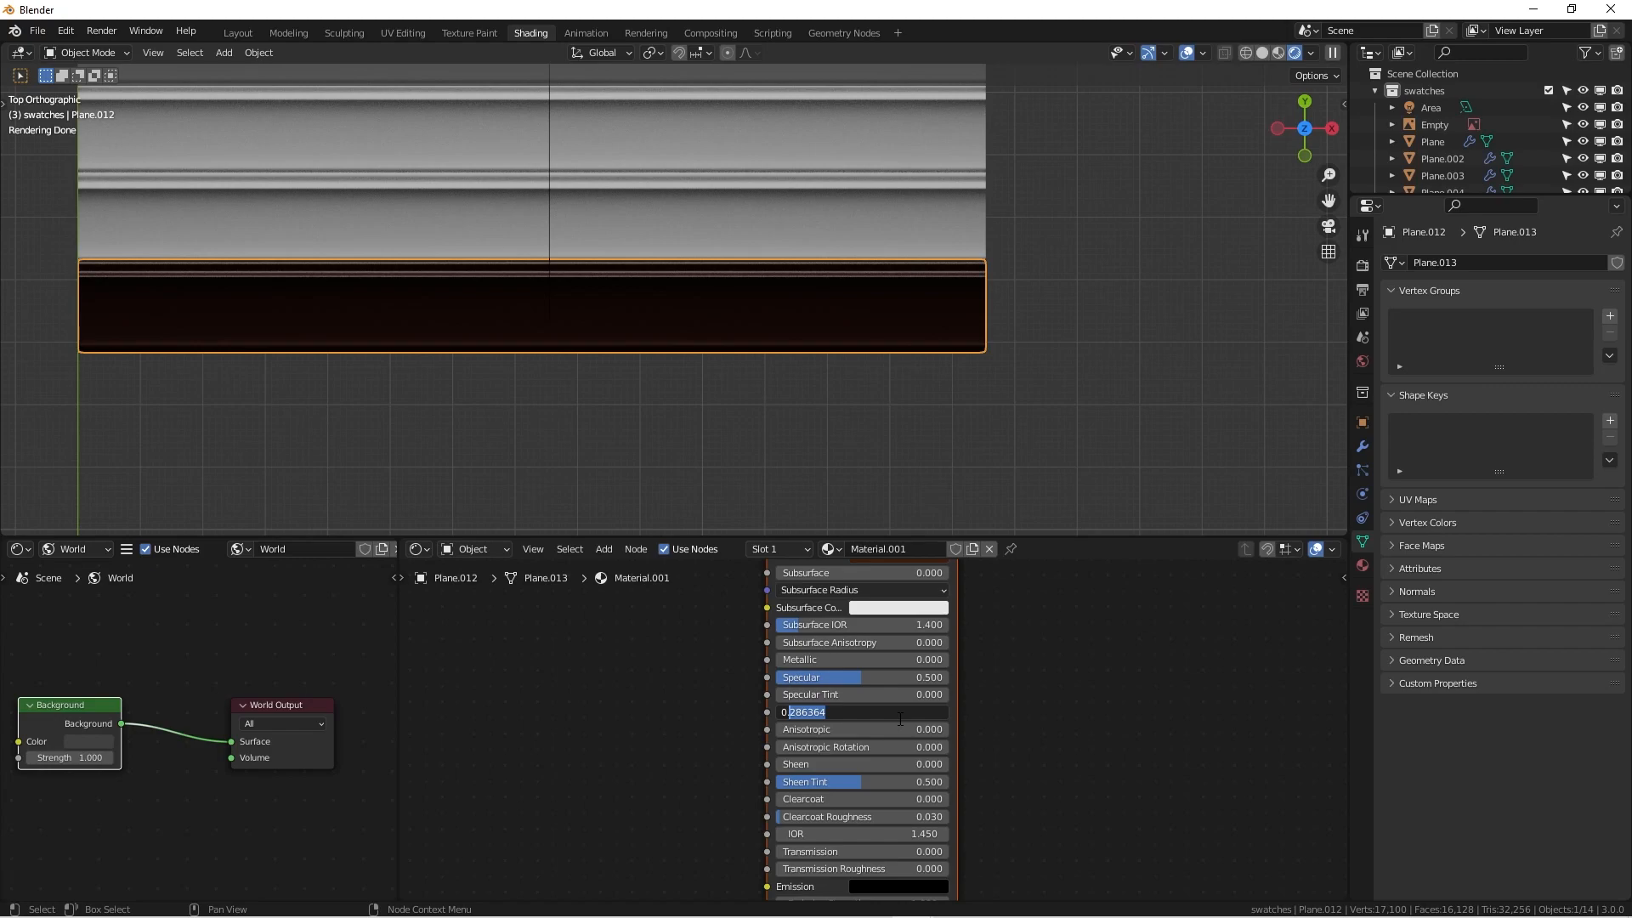
{"action": "type", "text": "0.3"}
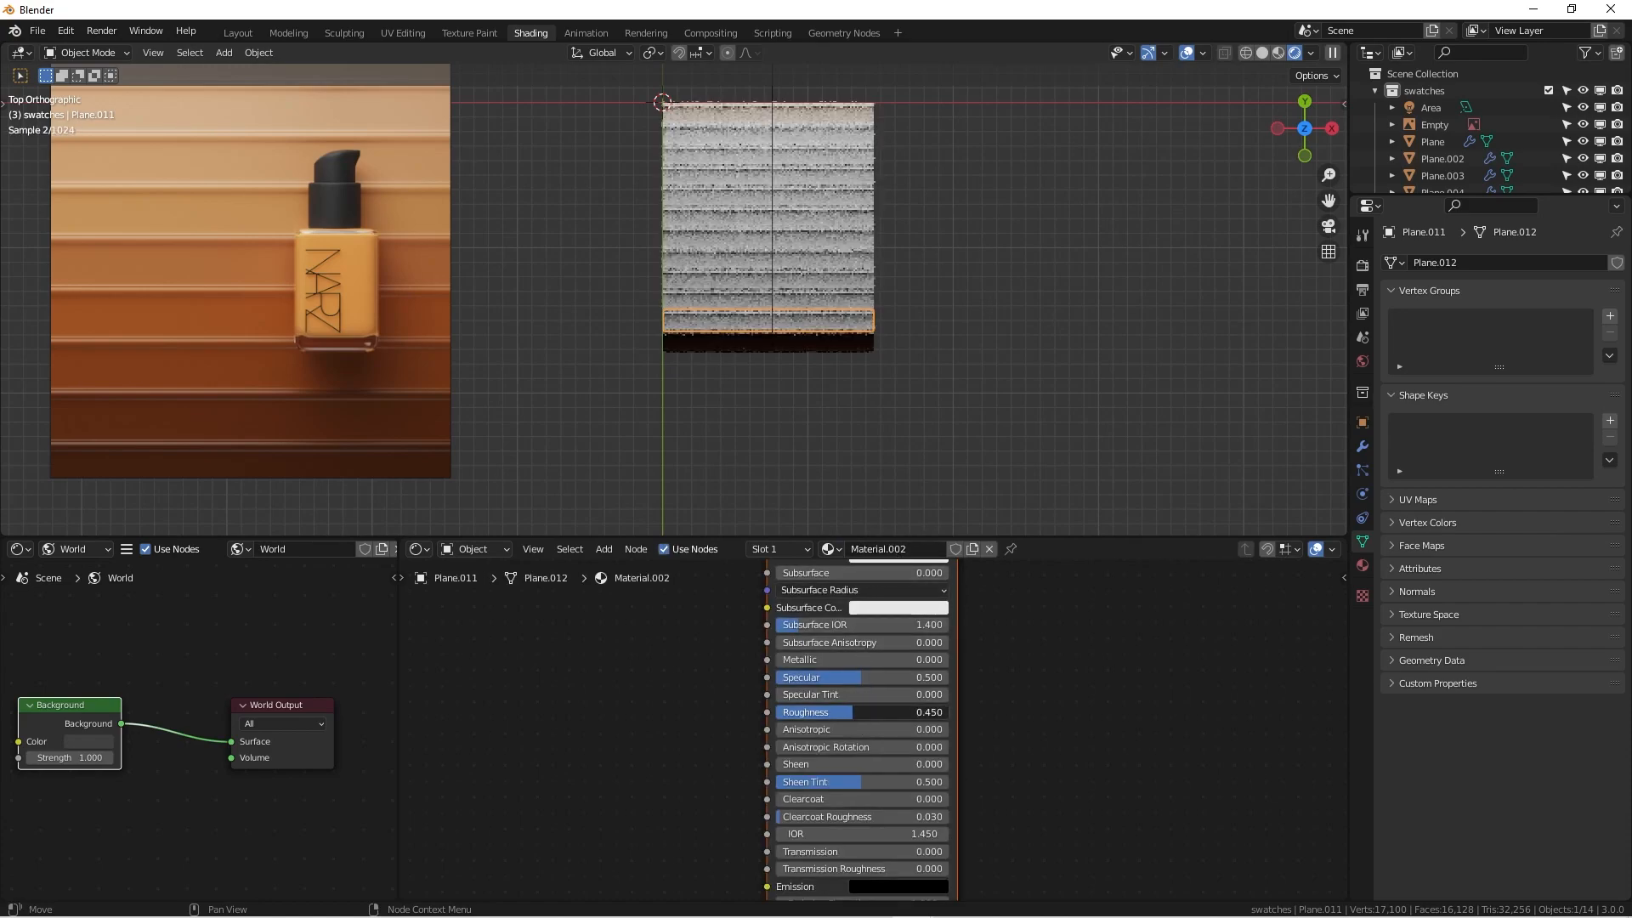
{"action": "double_click", "coordinate": [860, 710]}
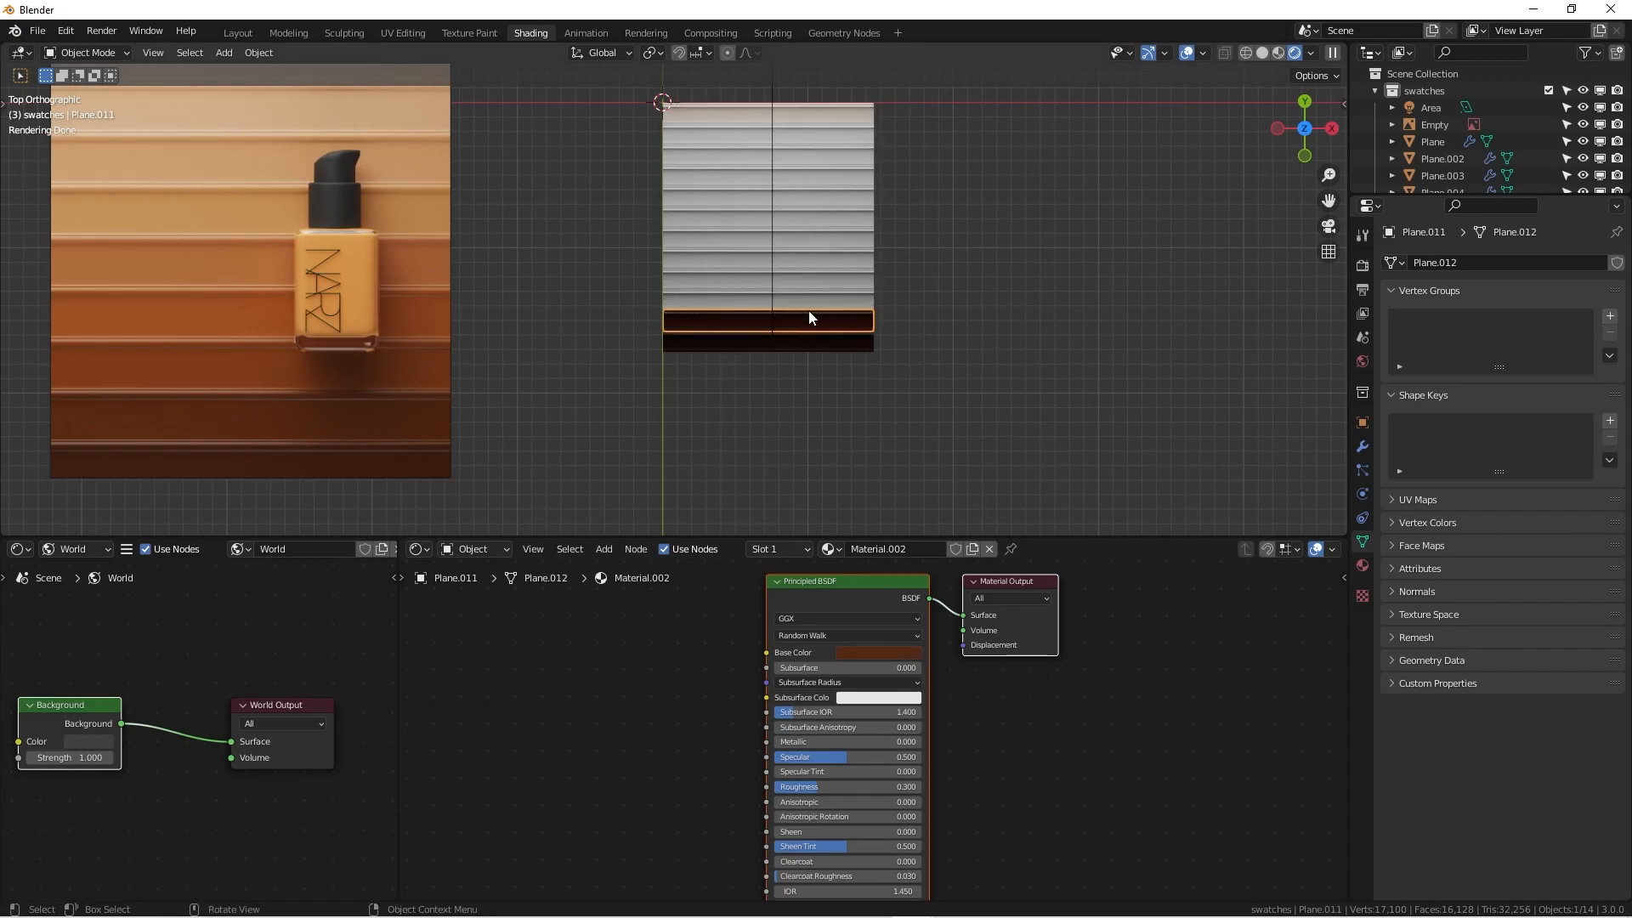
Step: Give the third strip from the bottom its own single-user material, Material.003
{"action": "left_click", "coordinate": [836, 547]}
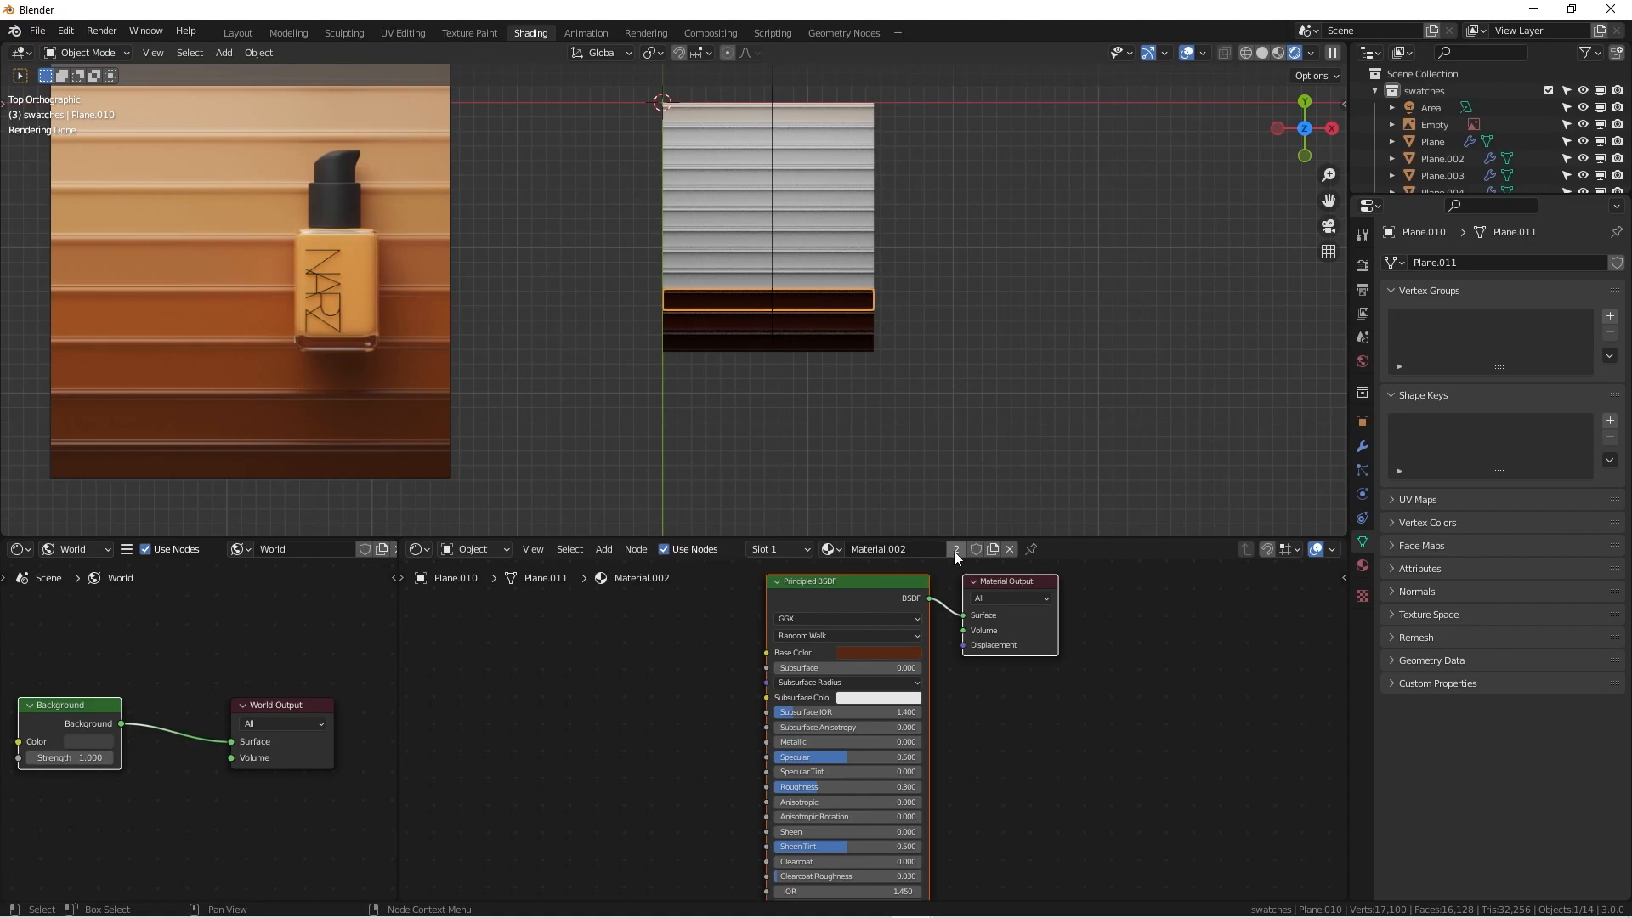
{"action": "mouse_move", "coordinate": [955, 549]}
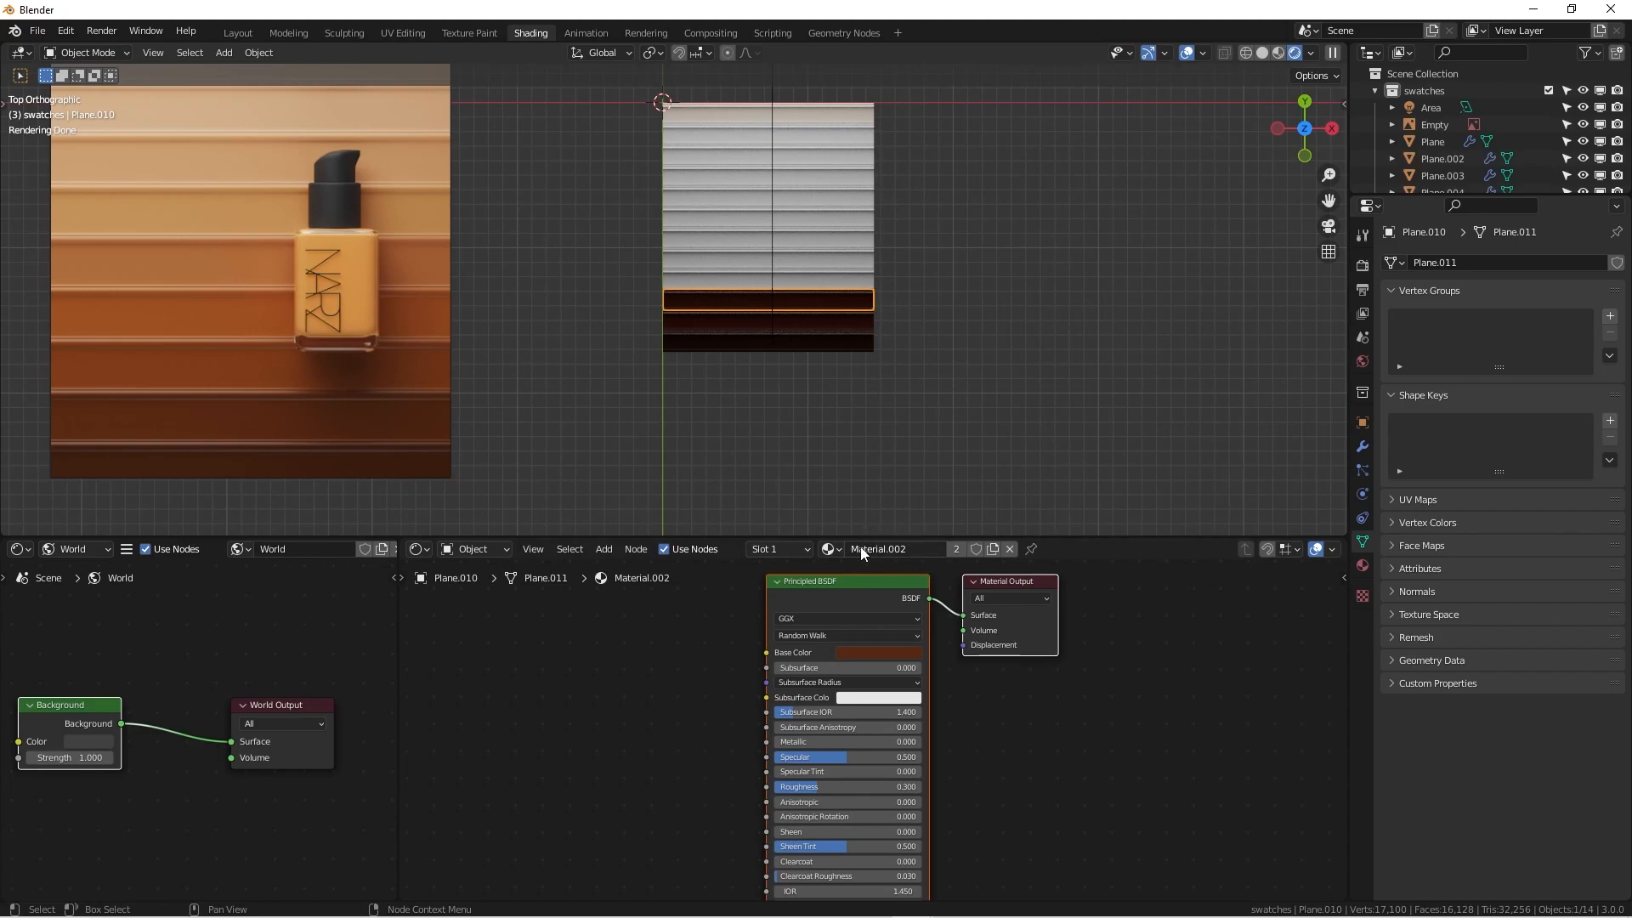
{"action": "mouse_move", "coordinate": [797, 329]}
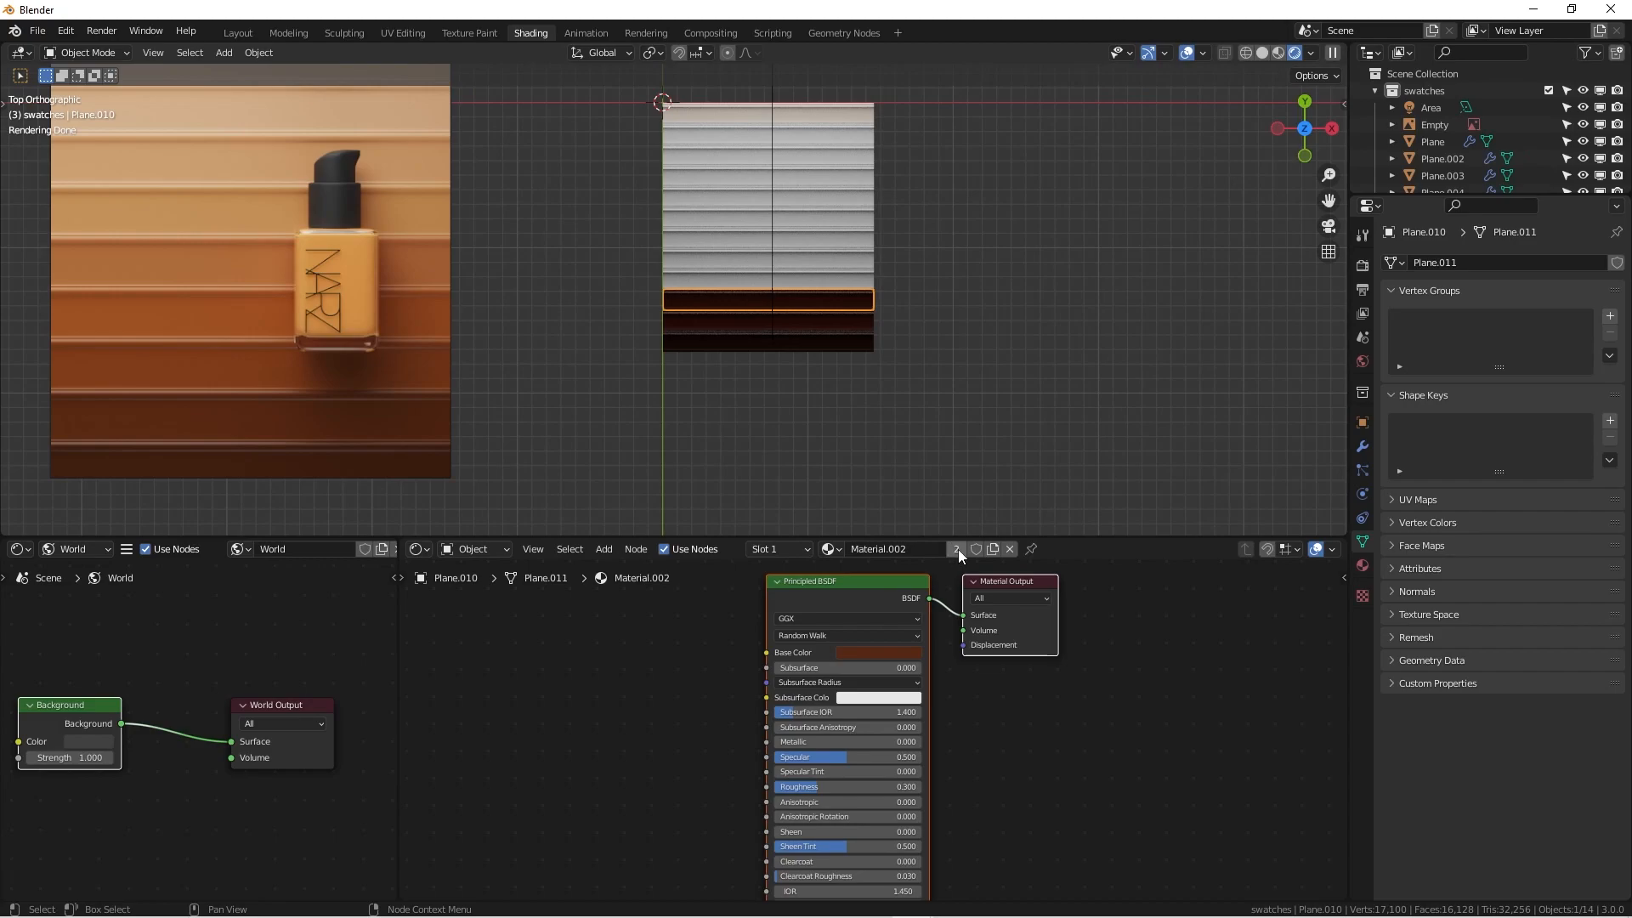
{"action": "mouse_move", "coordinate": [956, 549]}
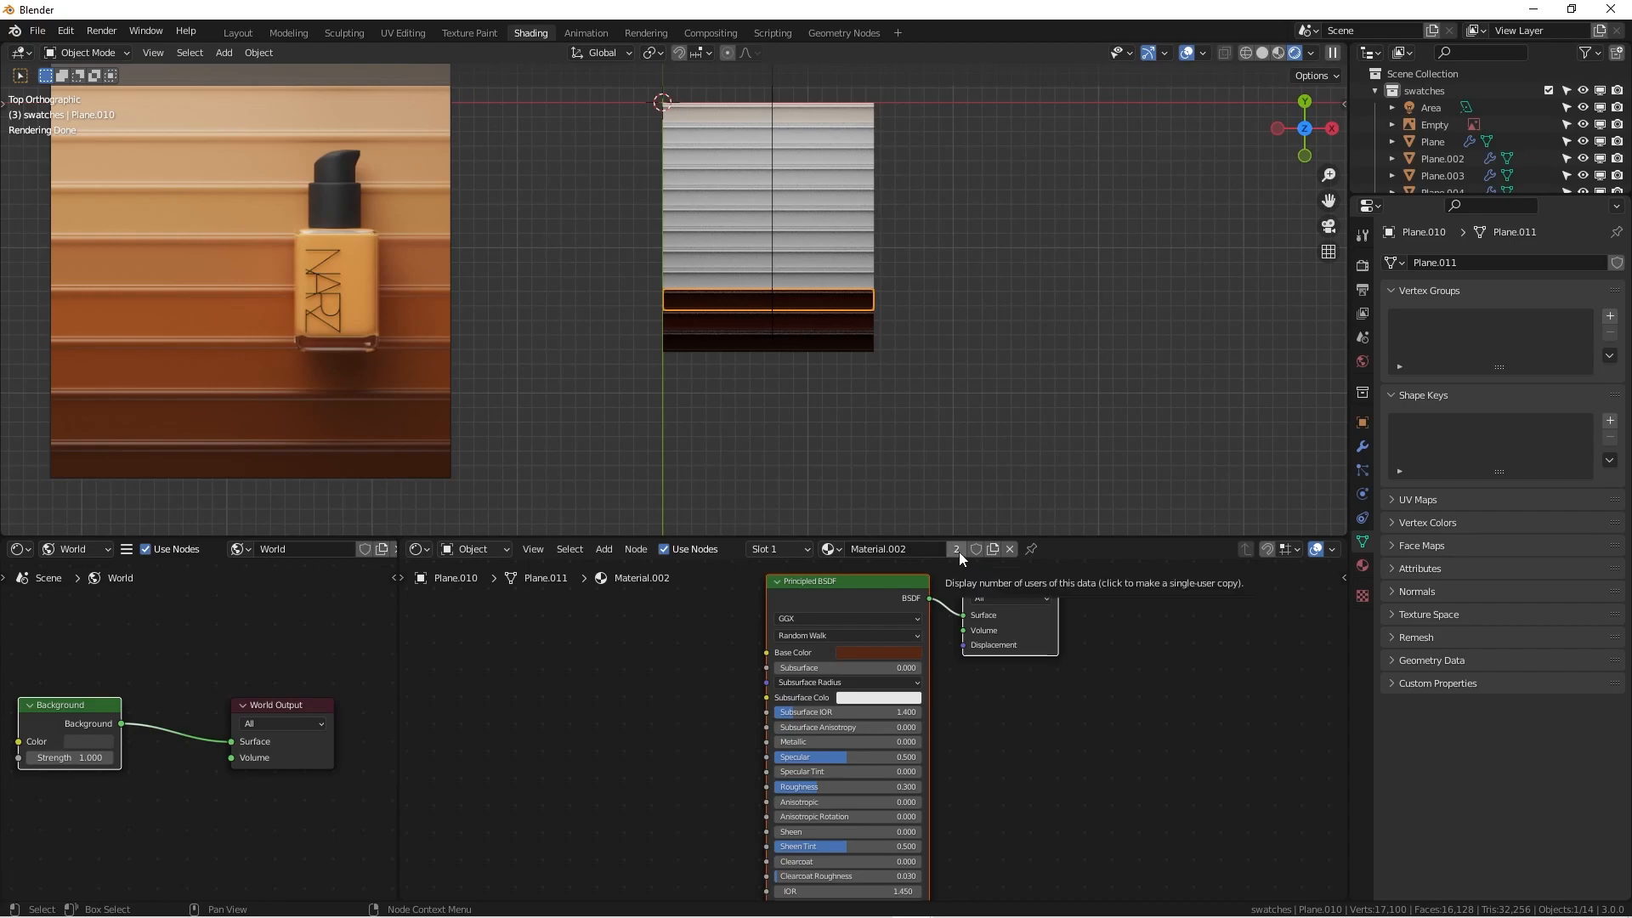
{"action": "left_click", "coordinate": [956, 549]}
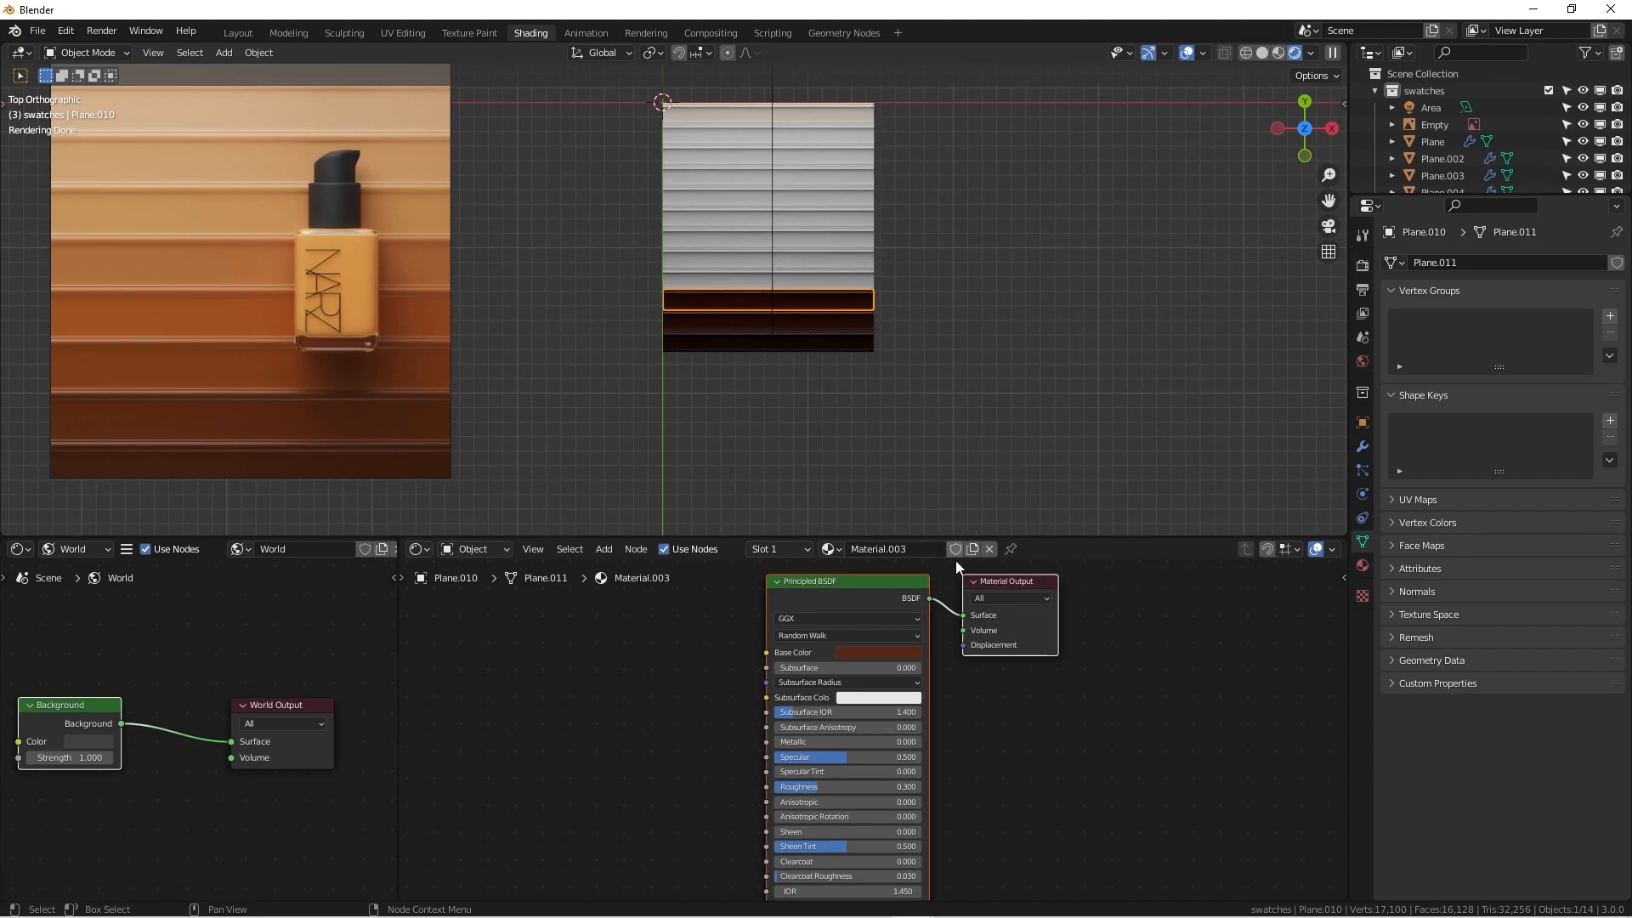
{"action": "mouse_move", "coordinate": [867, 654]}
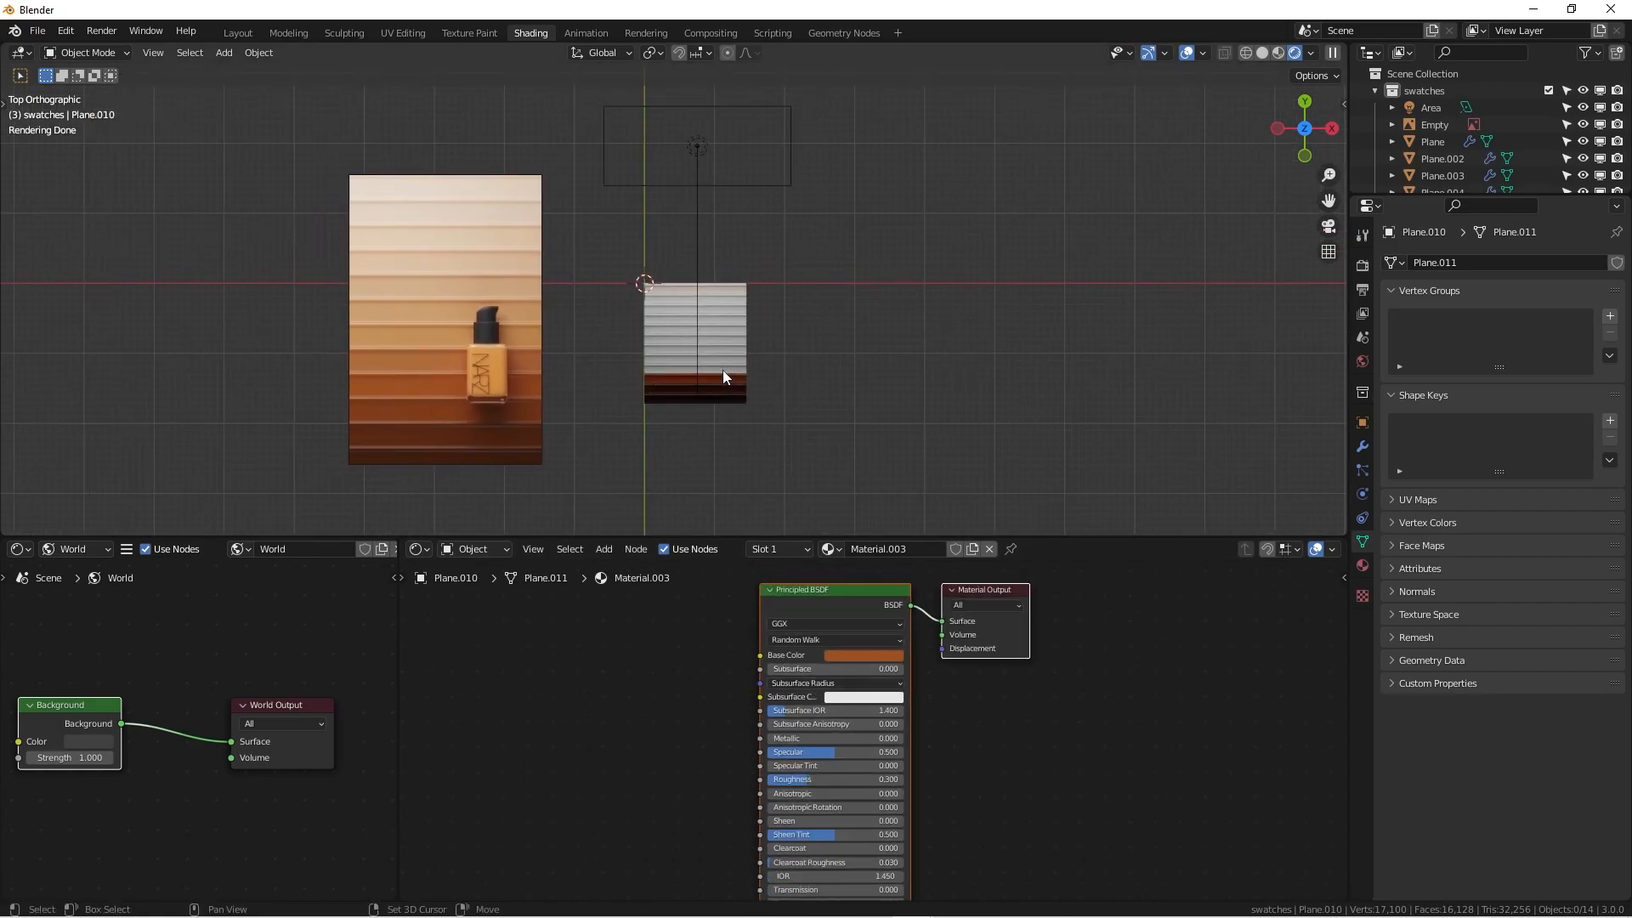
{"action": "mouse_move", "coordinate": [802, 449]}
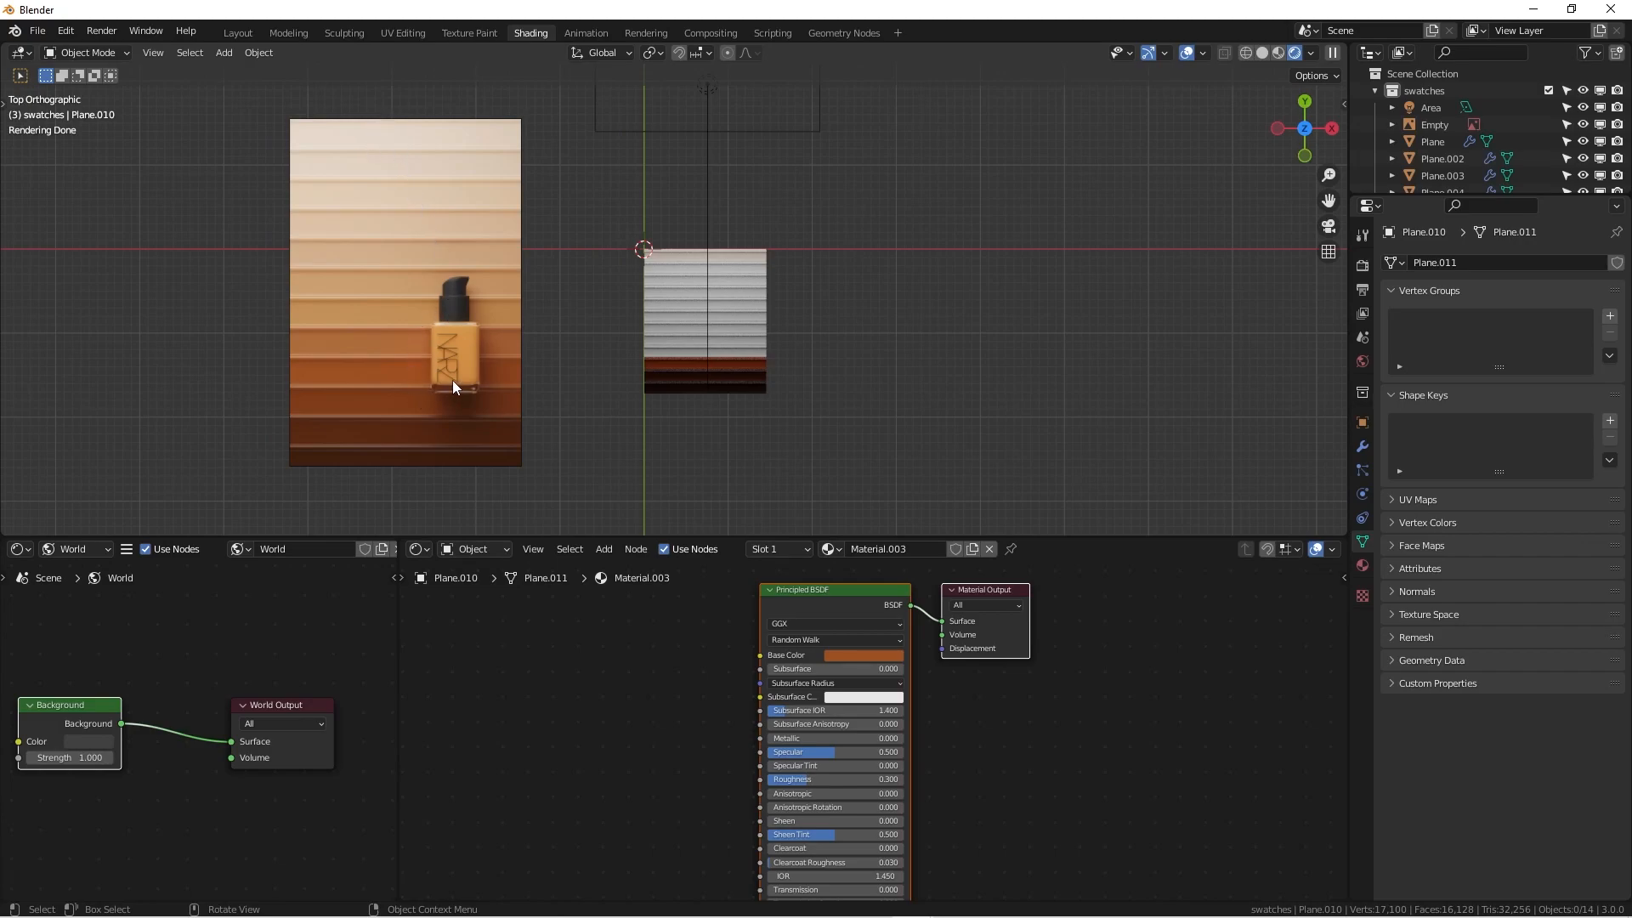
{"action": "mouse_move", "coordinate": [454, 387]}
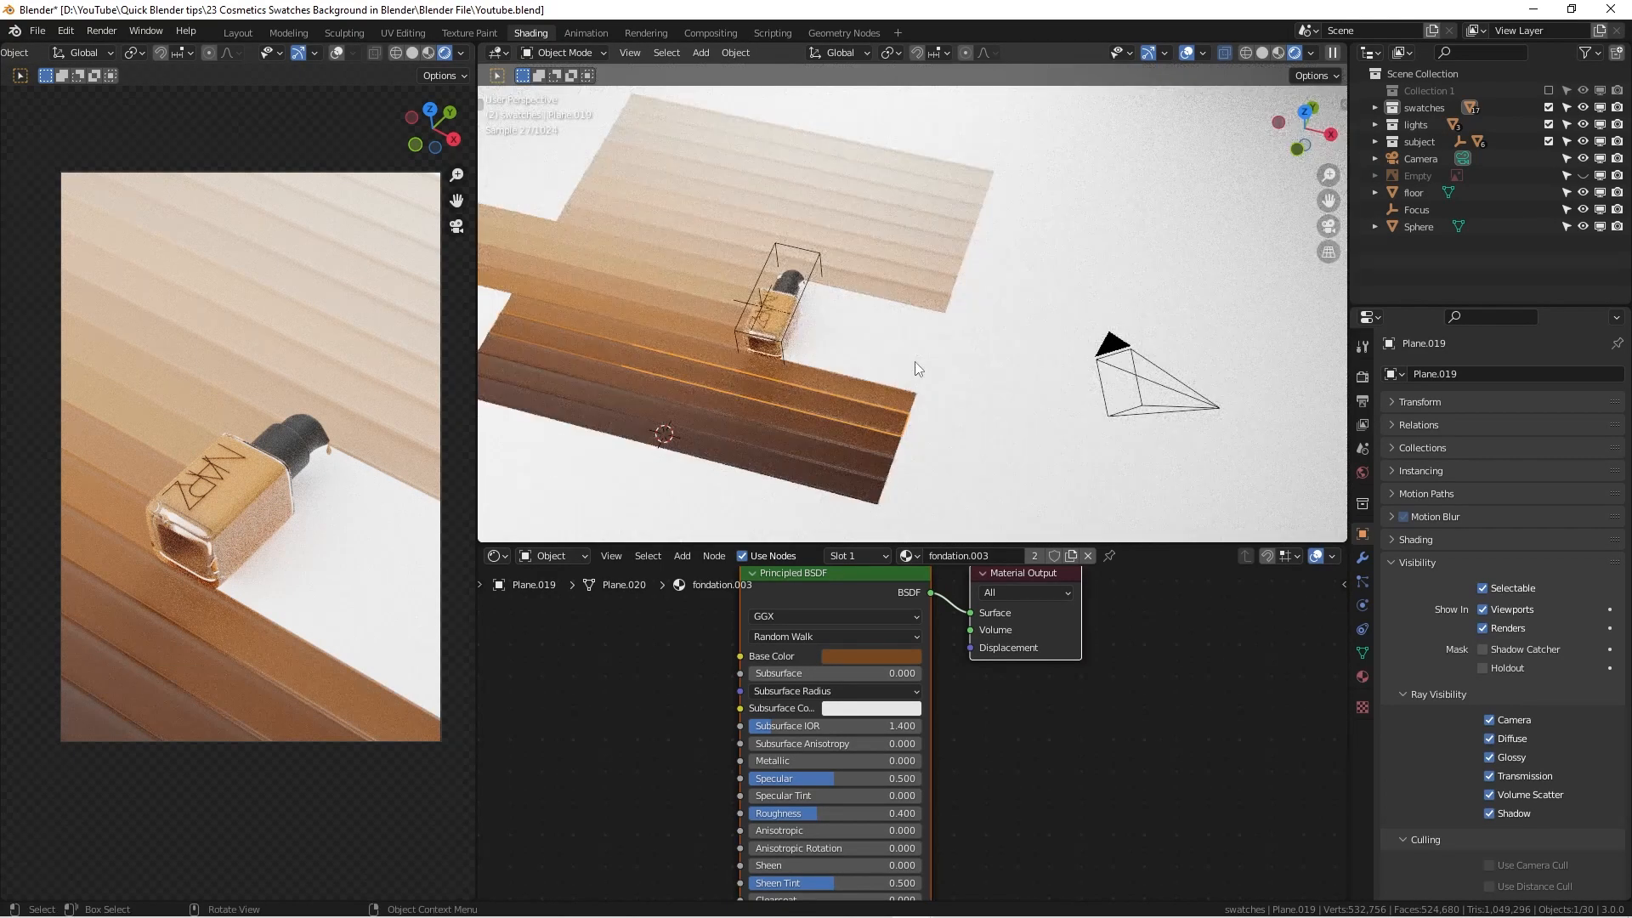
Step: Select the floor object to show its white material's shader nodes
{"action": "left_click", "coordinate": [1412, 192]}
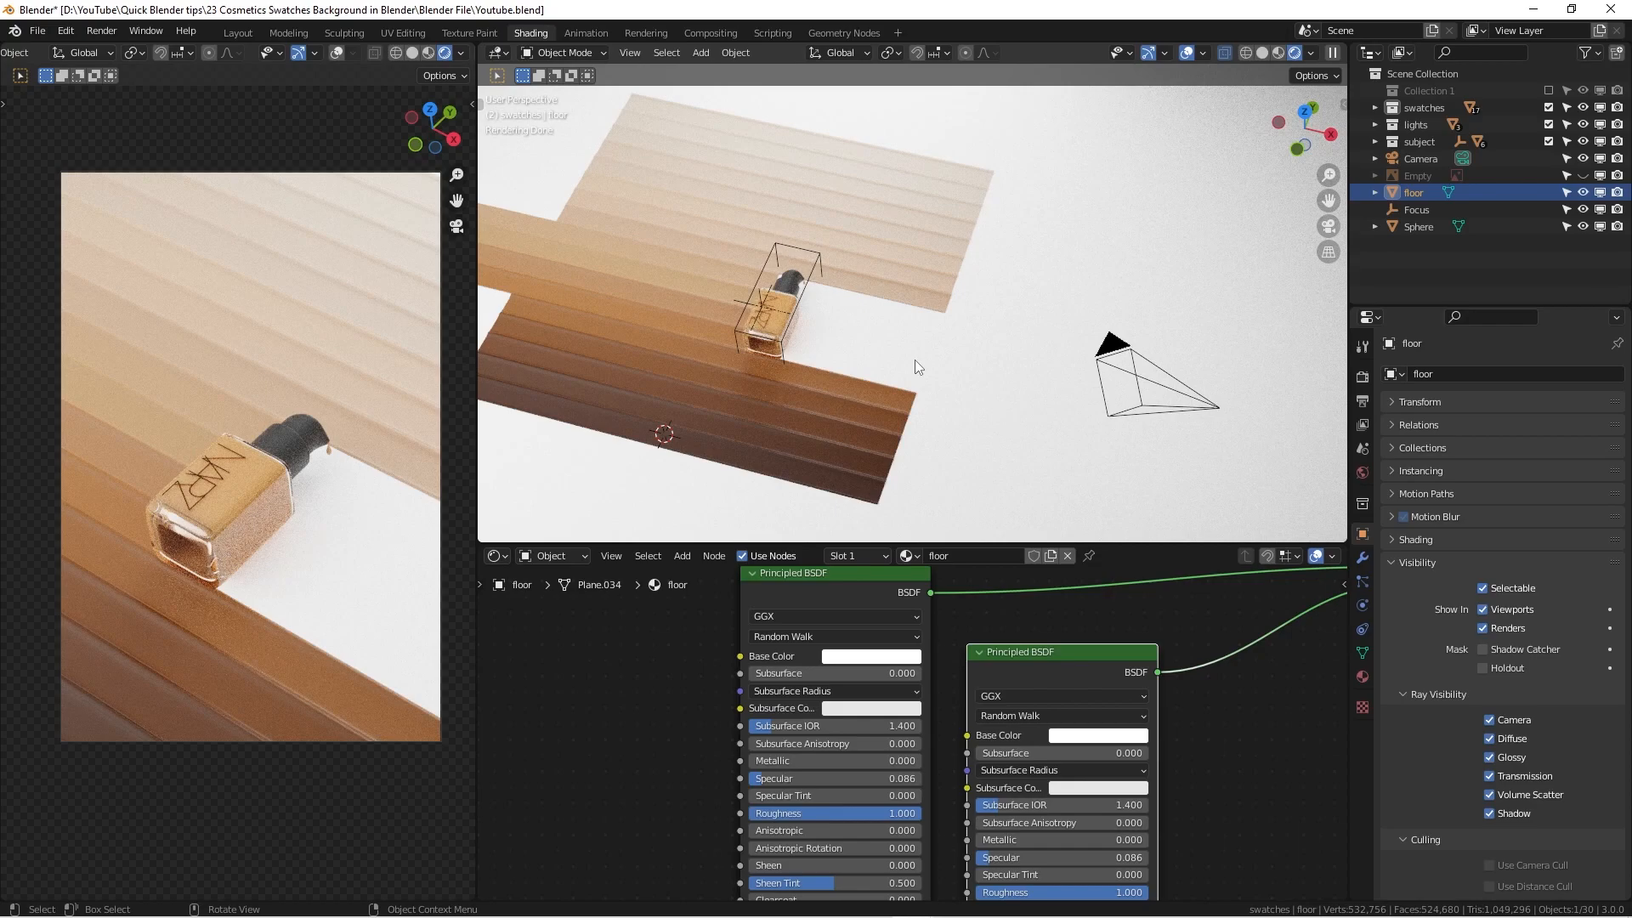
{"action": "mouse_move", "coordinate": [901, 374]}
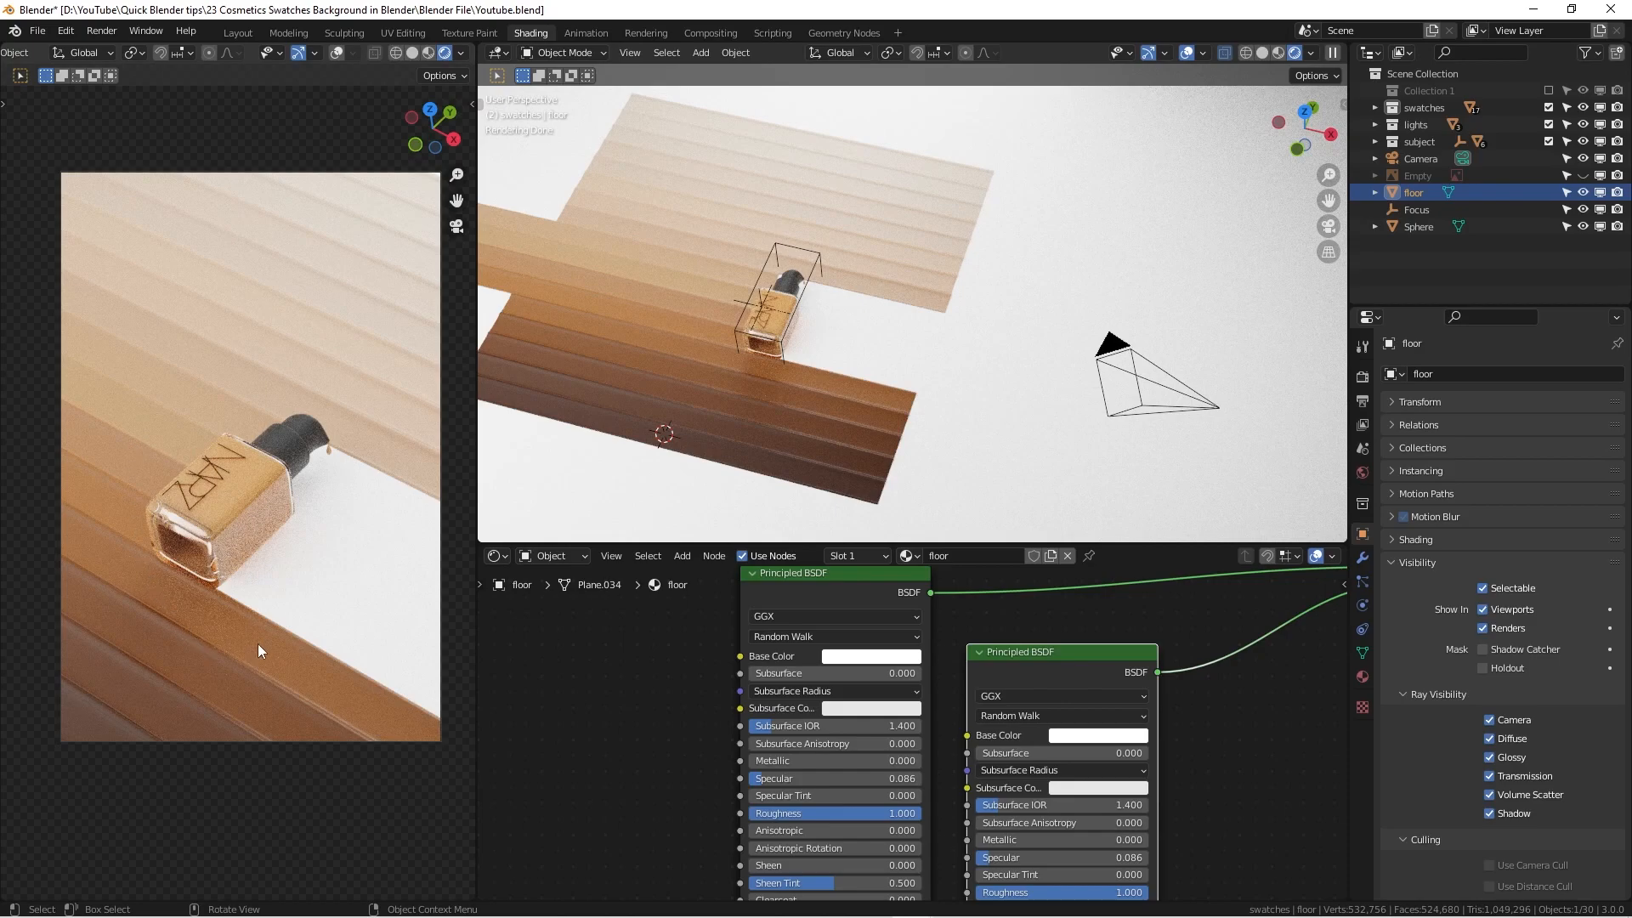
{"action": "mouse_move", "coordinate": [214, 547]}
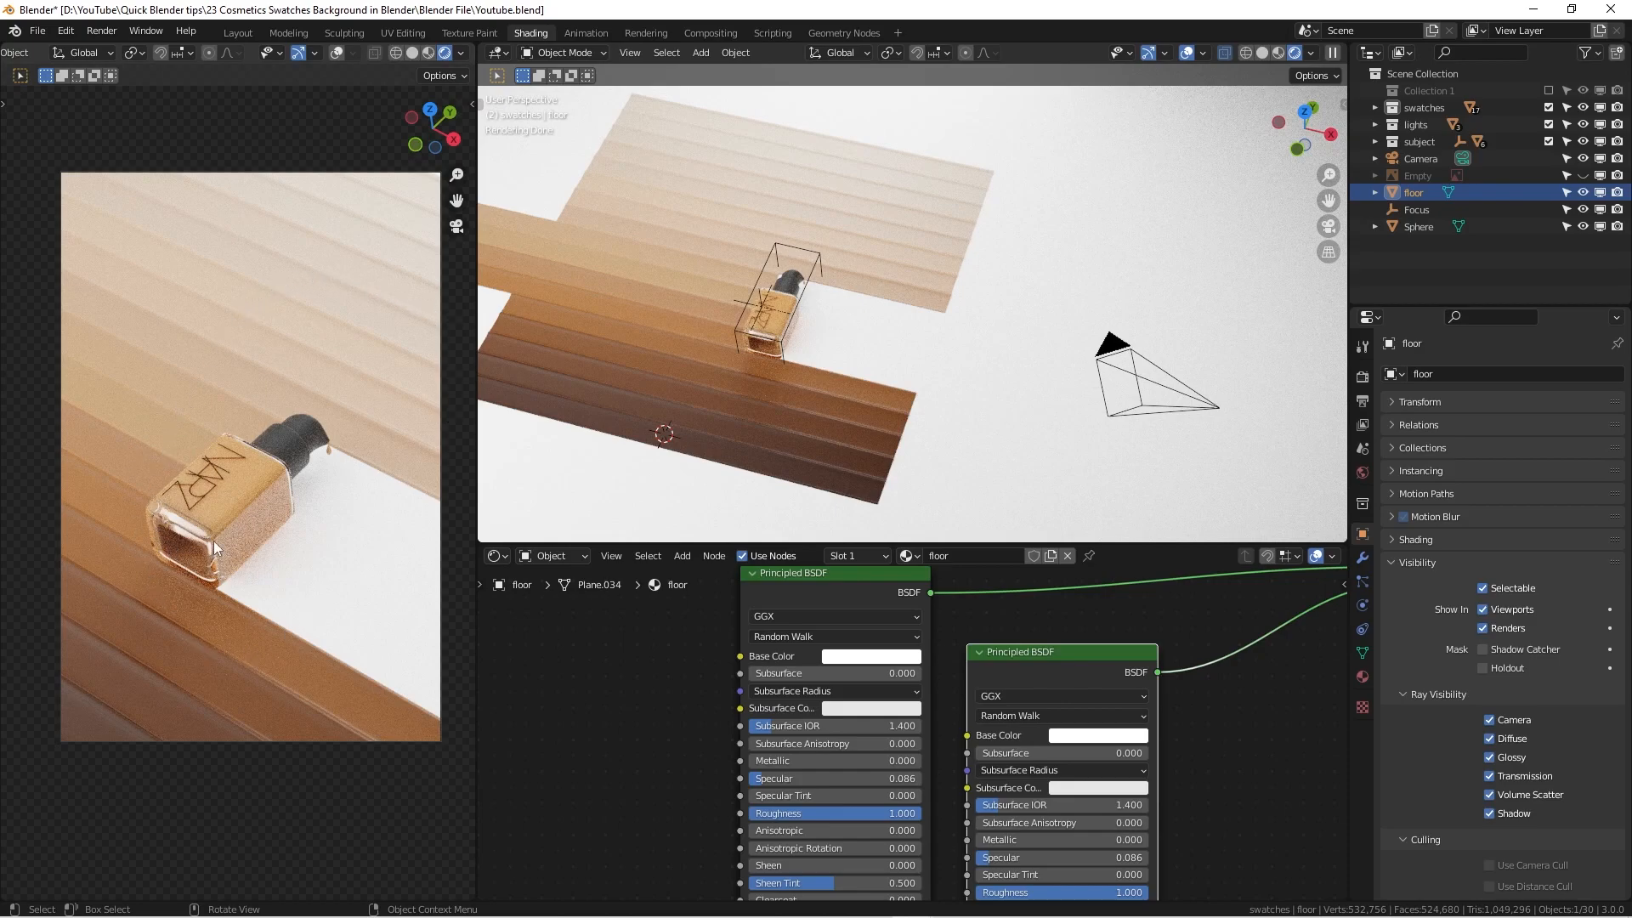
{"action": "mouse_move", "coordinate": [473, 459]}
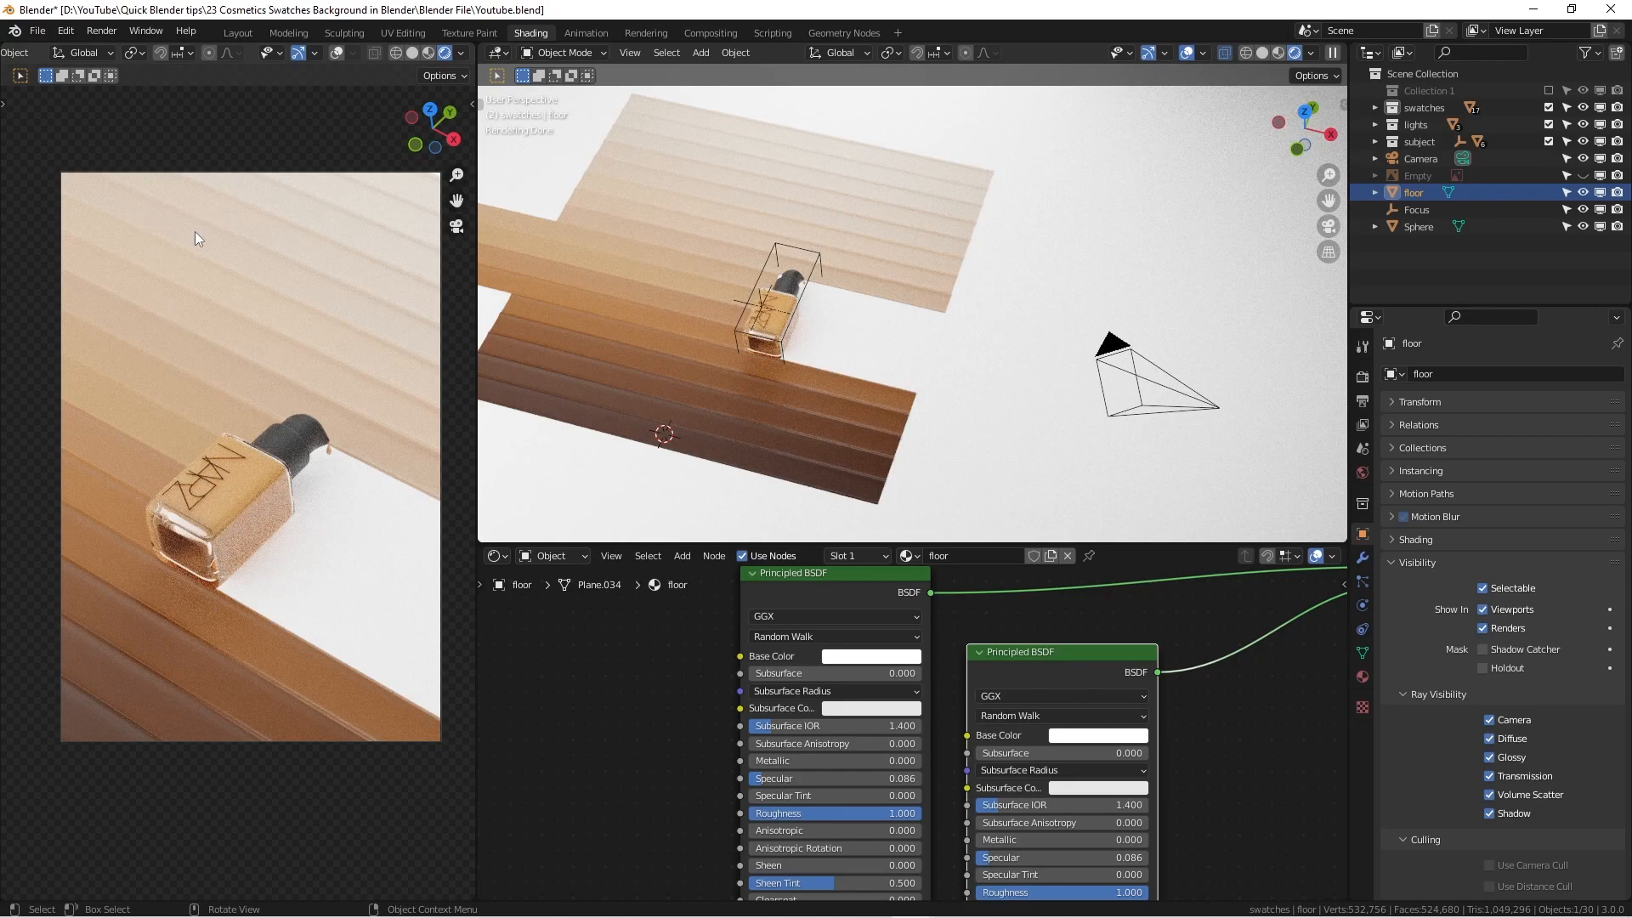
{"action": "mouse_move", "coordinate": [304, 512]}
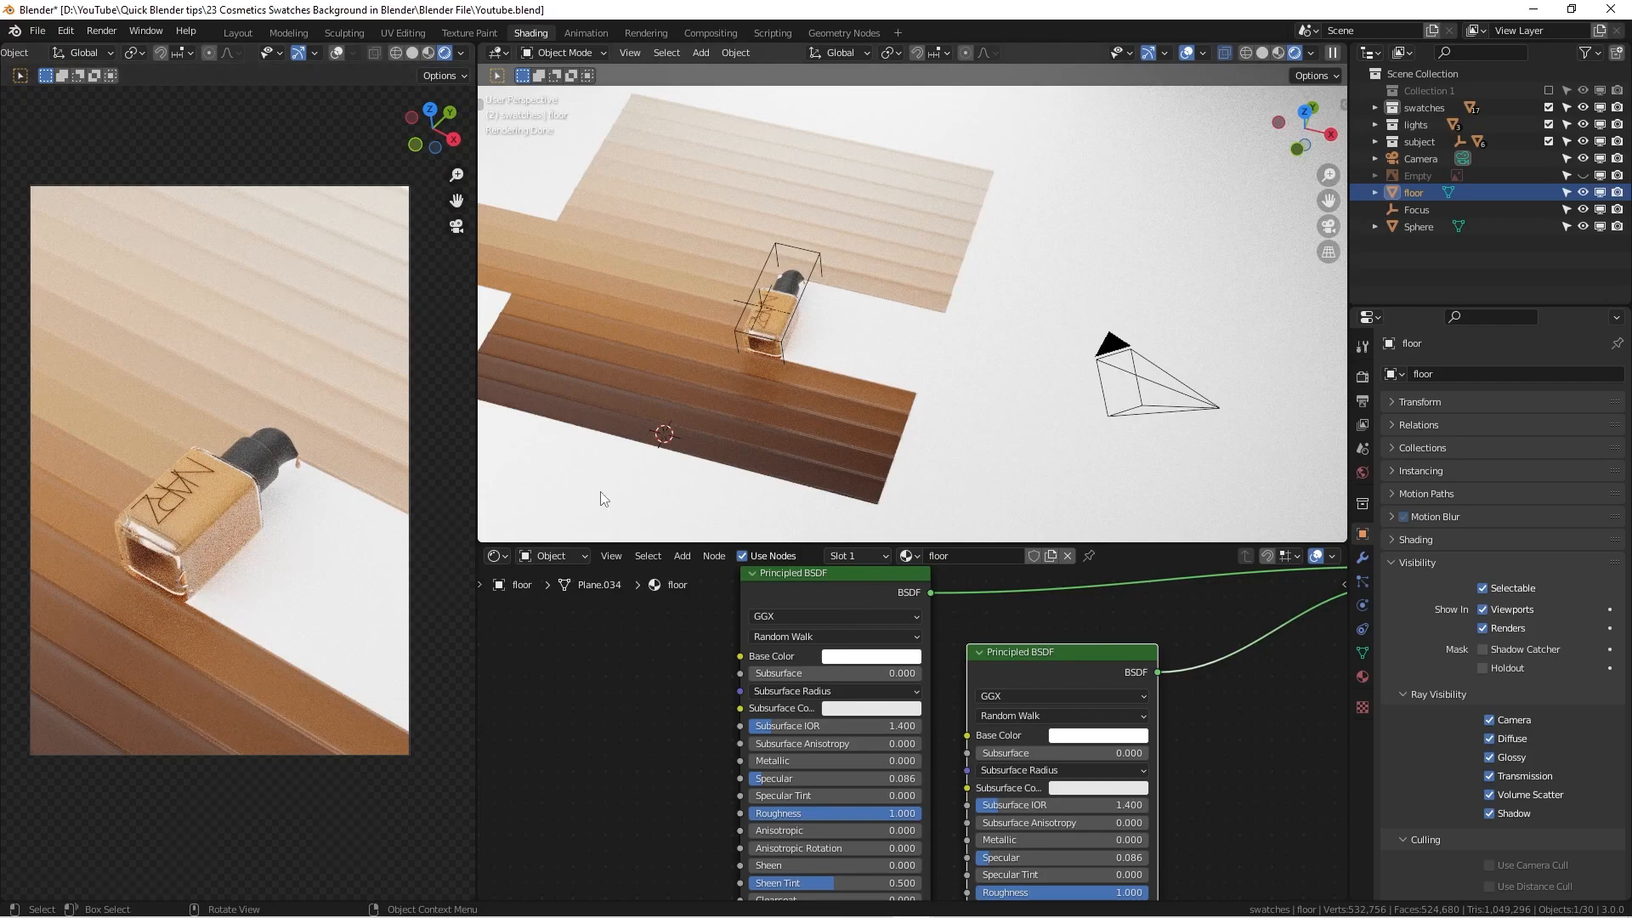
{"action": "mouse_move", "coordinate": [400, 493]}
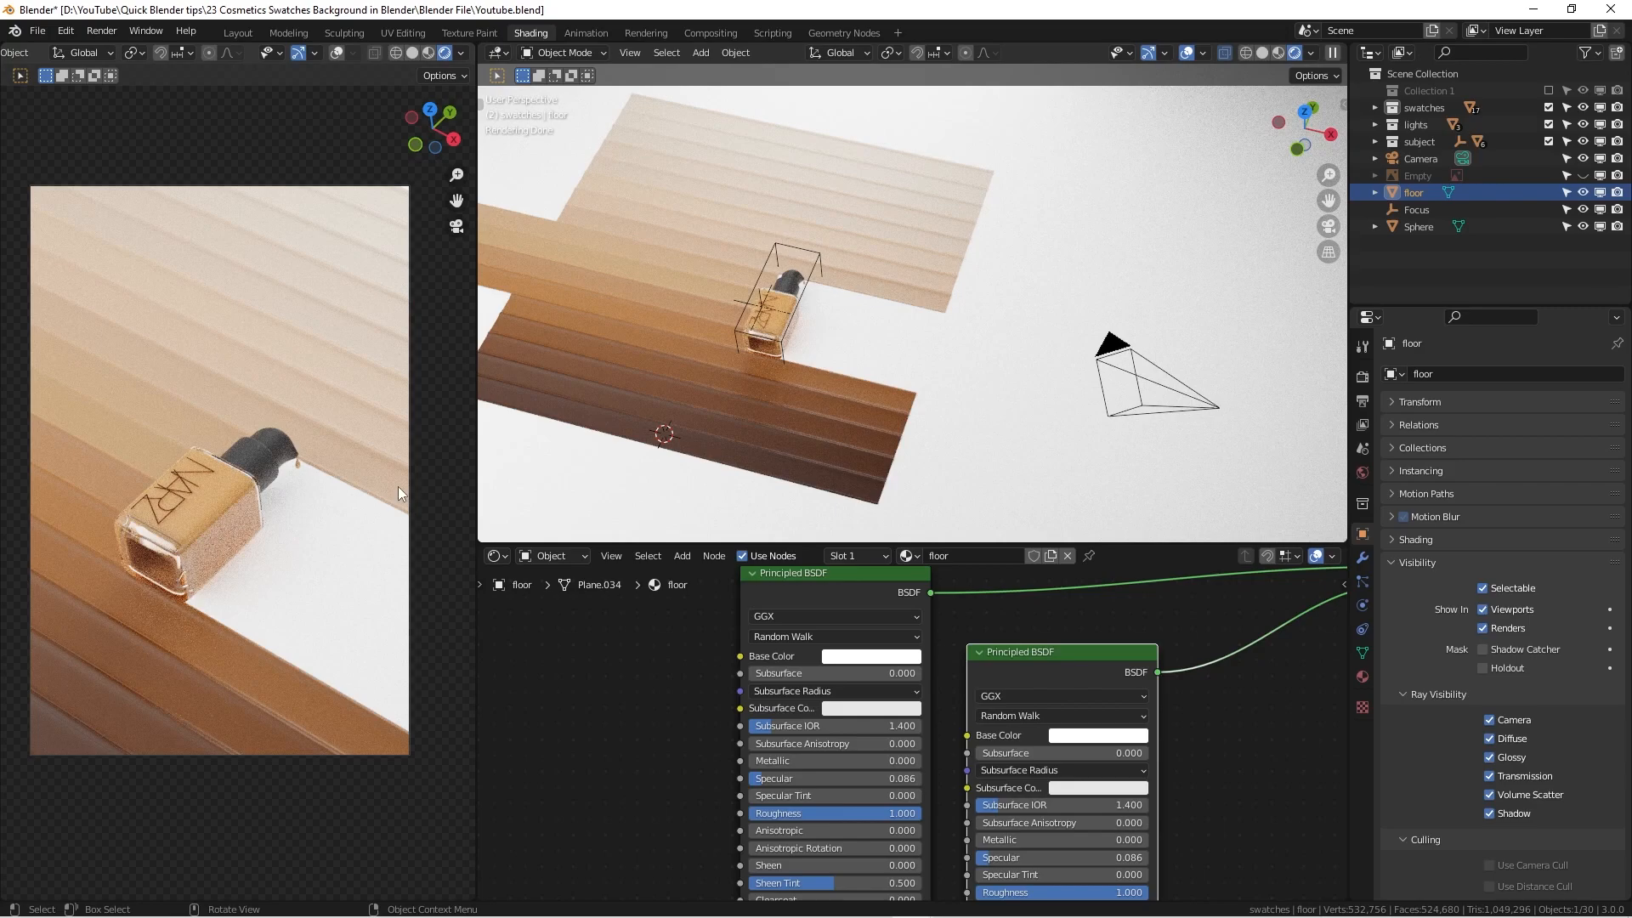
{"action": "mouse_move", "coordinate": [716, 438]}
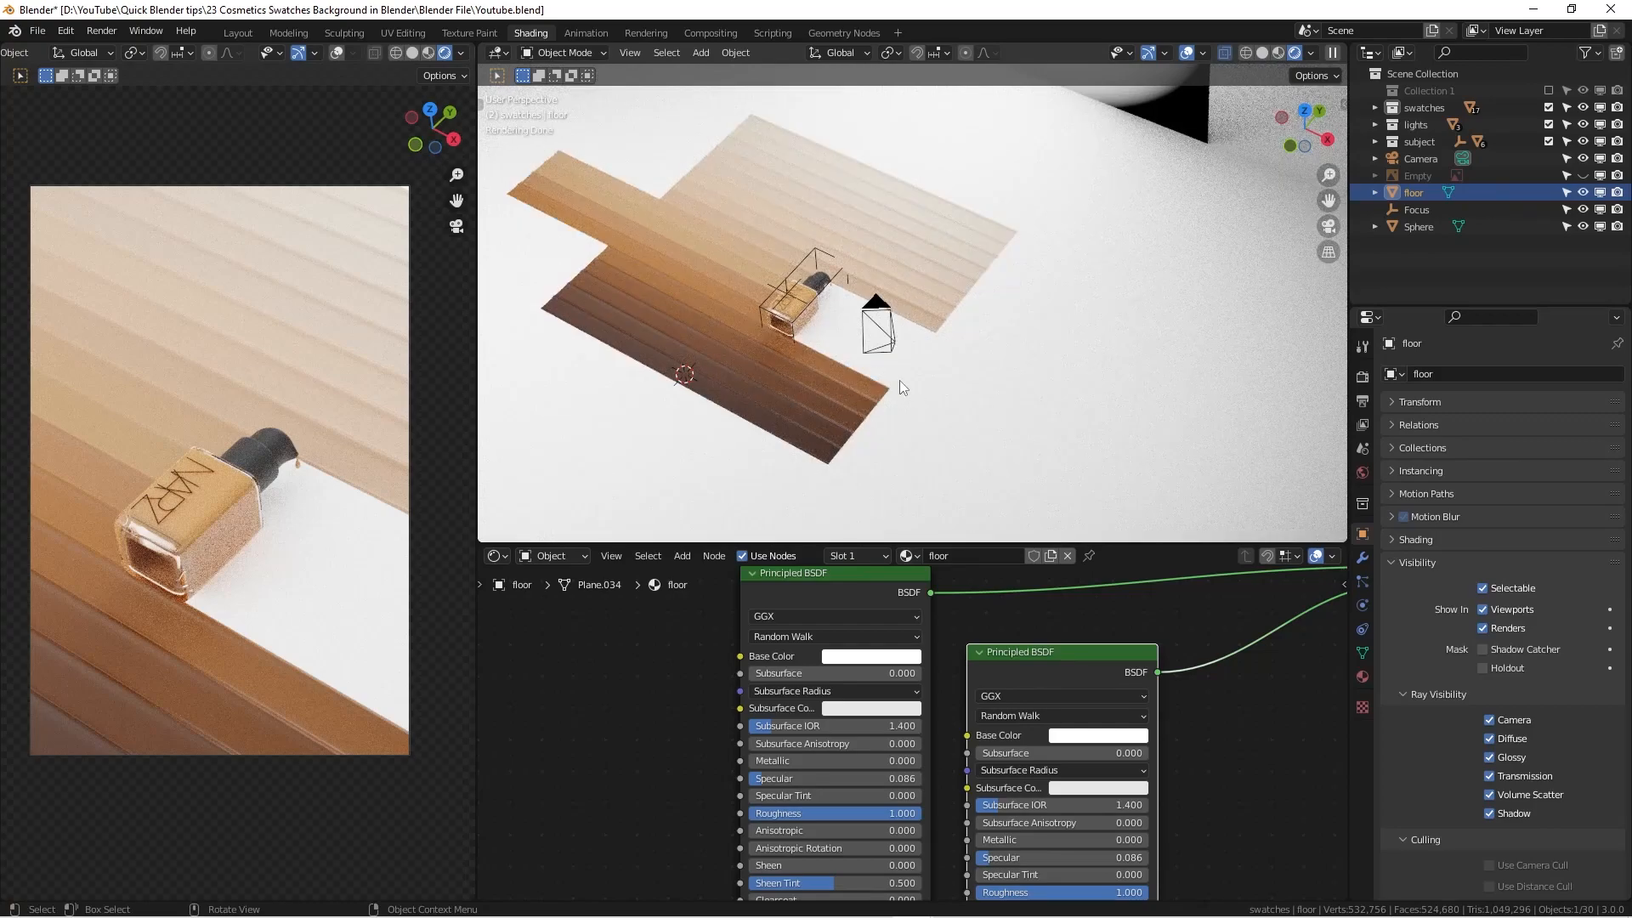
{"action": "mouse_move", "coordinate": [644, 391]}
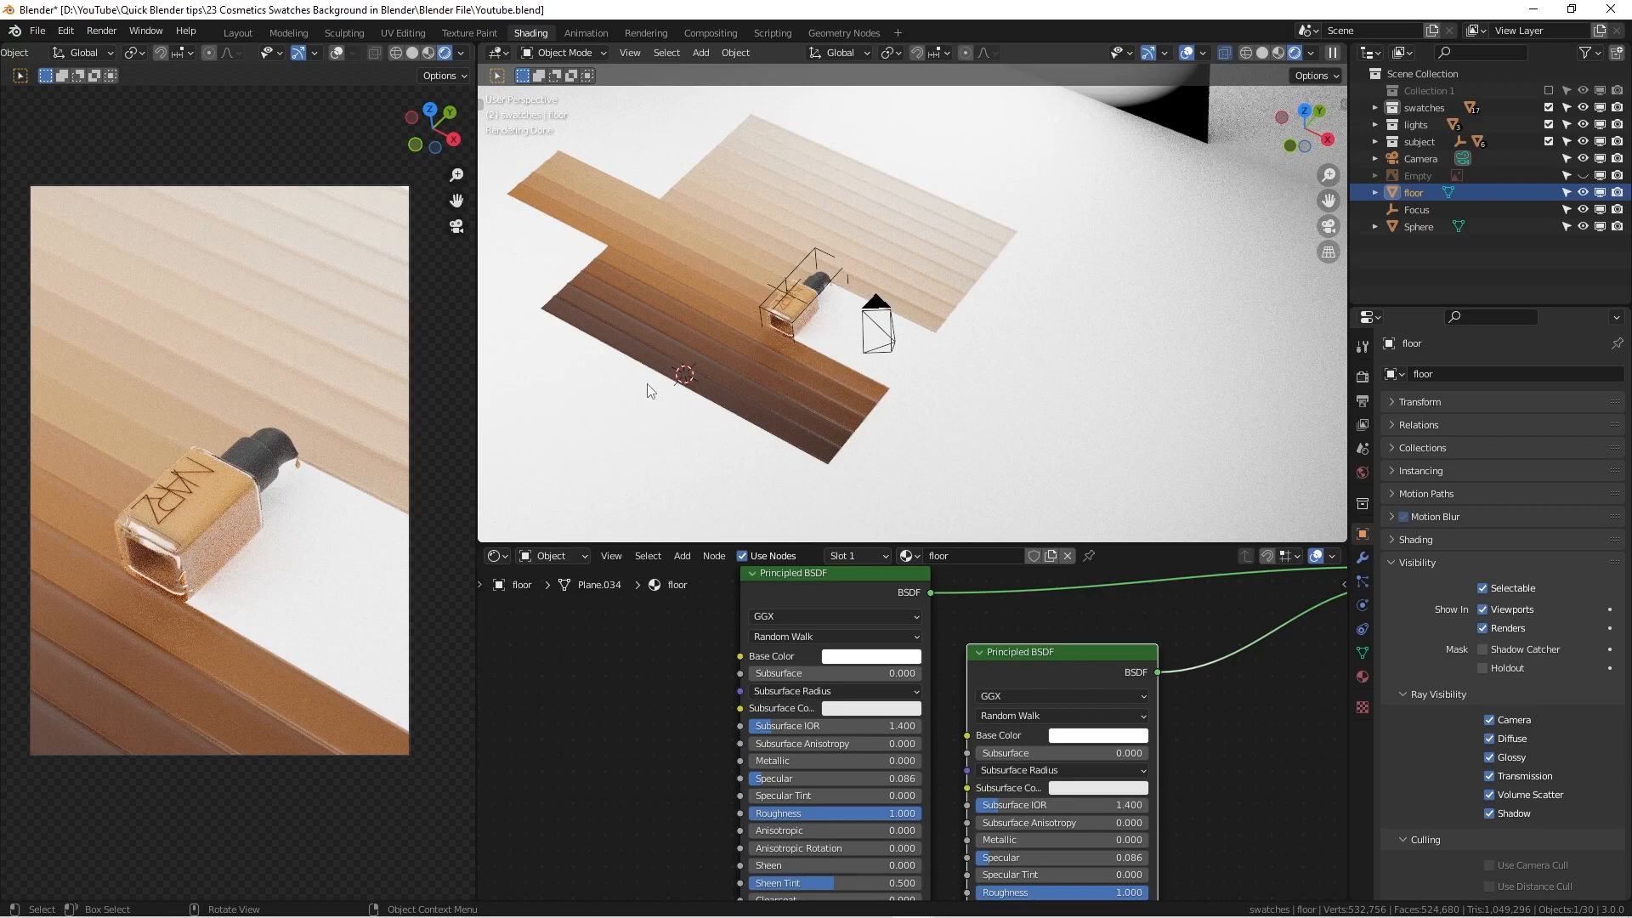
{"action": "mouse_move", "coordinate": [292, 524]}
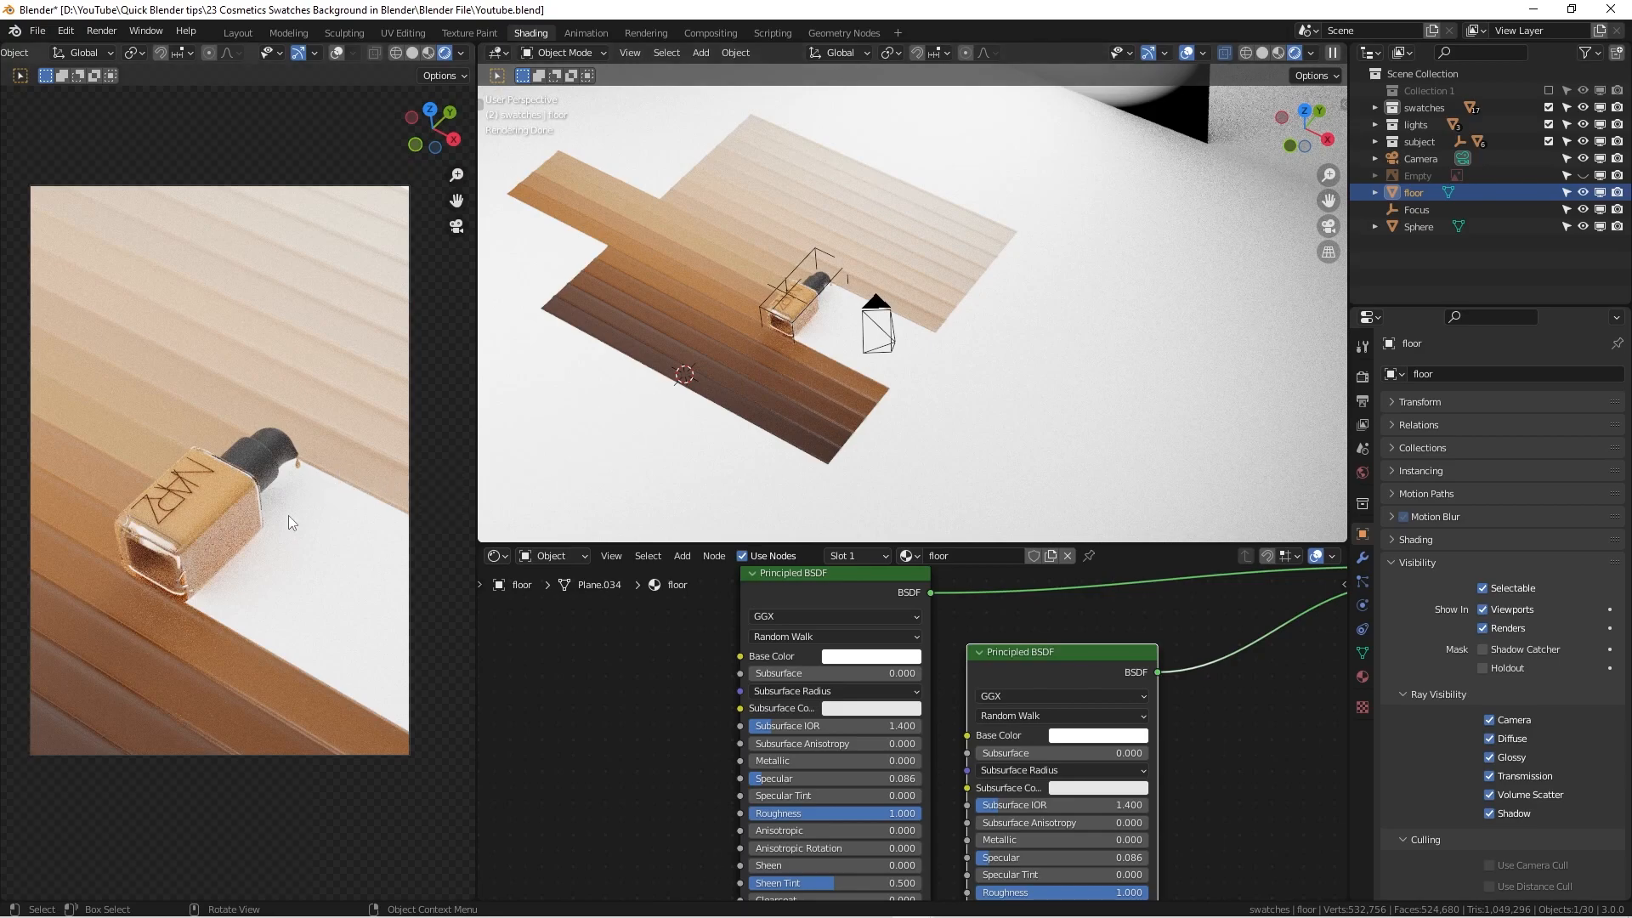
{"action": "mouse_move", "coordinate": [710, 292]}
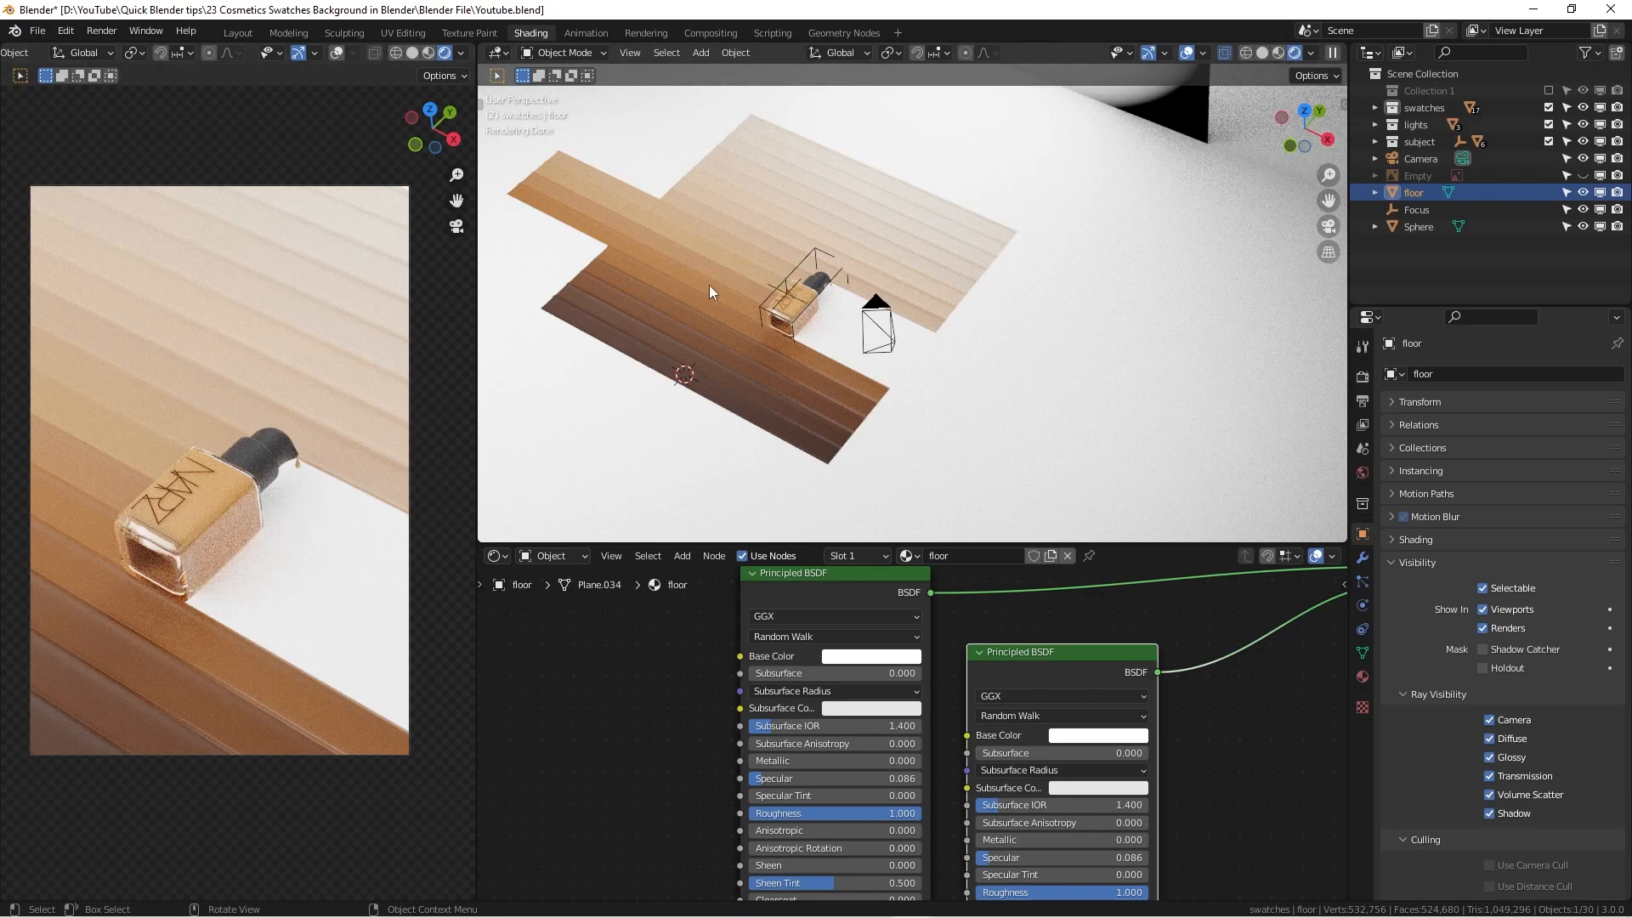